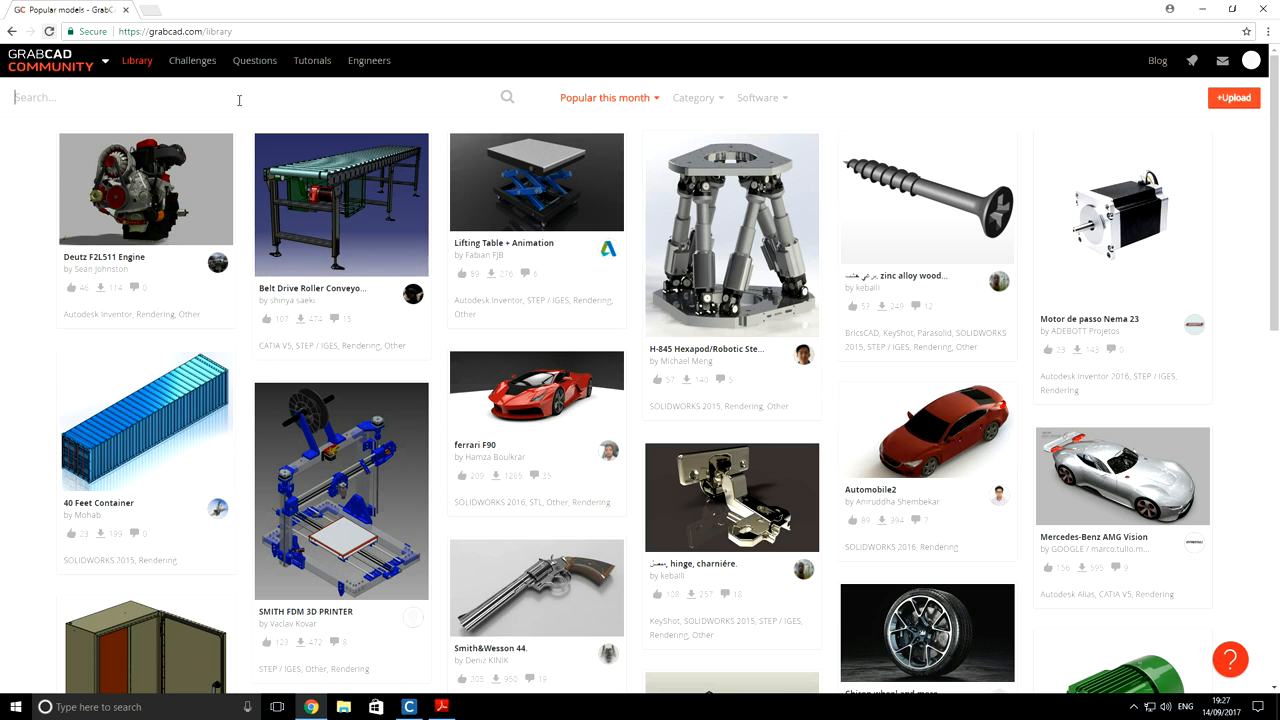
Step: Search GrabCAD for 'brake disc' and download the Brake Disc DBR-140 model files
type("ra")
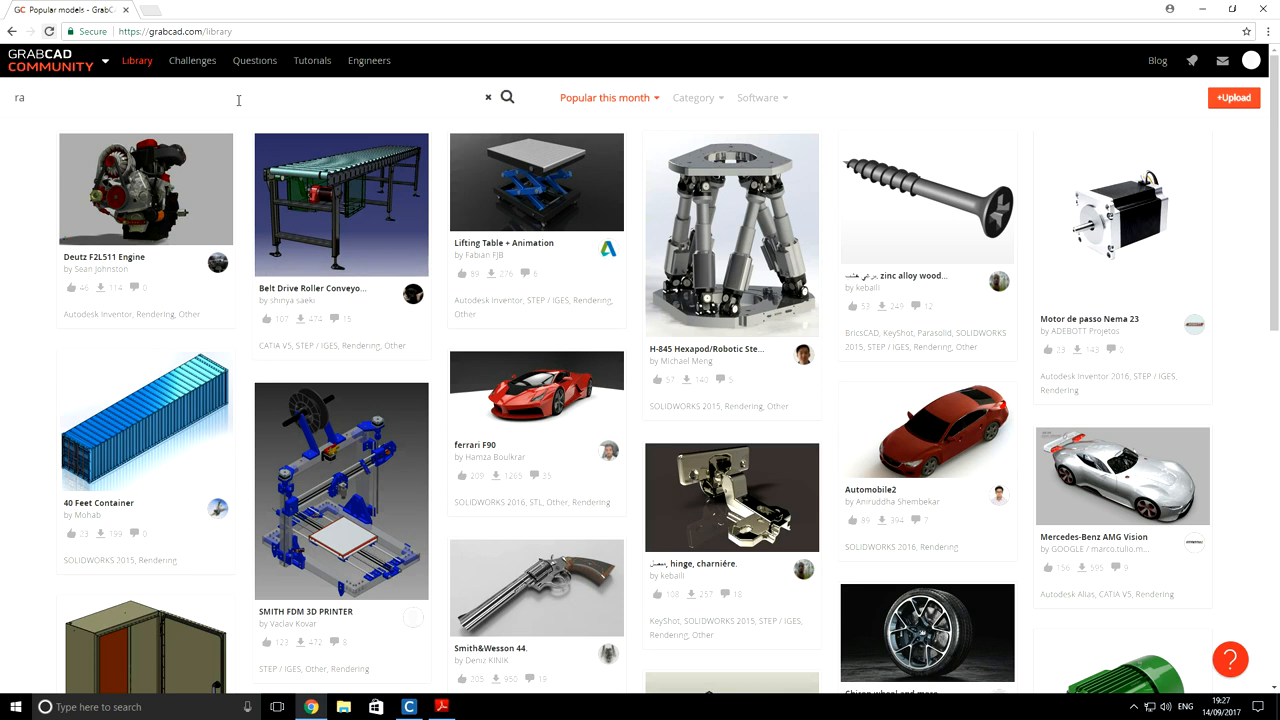
type("brake")
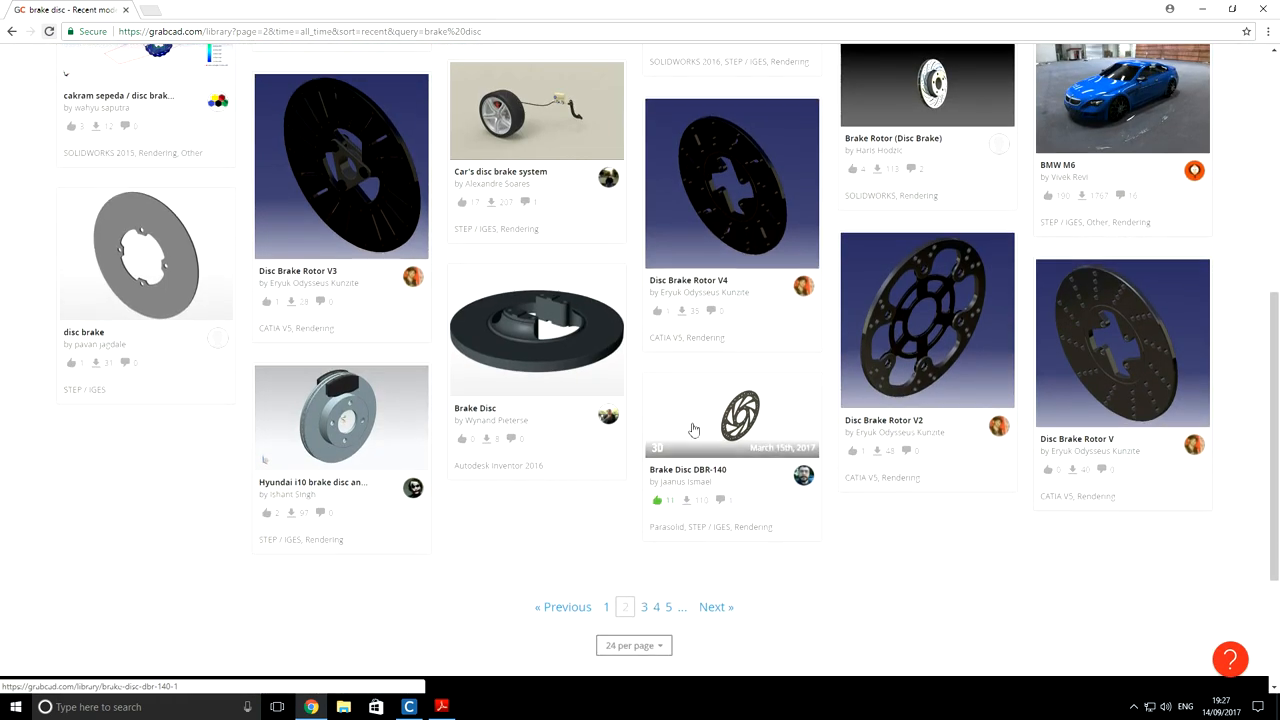
left_click(695, 415)
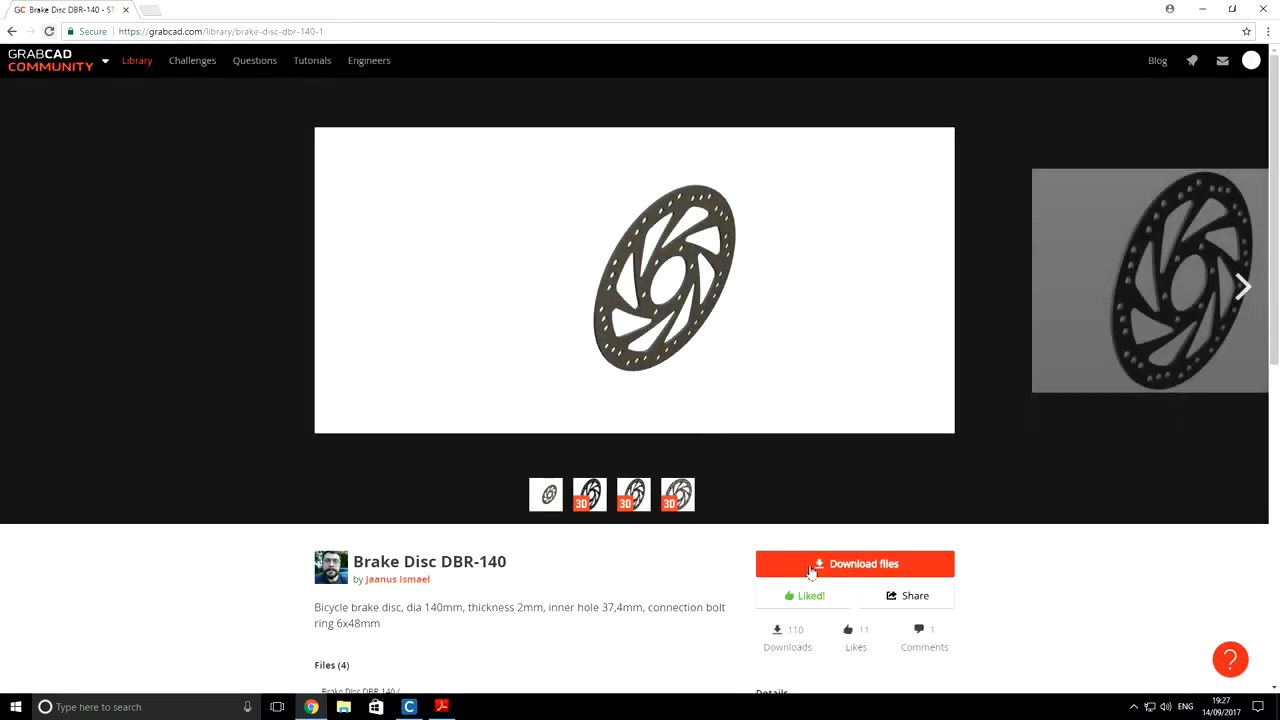
left_click(854, 563)
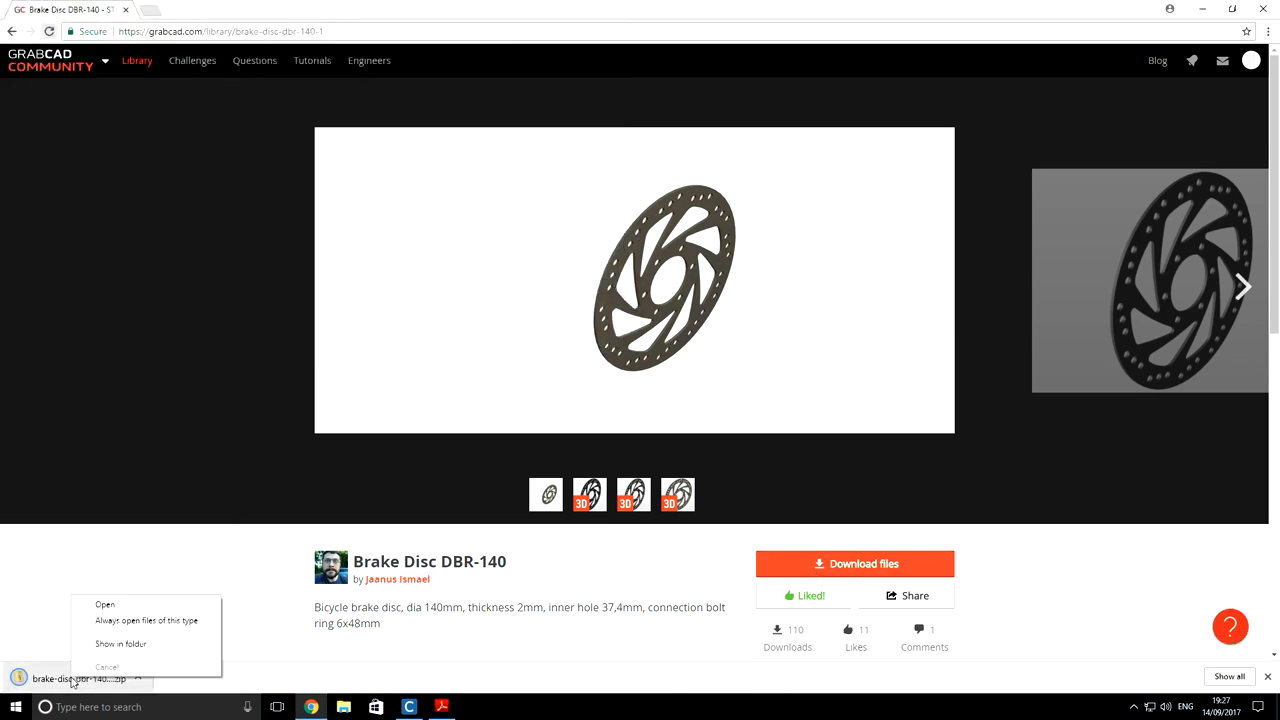
Step: Extract the downloaded brake disc zip into the Downloads folder
left_click(120, 643)
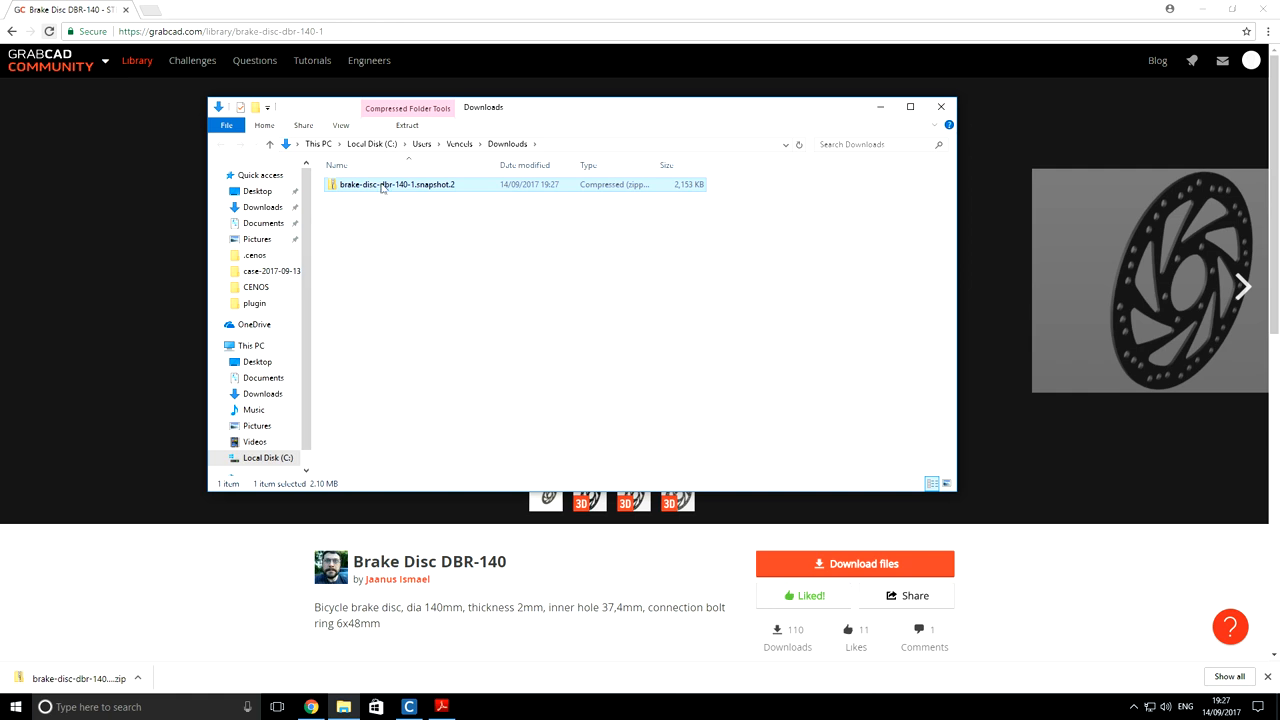
left_click(406, 125)
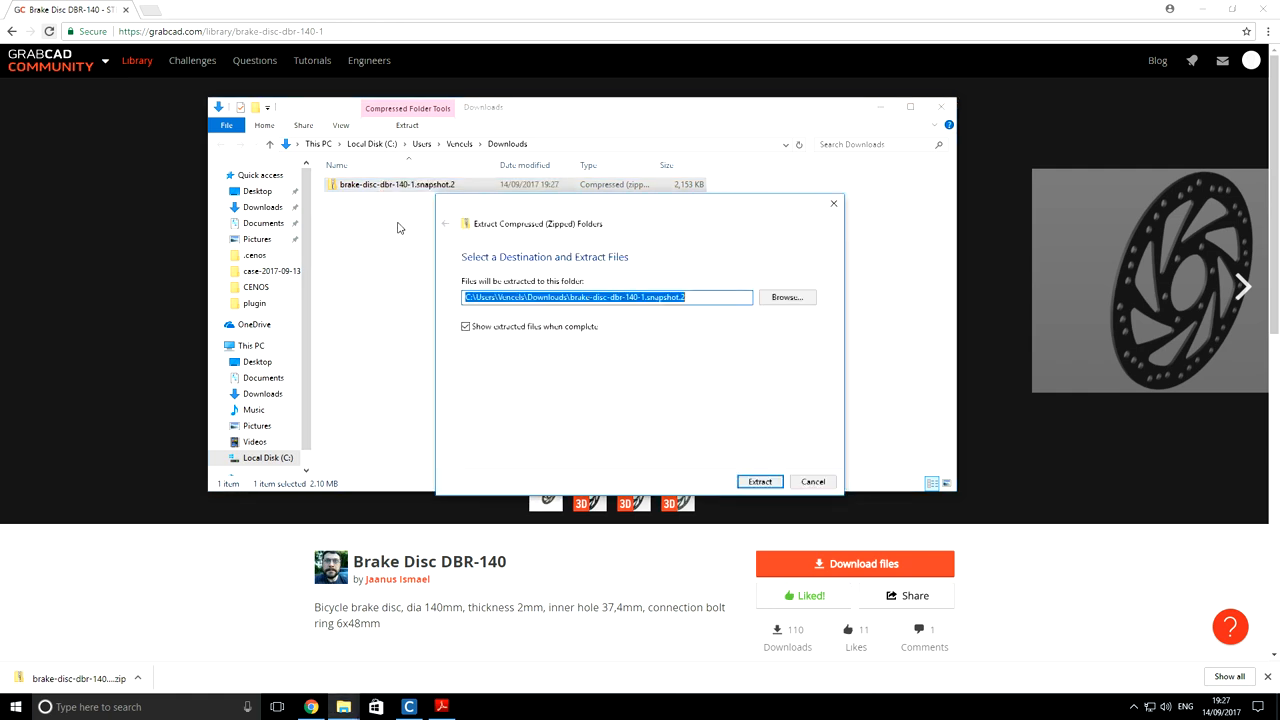
left_click(759, 481)
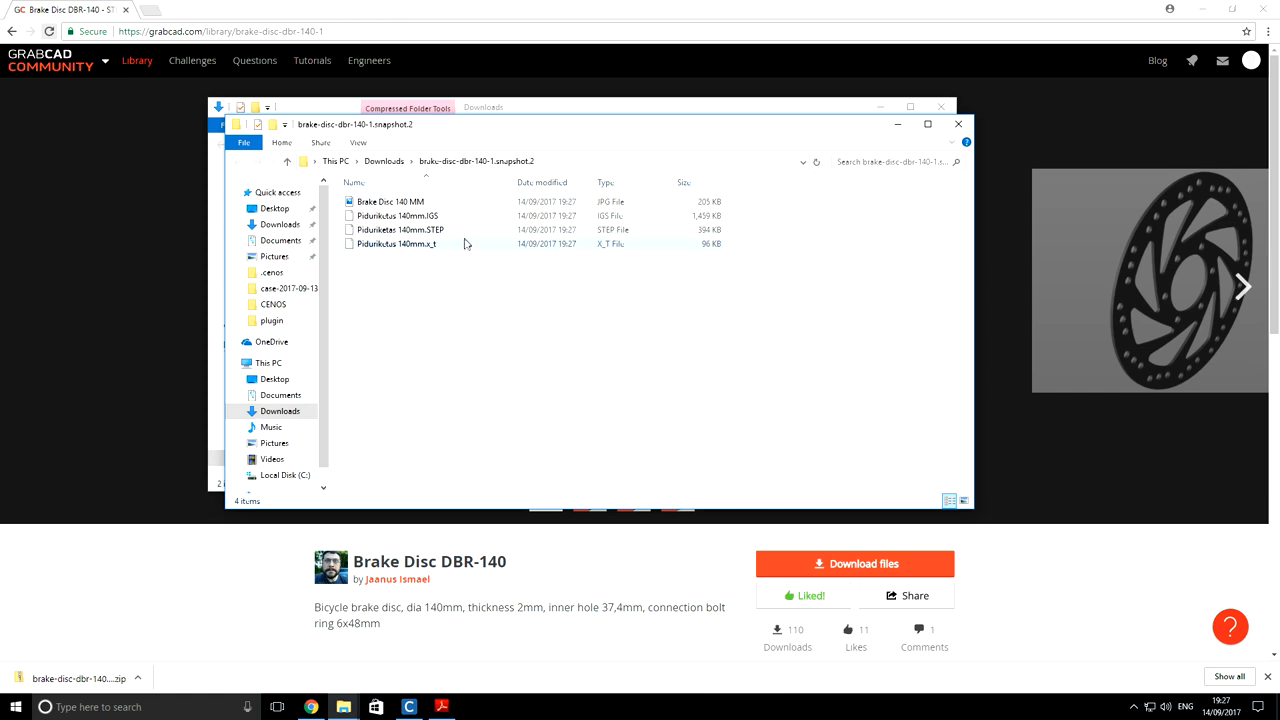
mouse_move(443, 230)
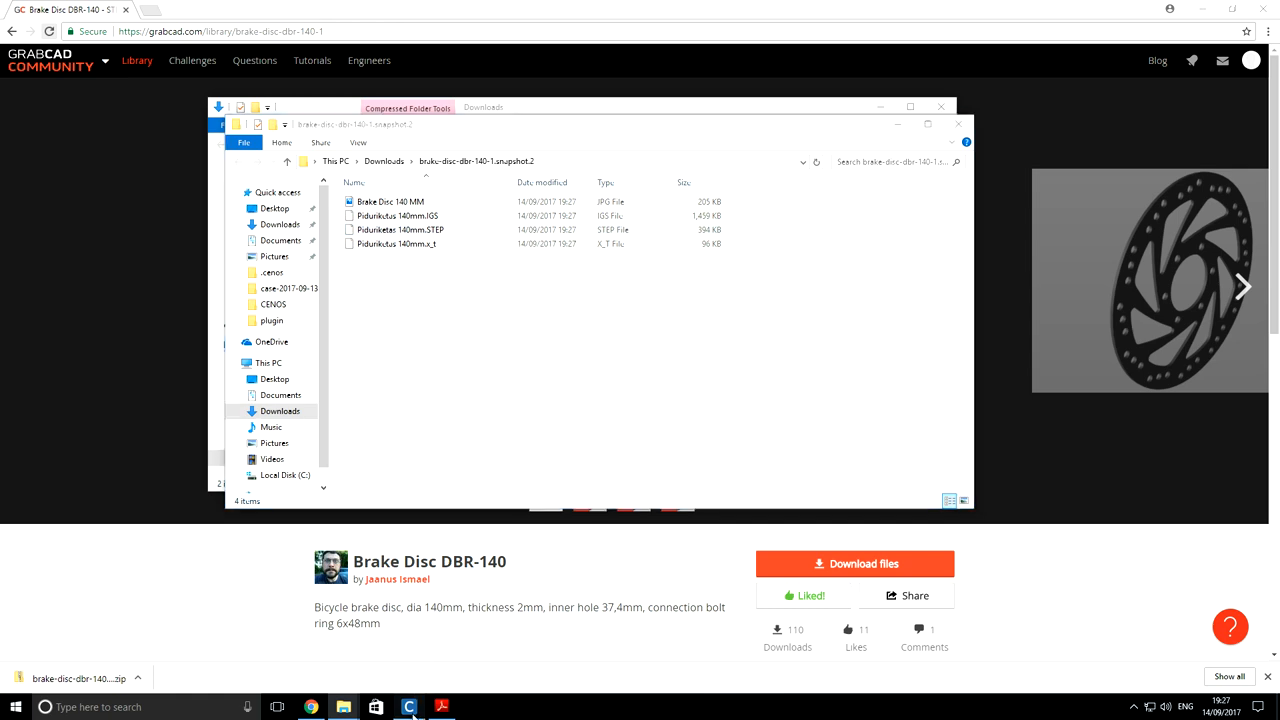
Step: Launch SALOME 8.2.0 by choosing Salome in the CENOS pre-processor popup
left_click(408, 707)
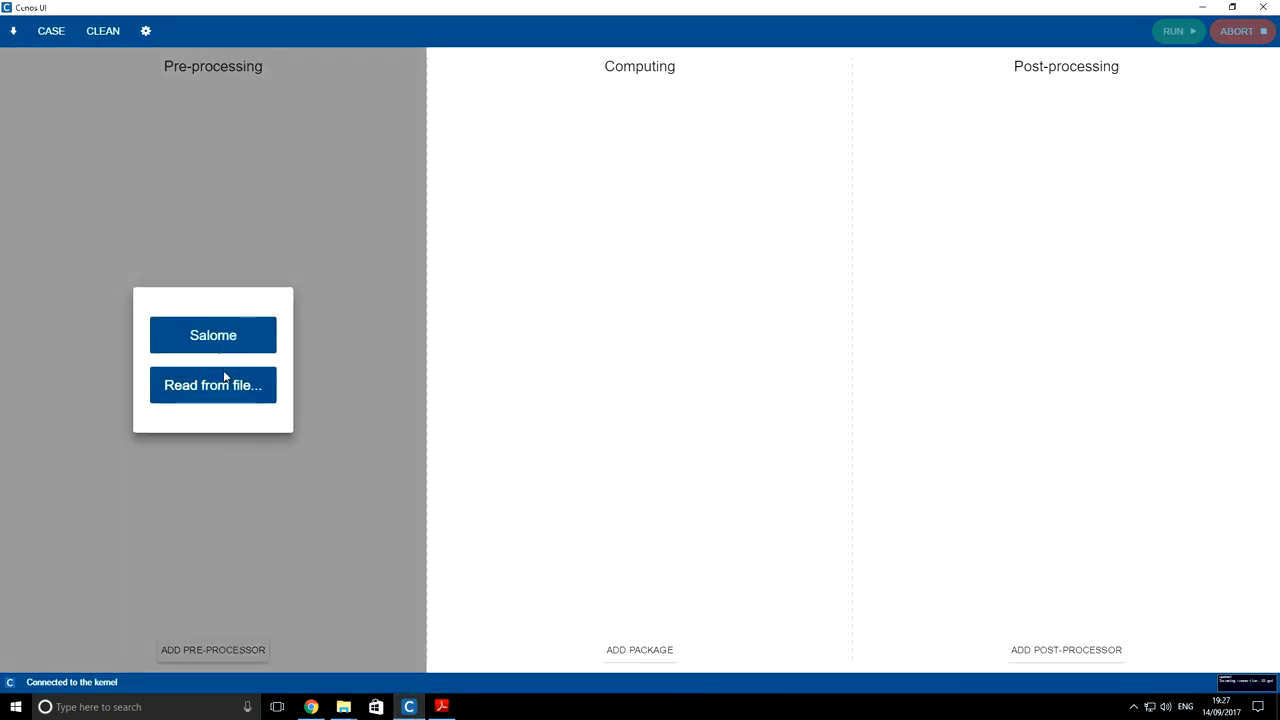
left_click(213, 335)
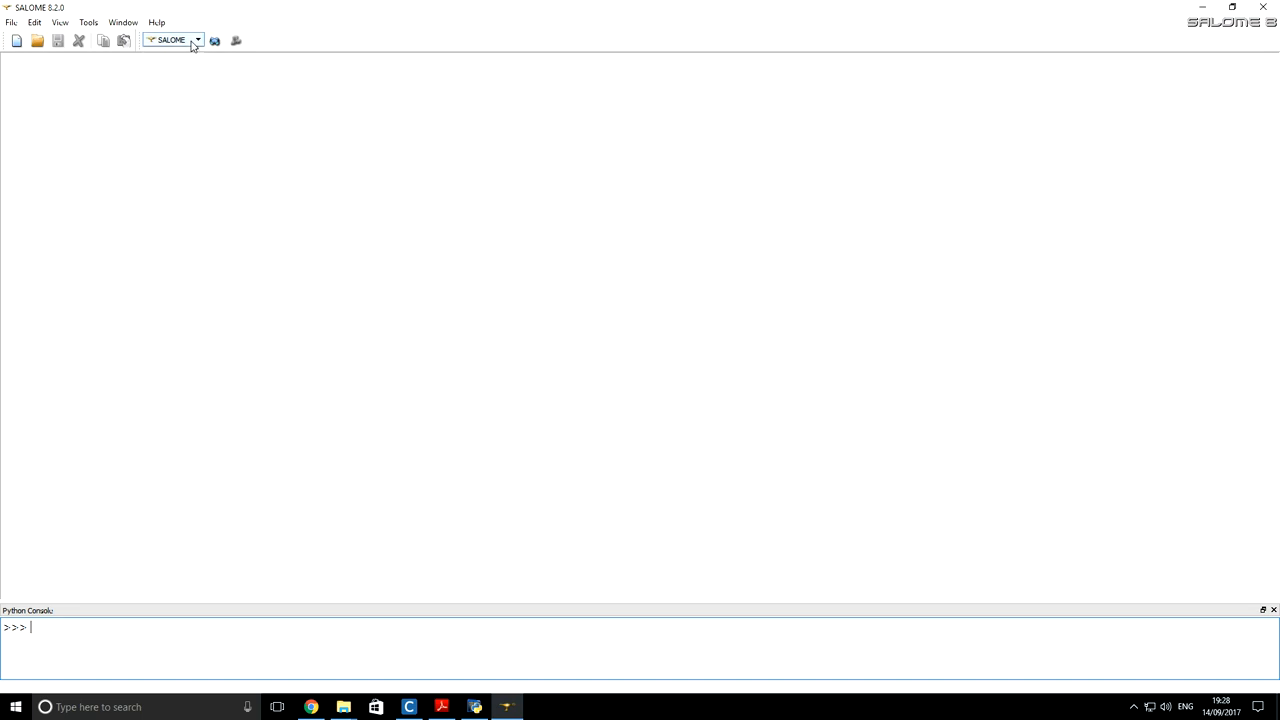
Step: Activate the Geometry module in a new study and start a STEP import
left_click(197, 40)
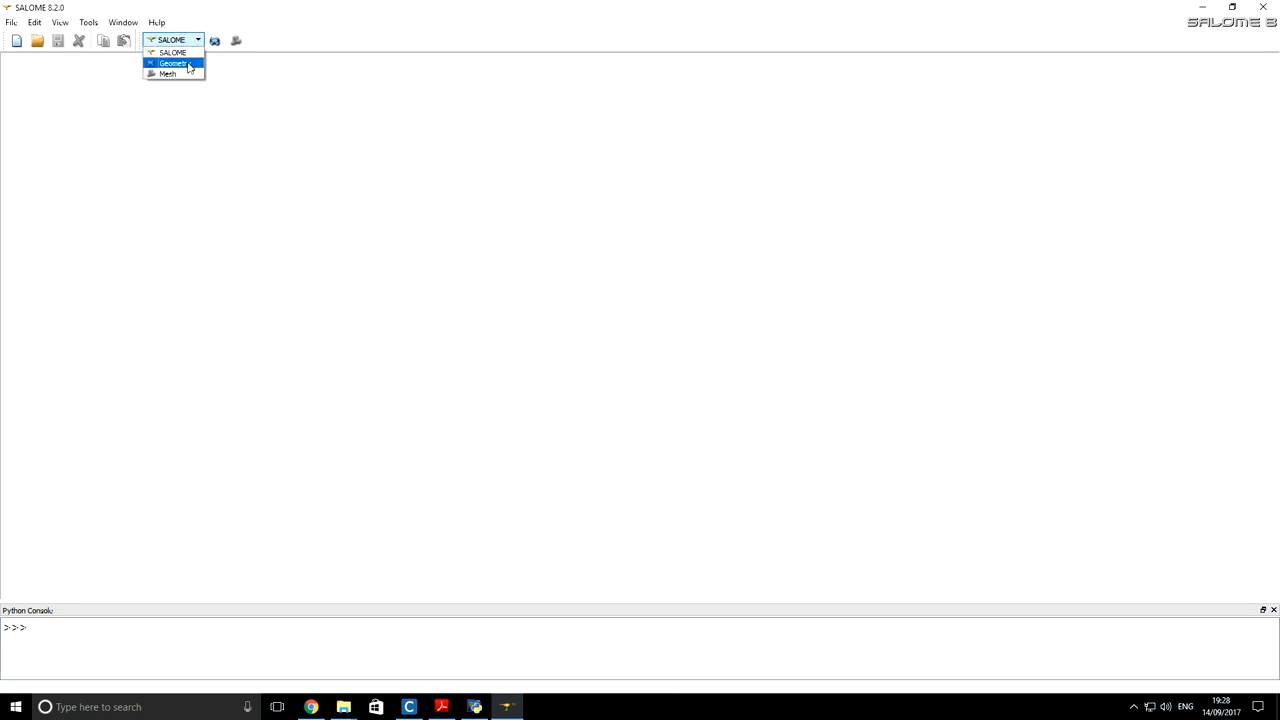
left_click(173, 63)
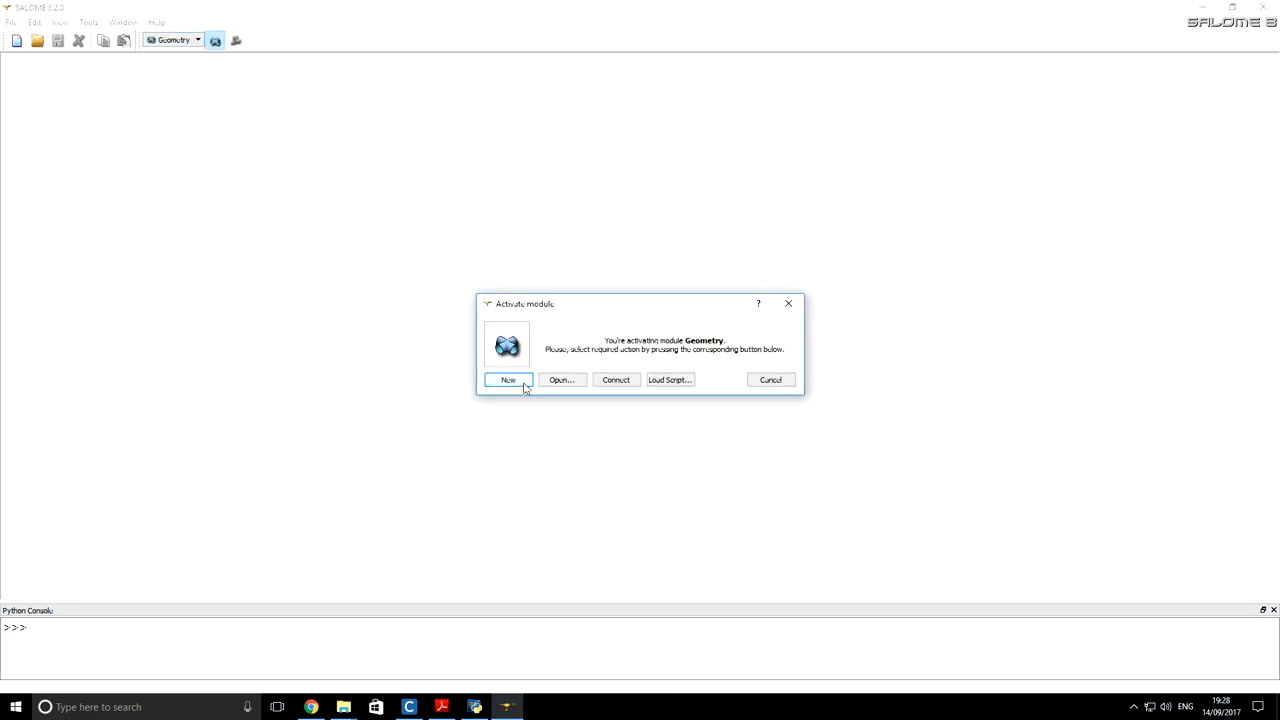
left_click(508, 379)
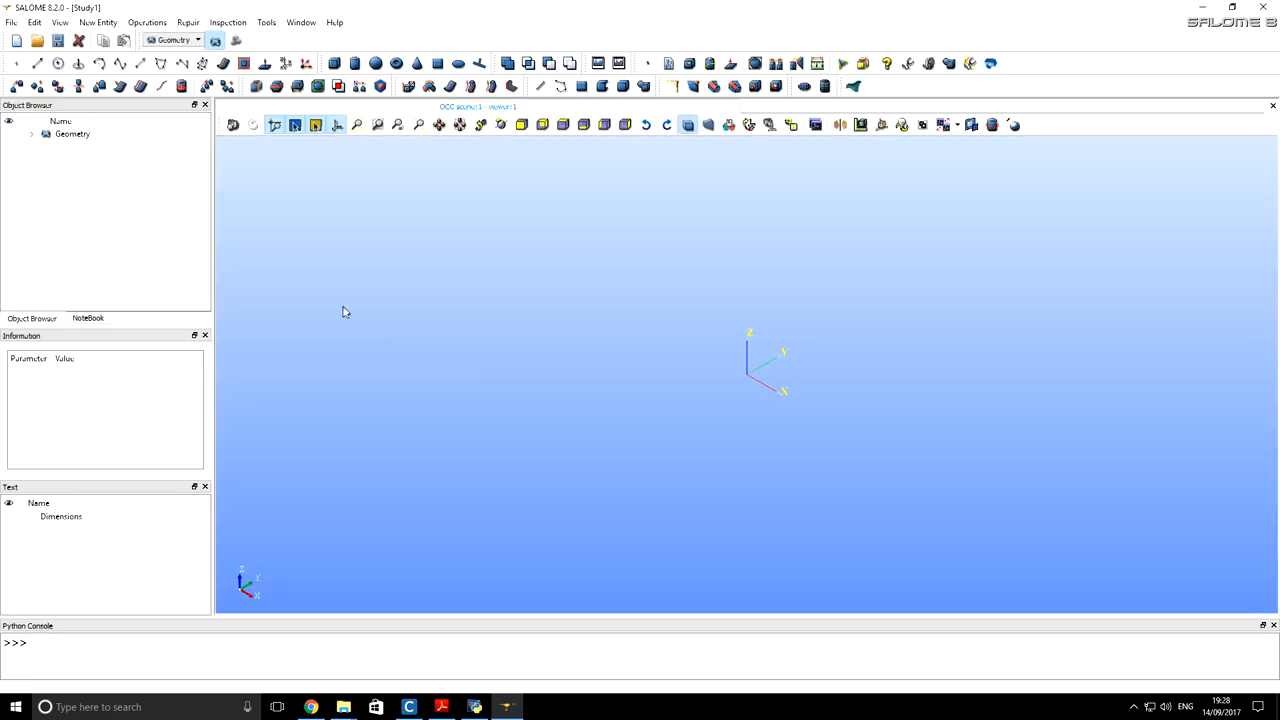
left_click(11, 22)
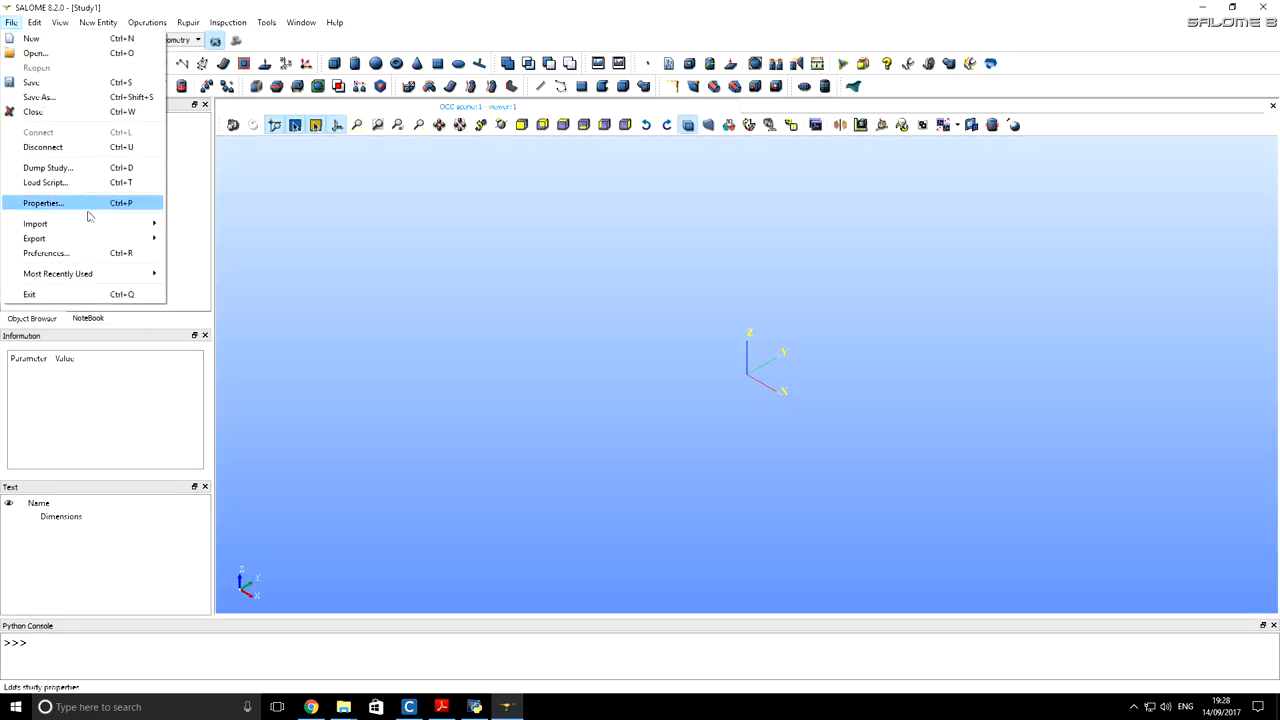
mouse_move(35, 223)
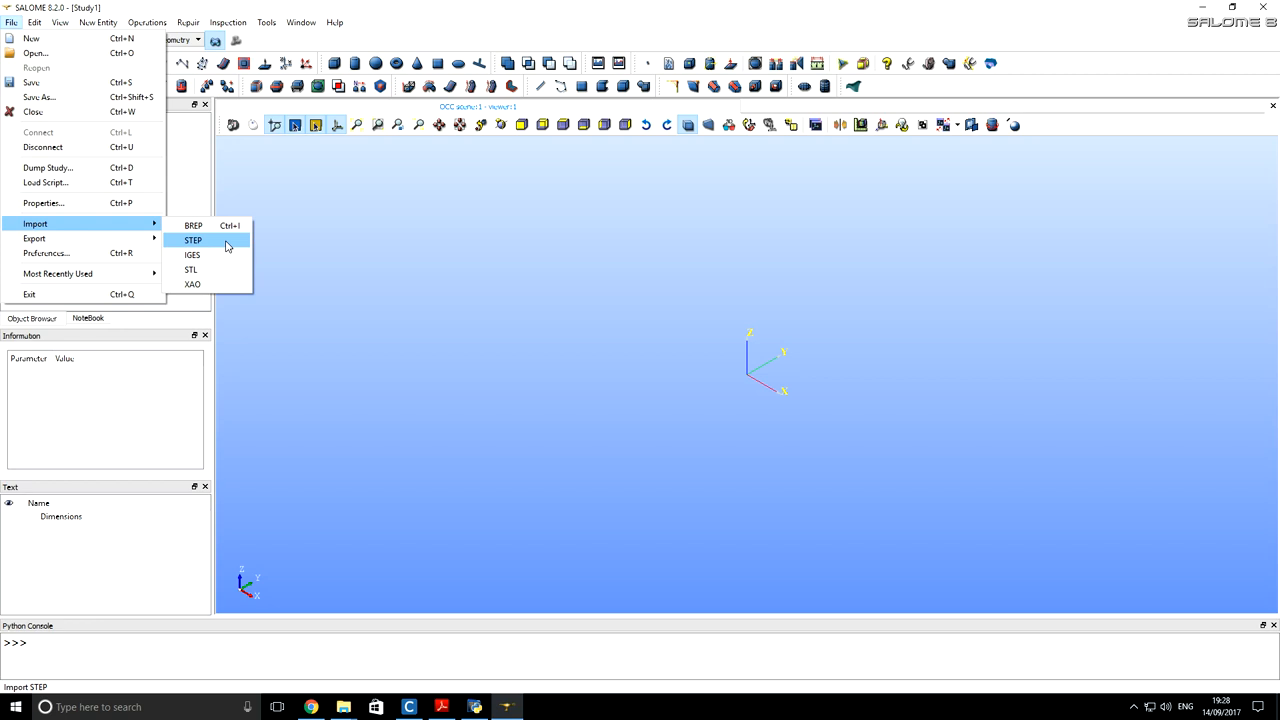
mouse_move(224, 248)
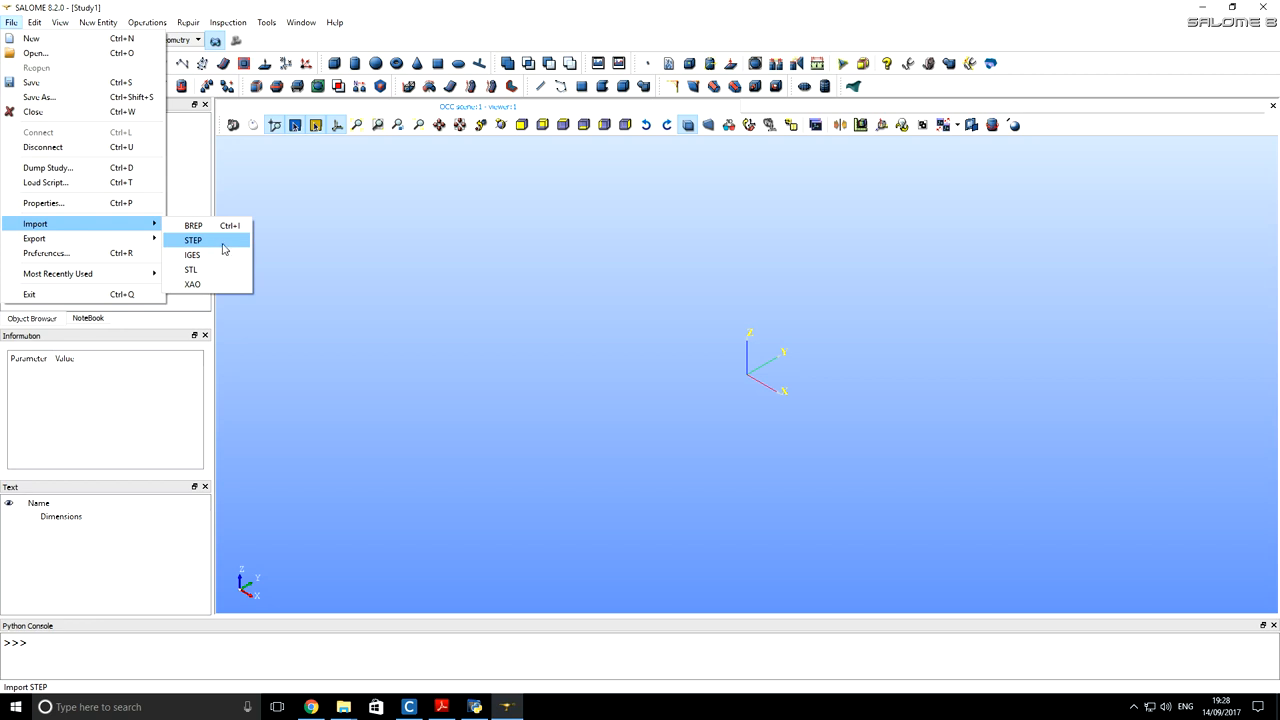
left_click(193, 240)
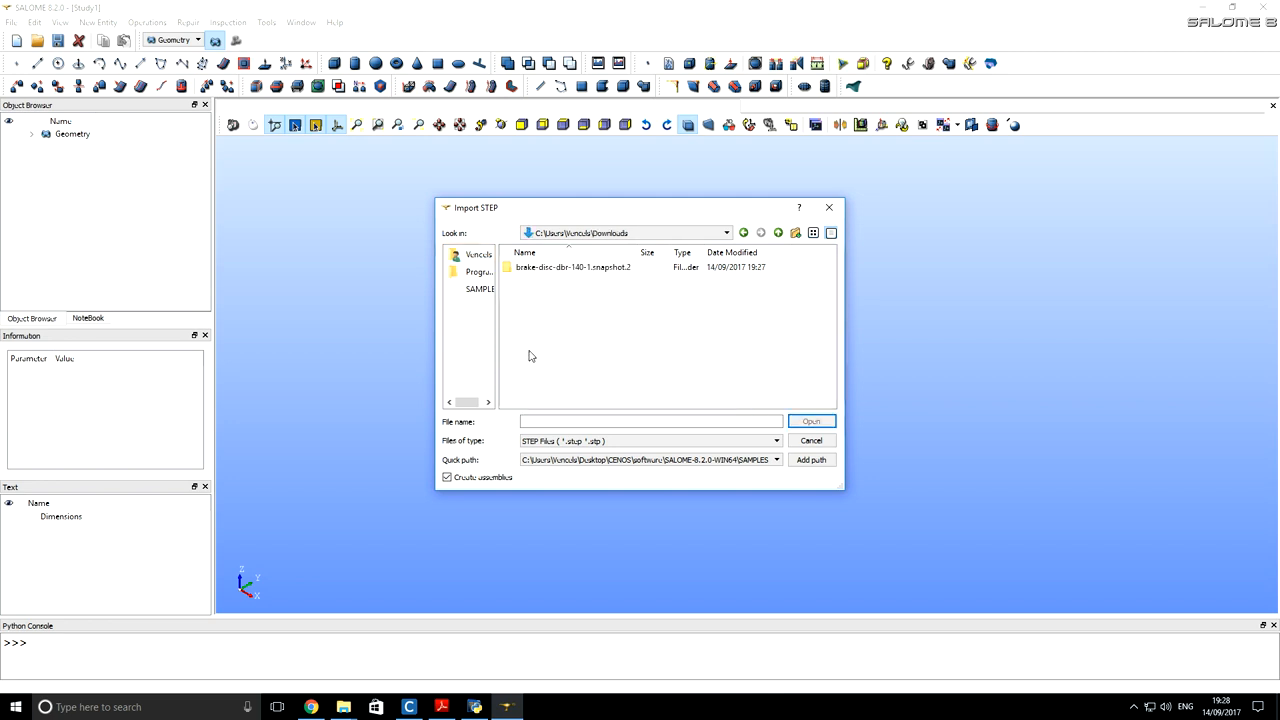
Step: Open the extracted brake disc folder in the STEP import dialog
double_click(573, 267)
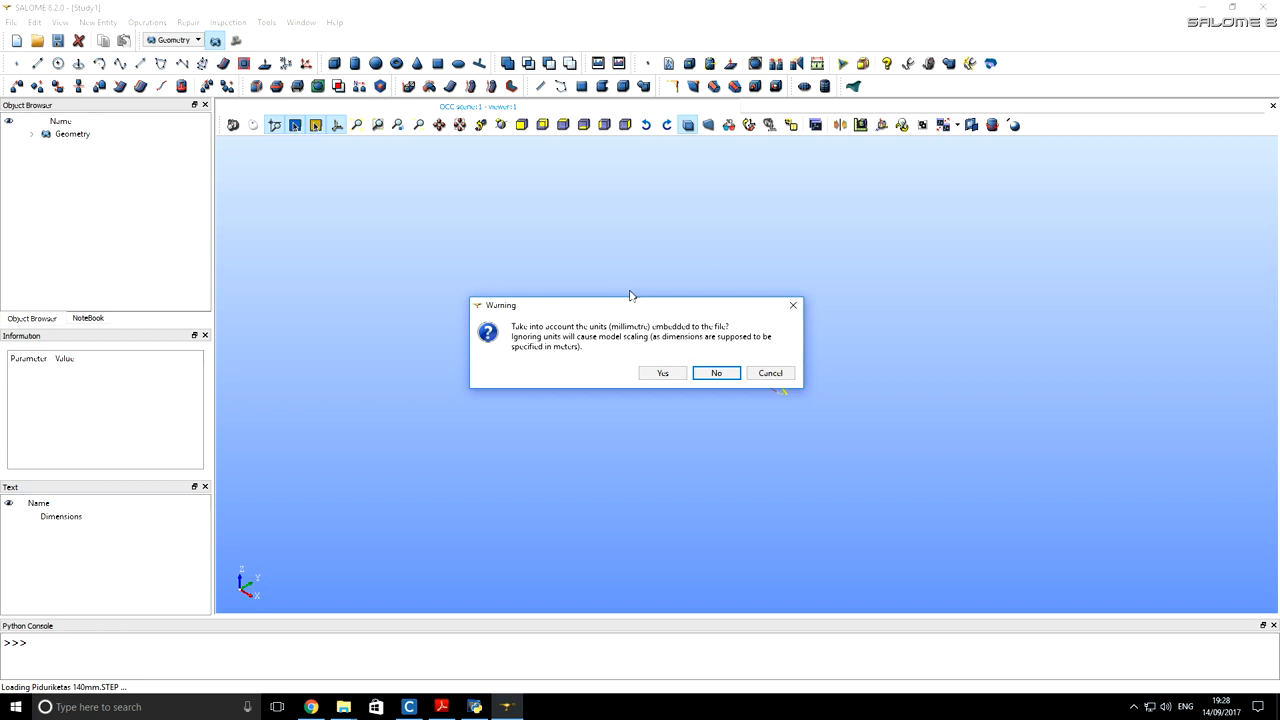
mouse_move(657, 318)
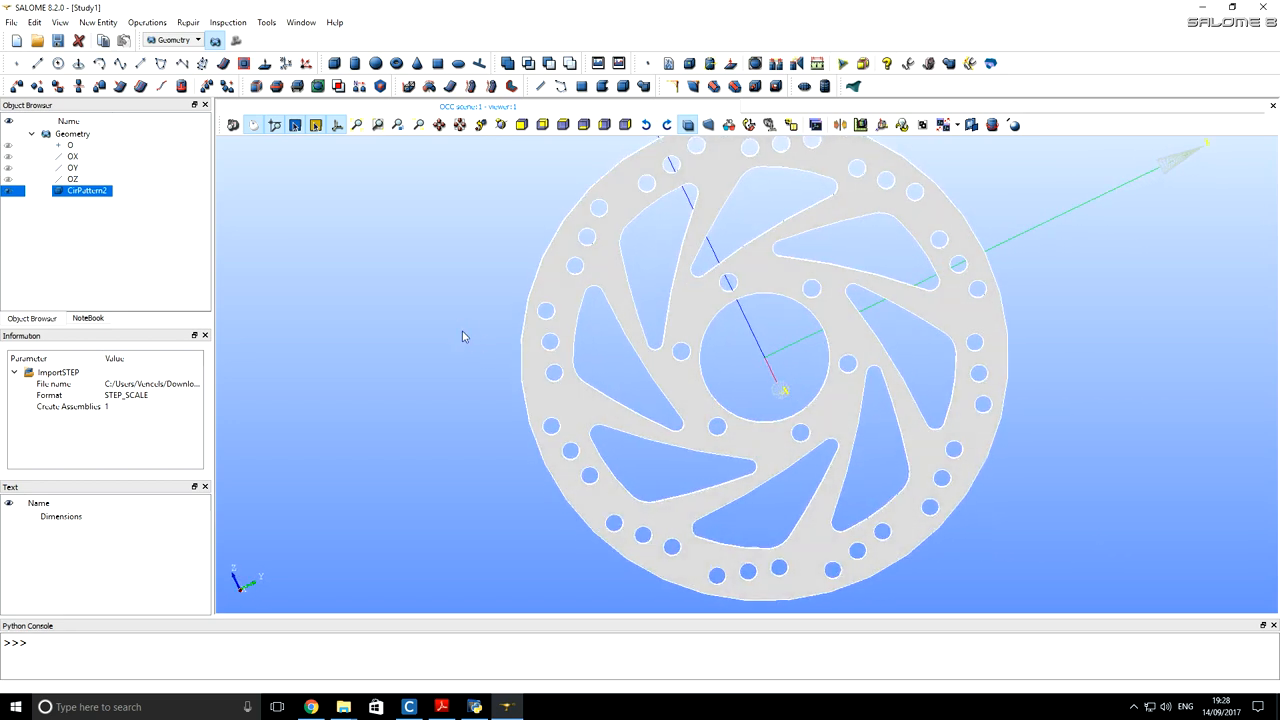
mouse_move(569, 407)
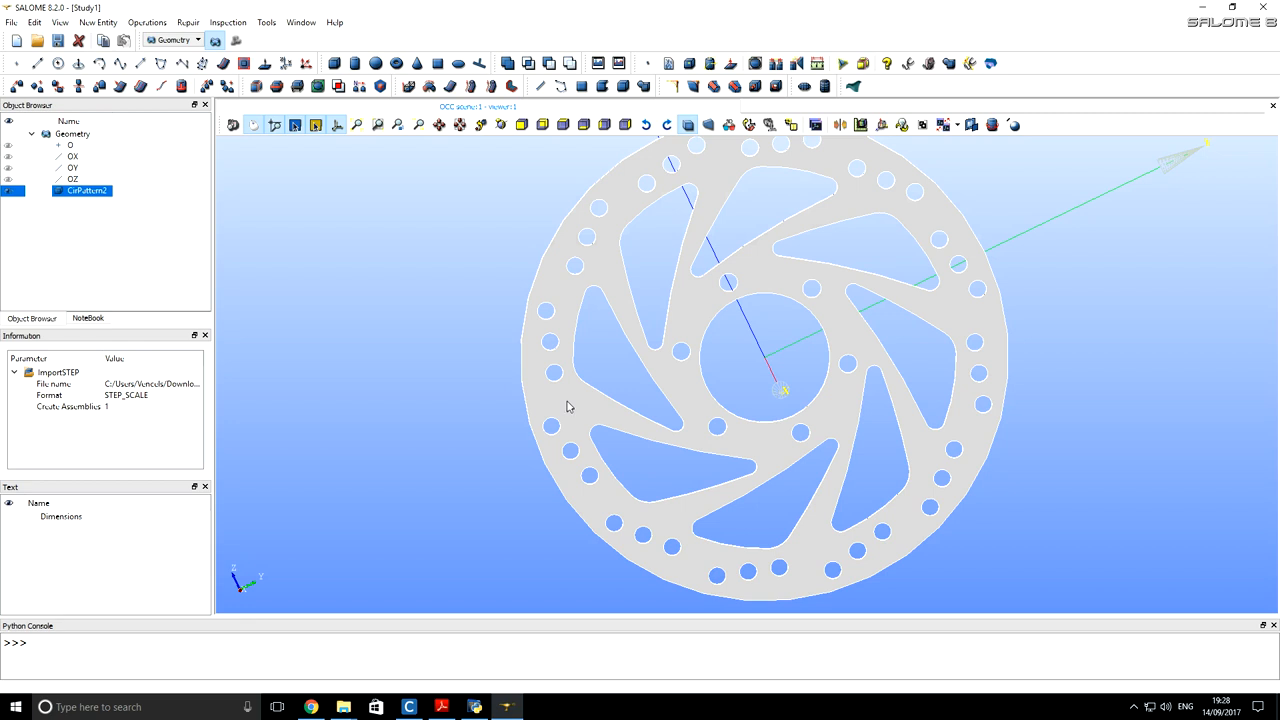
mouse_move(615, 411)
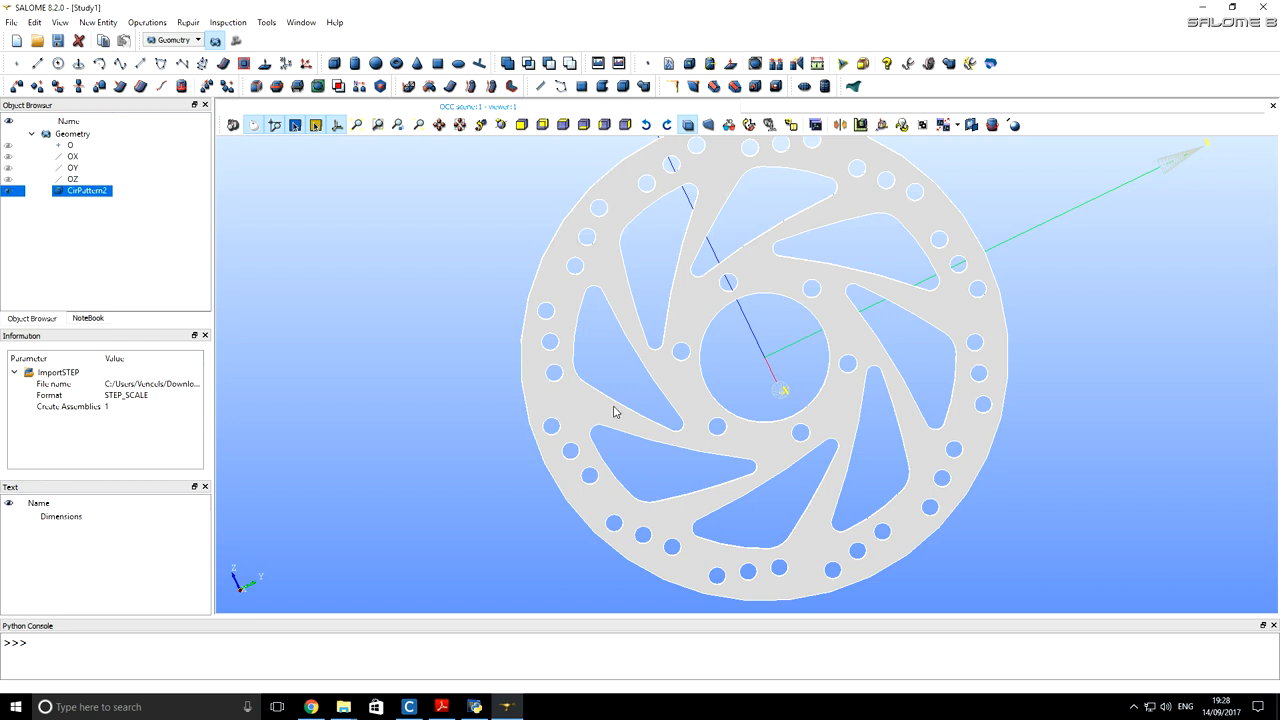
mouse_move(577, 413)
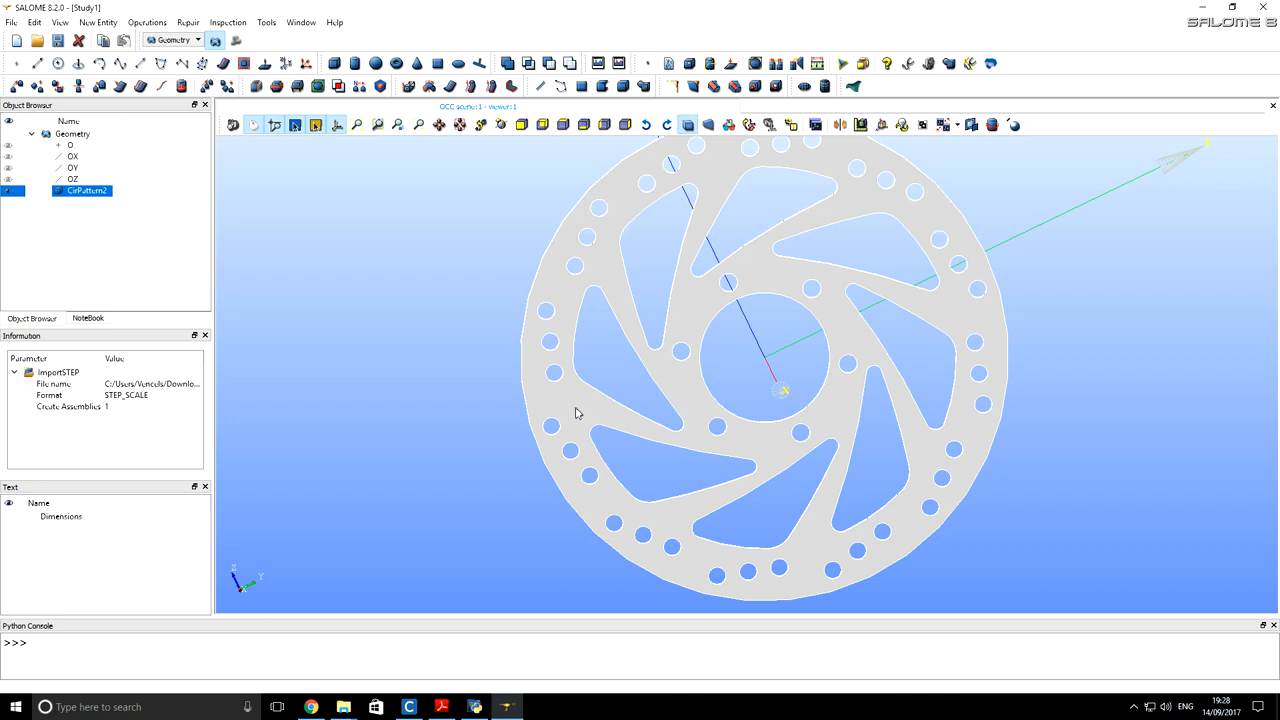
Step: Set CirPattern2's transparency to 75%
right_click(85, 190)
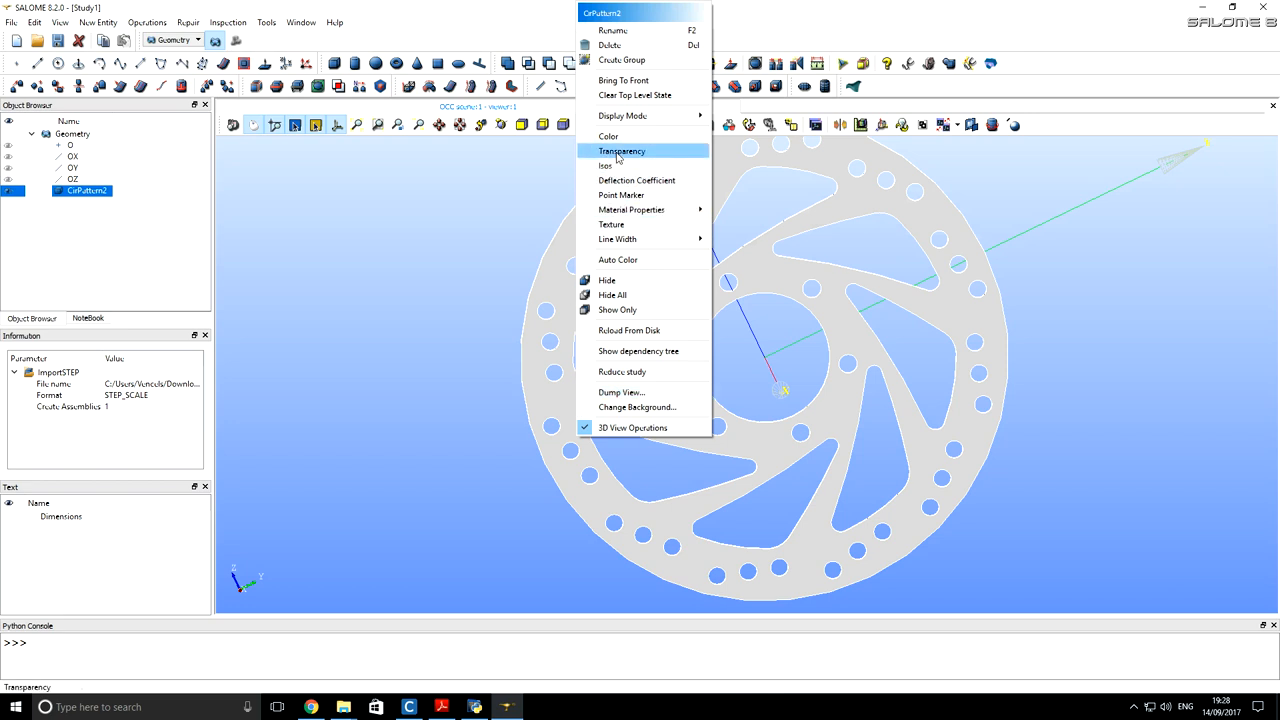
left_click(622, 151)
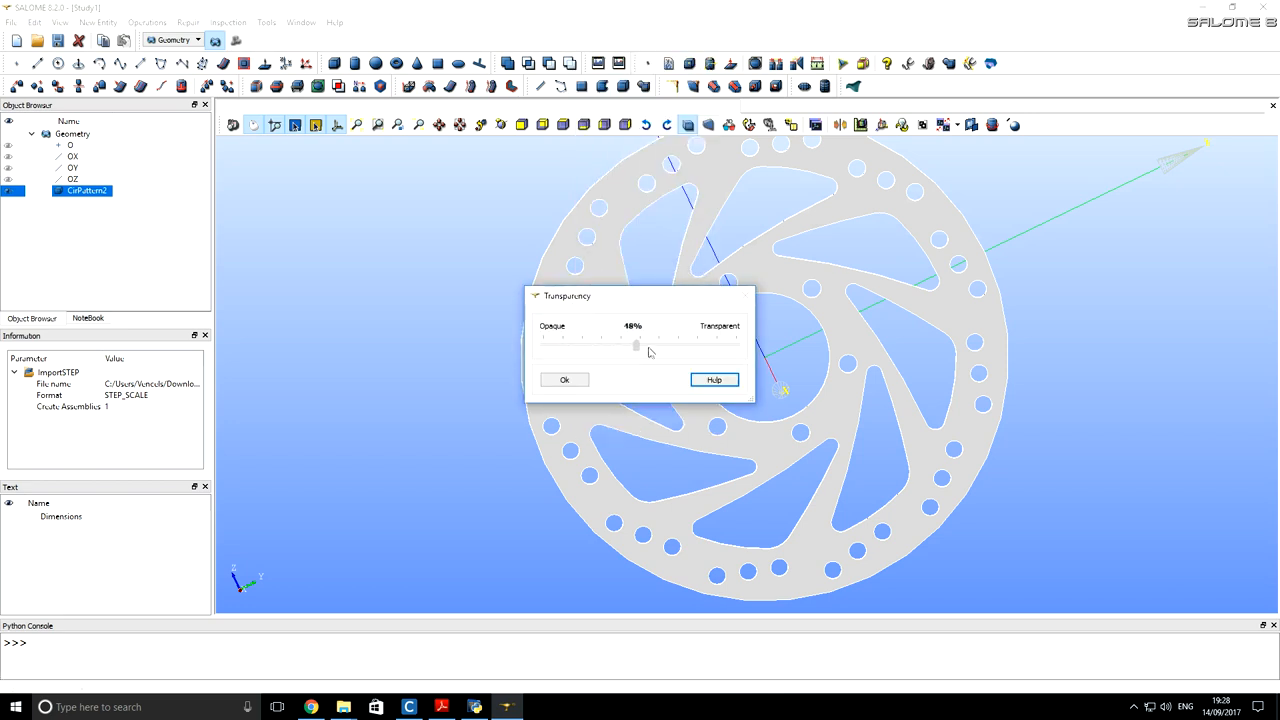
left_click_drag(636, 346, 687, 346)
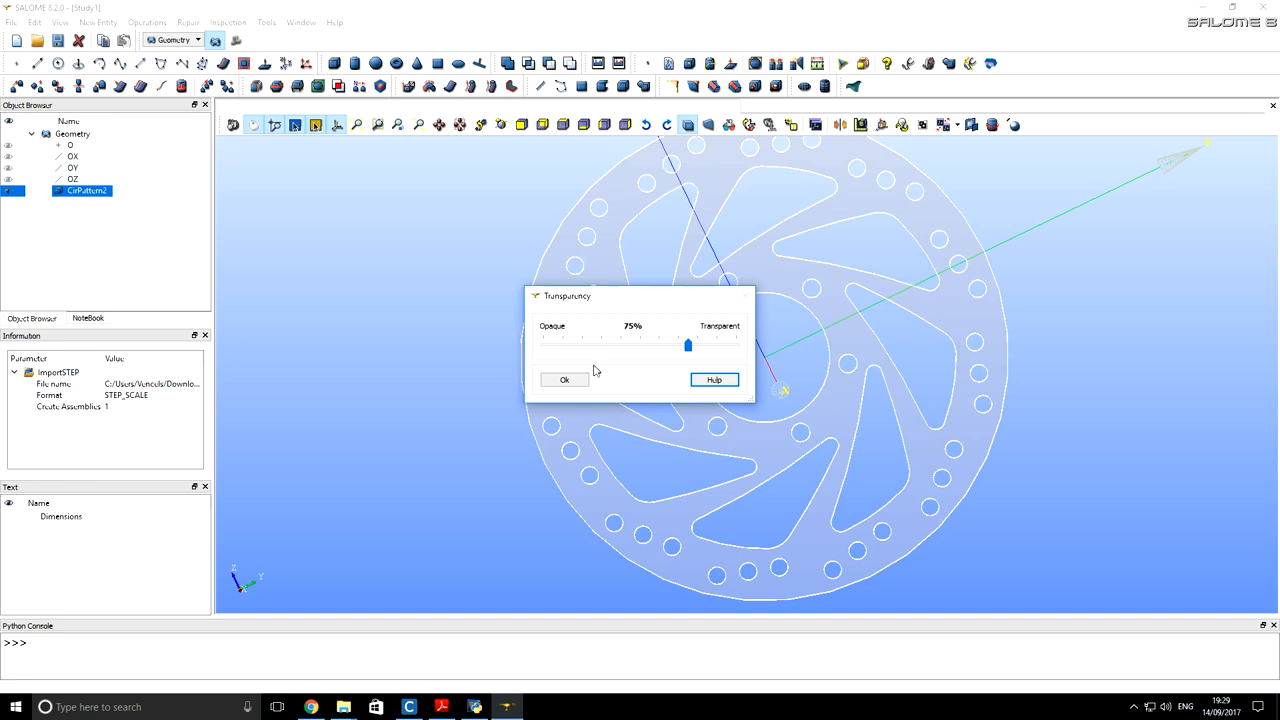
left_click(564, 379)
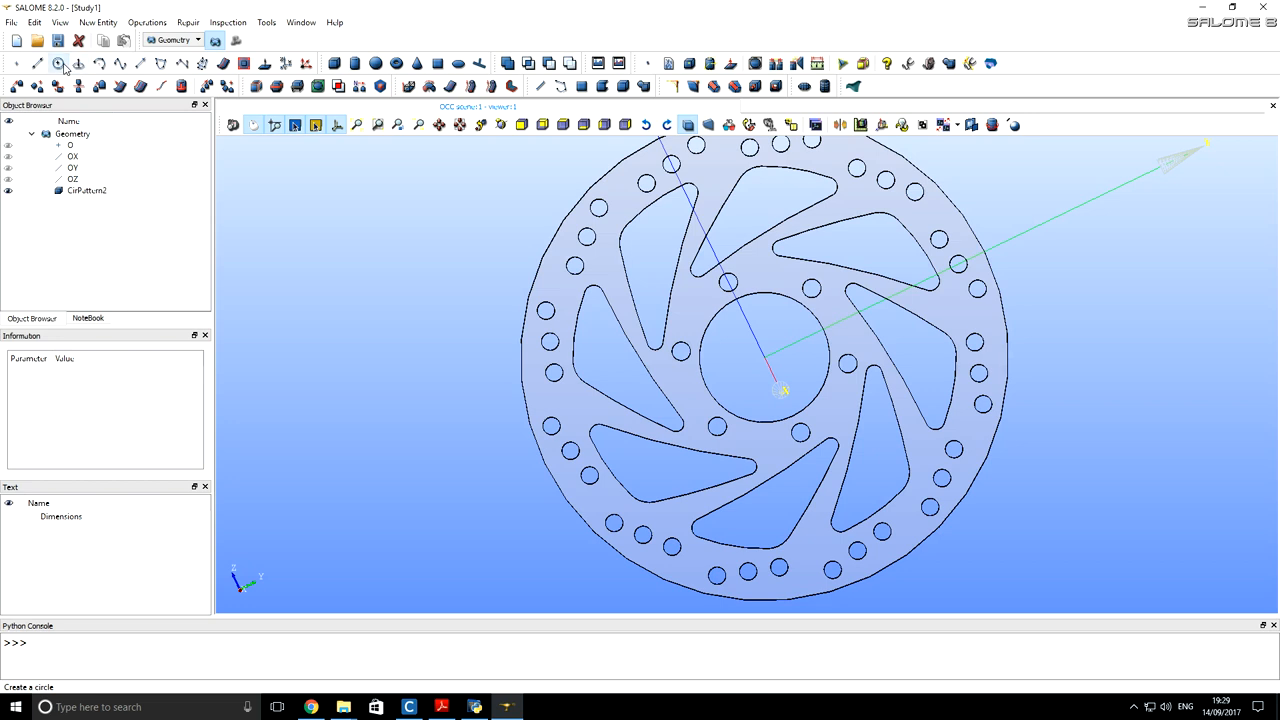
Step: Create Circle_1 centred at point O about the OX axis with radius 56
left_click(63, 63)
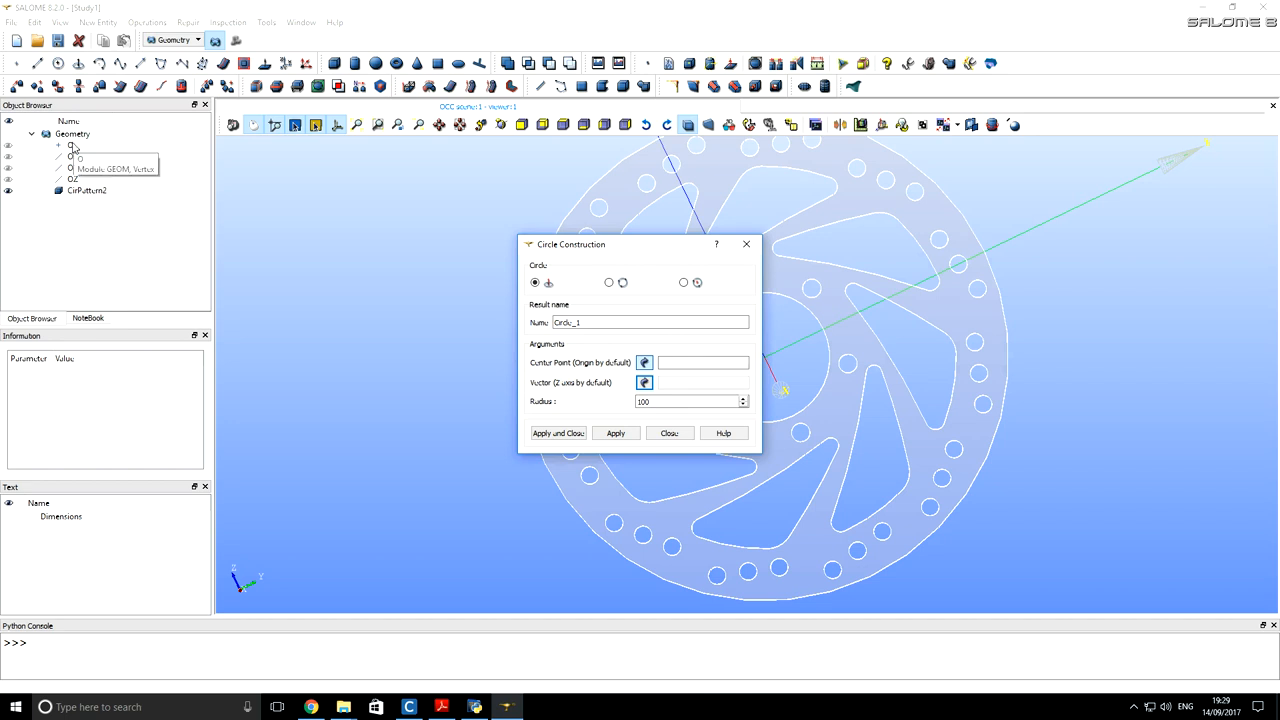
left_click(73, 157)
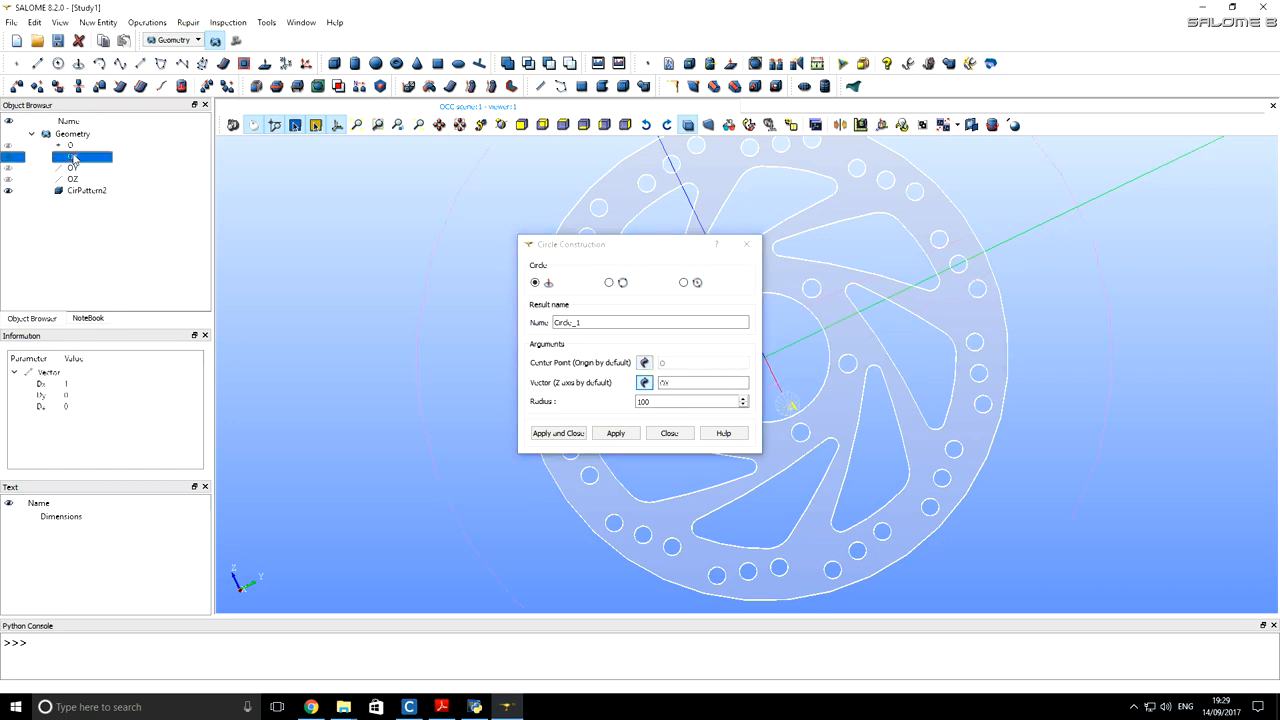
left_click(73, 156)
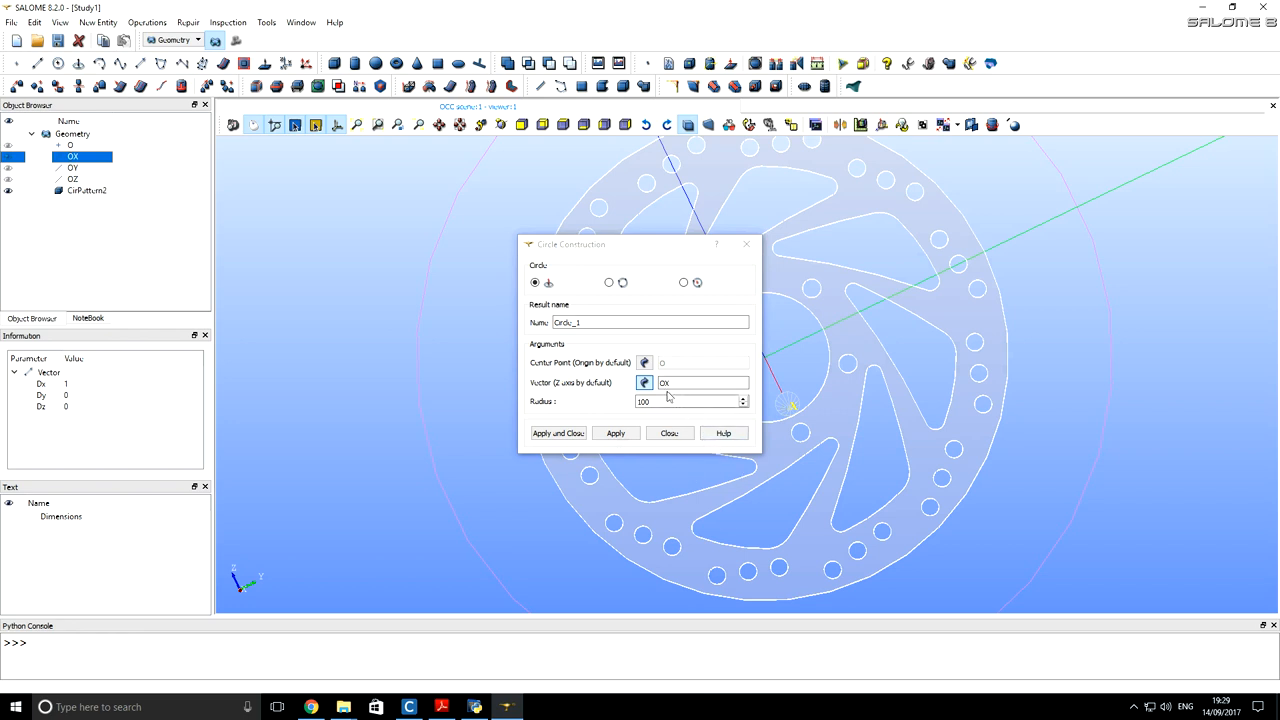
type("50")
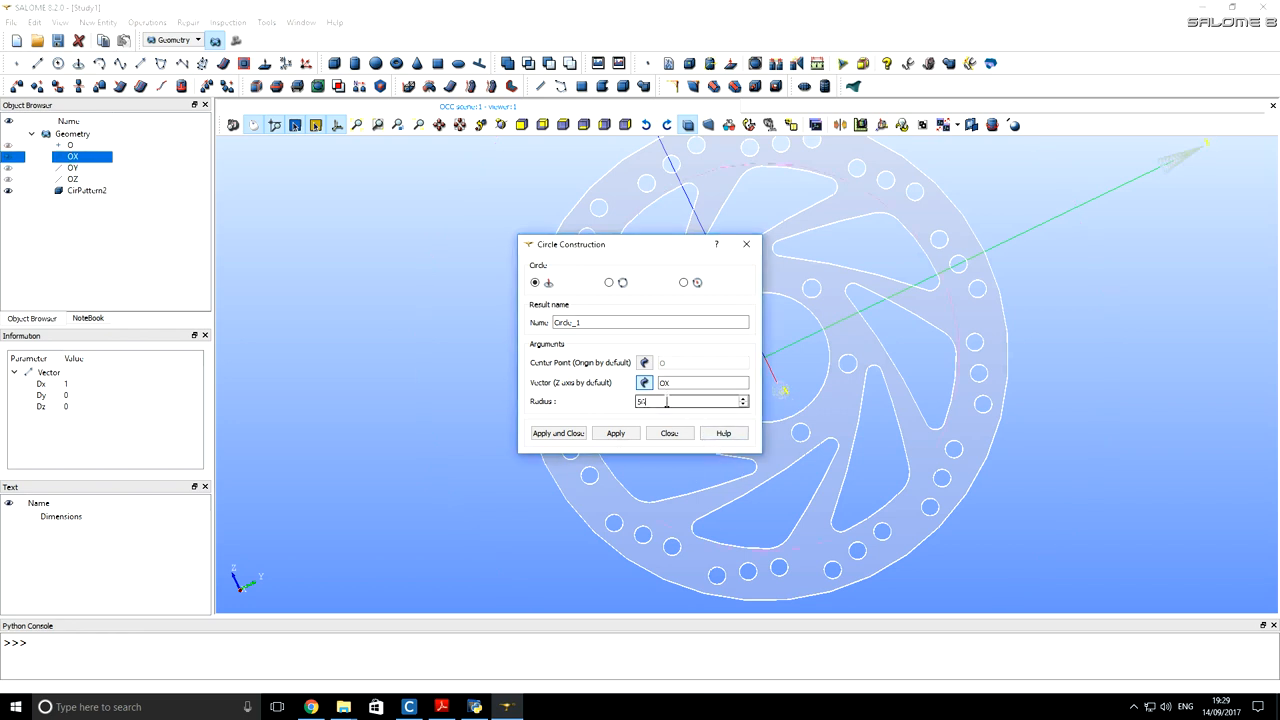
type("56")
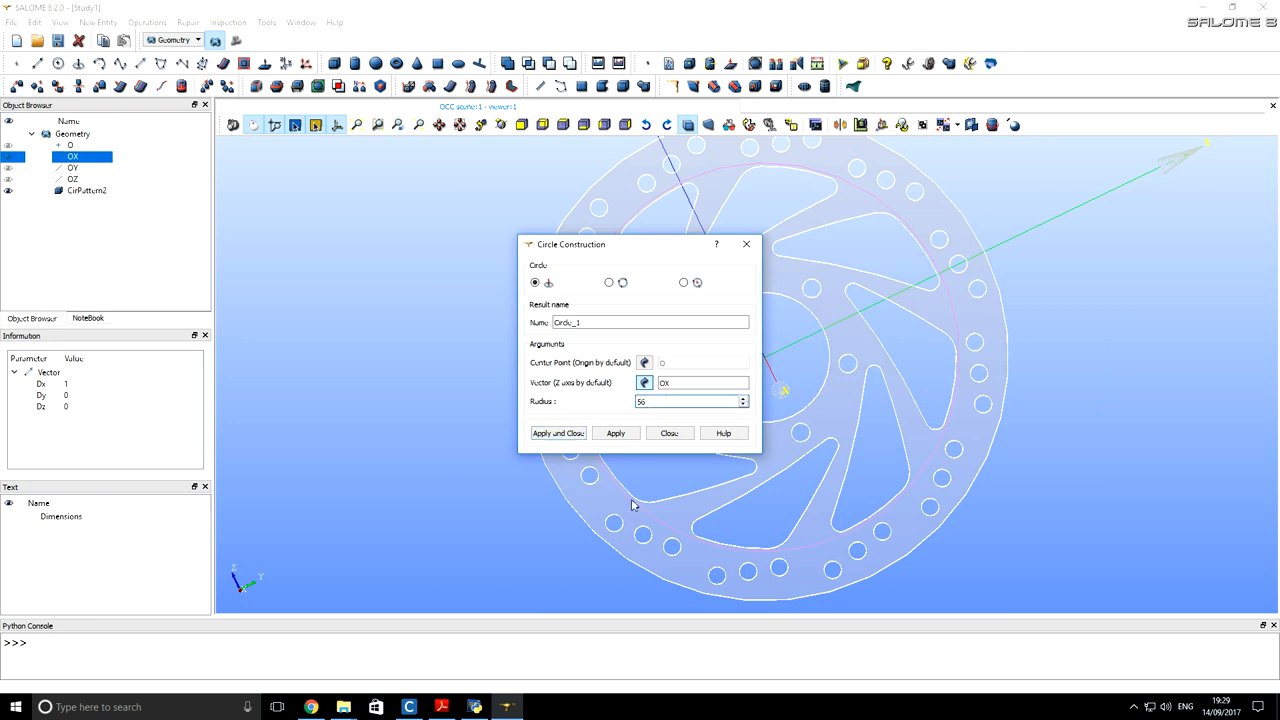
mouse_move(757, 558)
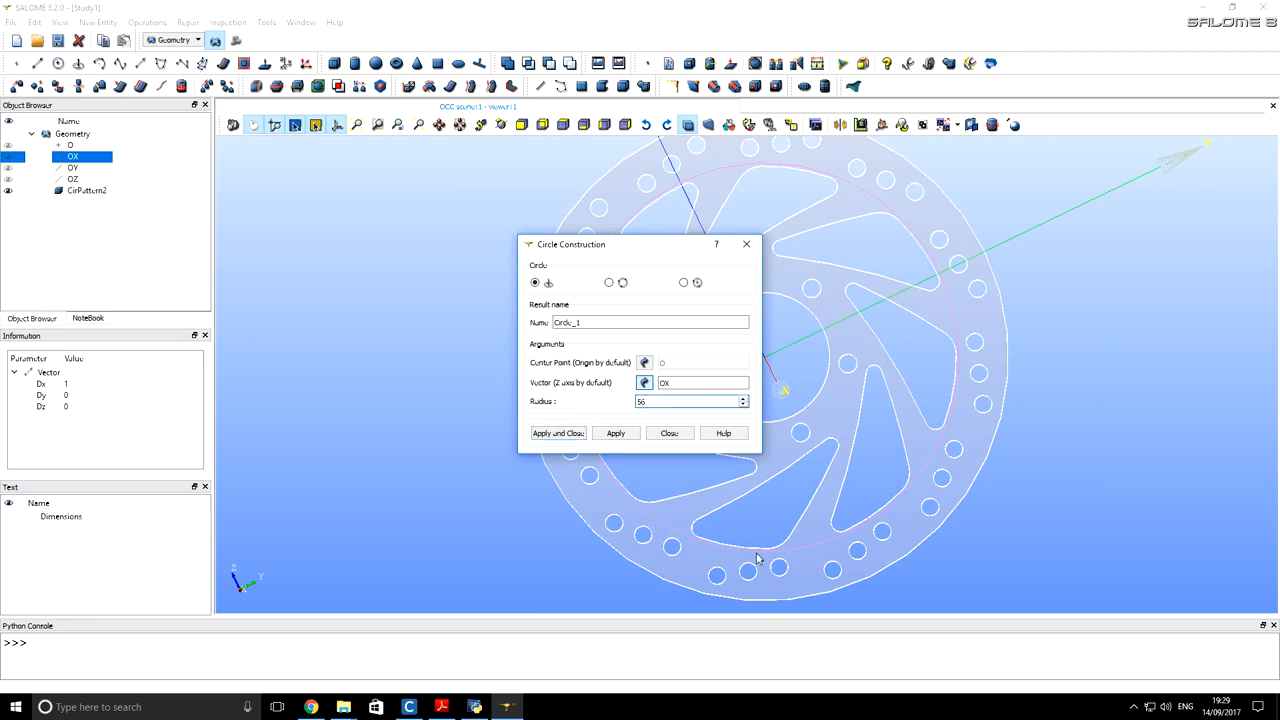
left_click(557, 433)
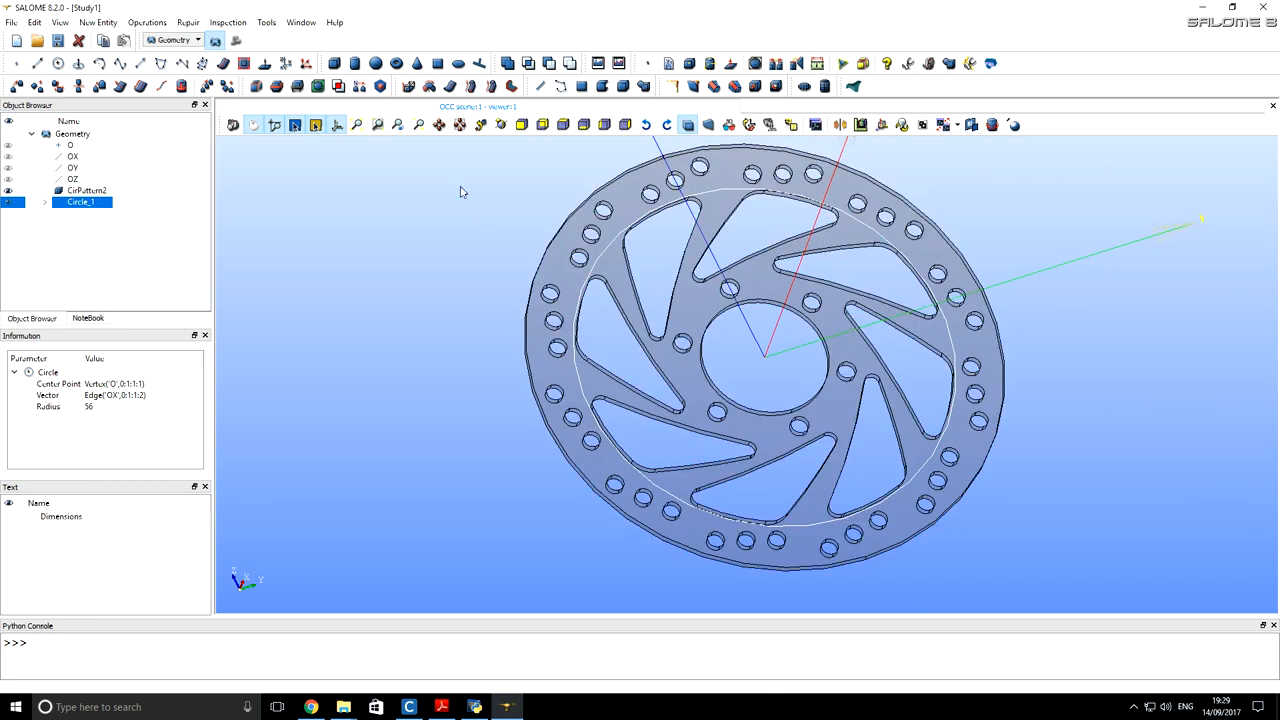
mouse_move(407, 86)
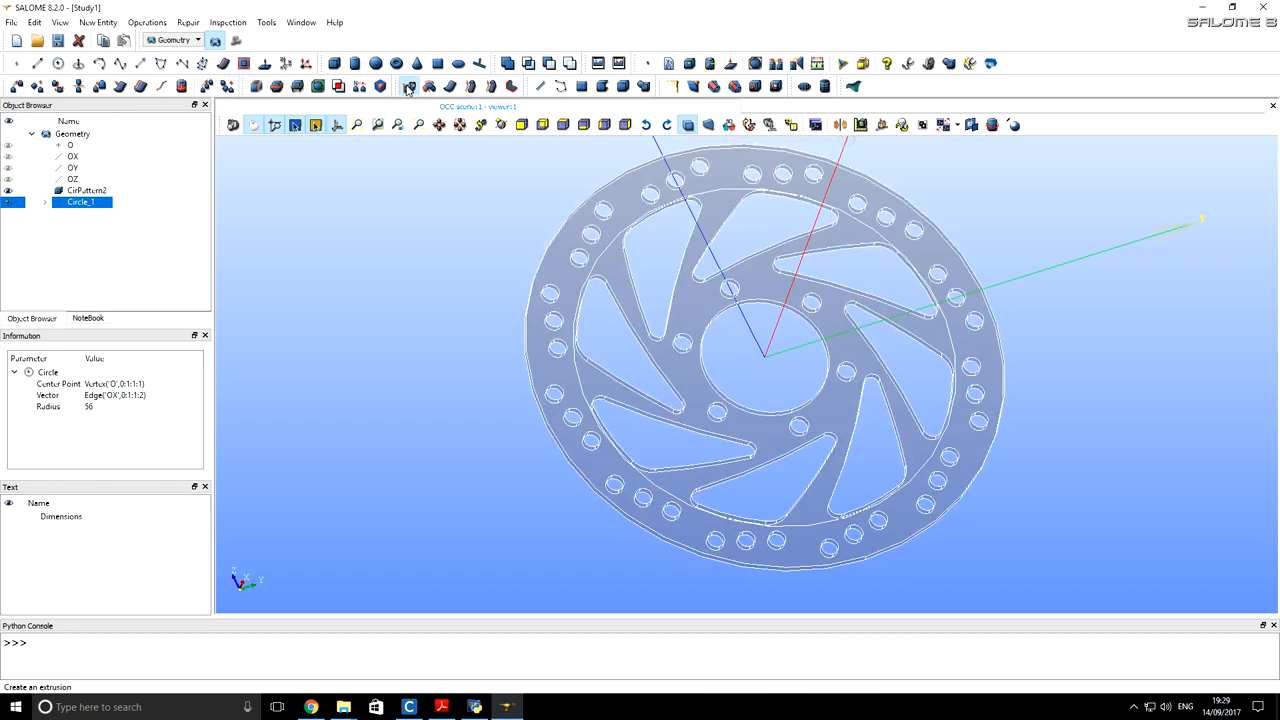
Step: Extrude Circle_1 along OX by height 5 in both directions into Extrusion_1
left_click(408, 86)
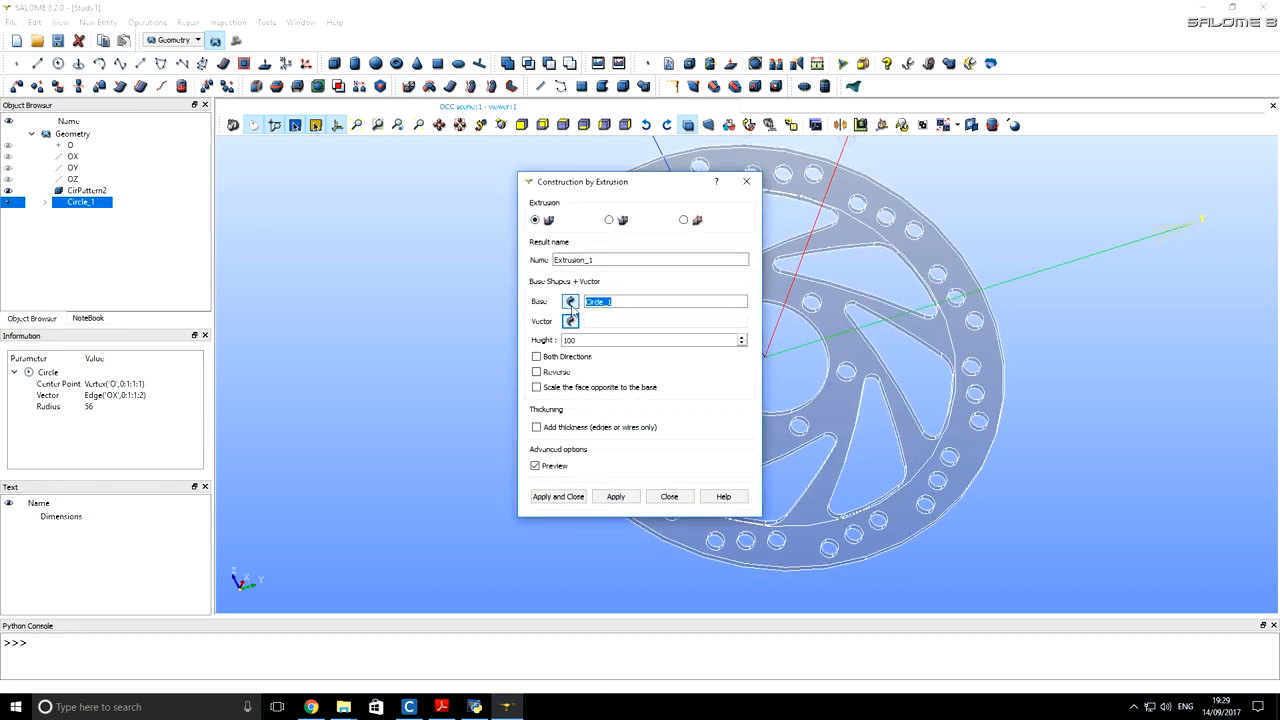
left_click(570, 321)
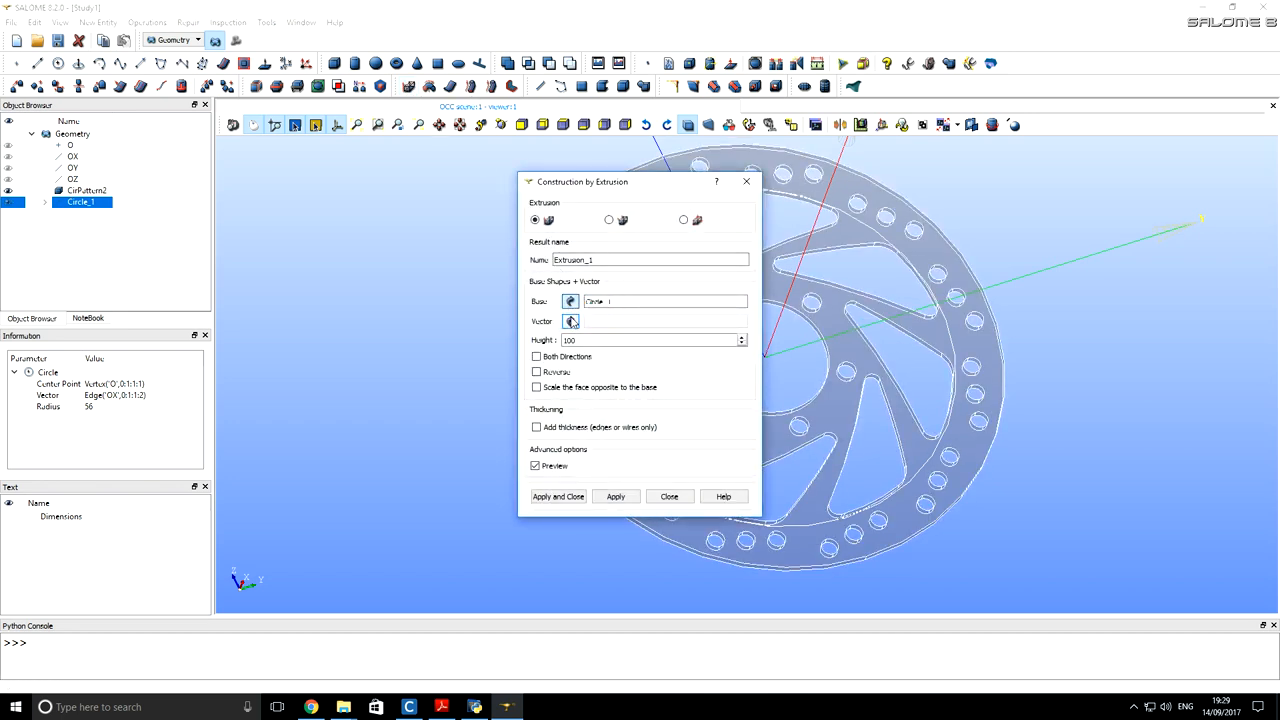
left_click(570, 321)
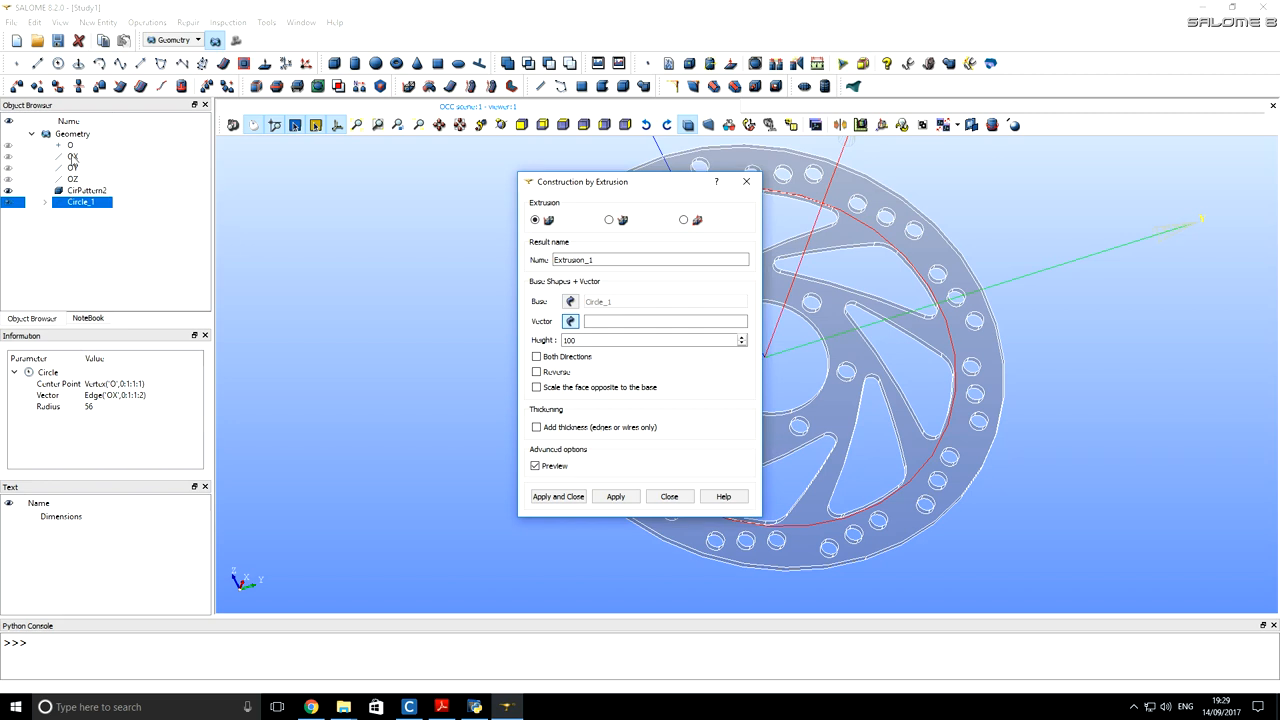
left_click(73, 156)
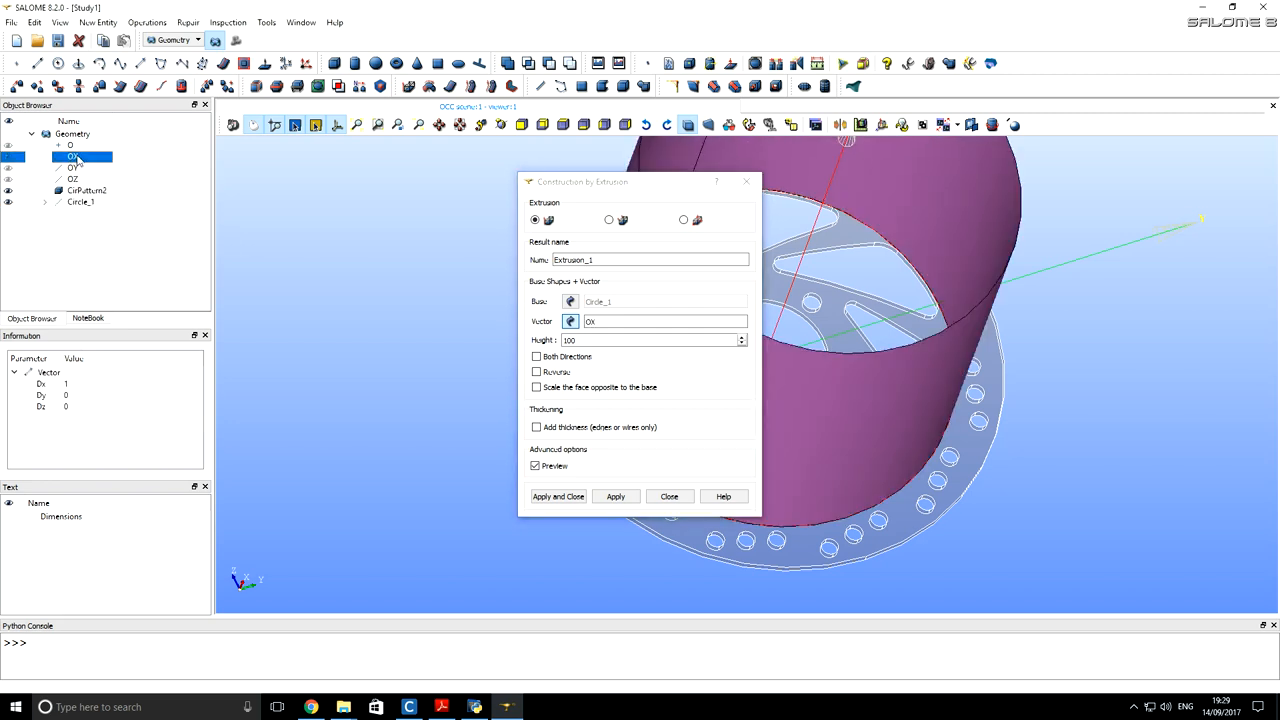
triple_click(650, 340)
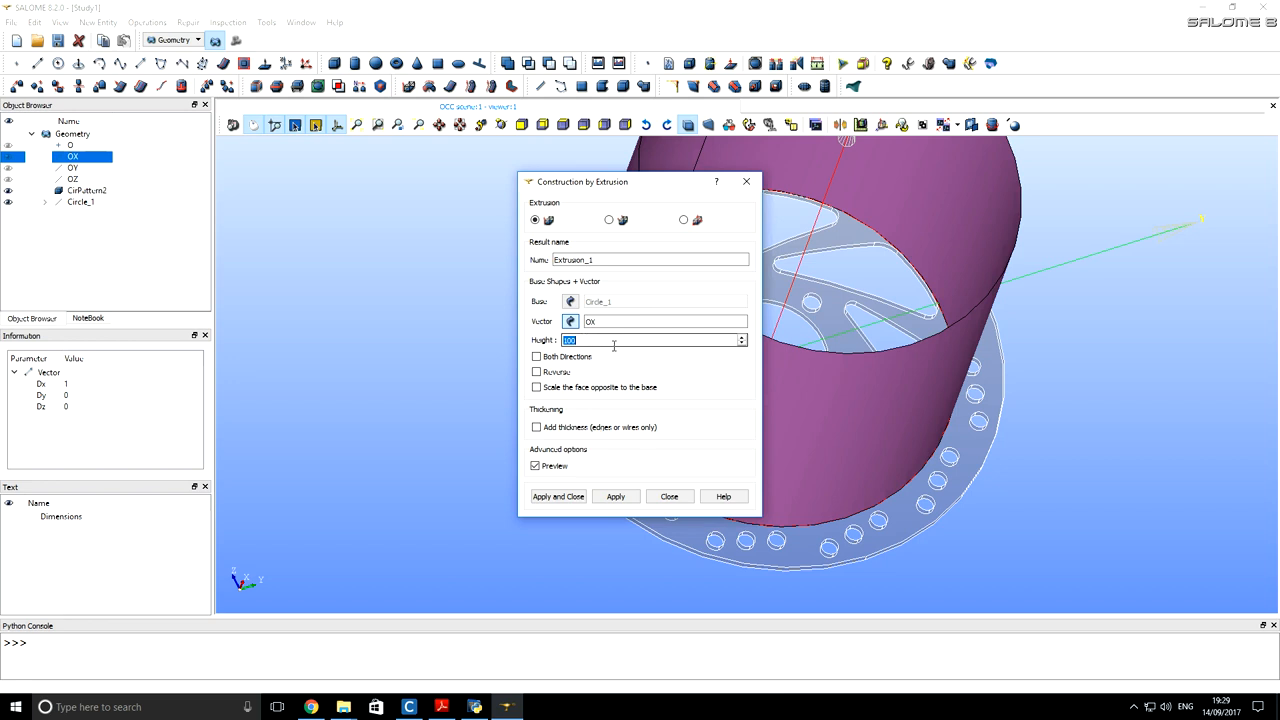
type("5")
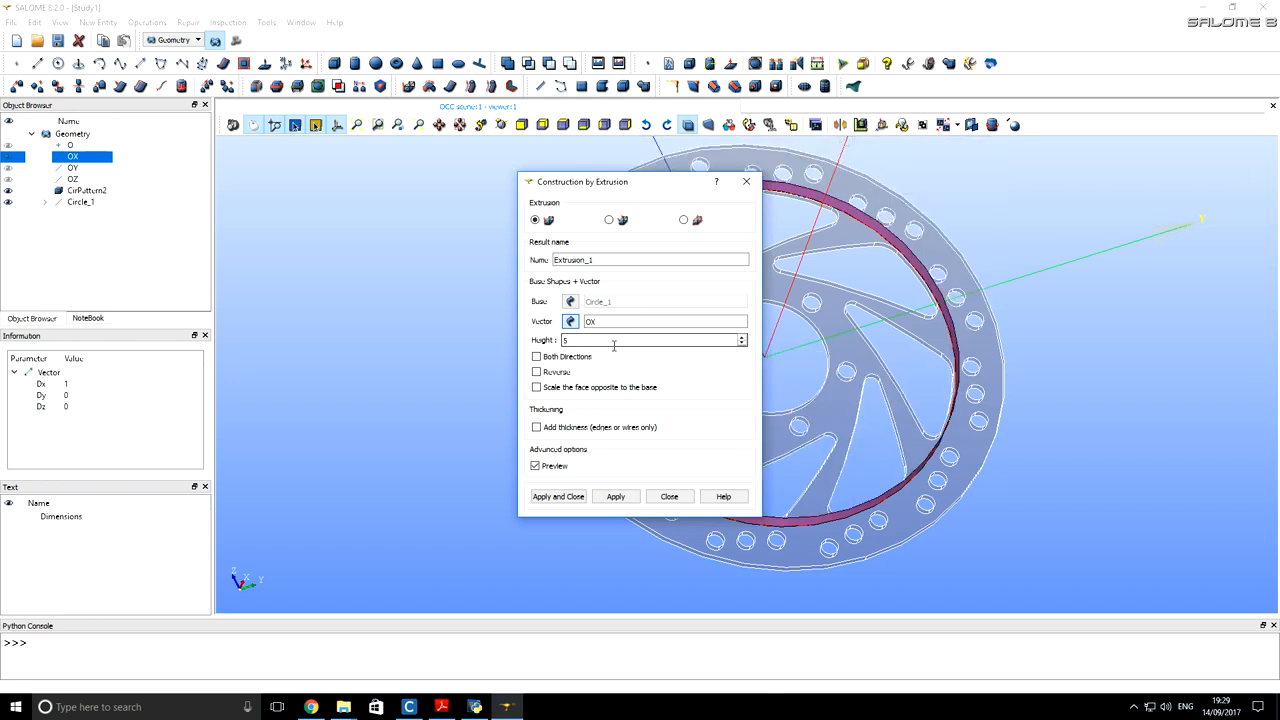
left_click(536, 357)
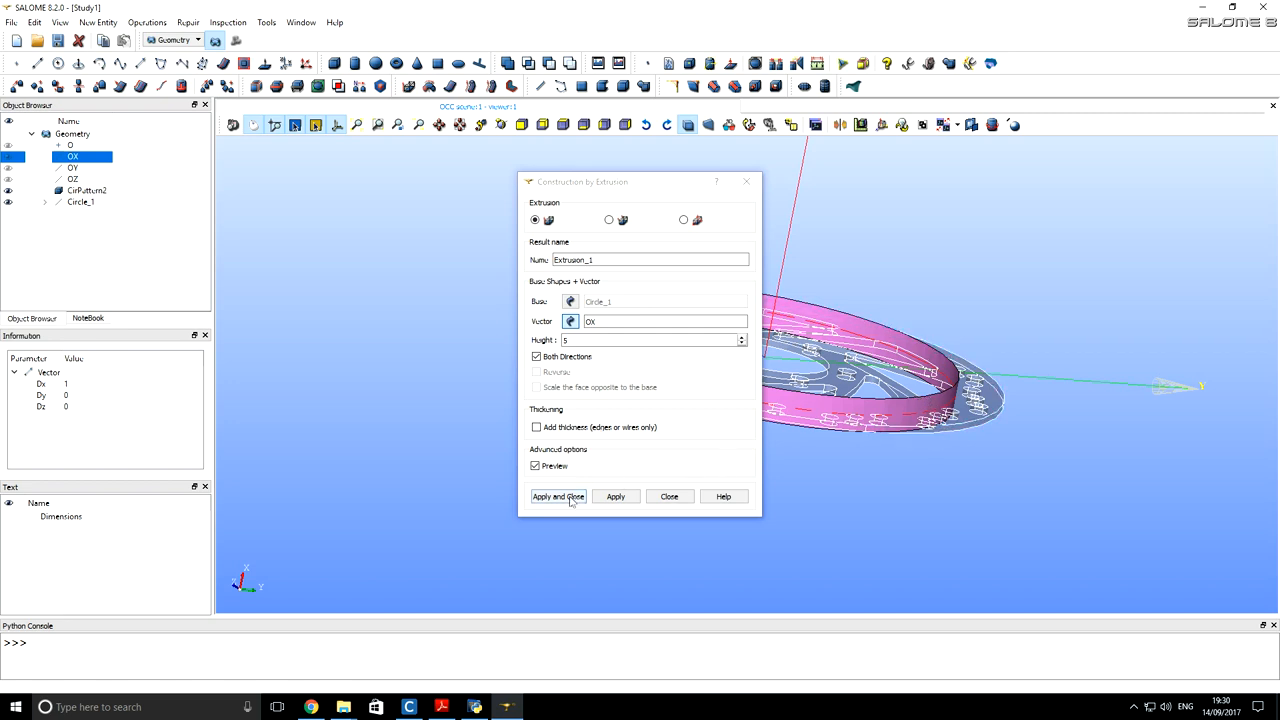
left_click(557, 497)
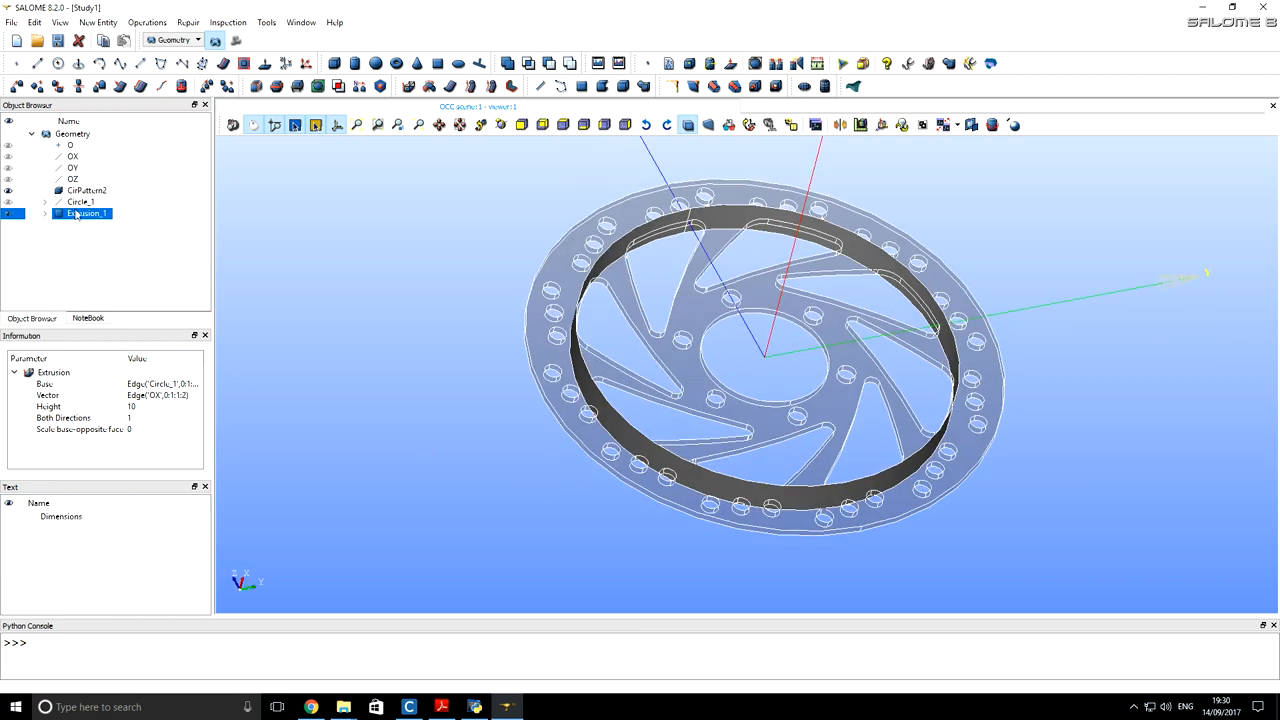
Step: Partition CirPattern2 with Extrusion_1 using Operations > Partition
left_click(85, 190)
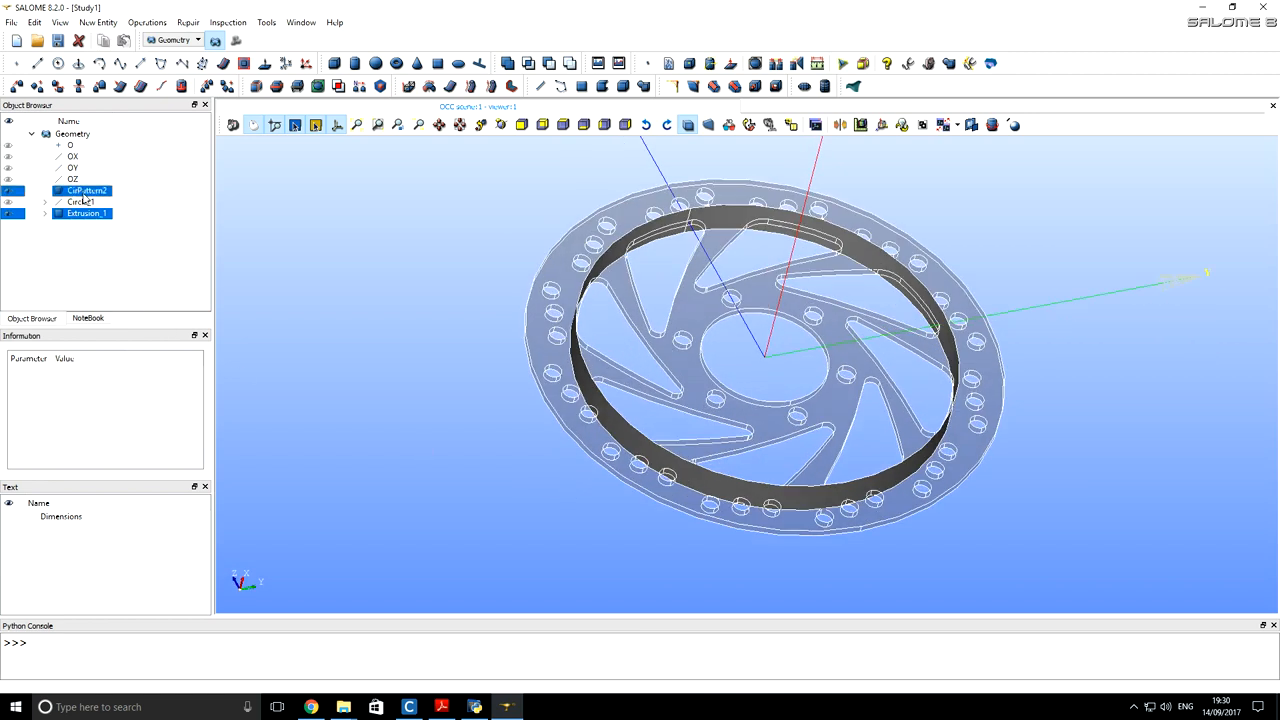
mouse_move(85, 191)
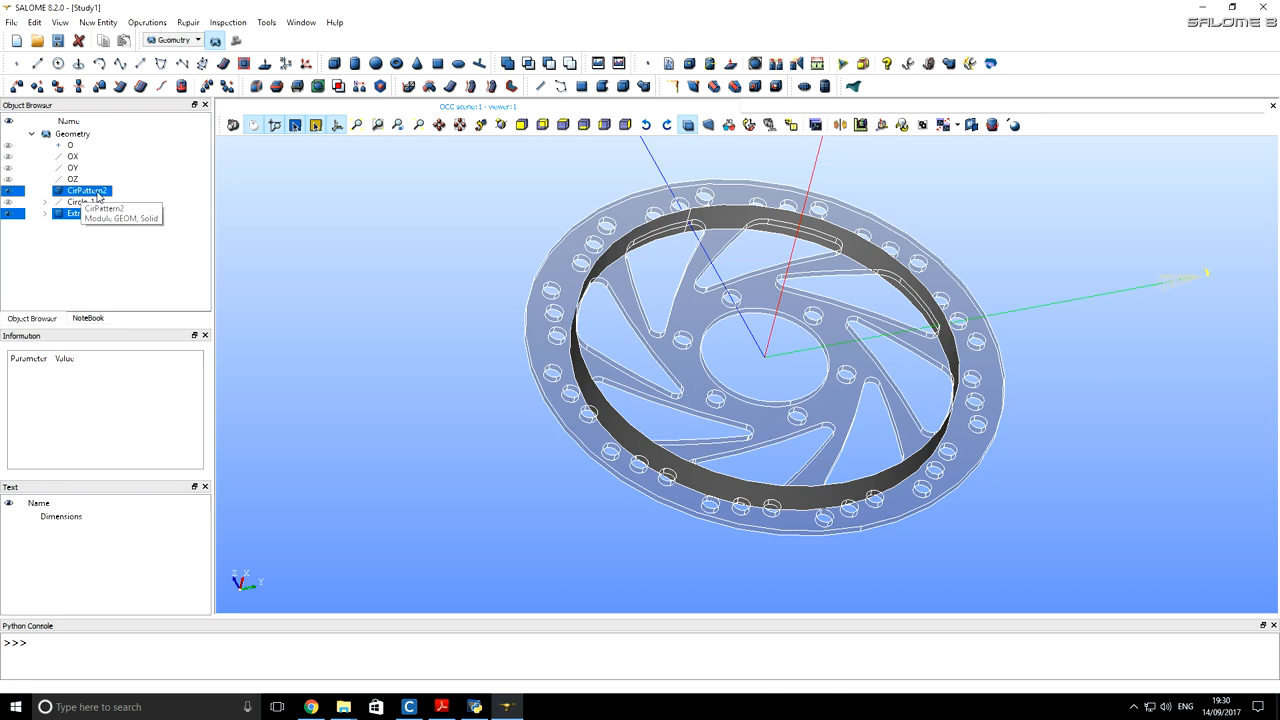
left_click(147, 22)
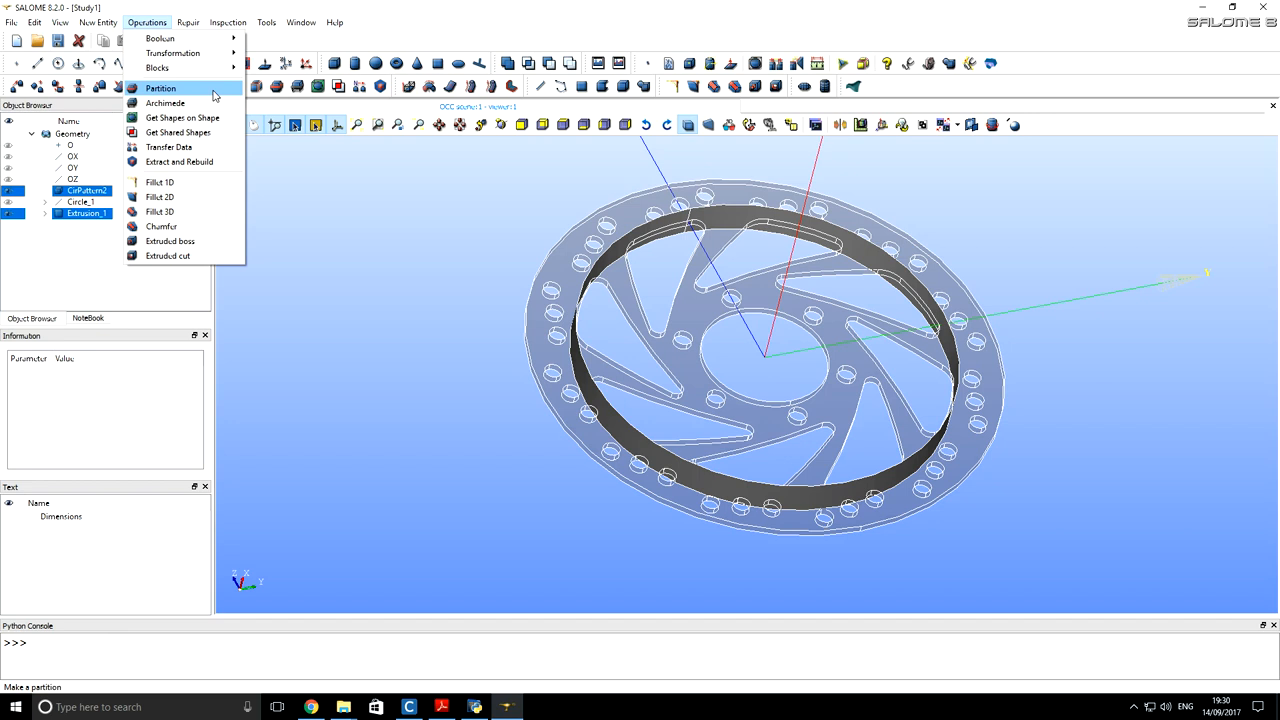
left_click(160, 88)
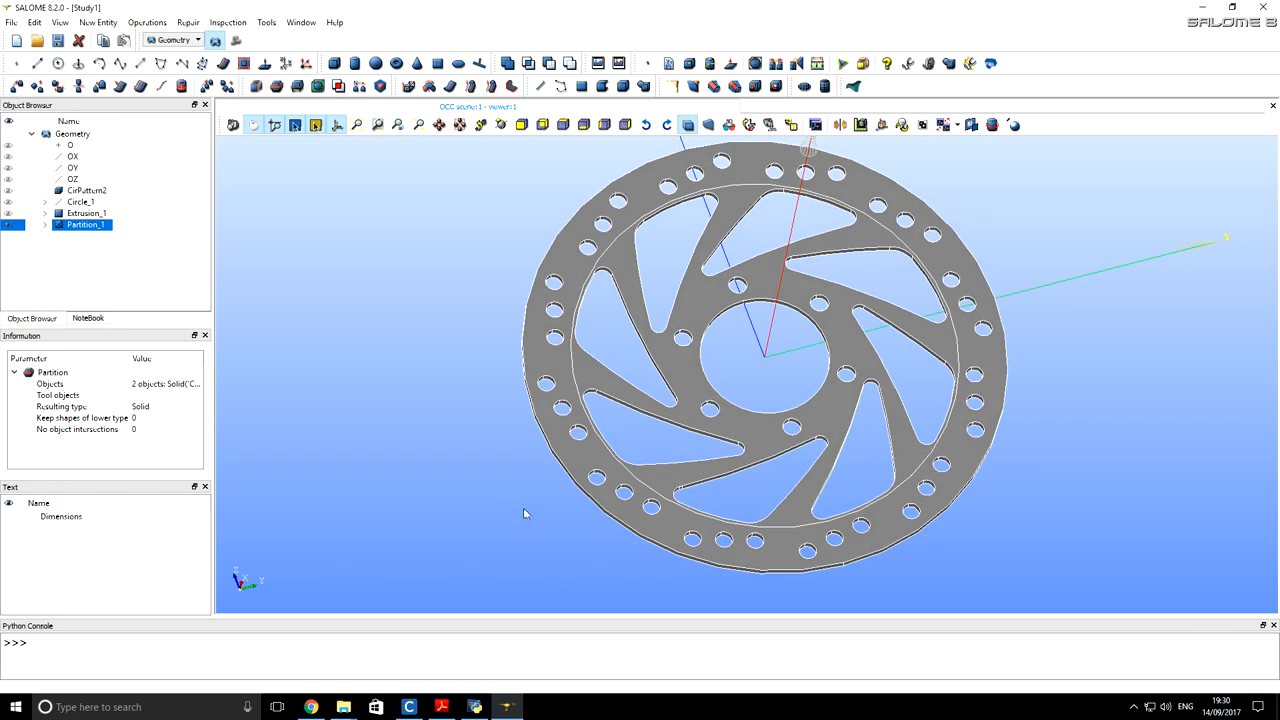
mouse_move(556, 369)
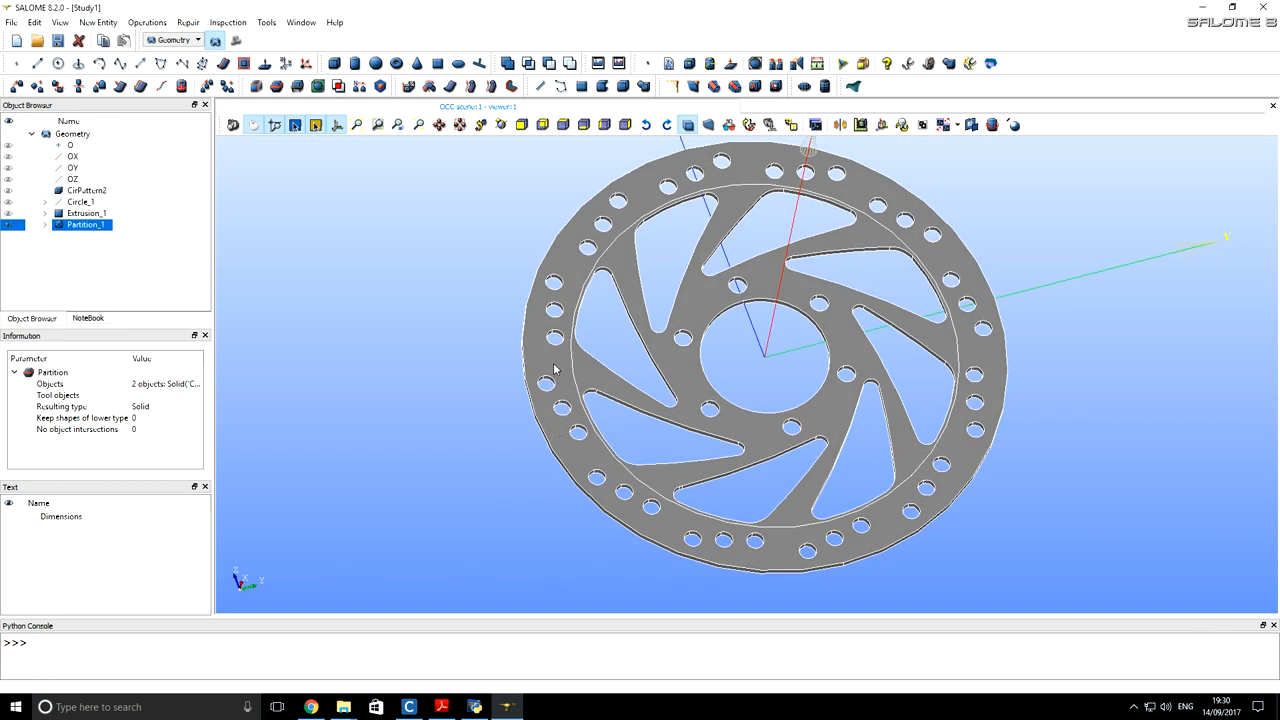
mouse_move(620, 305)
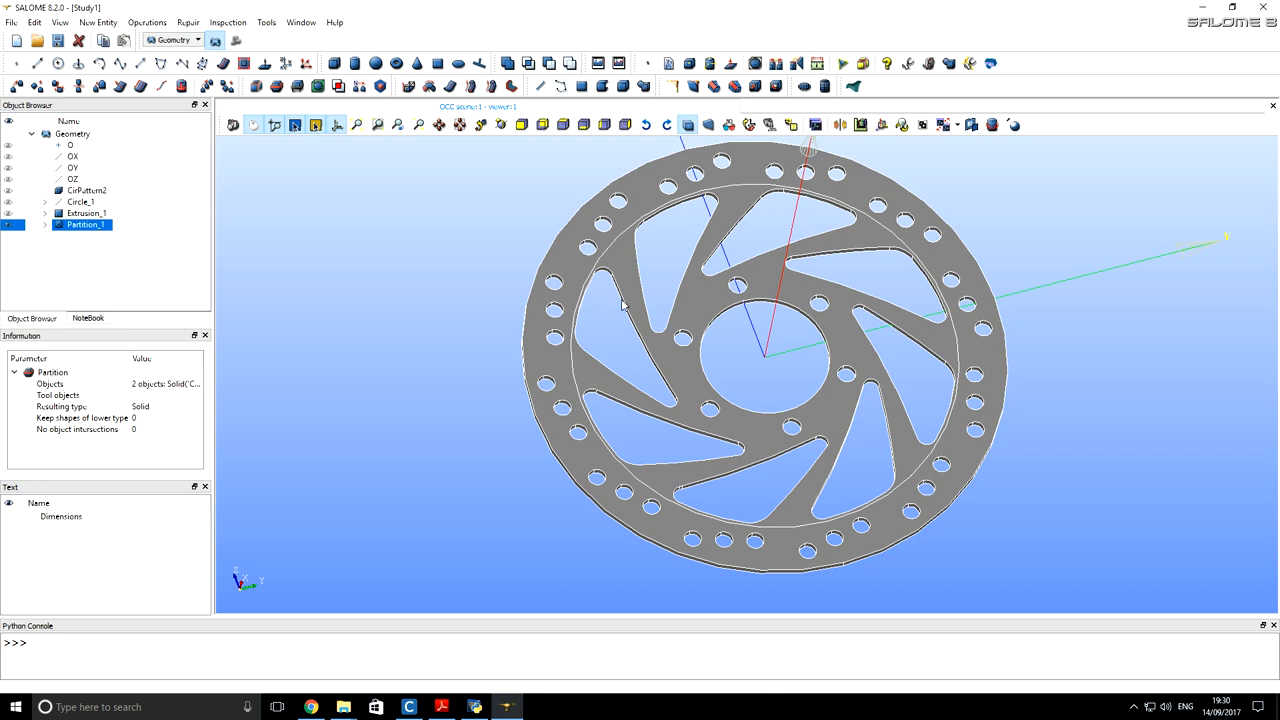
mouse_move(676, 400)
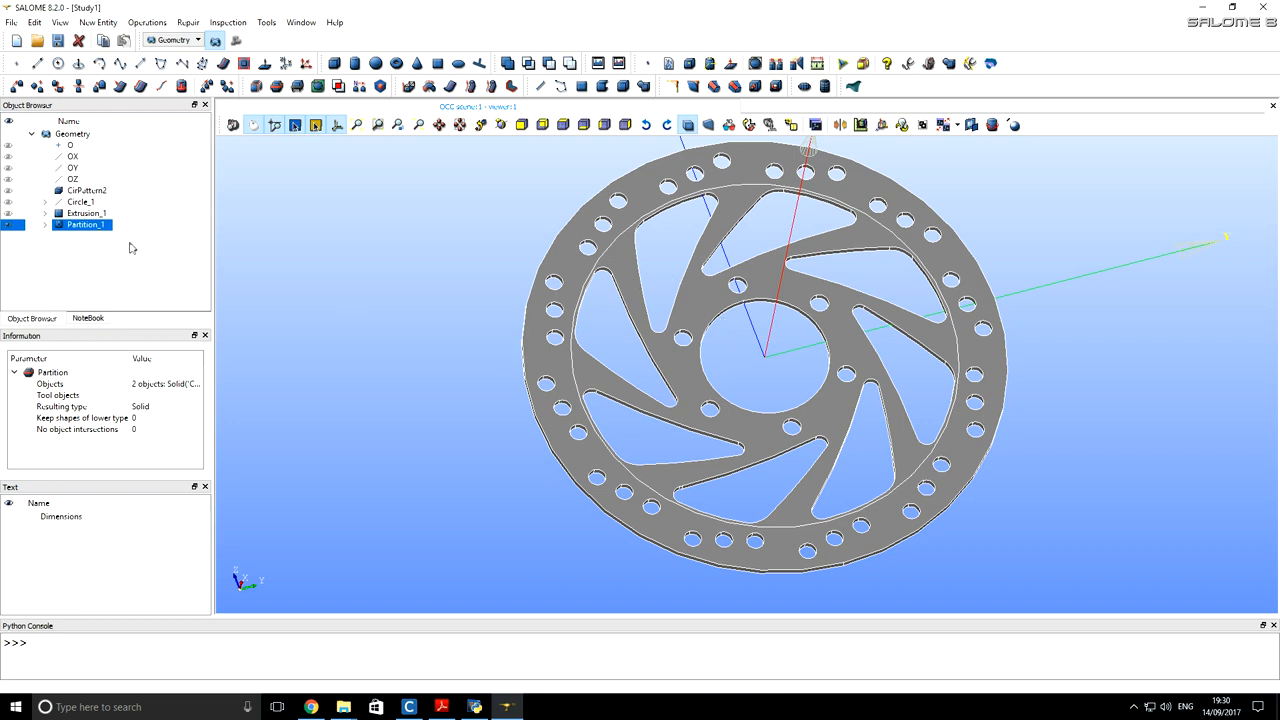
Step: Create a Solid-type group named 'disc' containing all solids of Partition_1
left_click(147, 22)
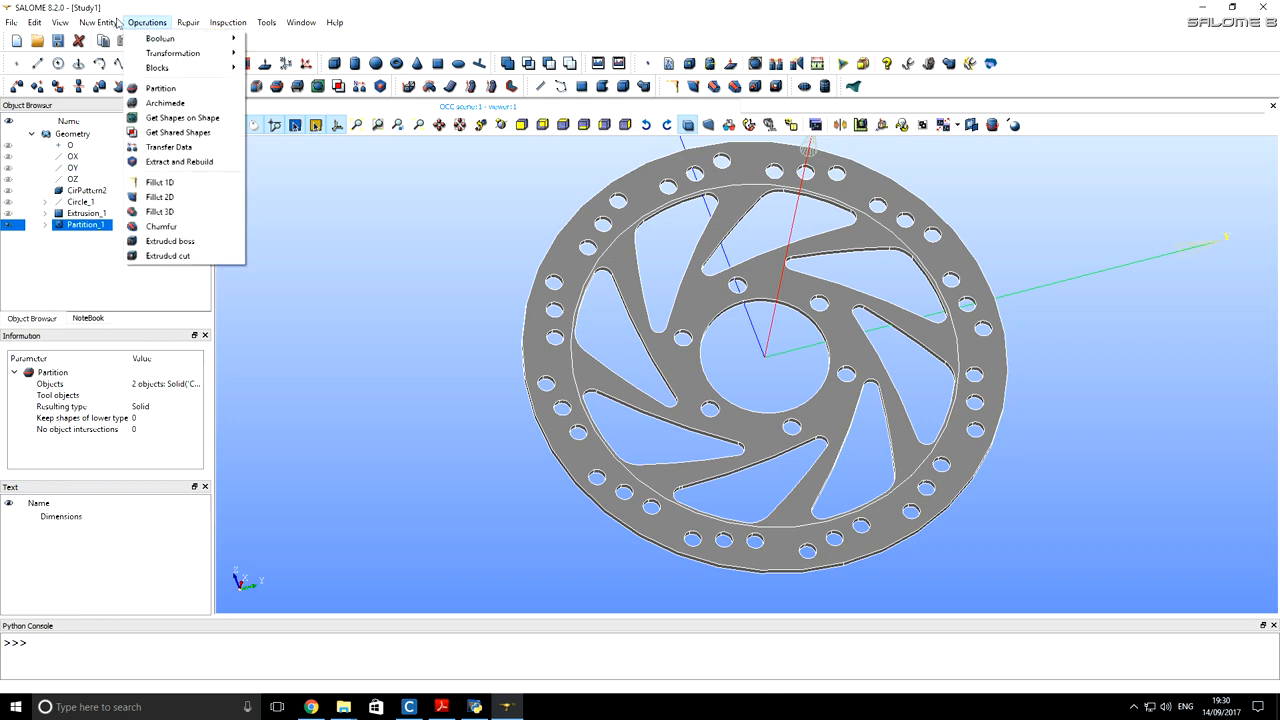
left_click(98, 22)
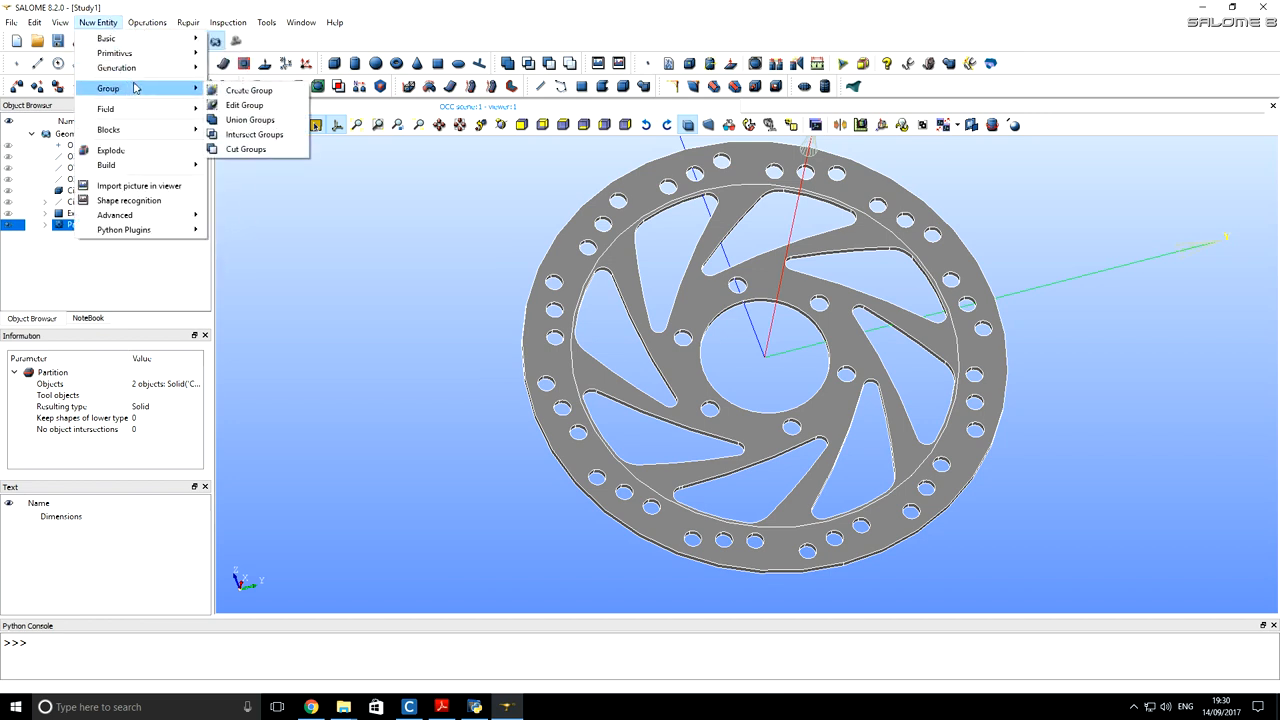
left_click(249, 90)
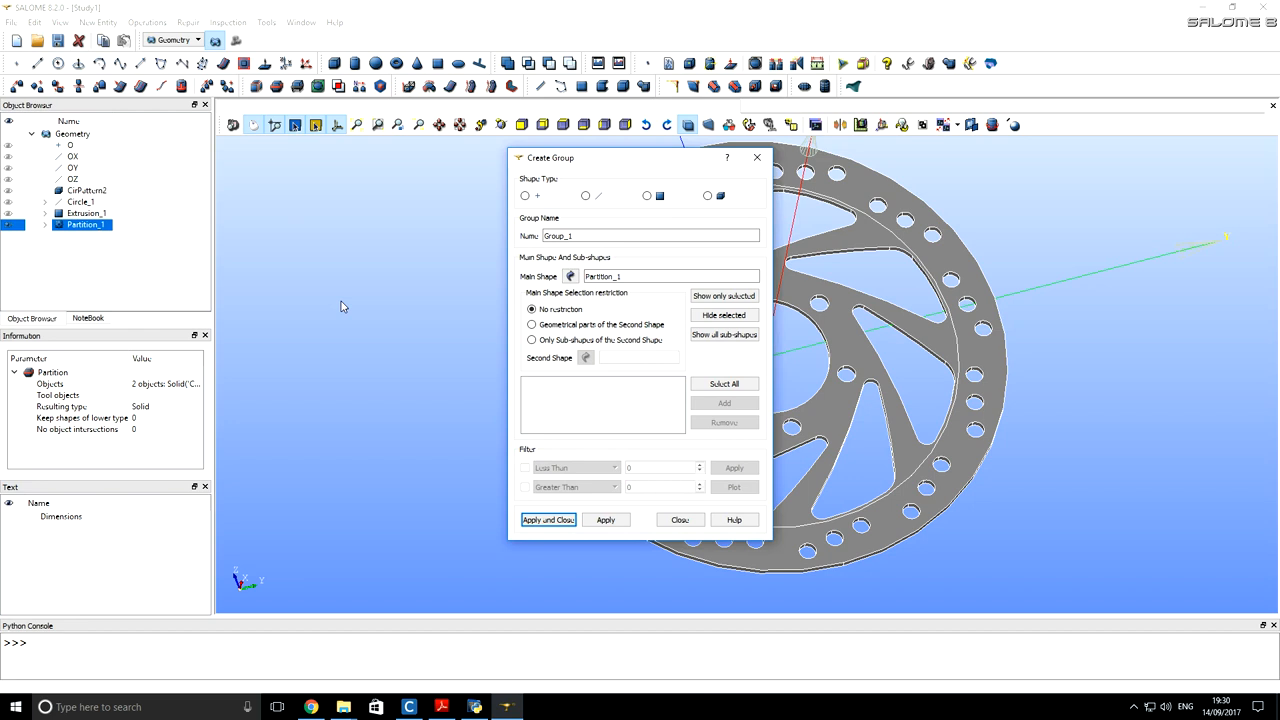
mouse_move(440, 285)
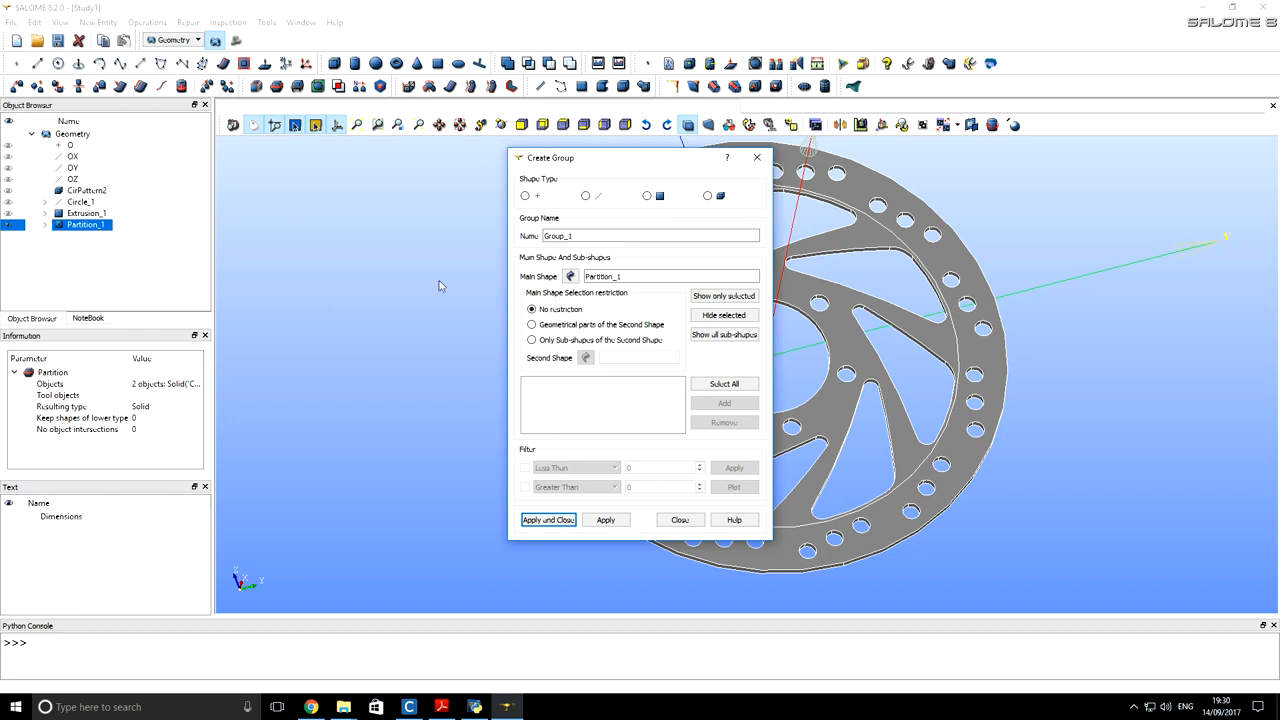
left_click(708, 195)
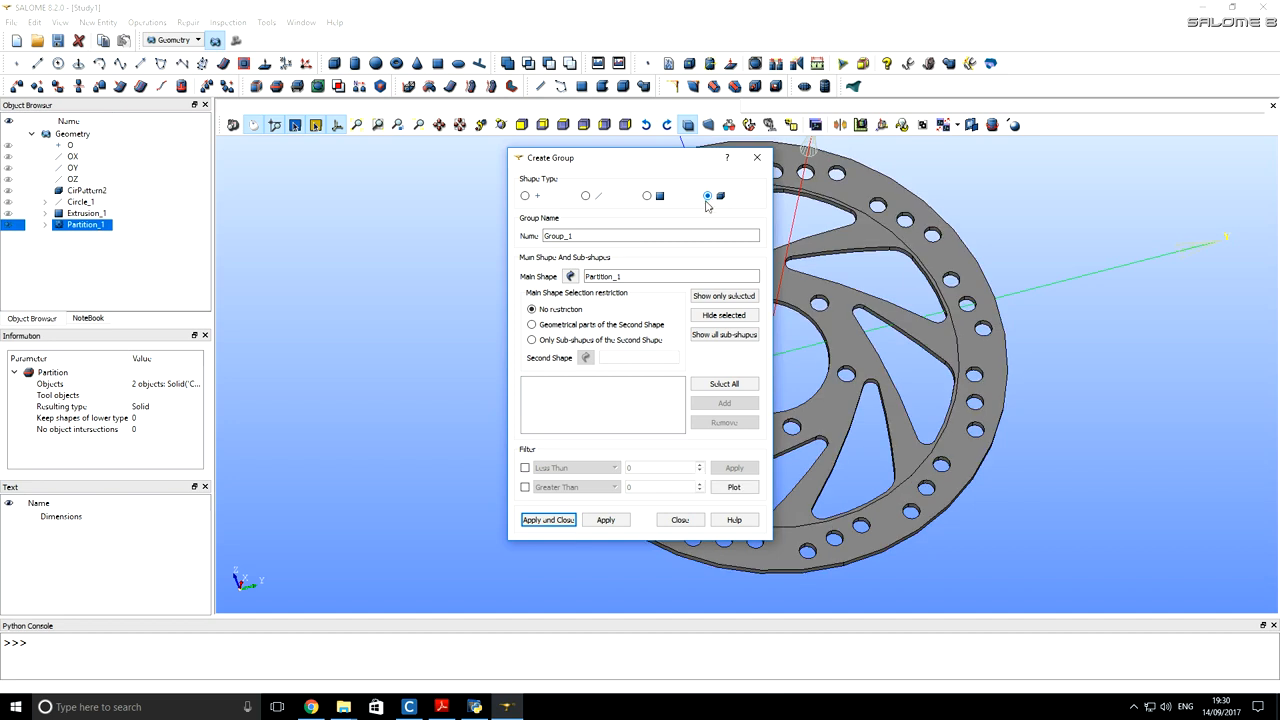
type("d")
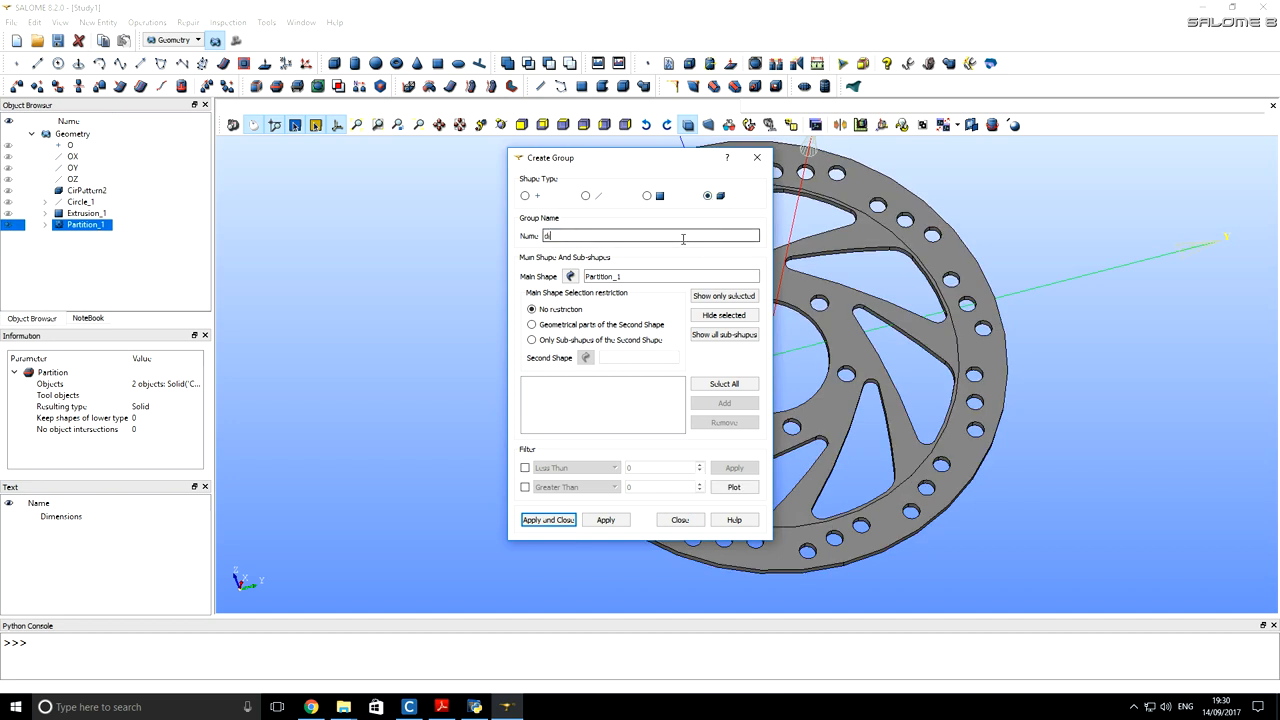
type("isc")
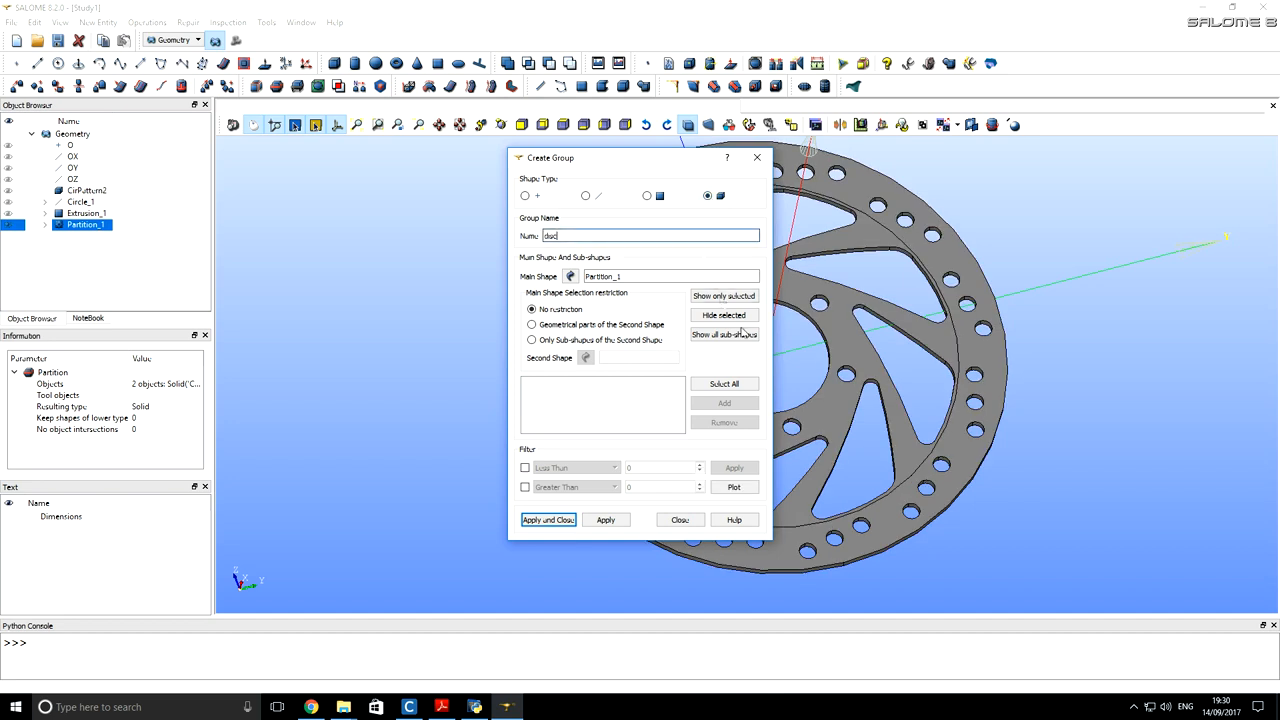
left_click(723, 384)
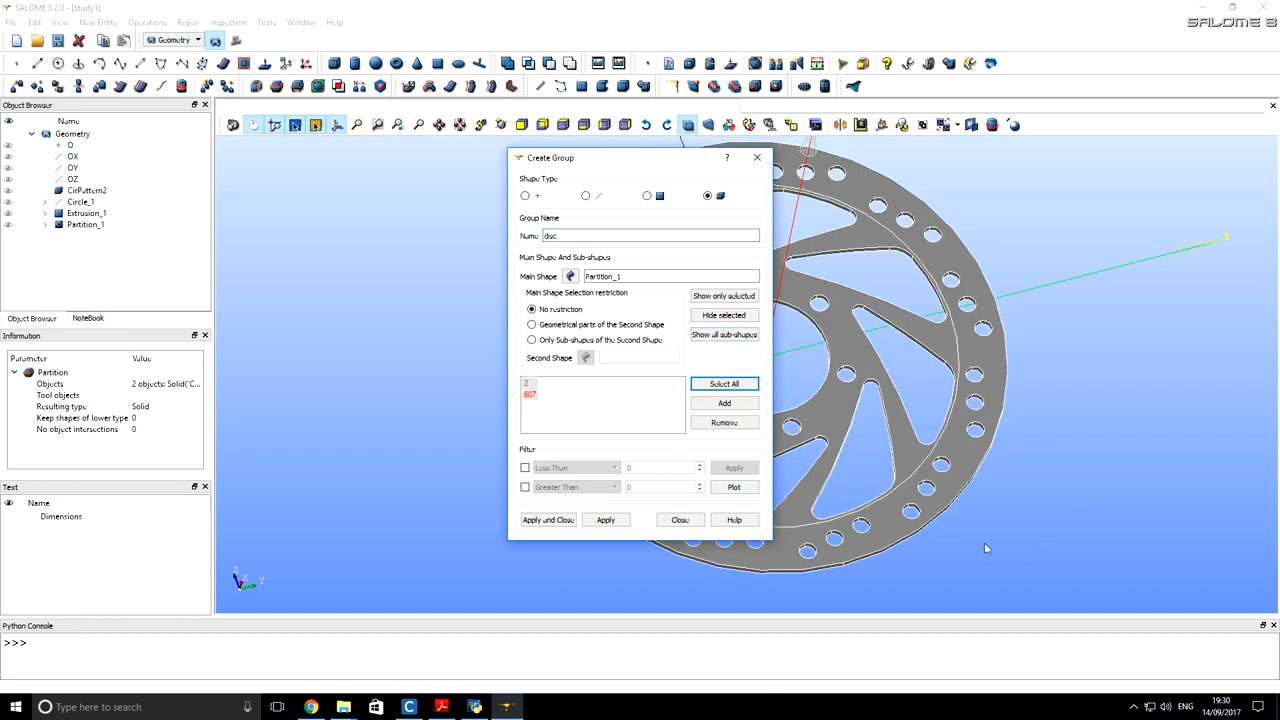
left_click(605, 519)
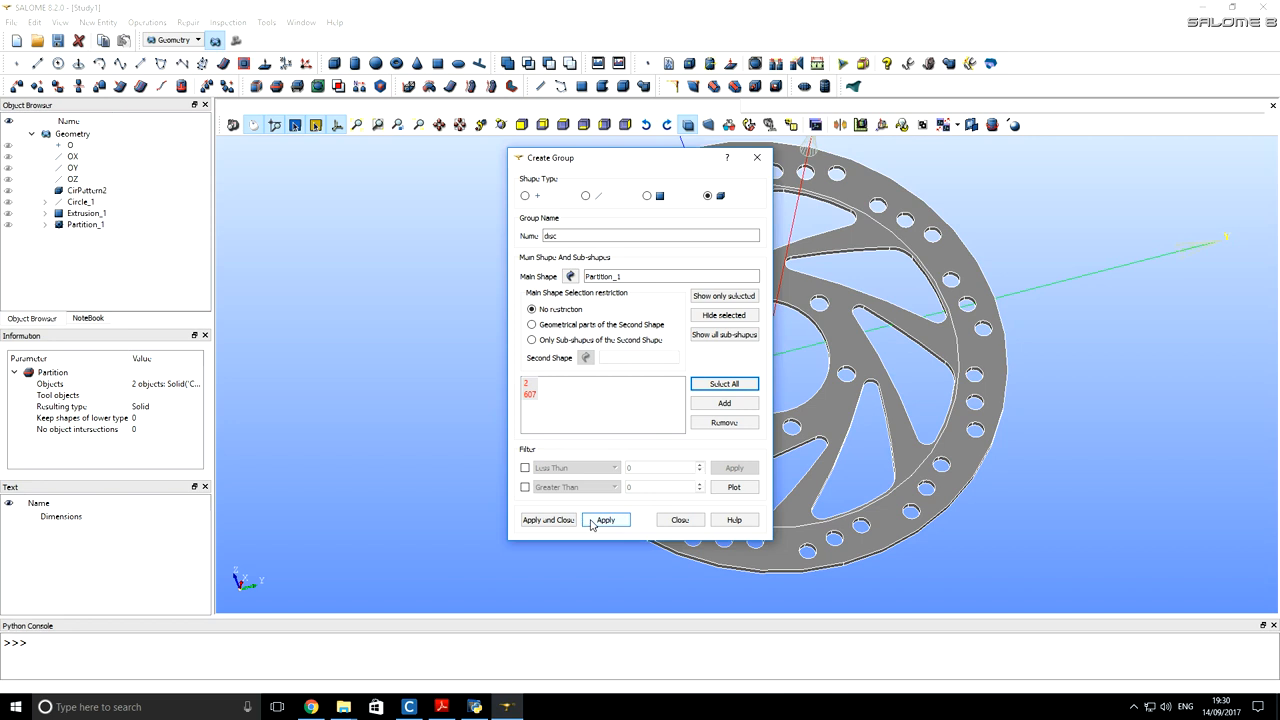
left_click(605, 519)
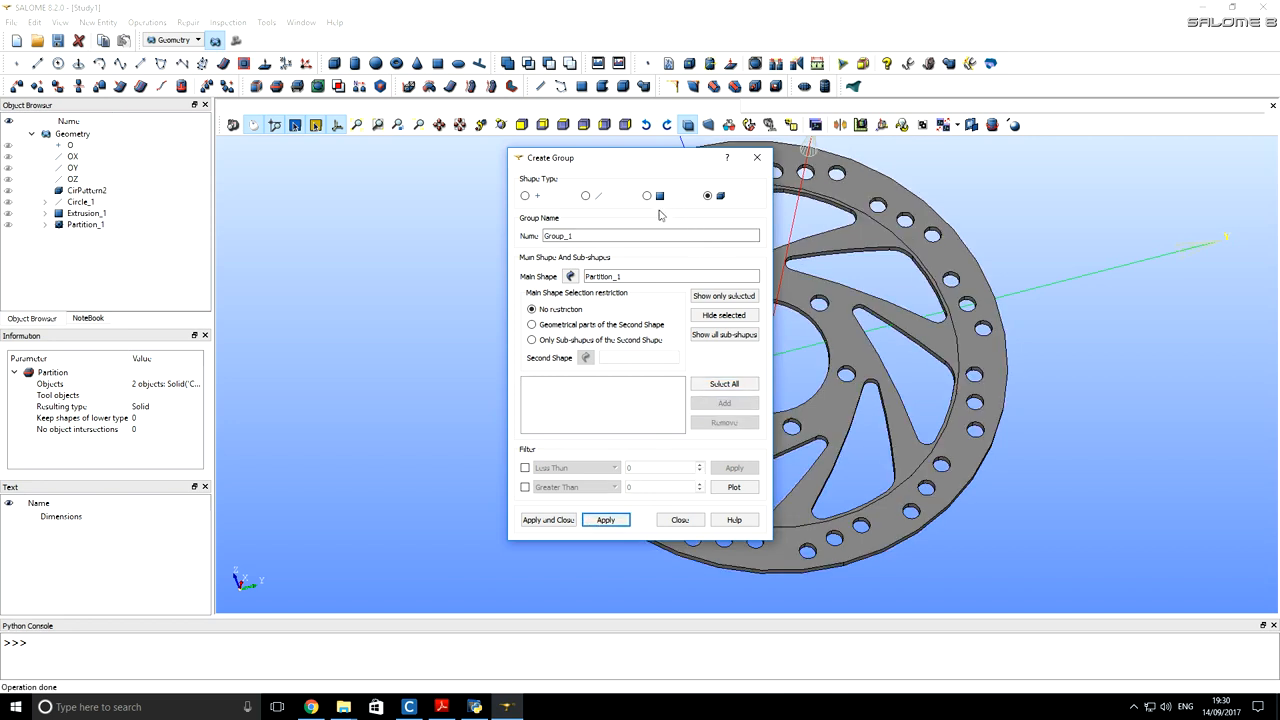
Step: Start a face-type group named 'cooling_surface' and fill it with all Partition_1 faces
left_click(647, 195)
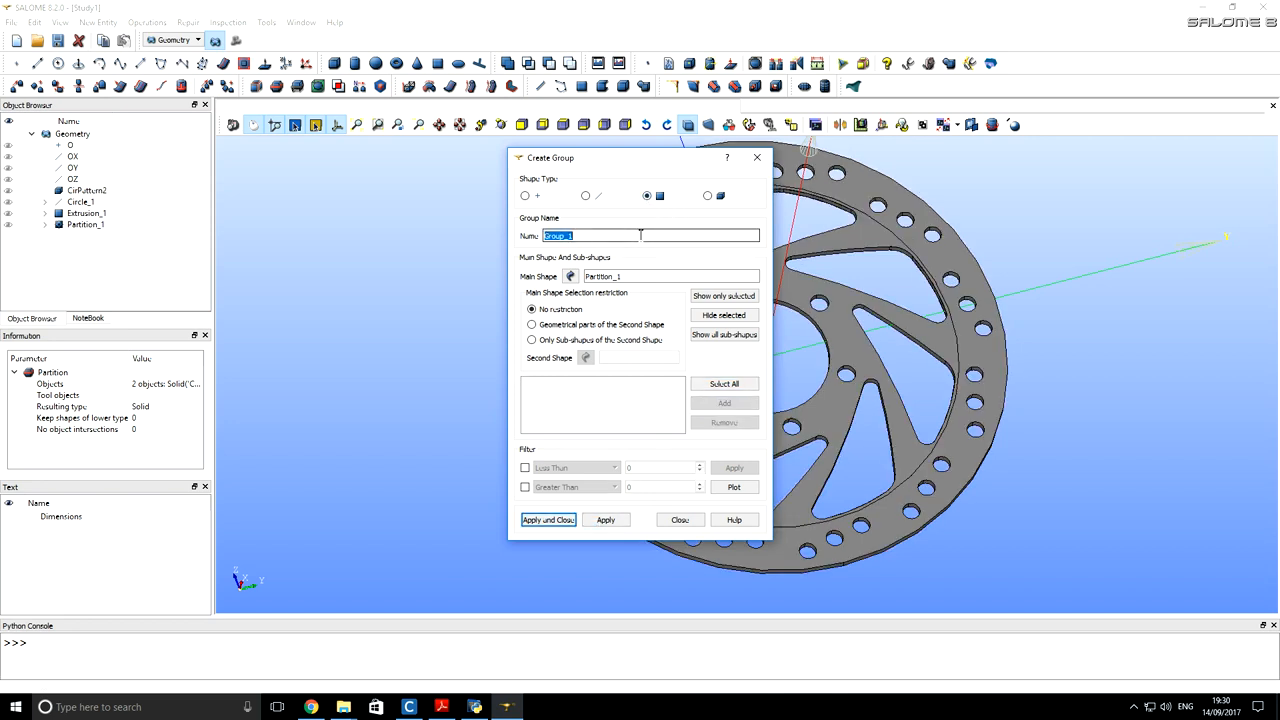
type("cooling_surface")
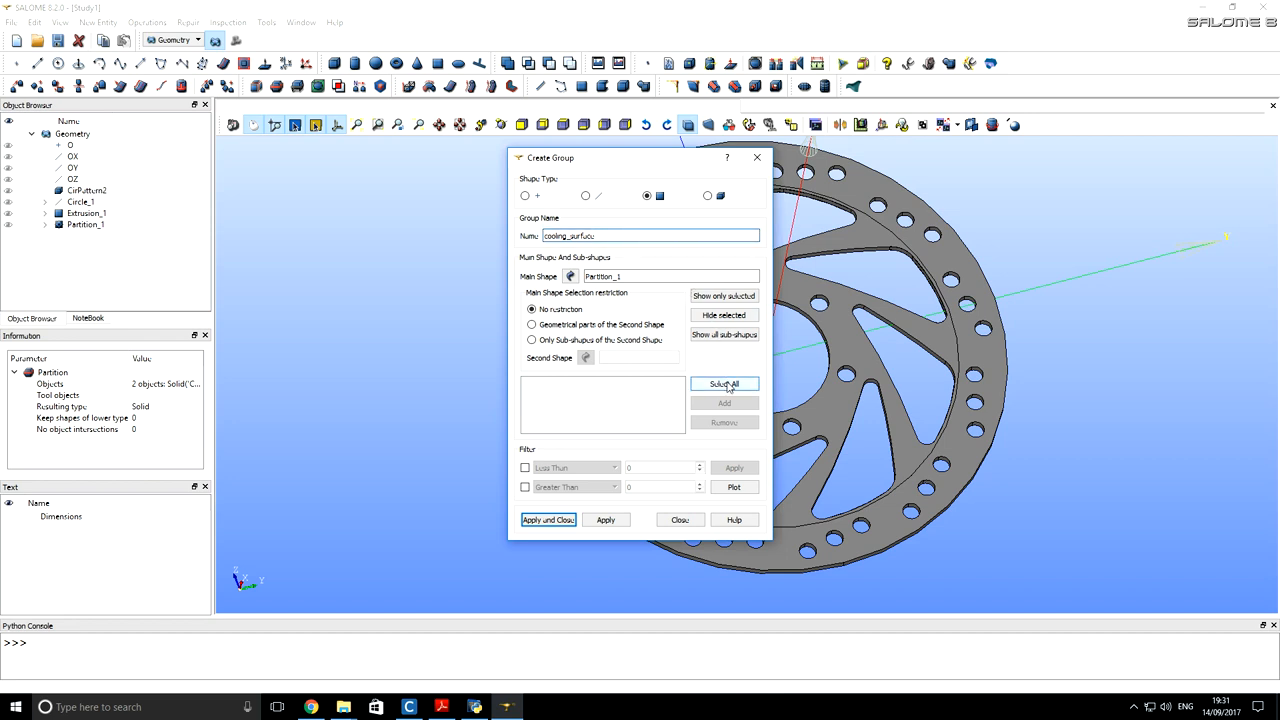
left_click(723, 383)
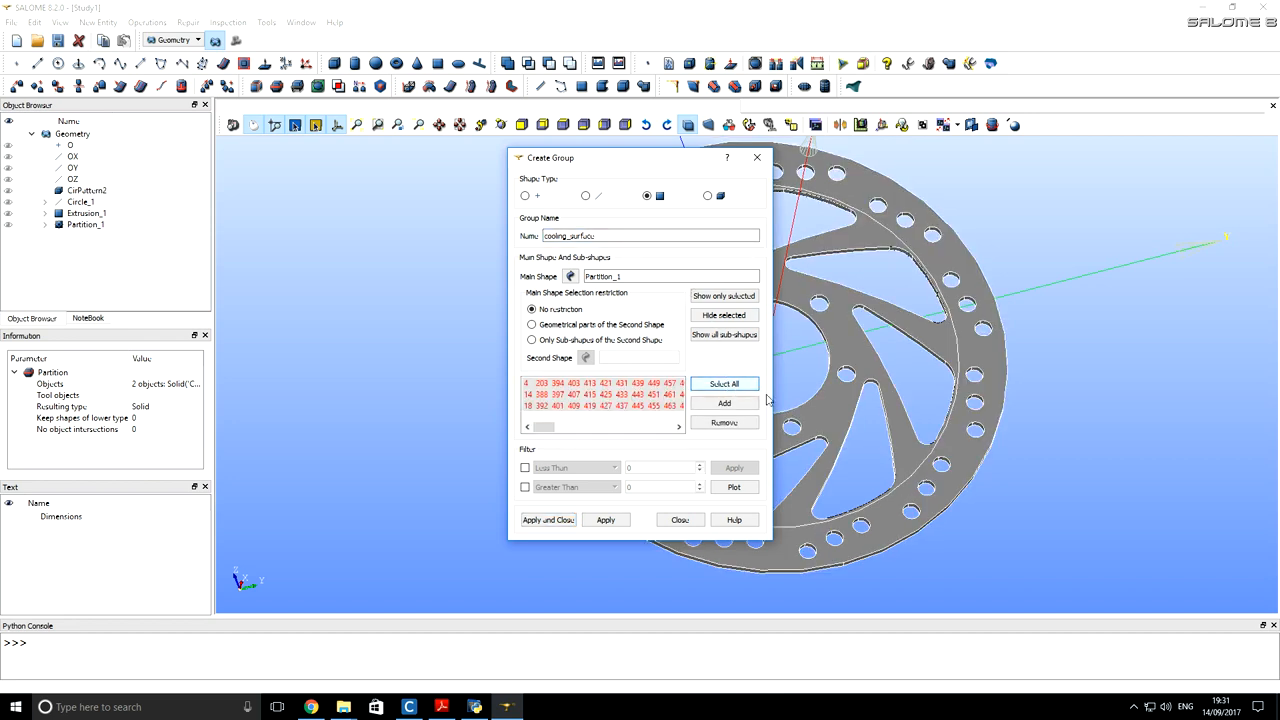
left_click(723, 383)
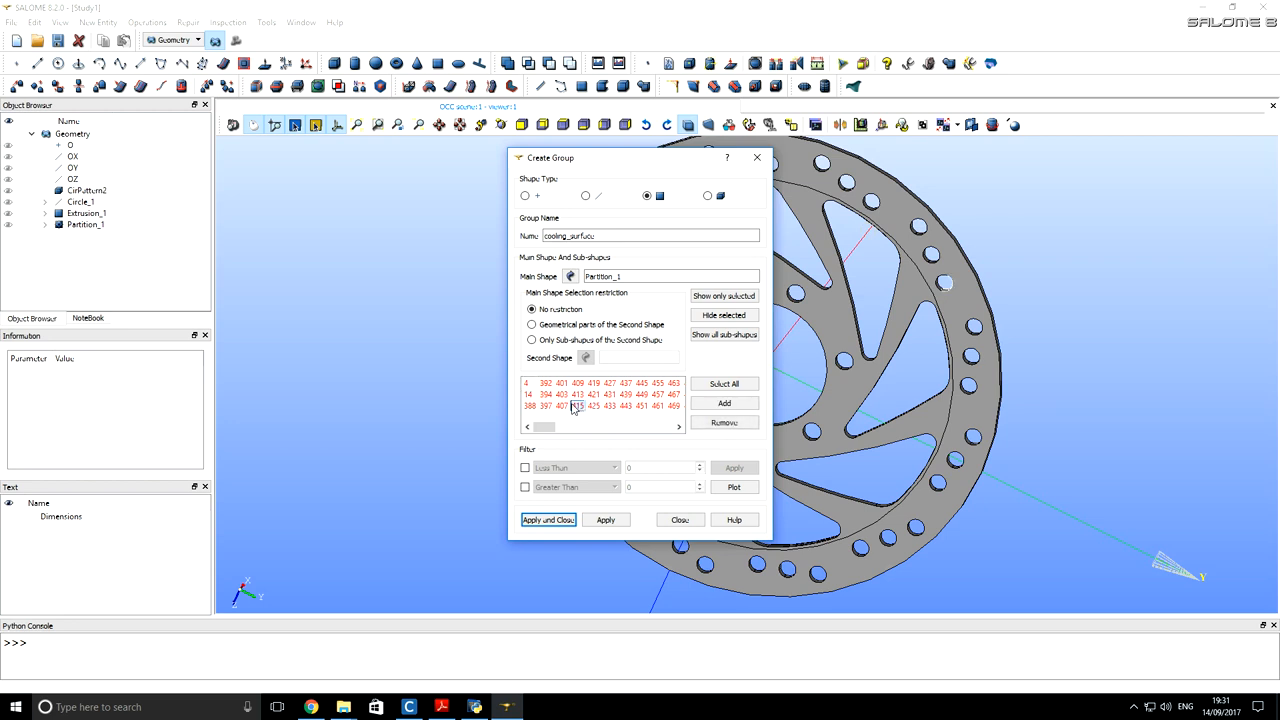
Step: Remove braking faces 18, 203 and other unwanted ids from the cooling_surface list
left_click(723, 295)
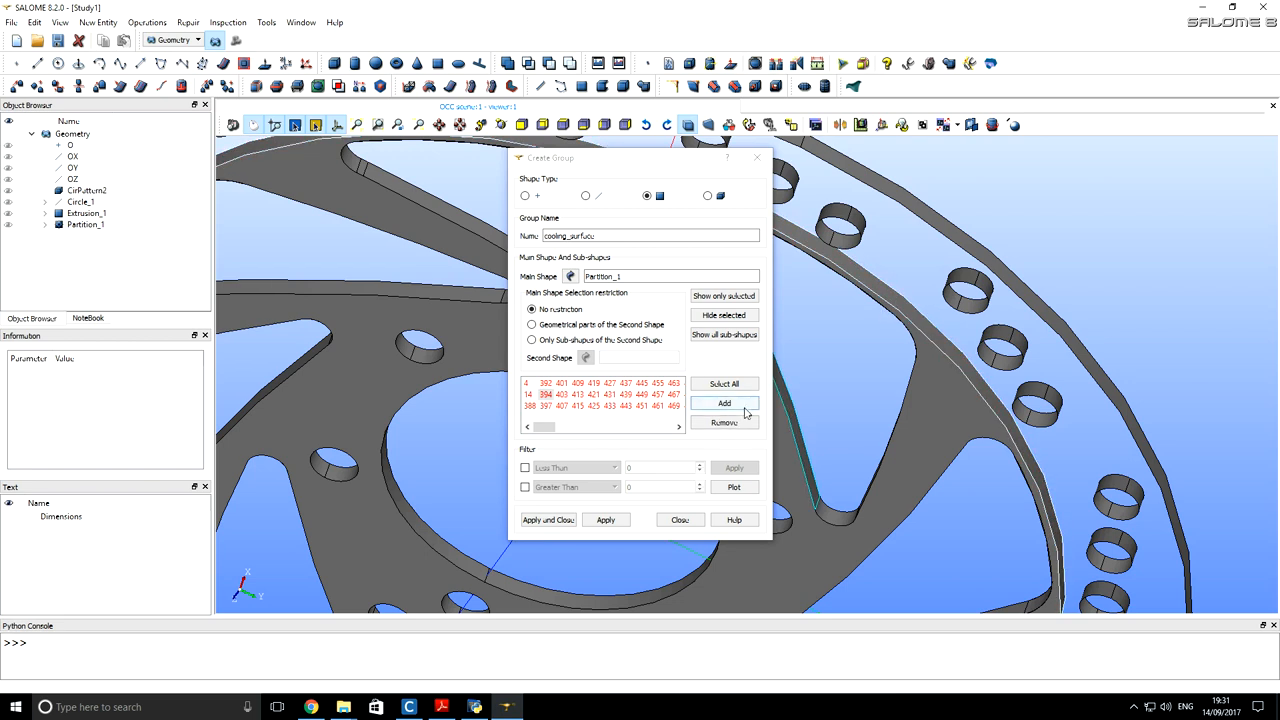
left_click(724, 403)
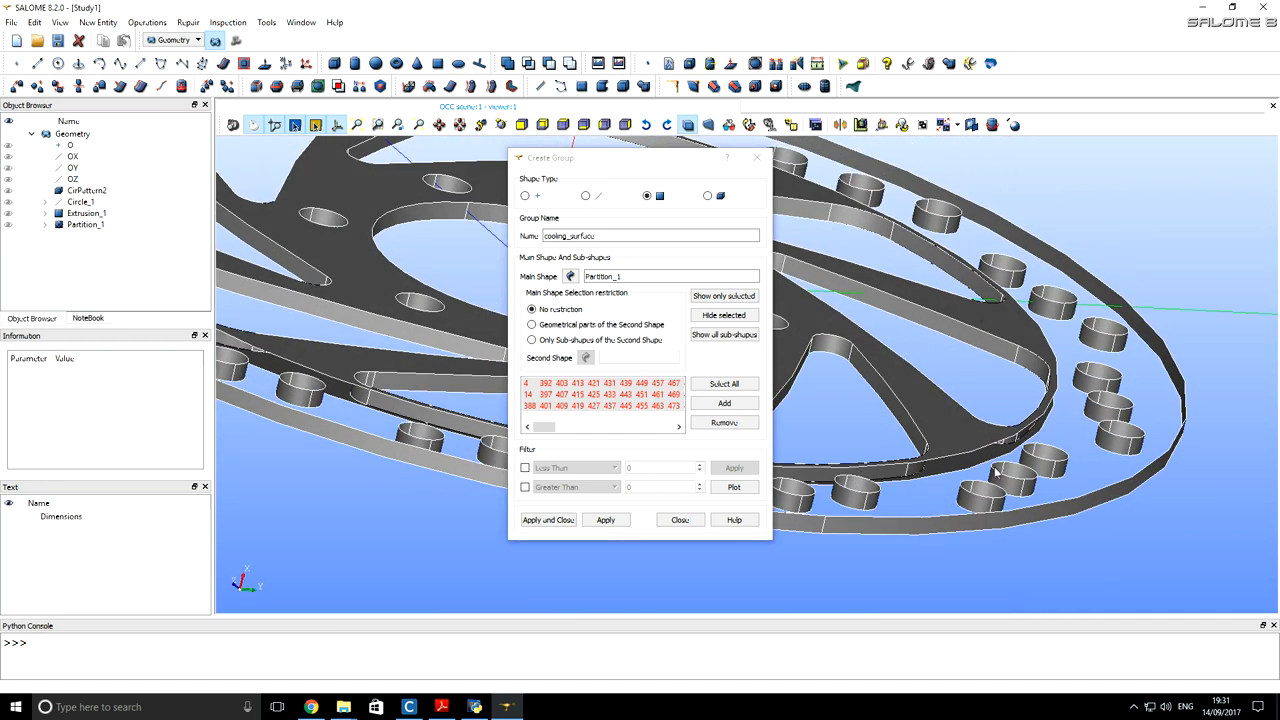
left_click(605, 519)
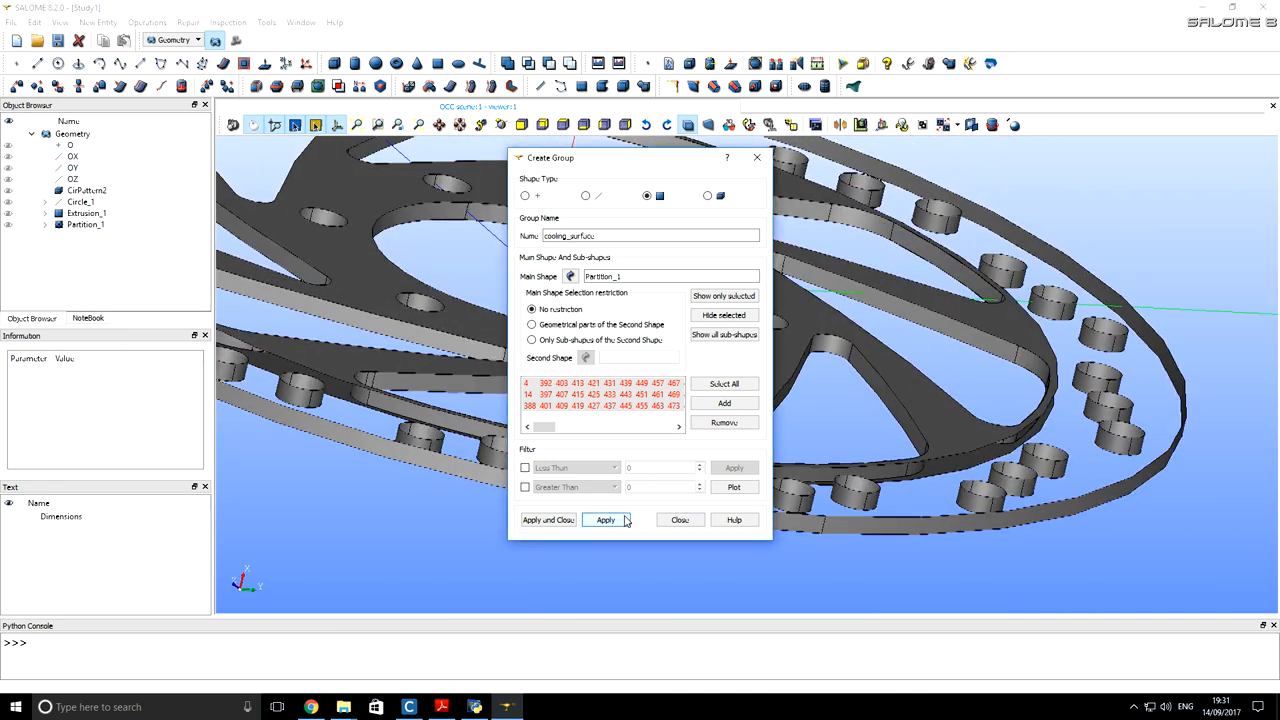
Step: Apply cooling_surface, then create a braking_surface group from faces 18 and 203
left_click(605, 519)
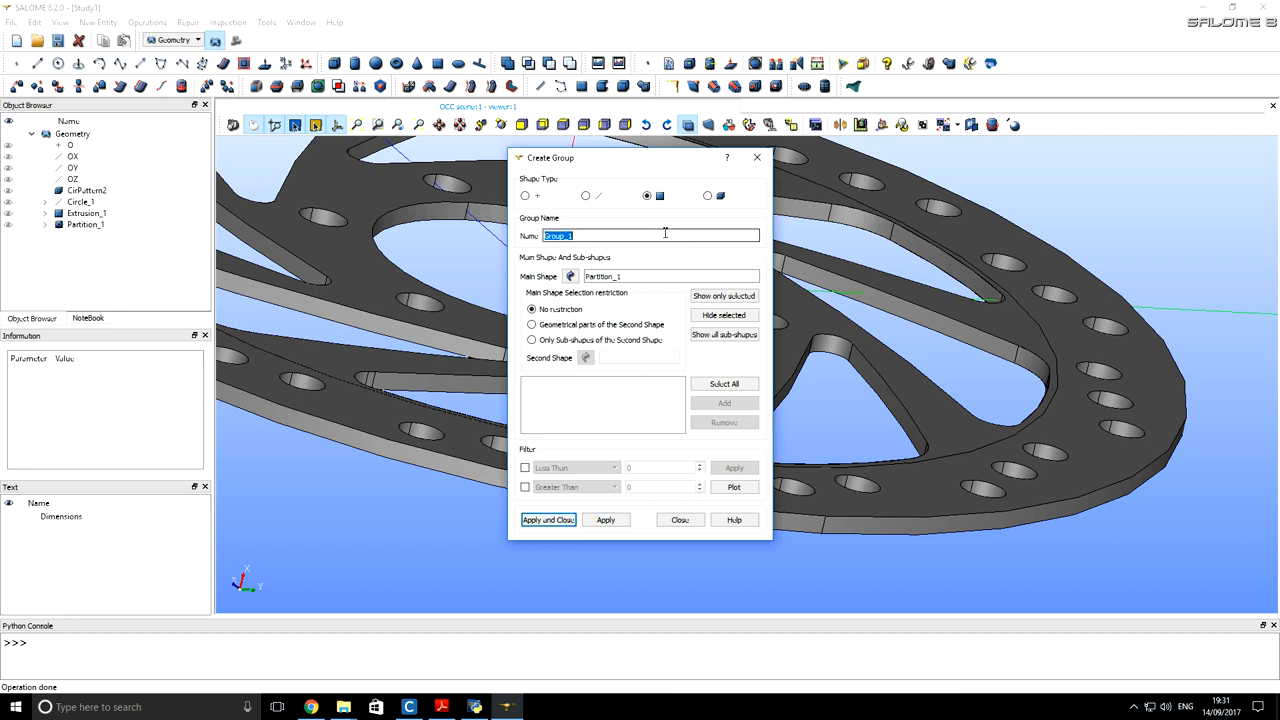
type("braking")
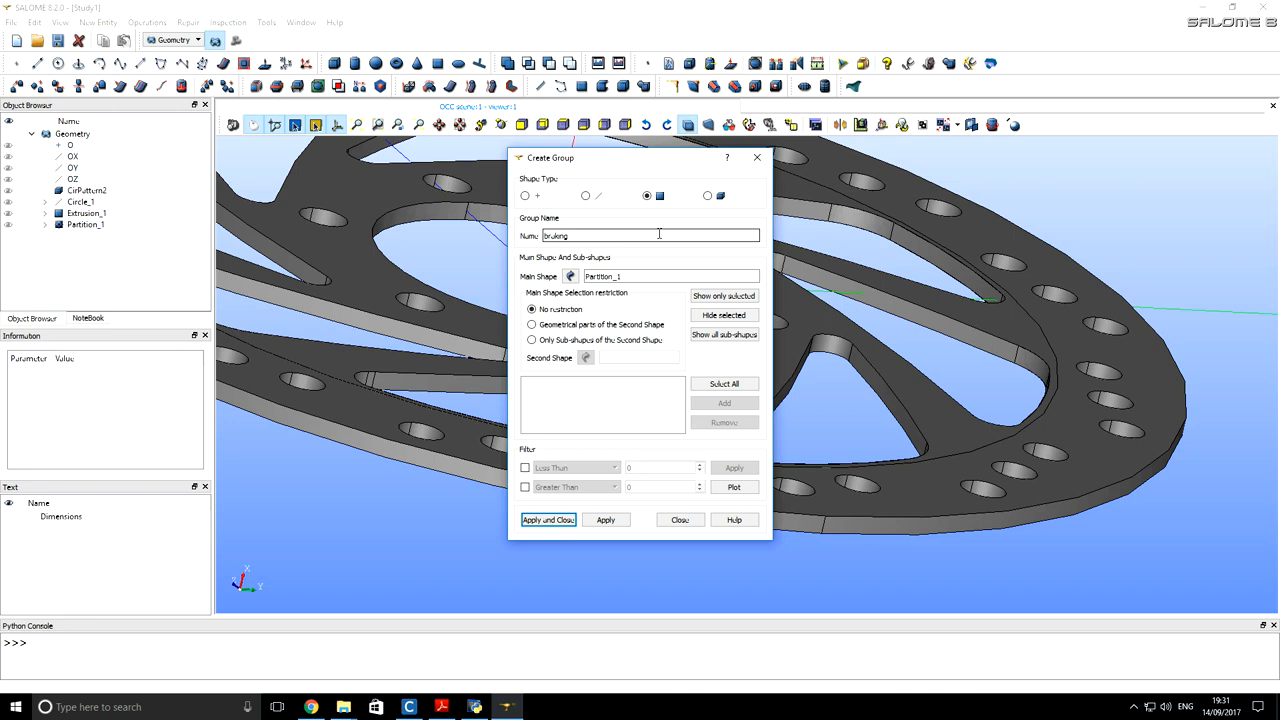
type("_surfaces")
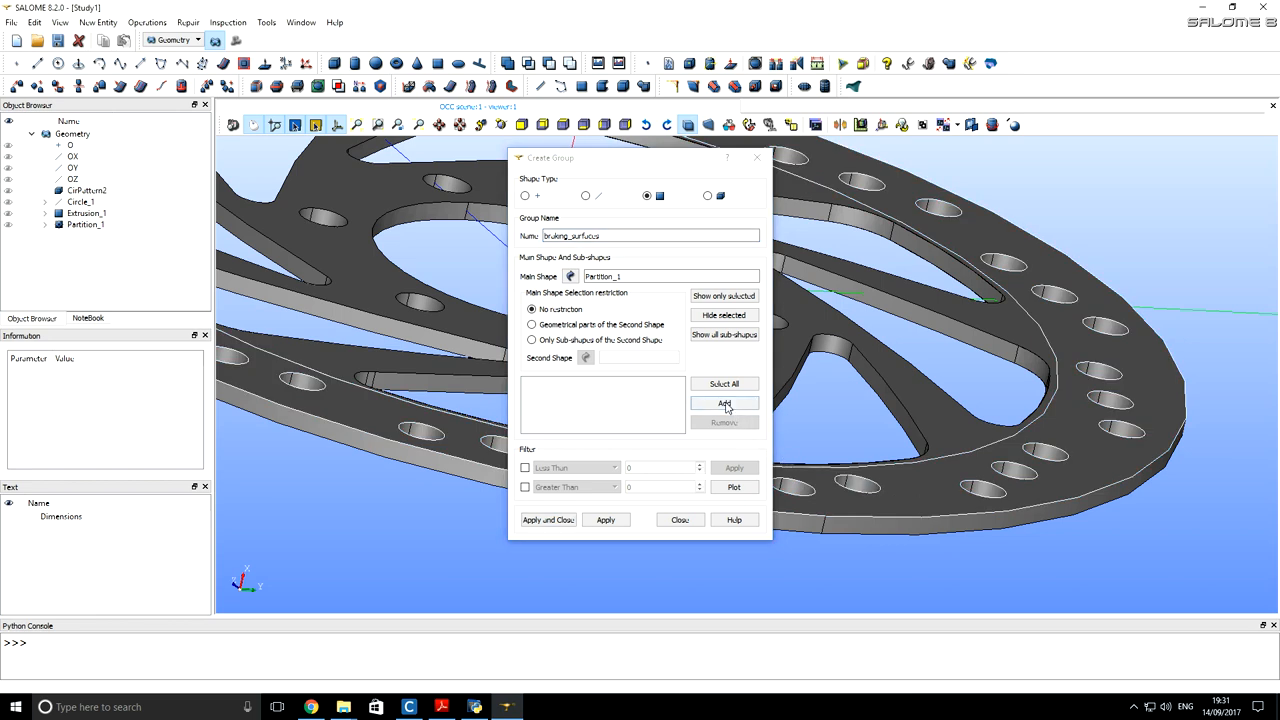
left_click(724, 403)
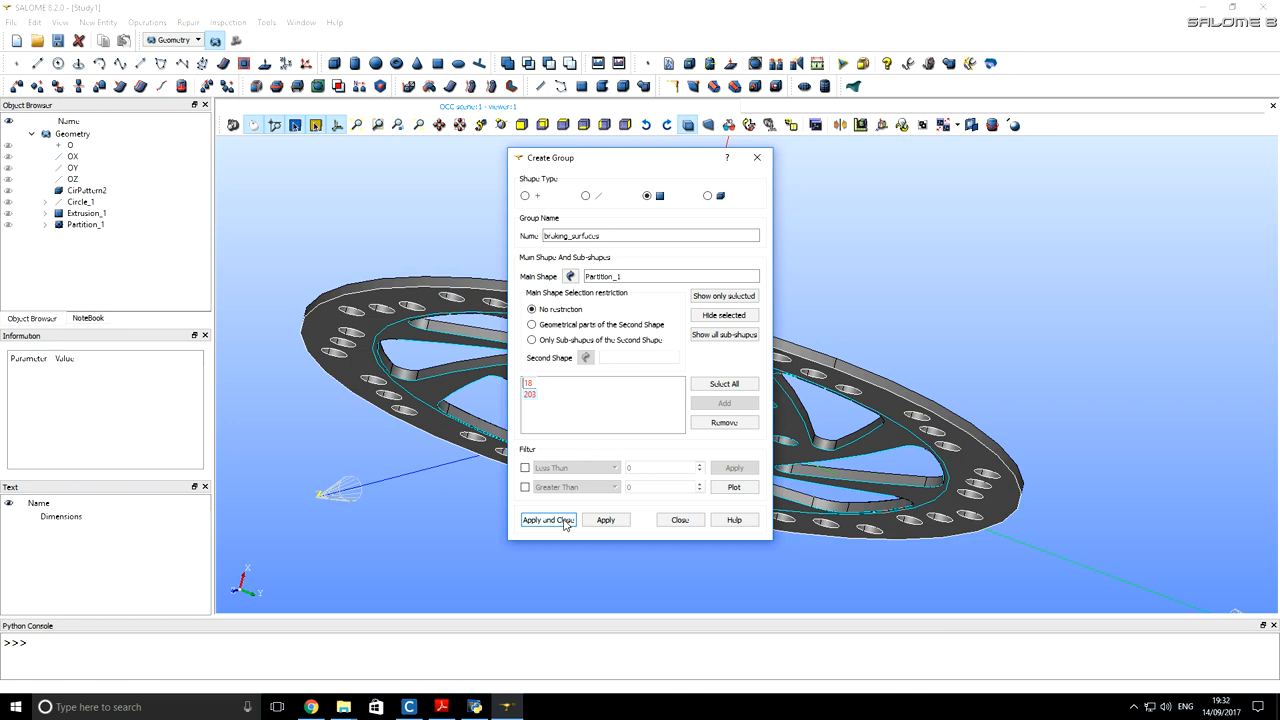
left_click(547, 519)
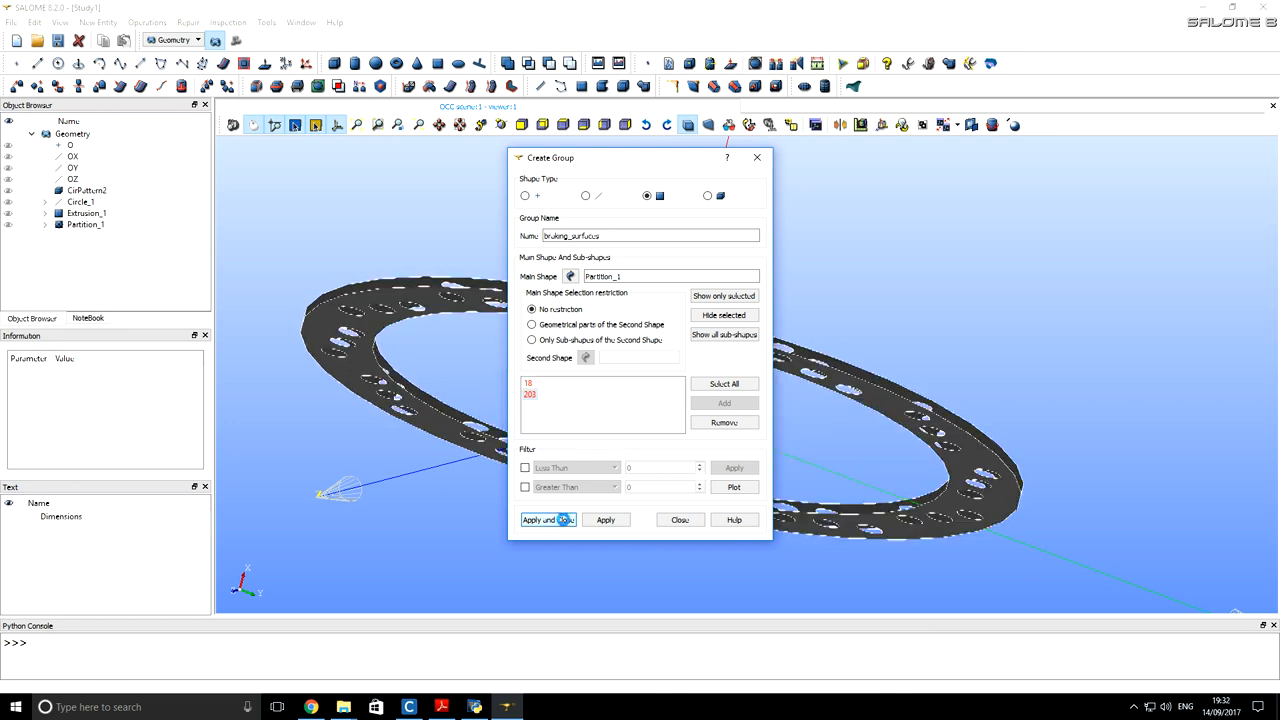
left_click(540, 519)
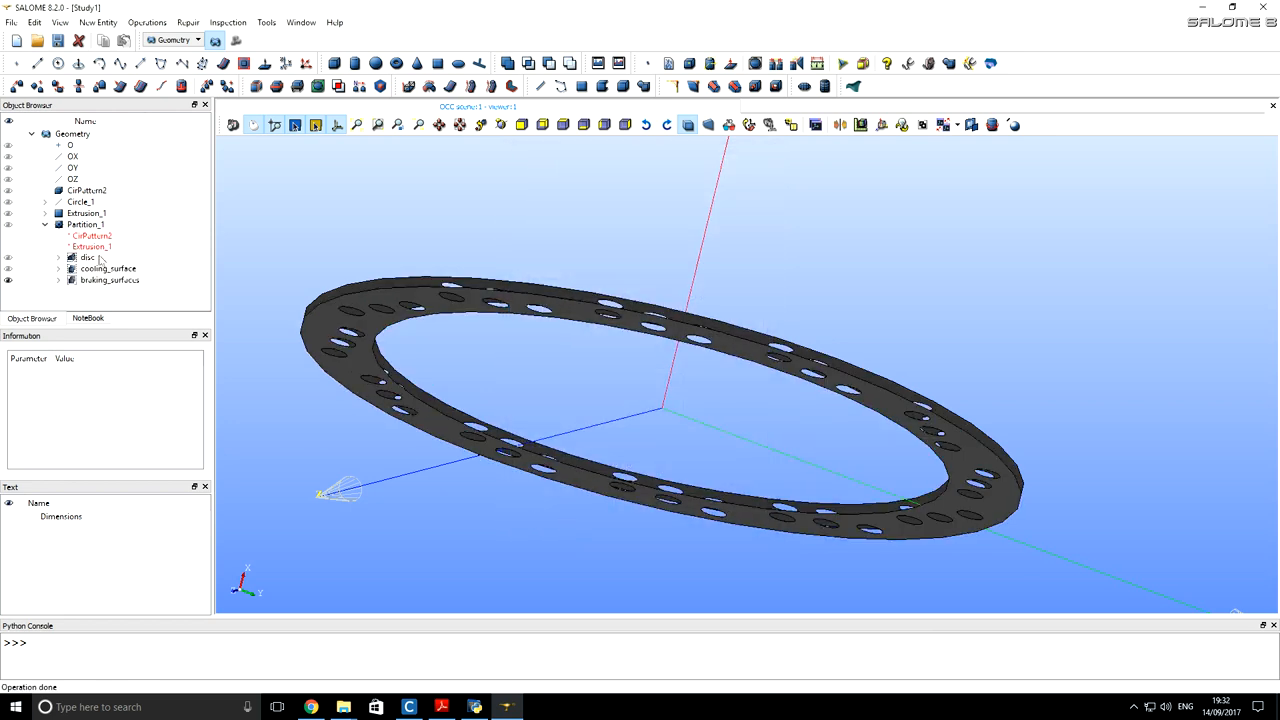
mouse_move(88, 257)
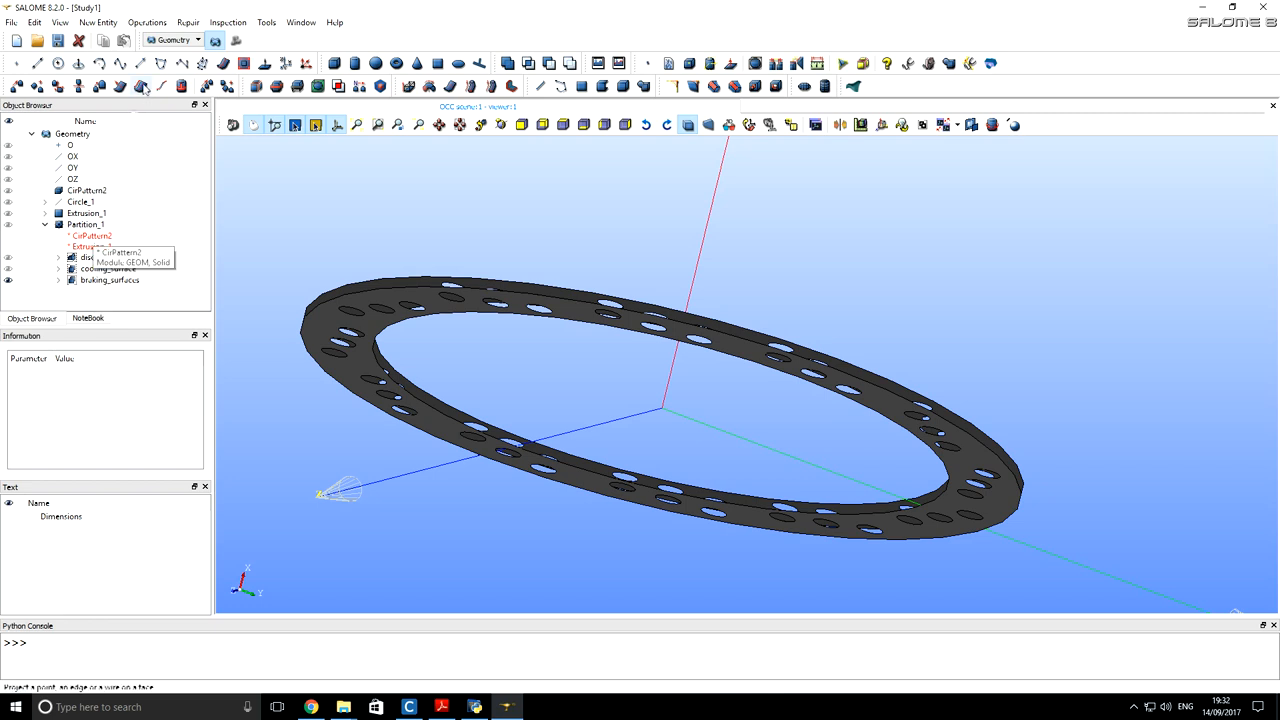
Step: Switch to the Mesh module and begin a new mesh on Partition_1
left_click(198, 39)
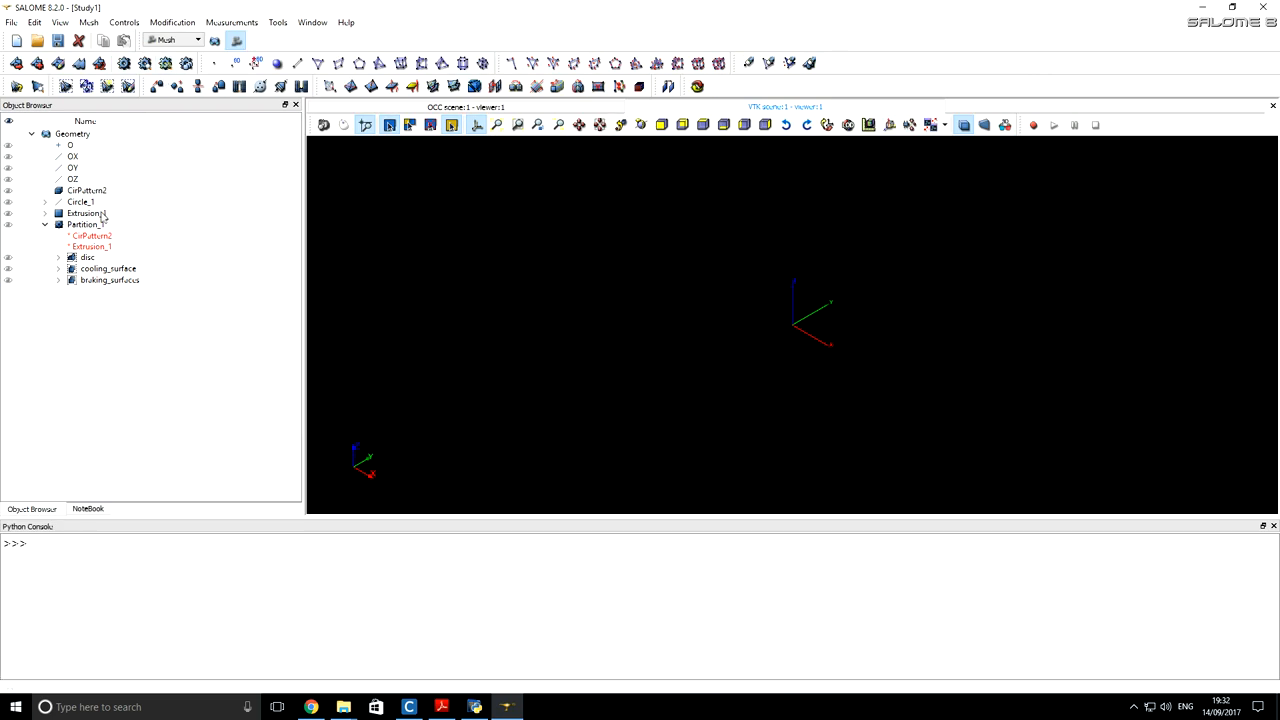
mouse_move(85, 224)
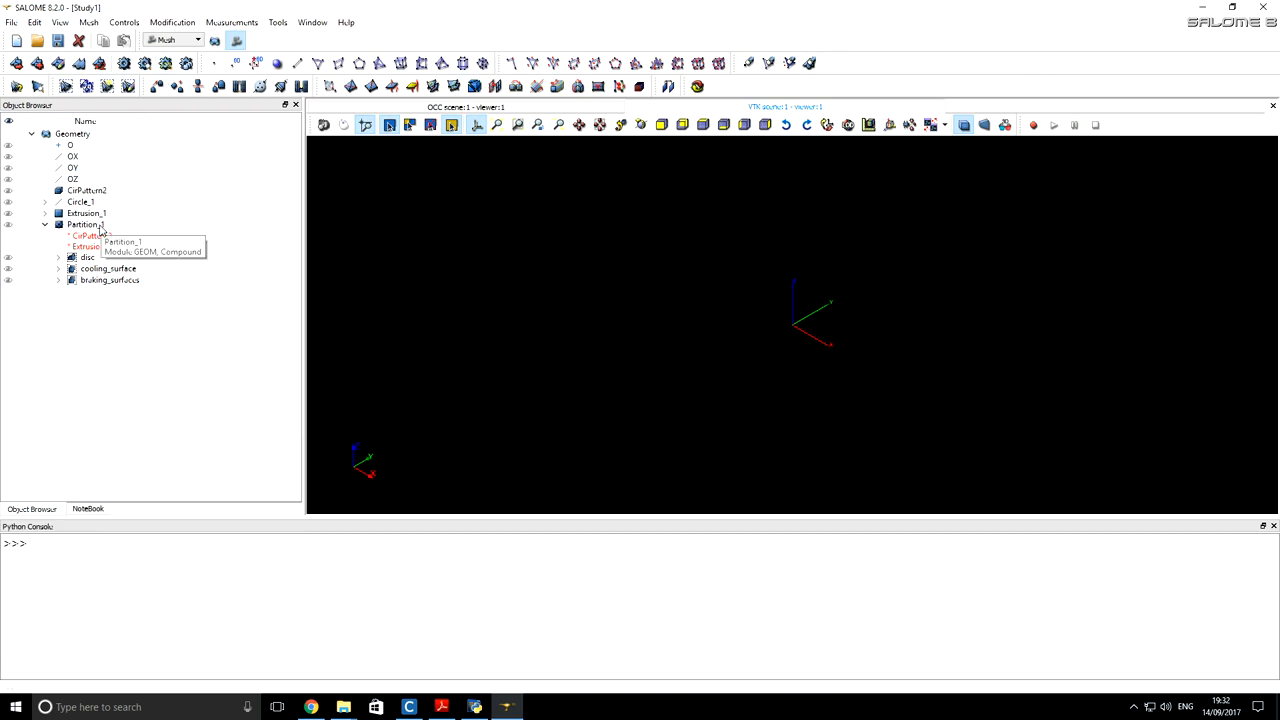
left_click(85, 224)
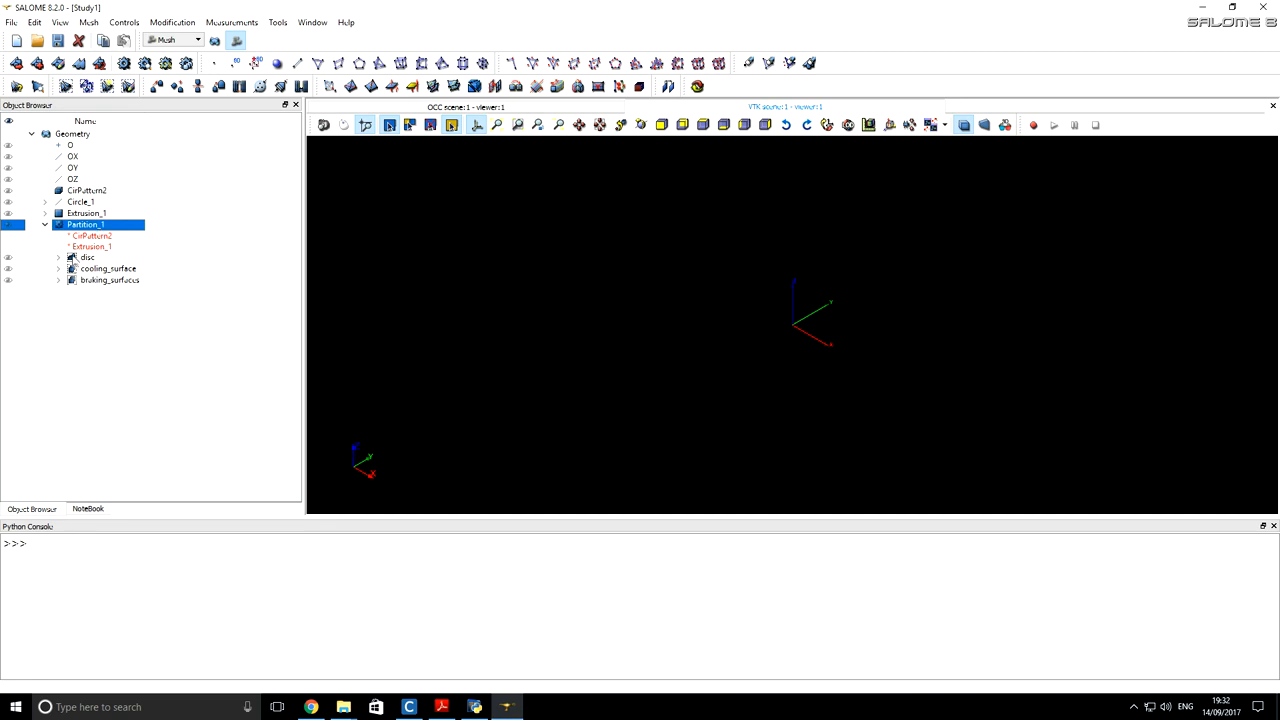
left_click(17, 63)
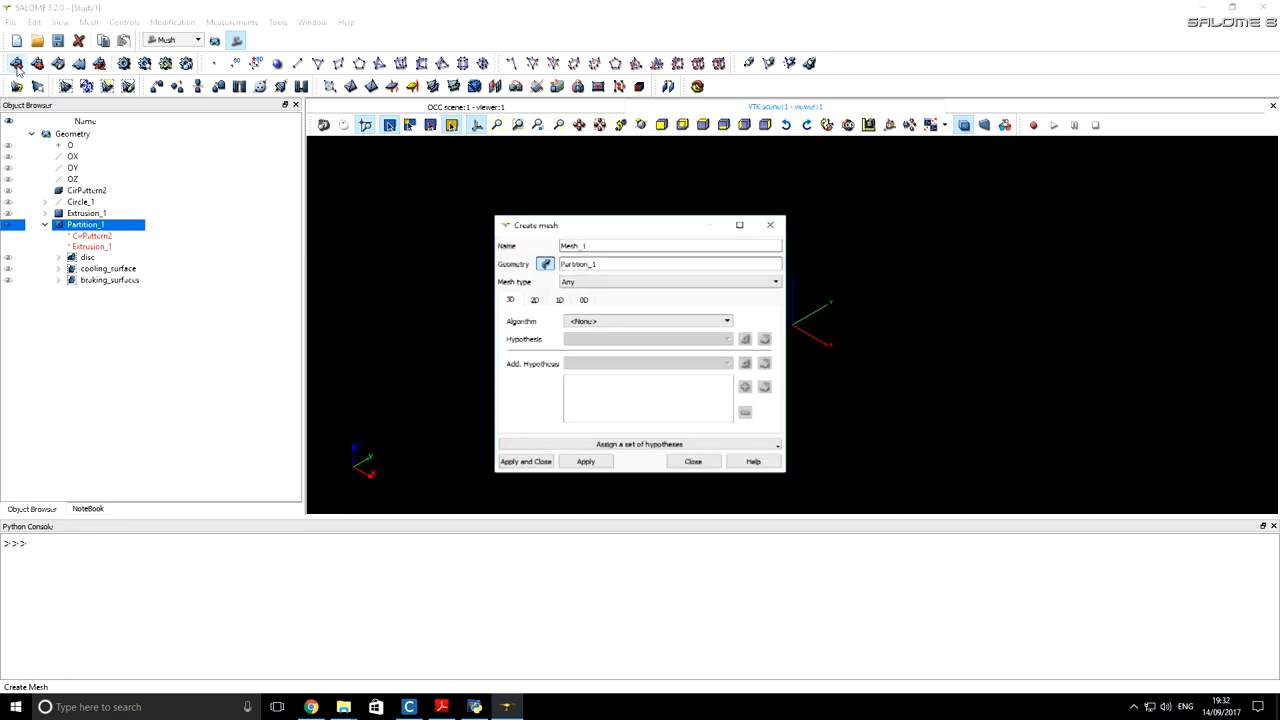
Step: Create Mesh_1 using NETGEN 1D-2D-3D with Fine-fineness NETGEN 3D Parameters
left_click(726, 321)
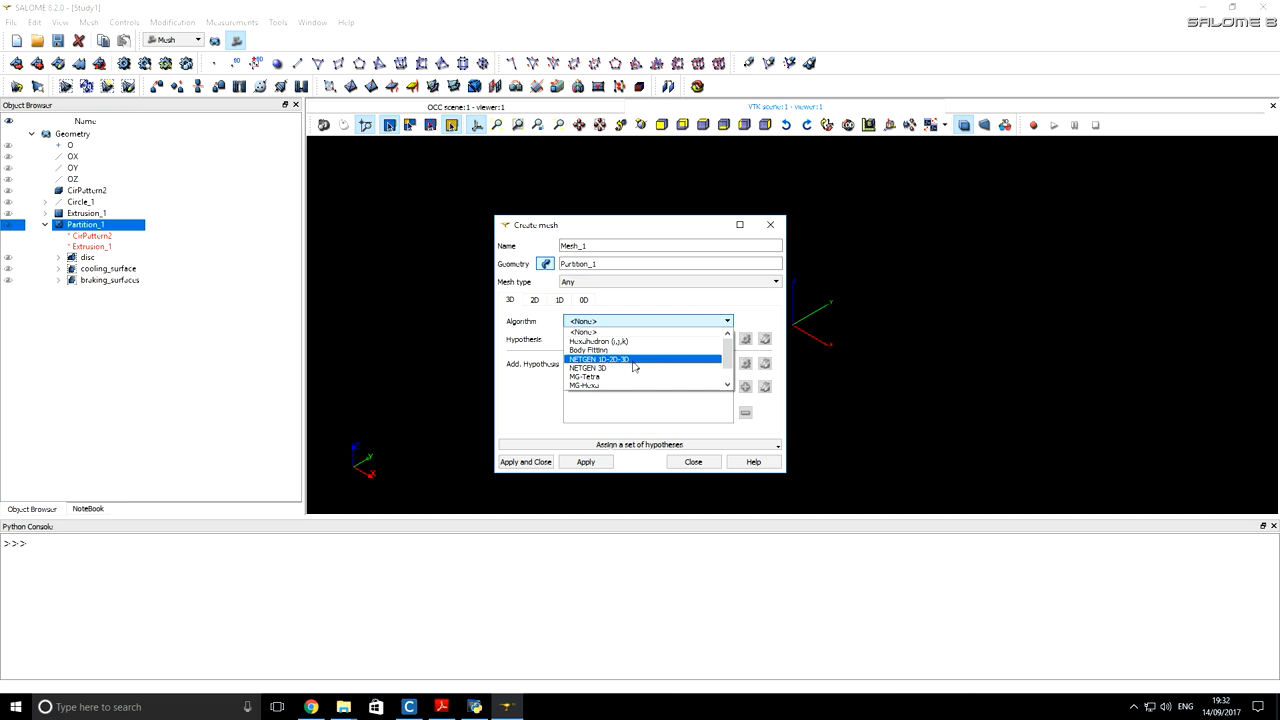
left_click(600, 359)
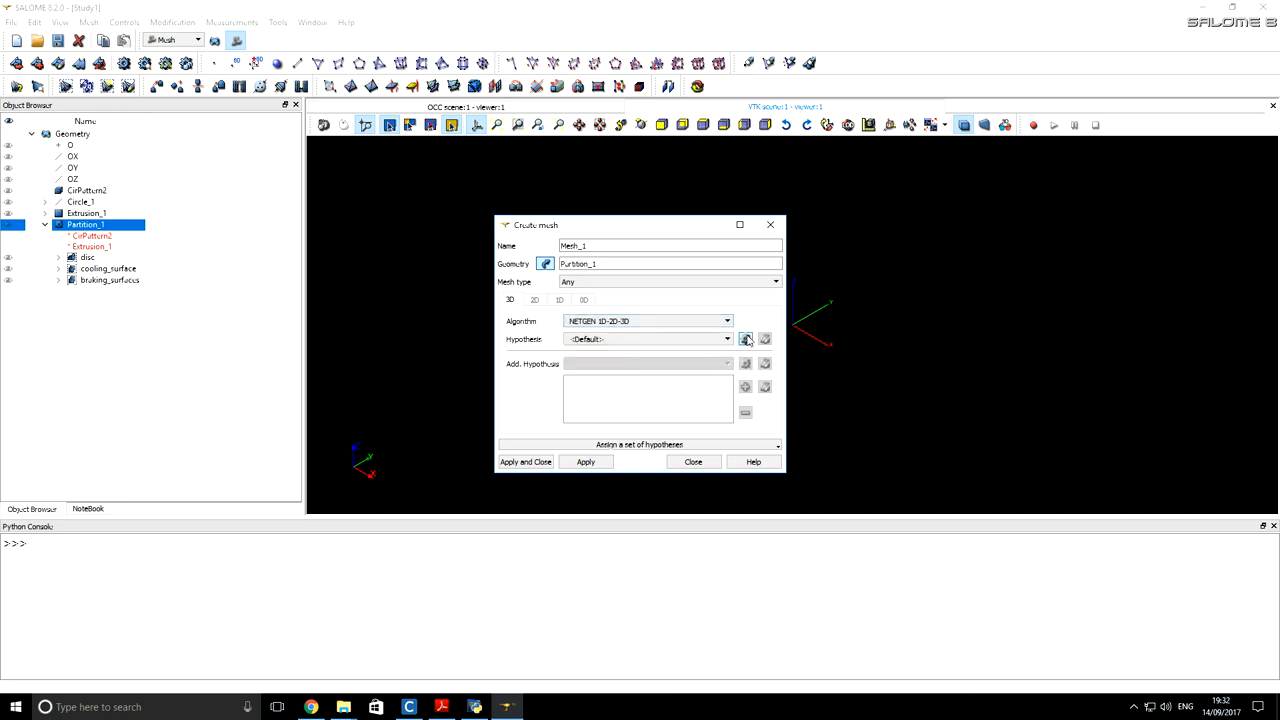
left_click(745, 338)
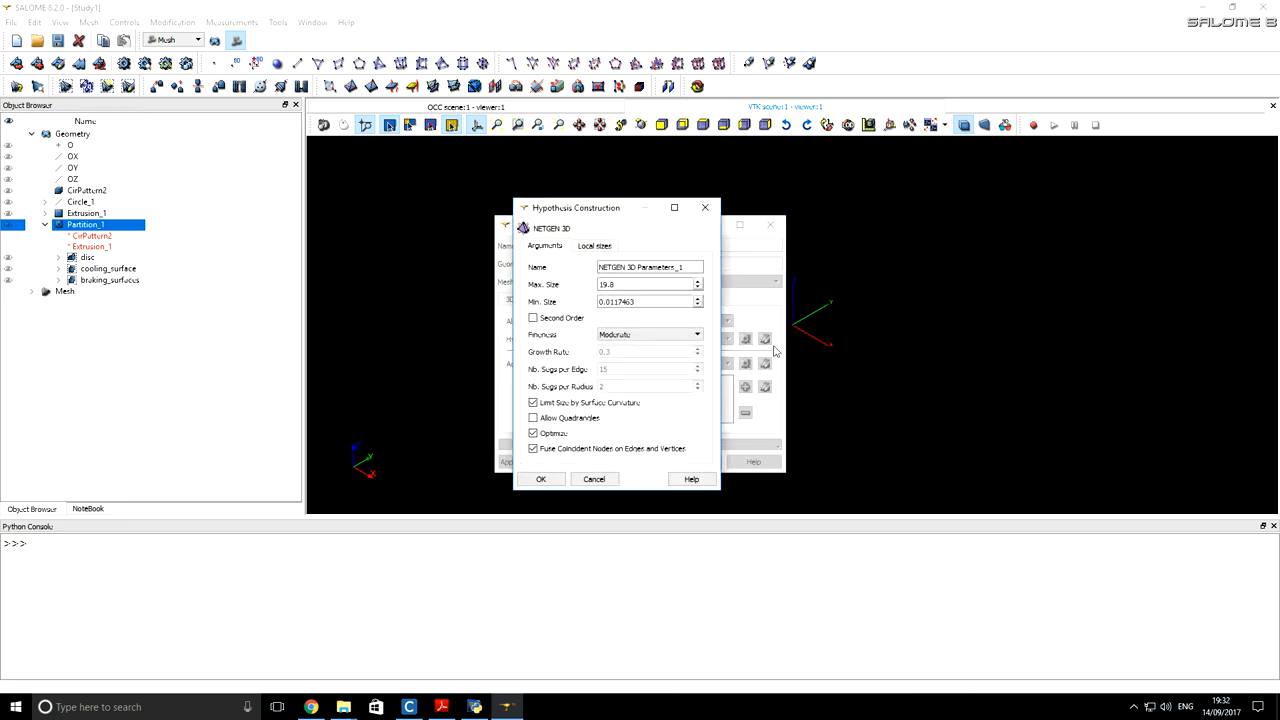
left_click(648, 334)
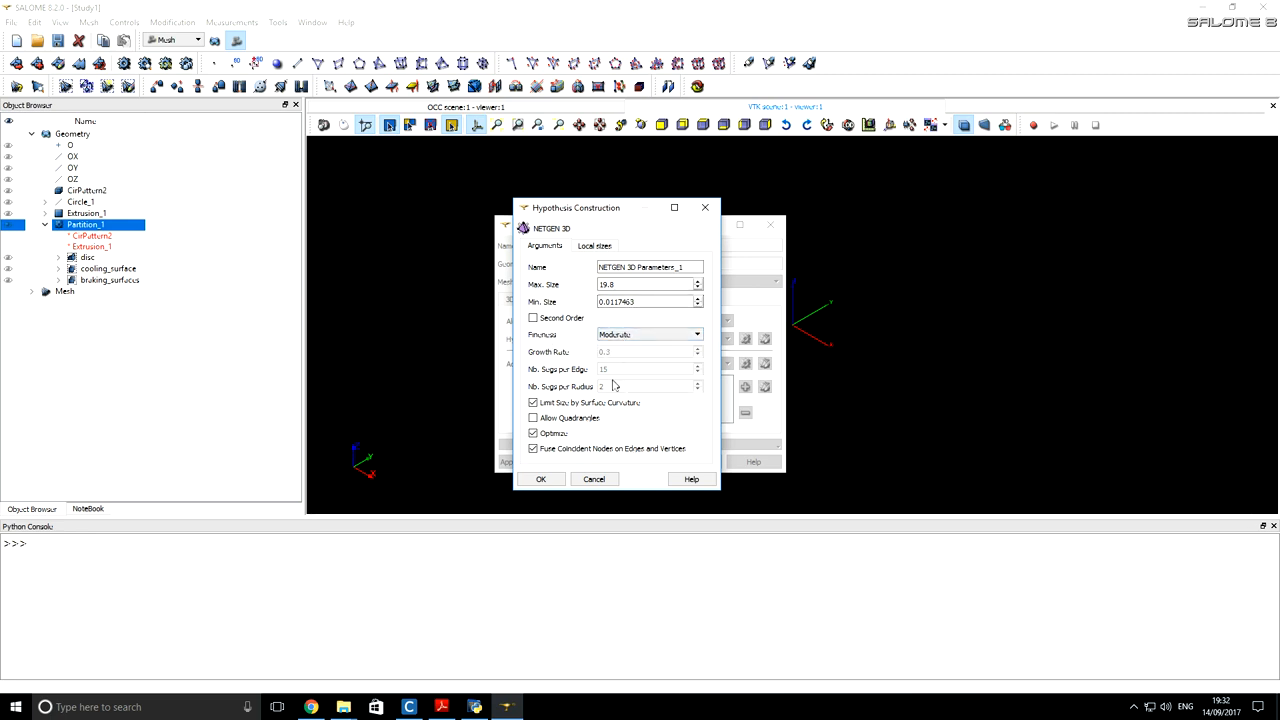
mouse_move(620, 355)
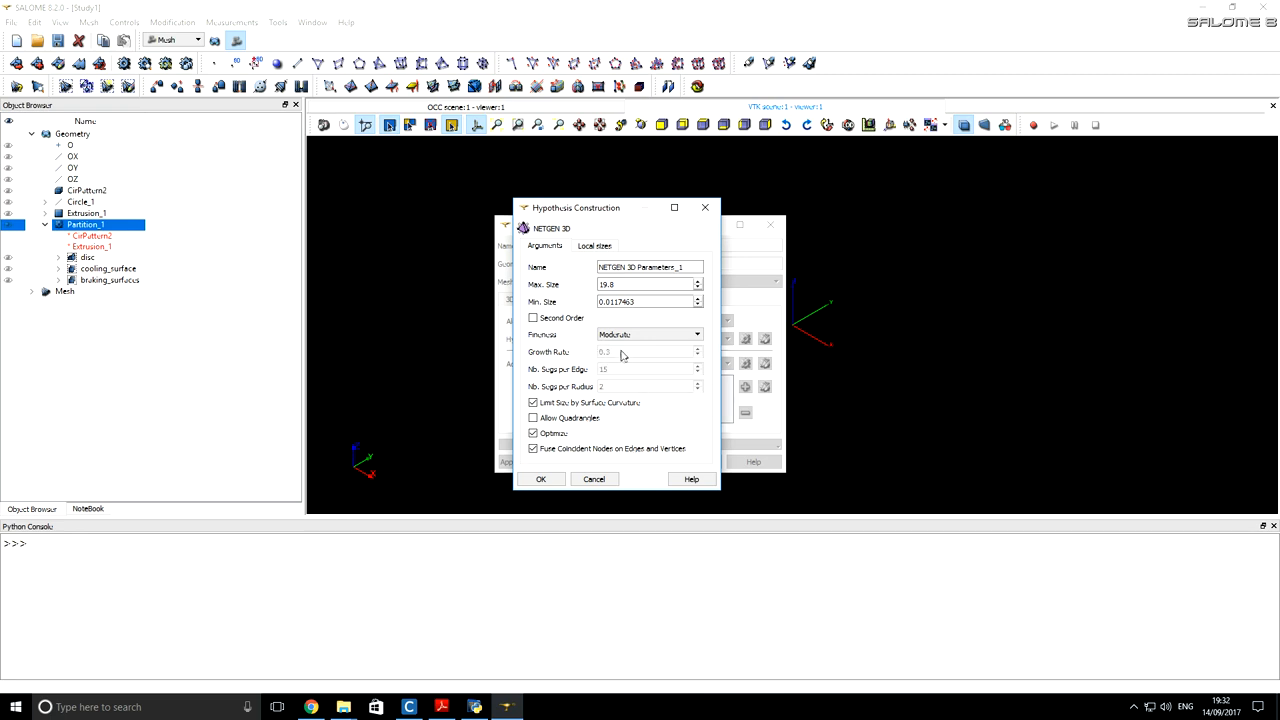
mouse_move(608, 350)
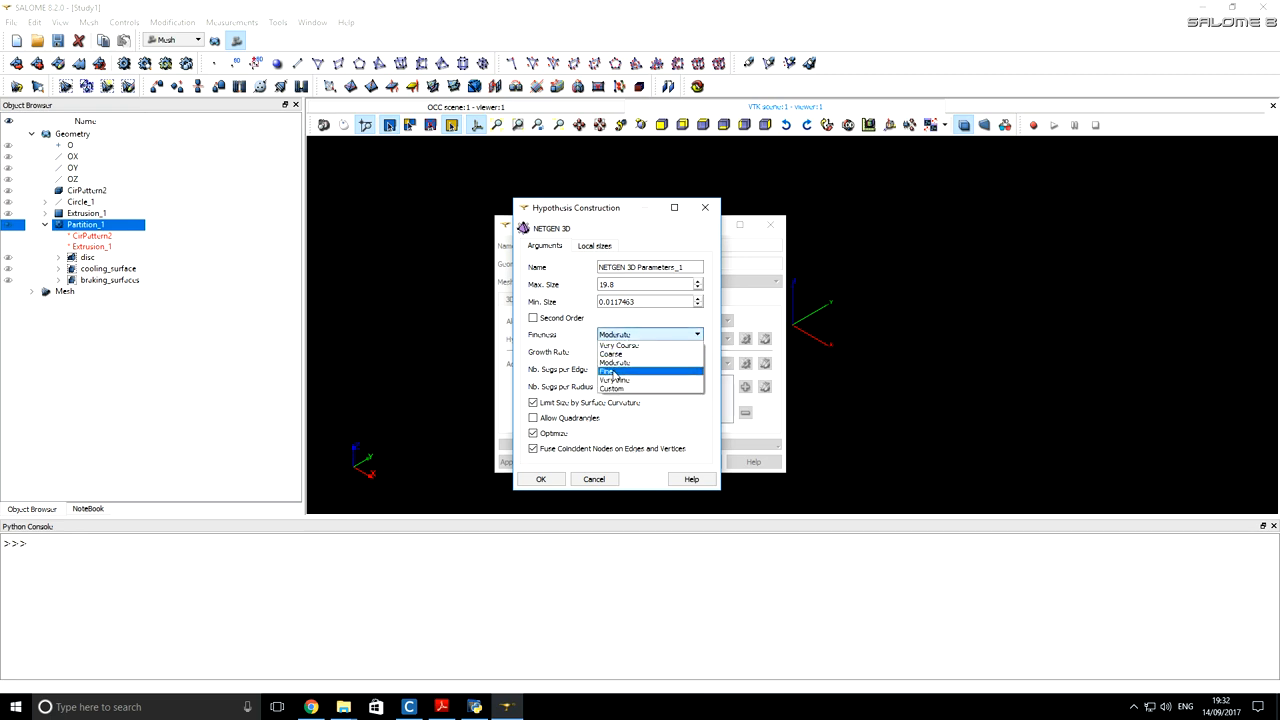
left_click(610, 370)
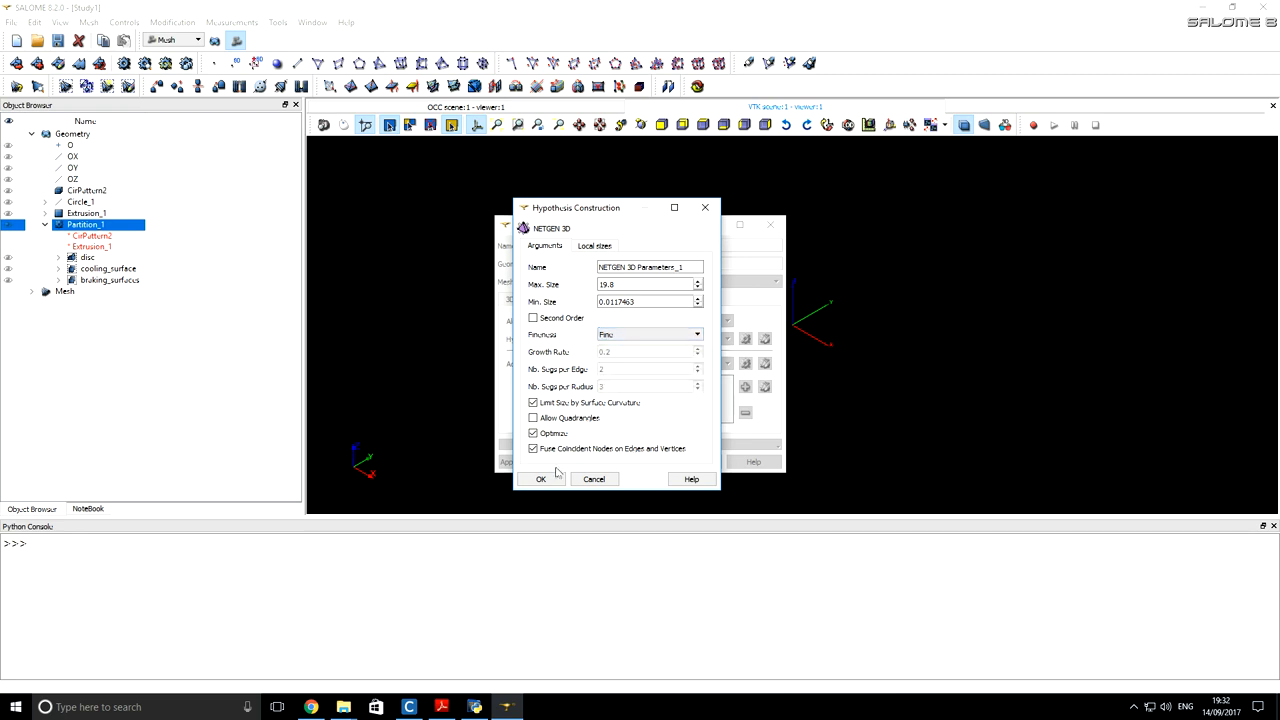
left_click(540, 479)
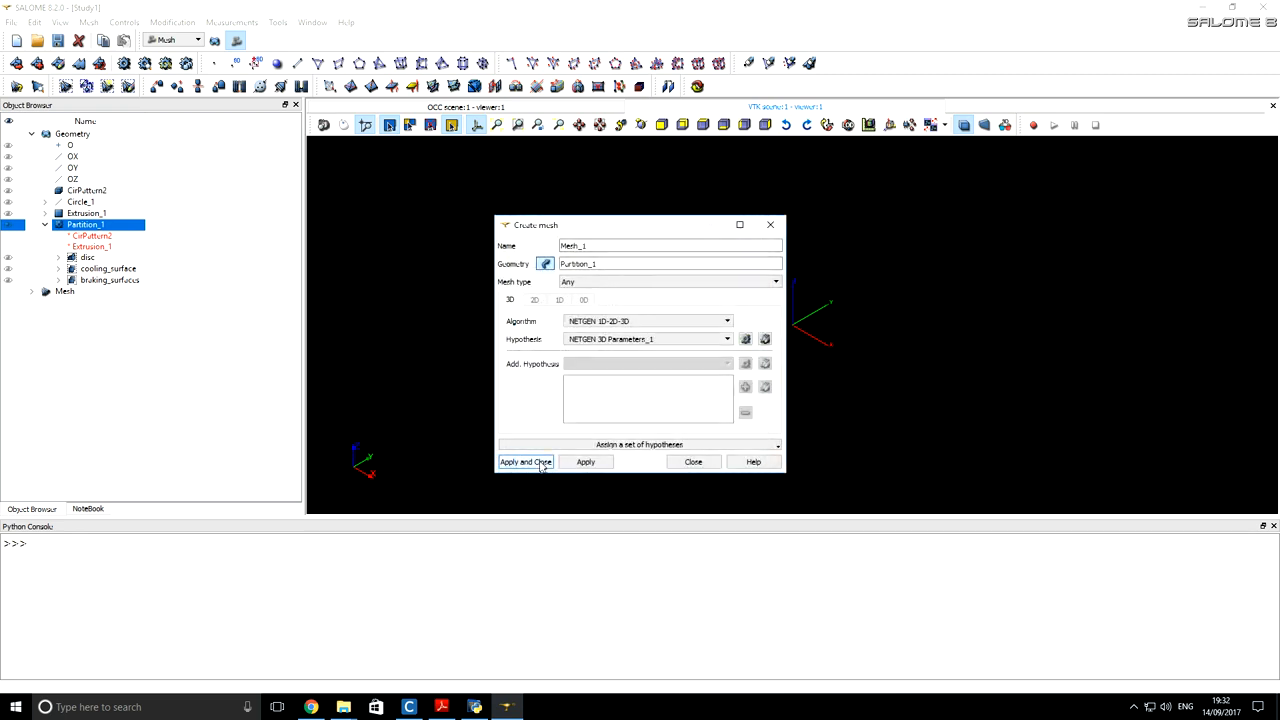
left_click(525, 461)
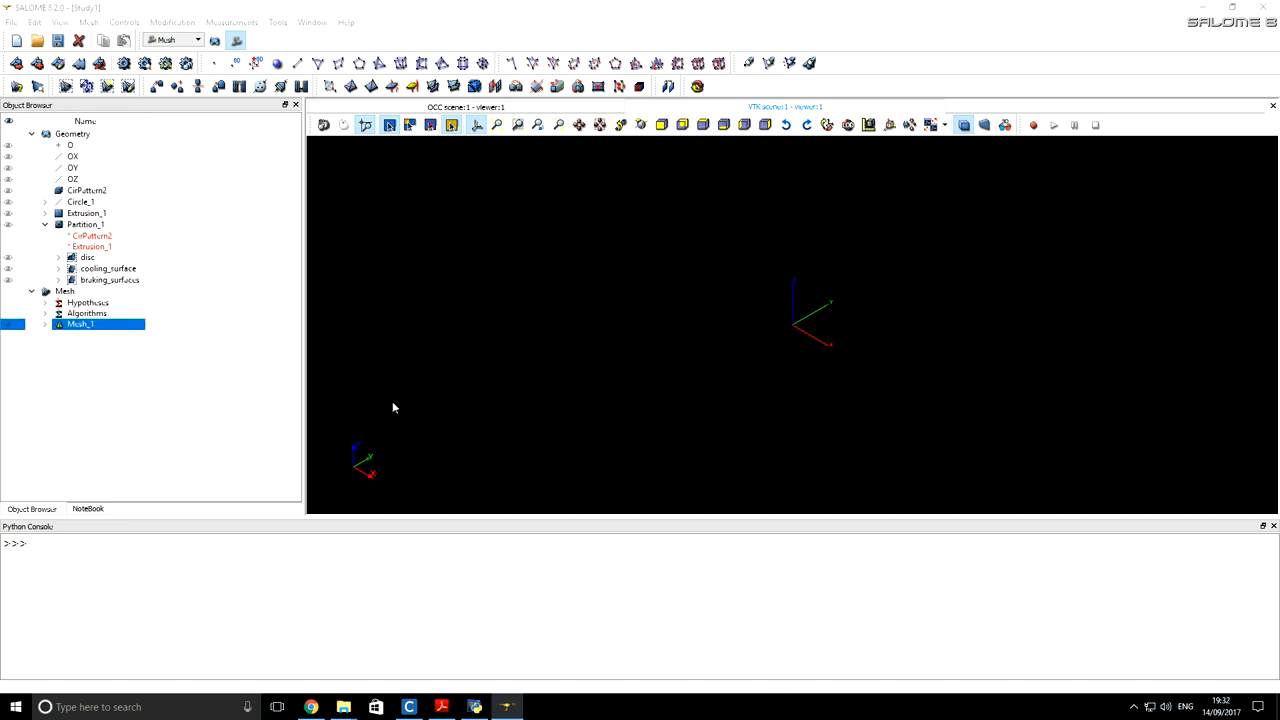
Step: Compute Mesh_1, yielding 24465 nodes, 32054 triangles and 94838 tetrahedra
right_click(80, 323)
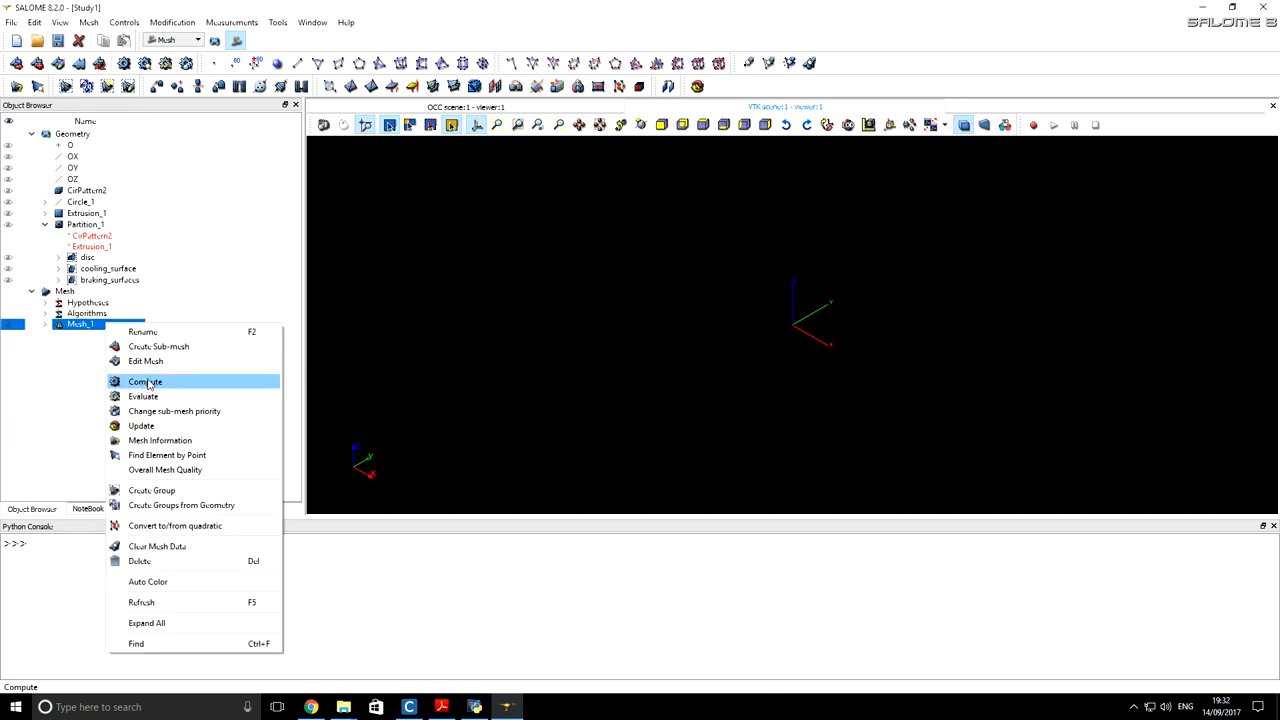
left_click(145, 381)
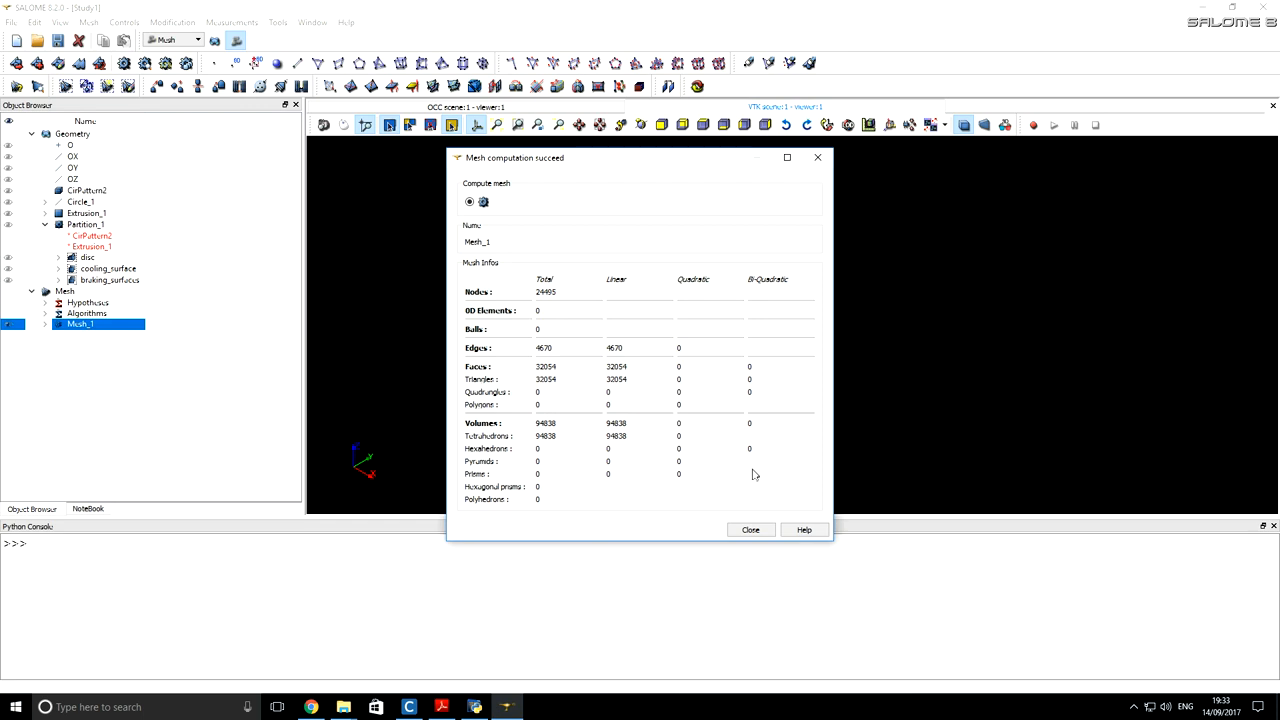
mouse_move(540, 377)
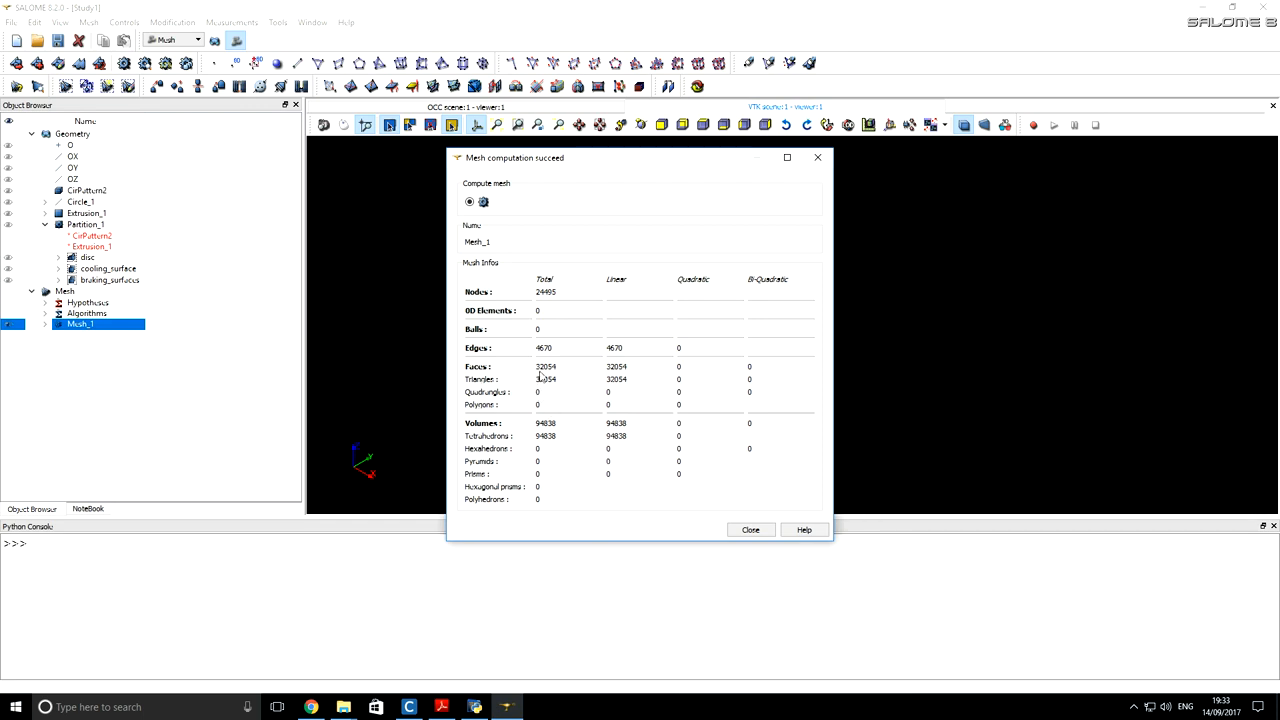
mouse_move(543, 388)
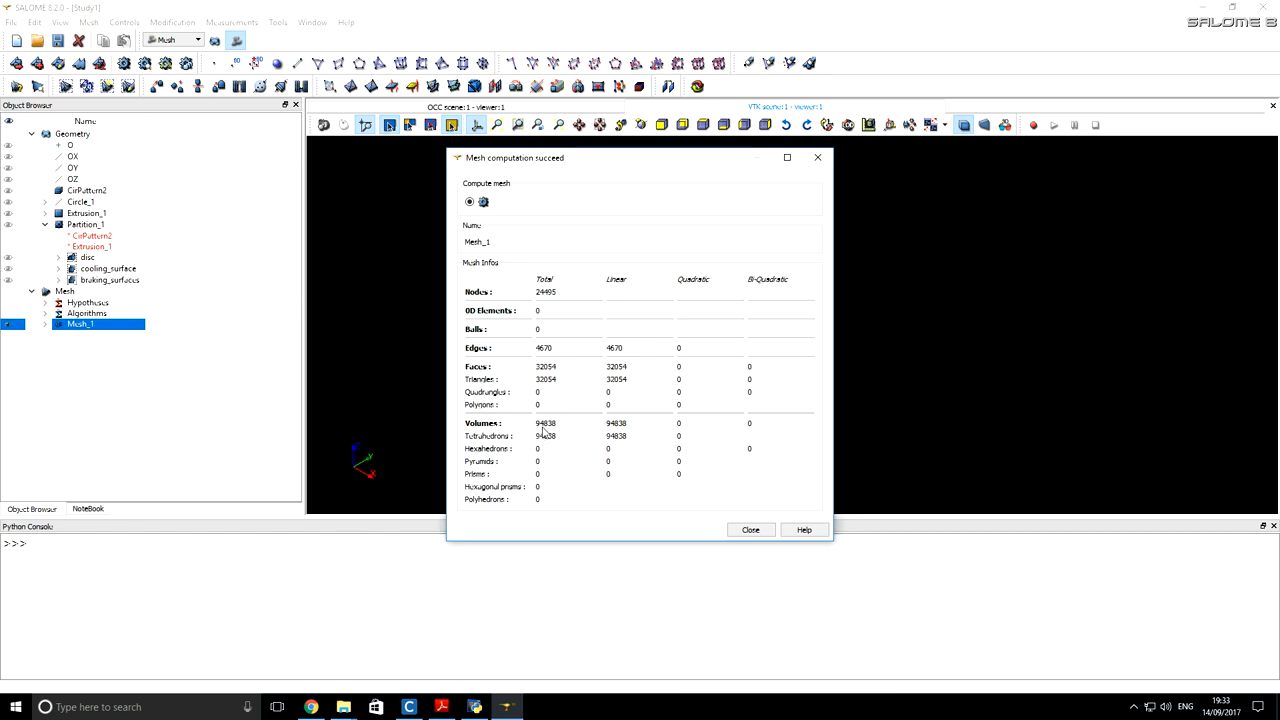
mouse_move(497, 447)
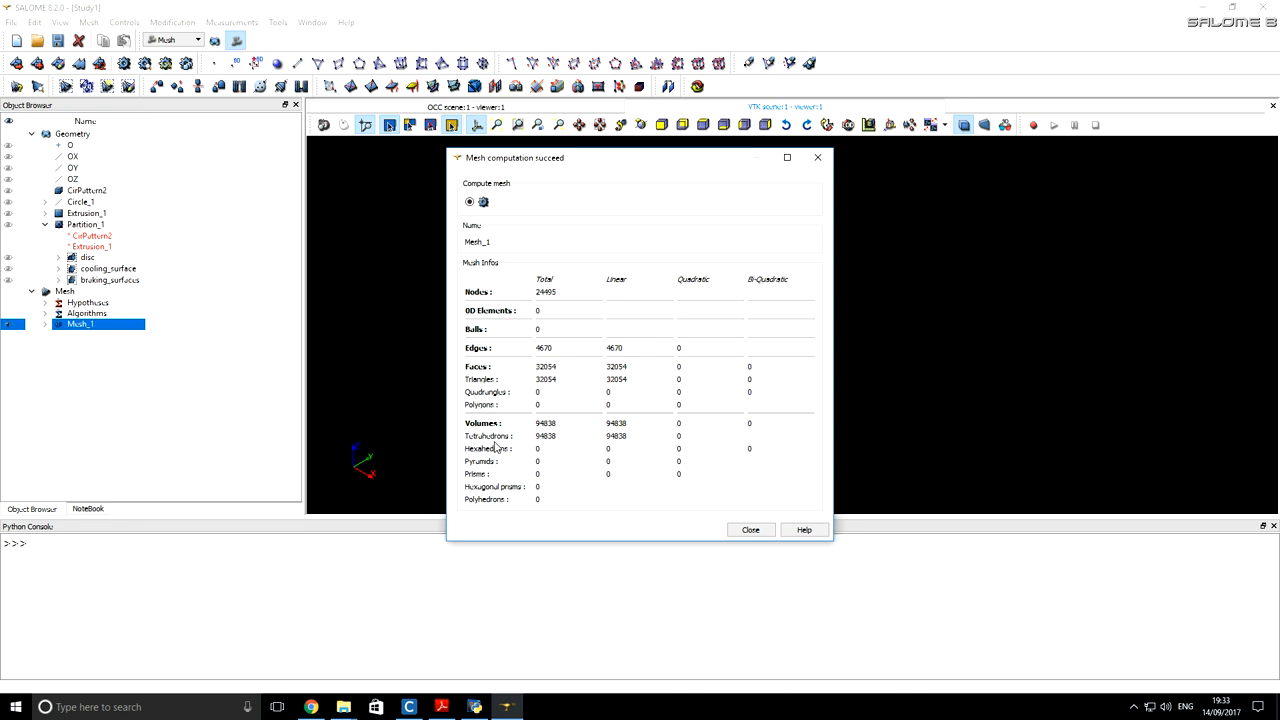
mouse_move(598, 466)
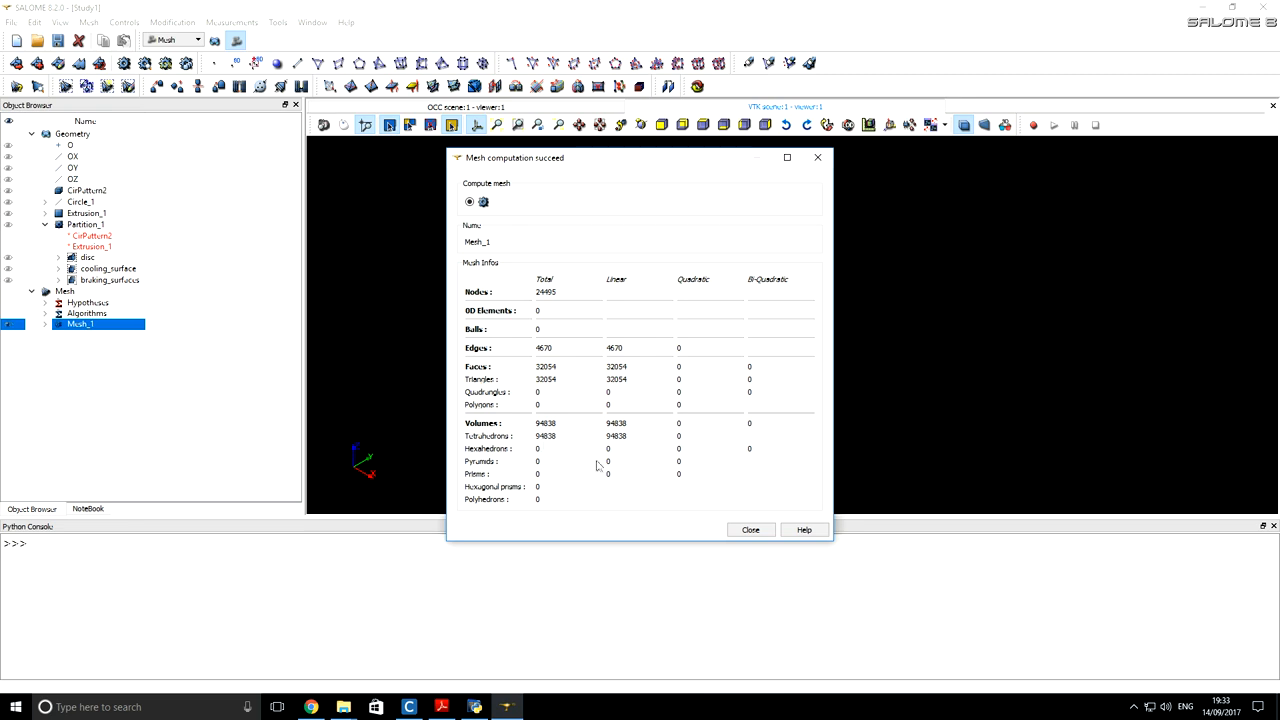
left_click(750, 530)
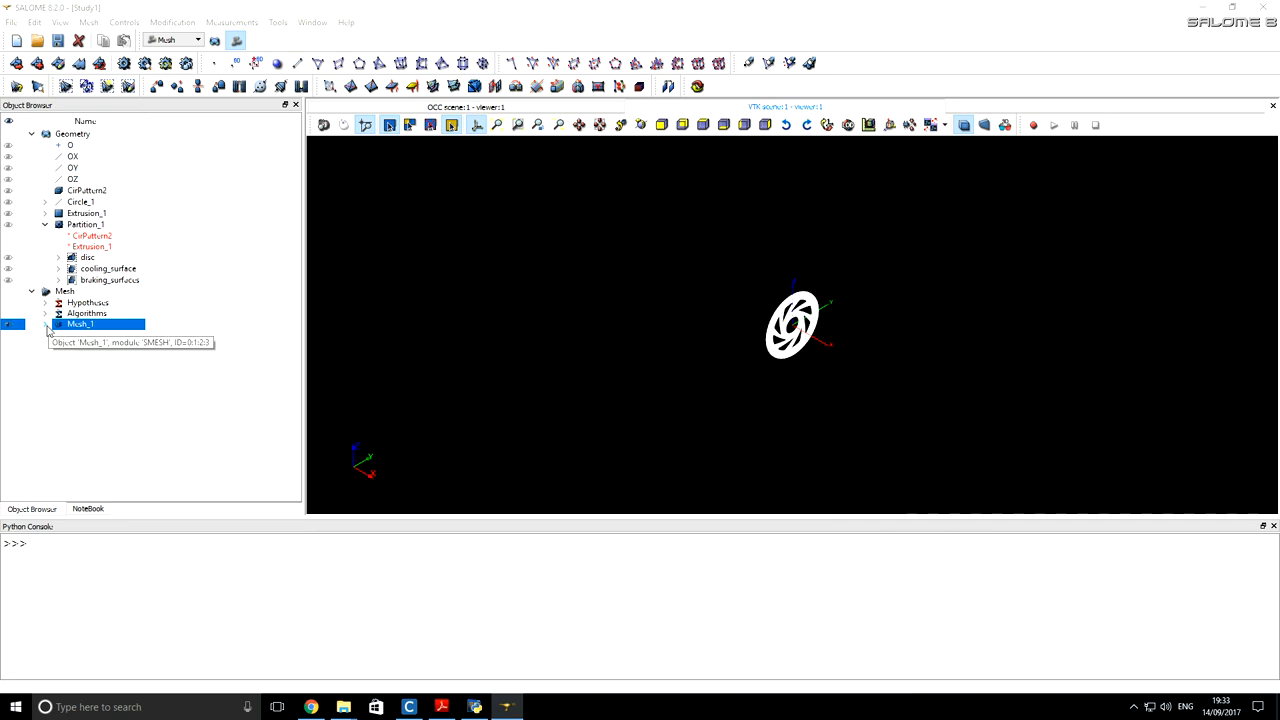
Step: Create mesh groups disc, cooling_surface and braking_surfaces from geometry, then hide Mesh_1
left_click(88, 22)
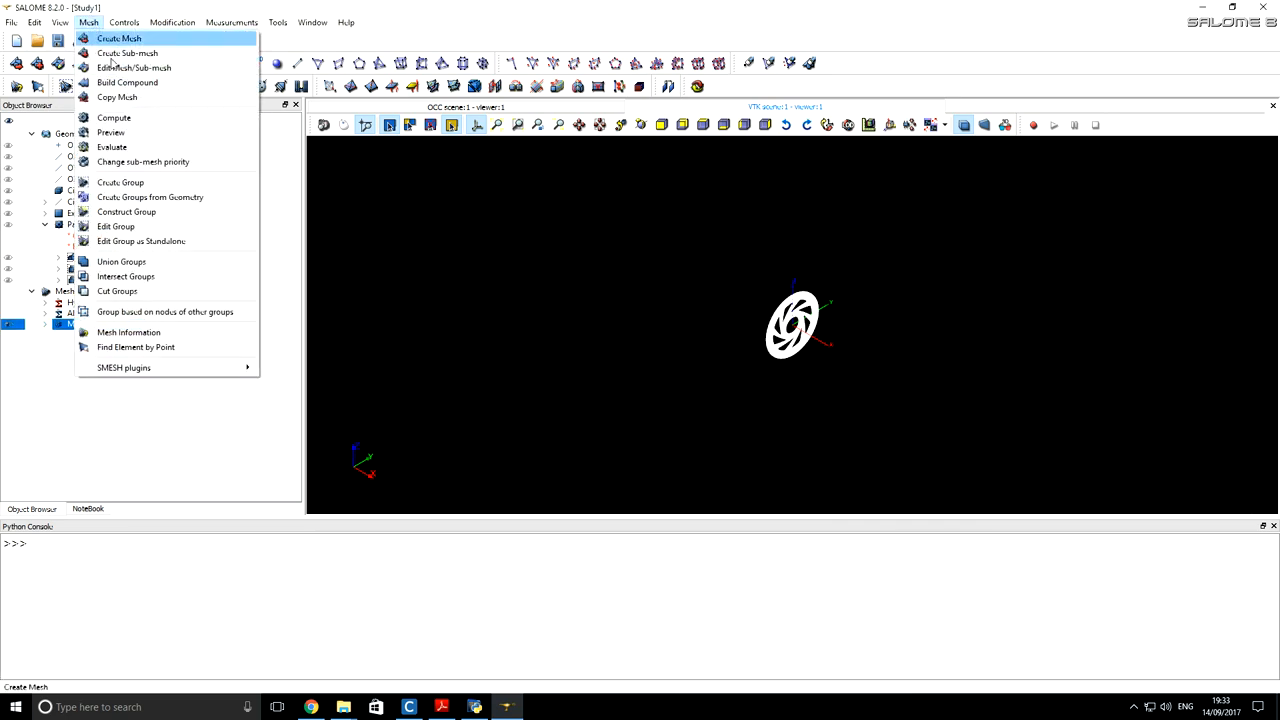
mouse_move(150, 197)
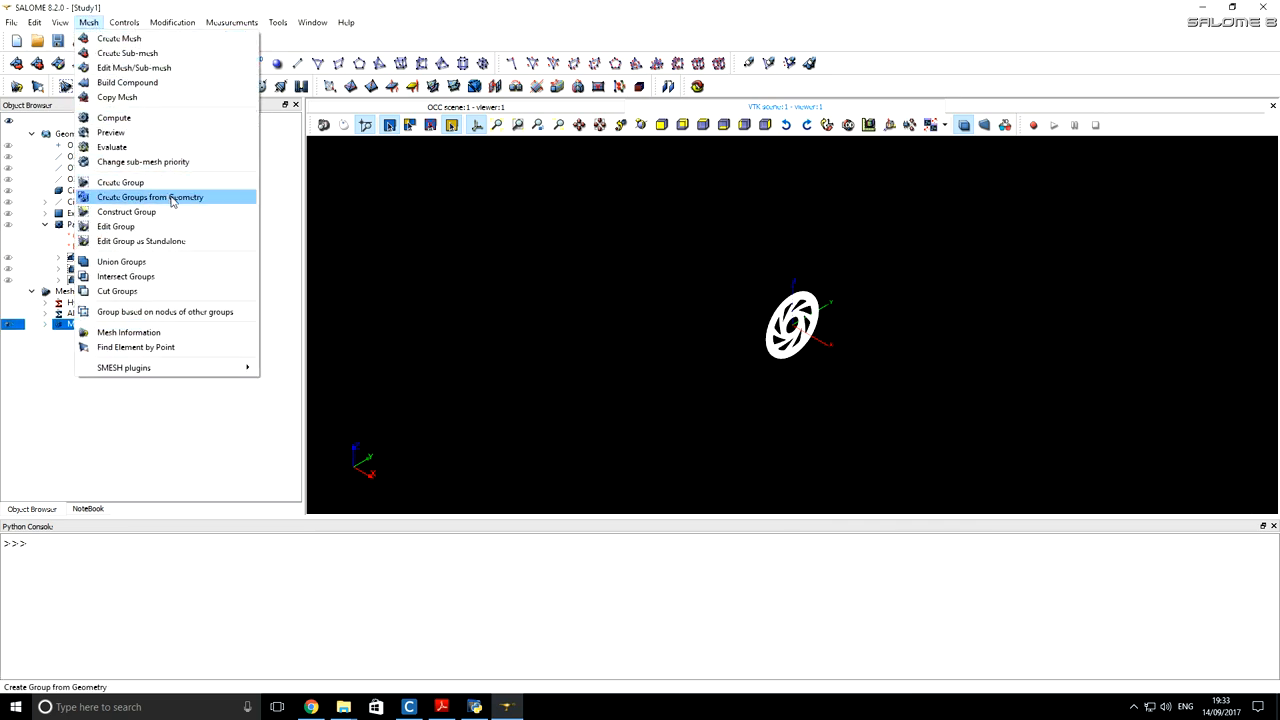
left_click(150, 196)
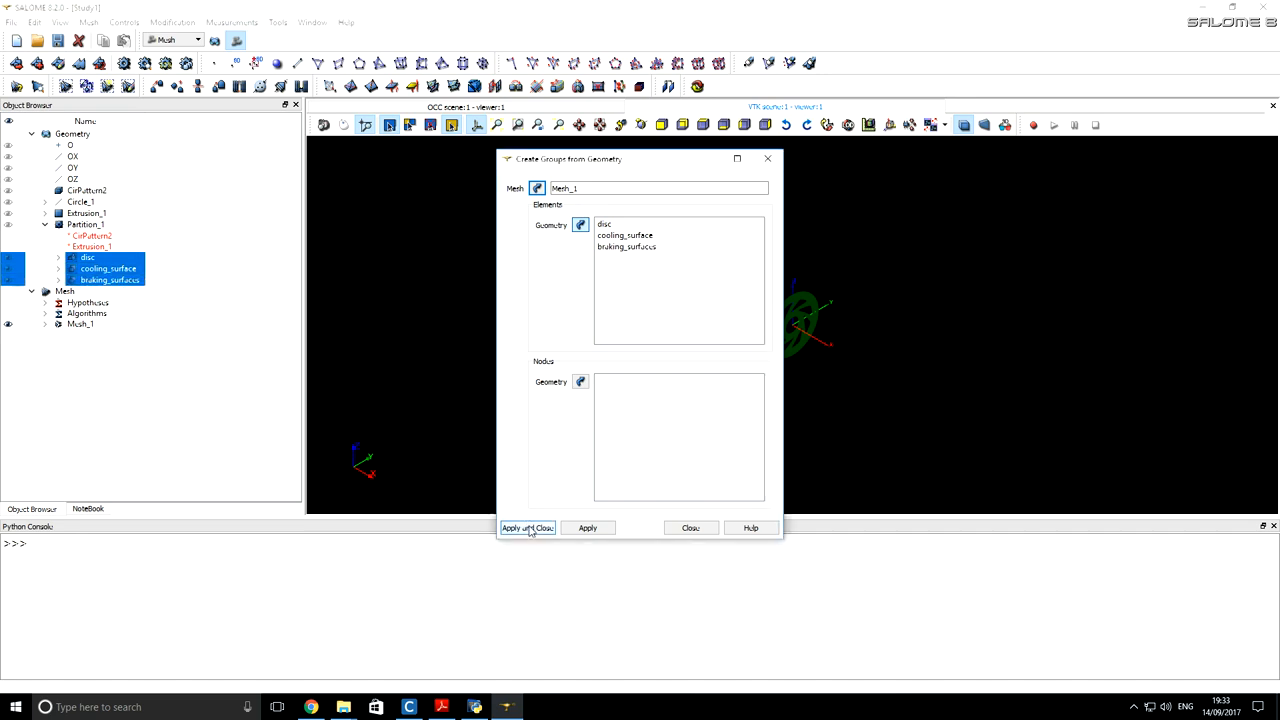
left_click(527, 528)
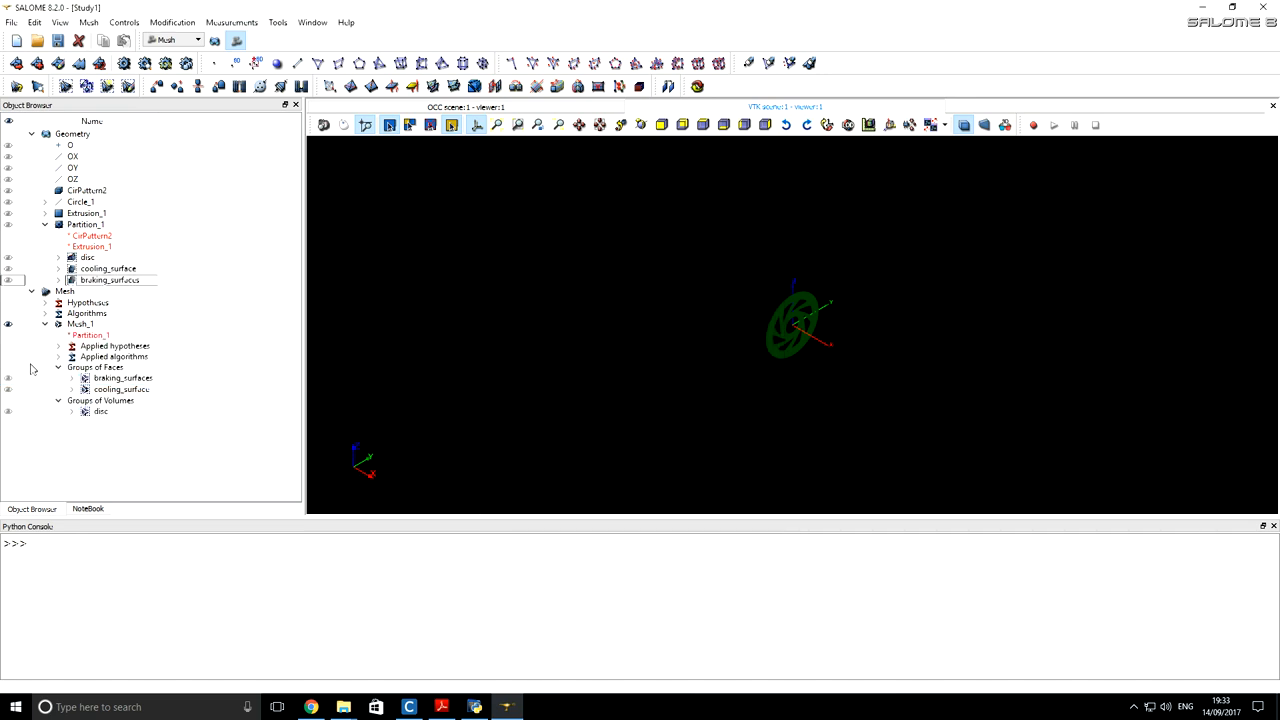
left_click(80, 323)
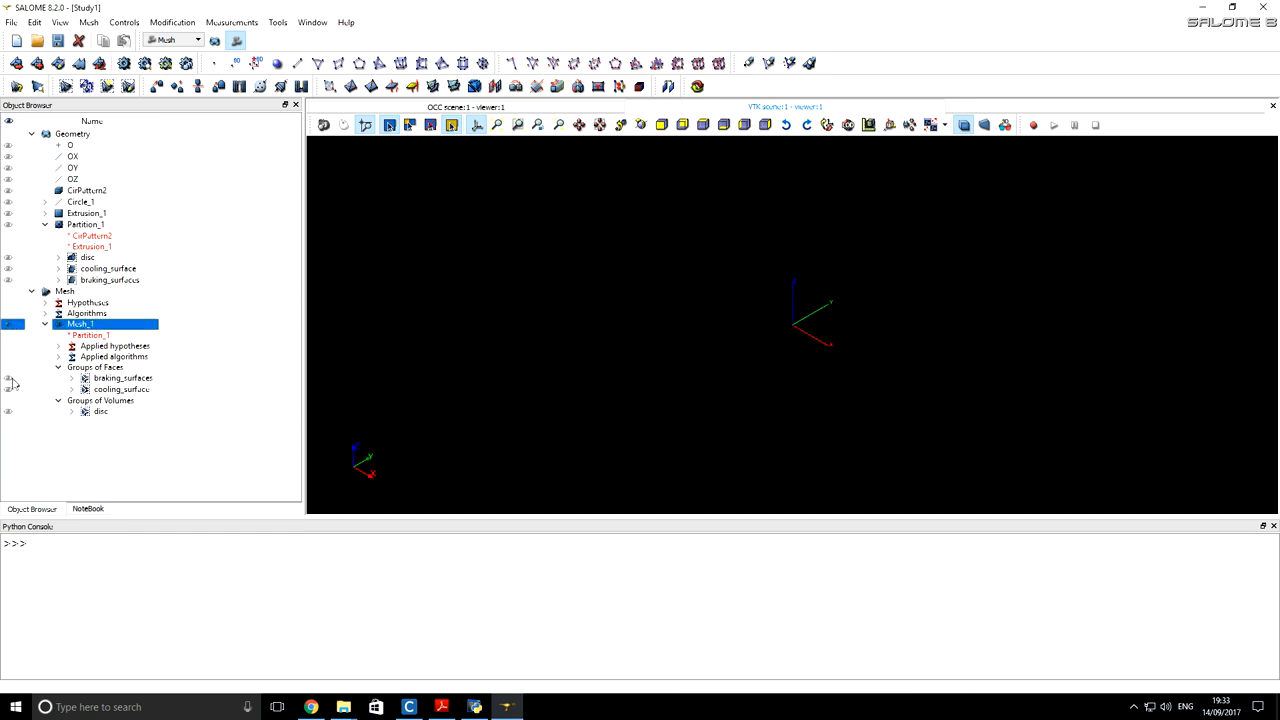
mouse_move(119, 378)
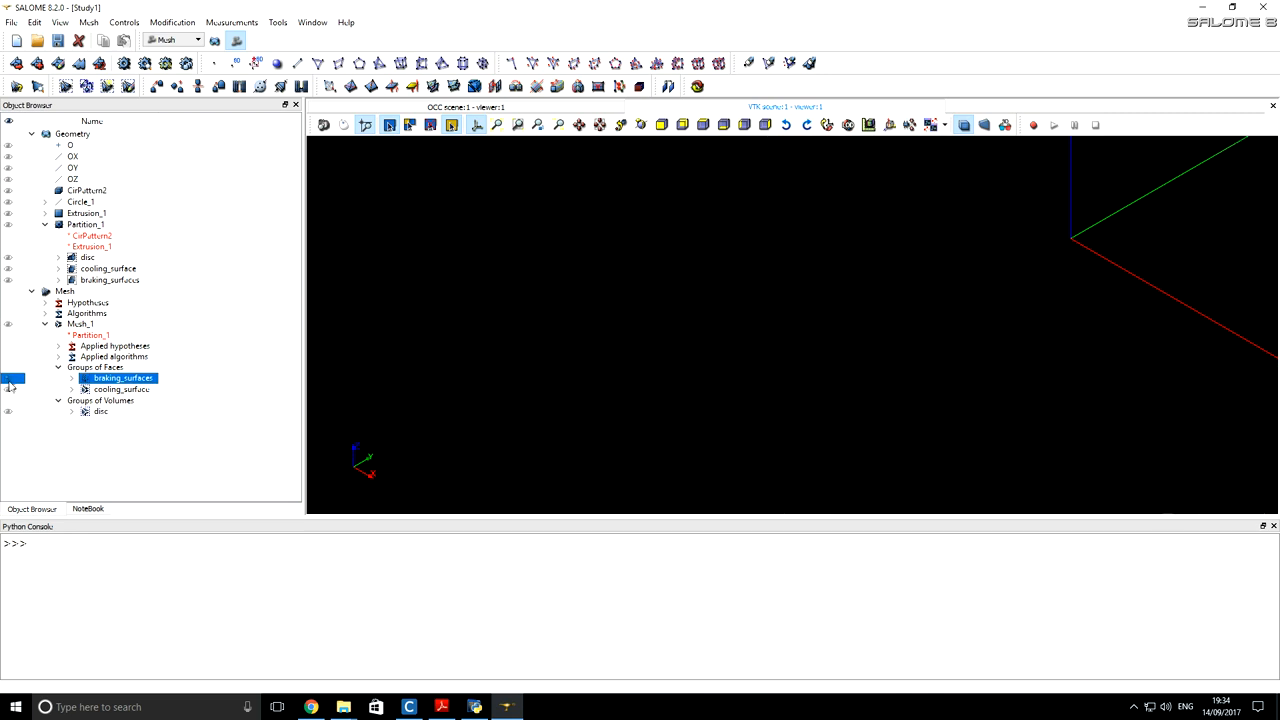
Step: Display the surface mesh group in the viewer and select Mesh_1
left_click(122, 389)
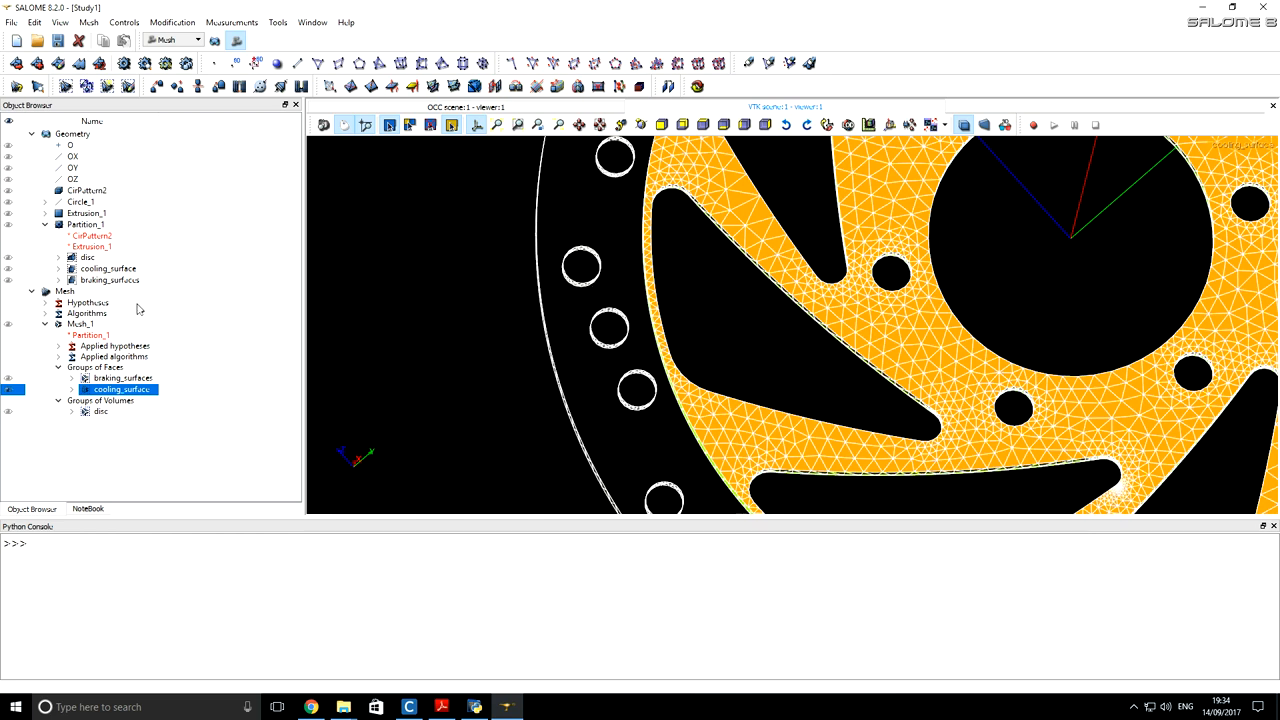
left_click(81, 323)
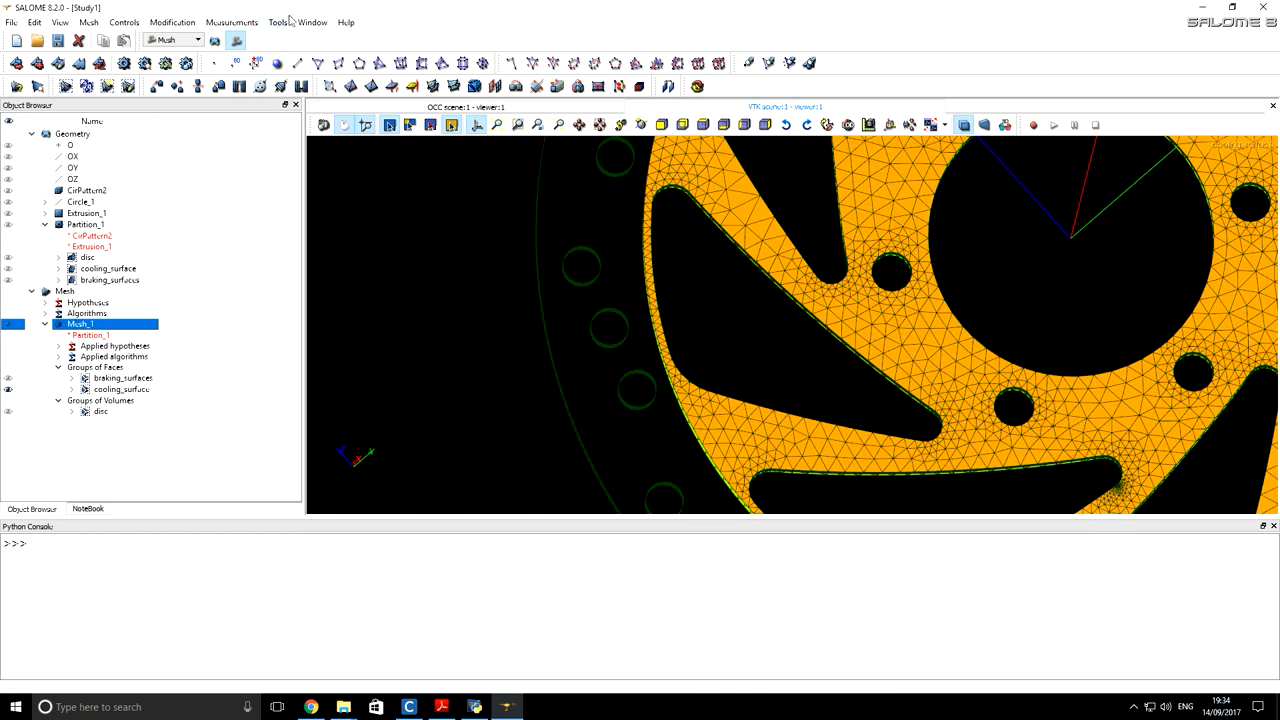
Step: Export Mesh_1 with the Mesh To CENOS plugin as meshDisc in case-2017-09-14-tmp2
left_click(278, 22)
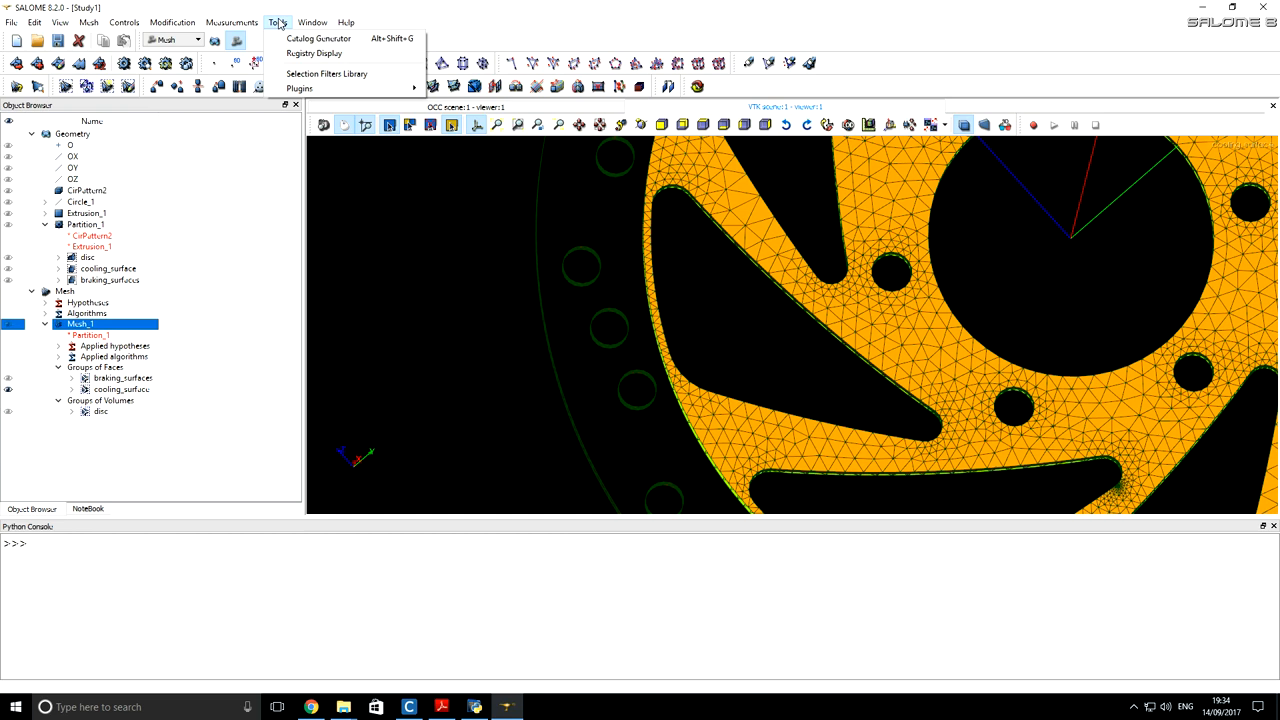
mouse_move(299, 88)
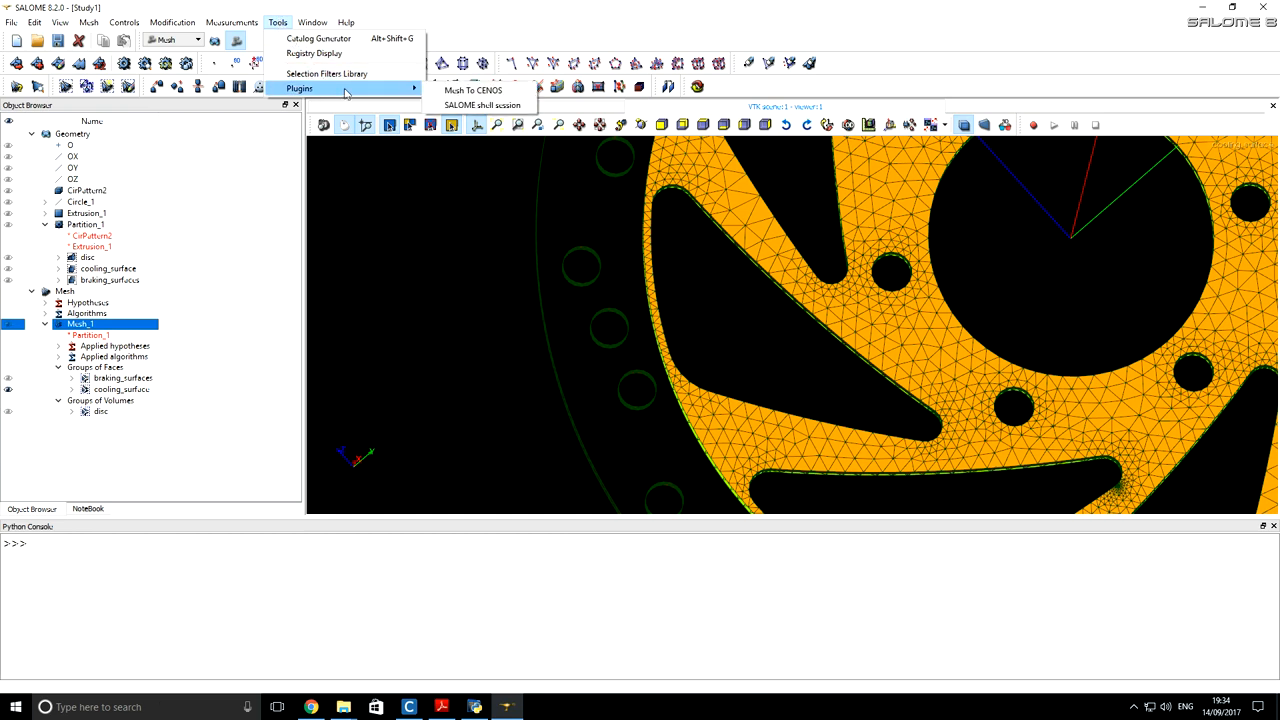
mouse_move(475, 90)
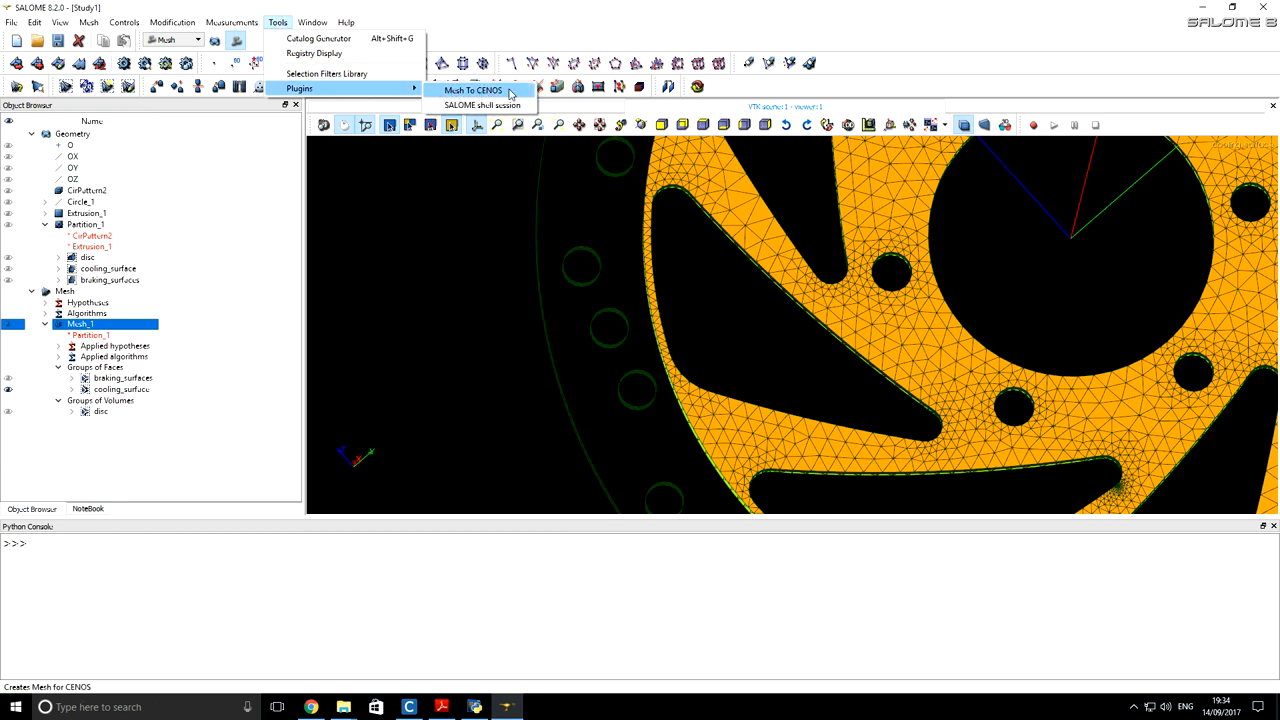
left_click(472, 90)
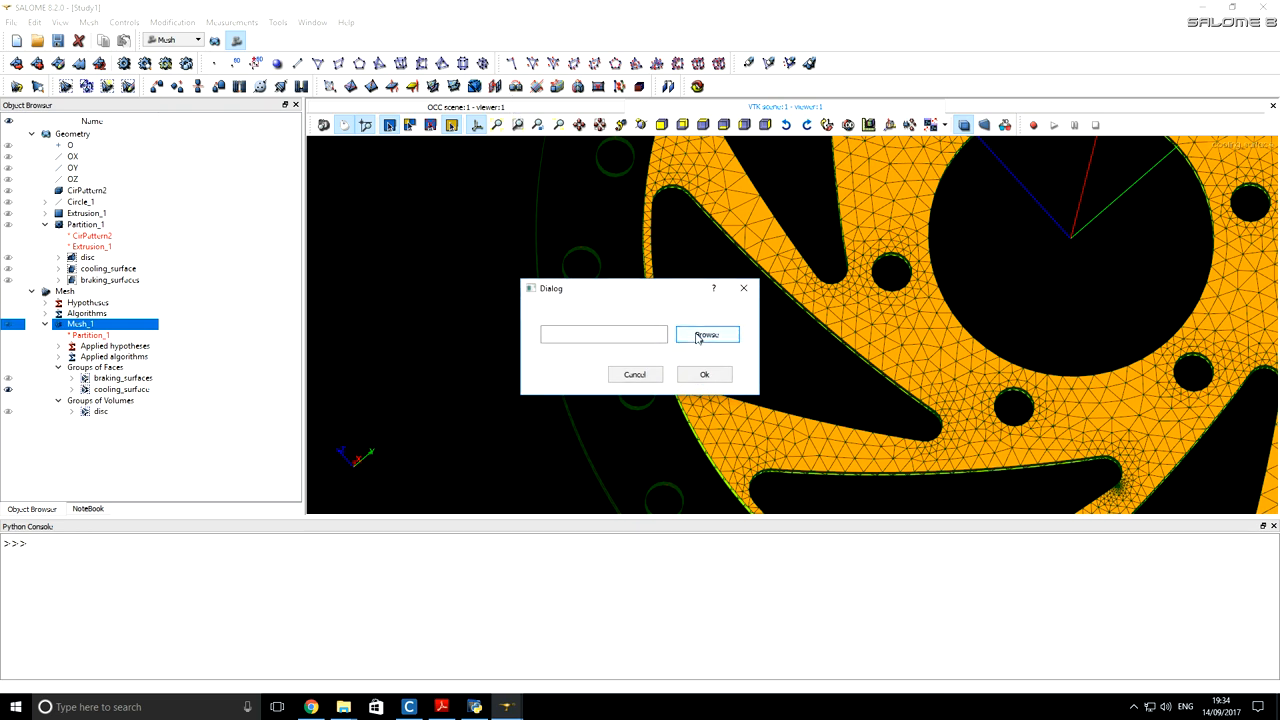
left_click(707, 334)
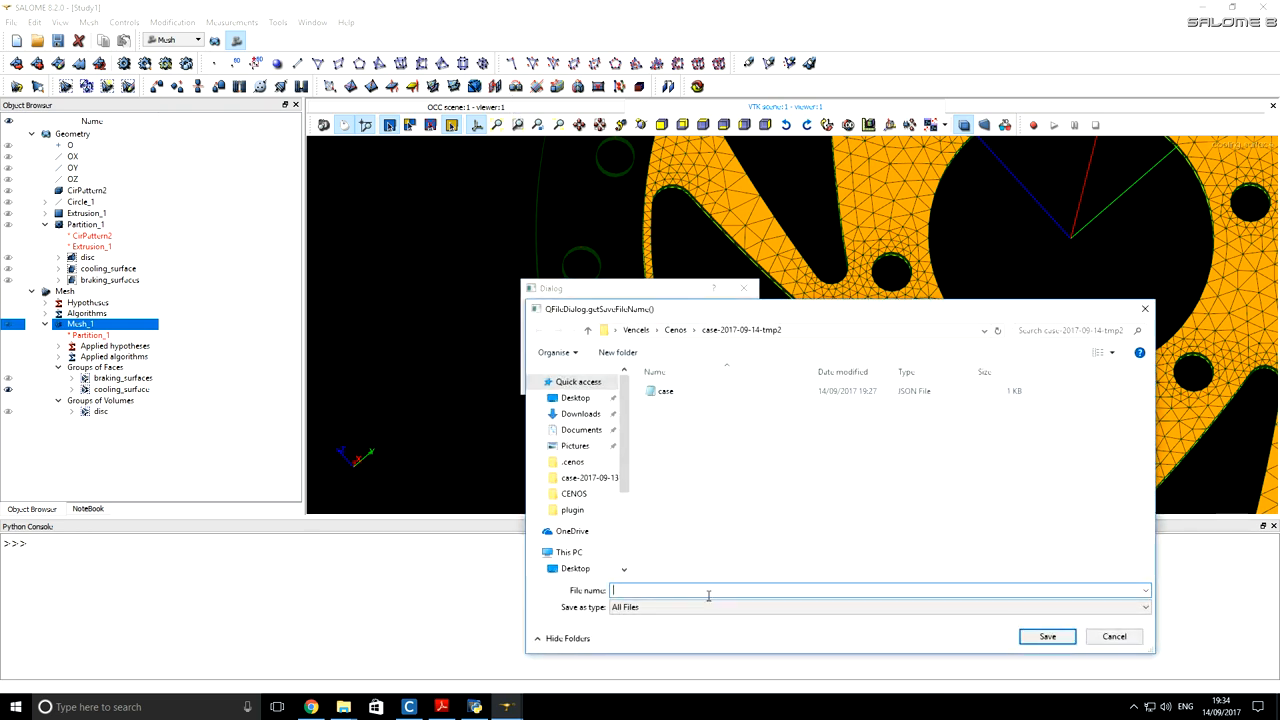
type("meshDisc")
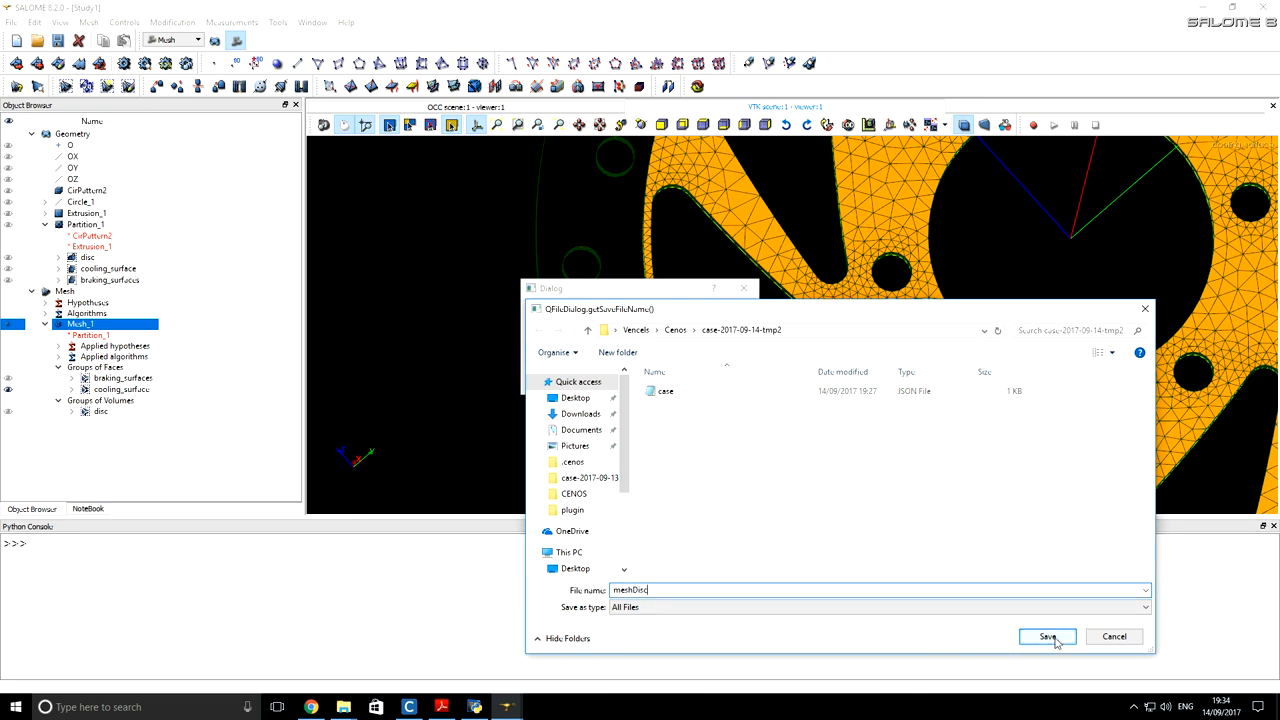
left_click(1047, 637)
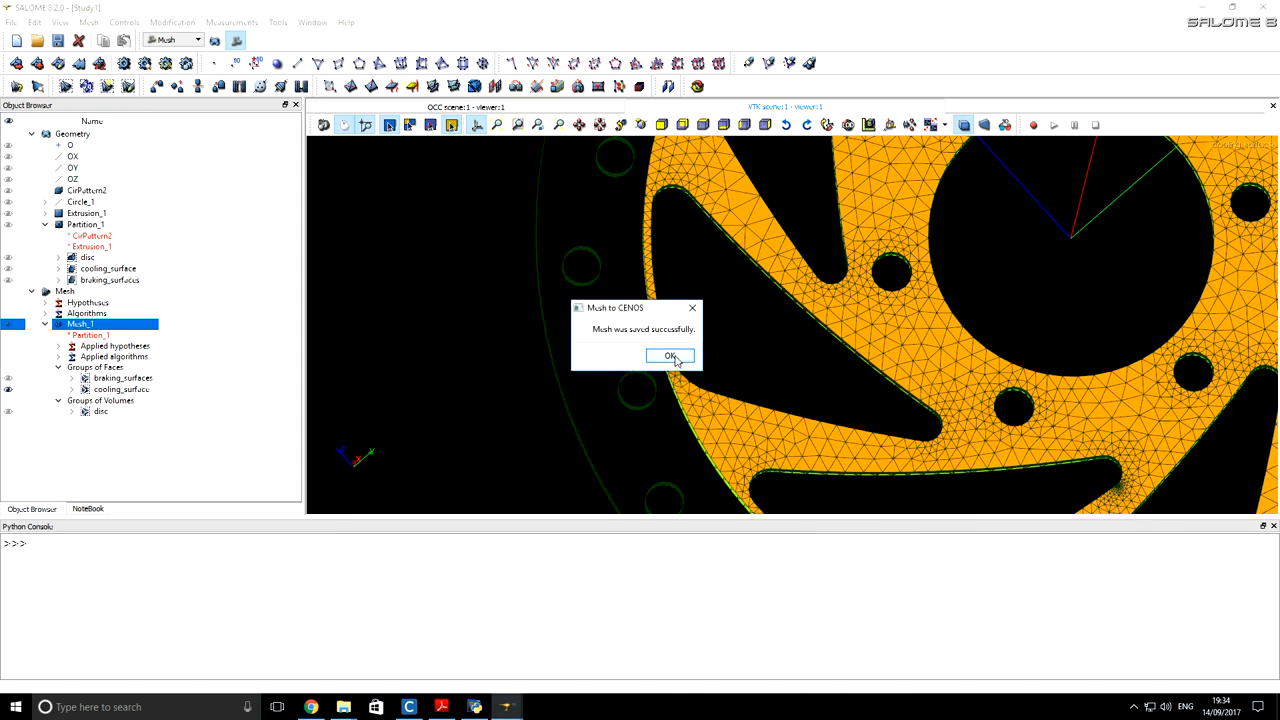
left_click(670, 356)
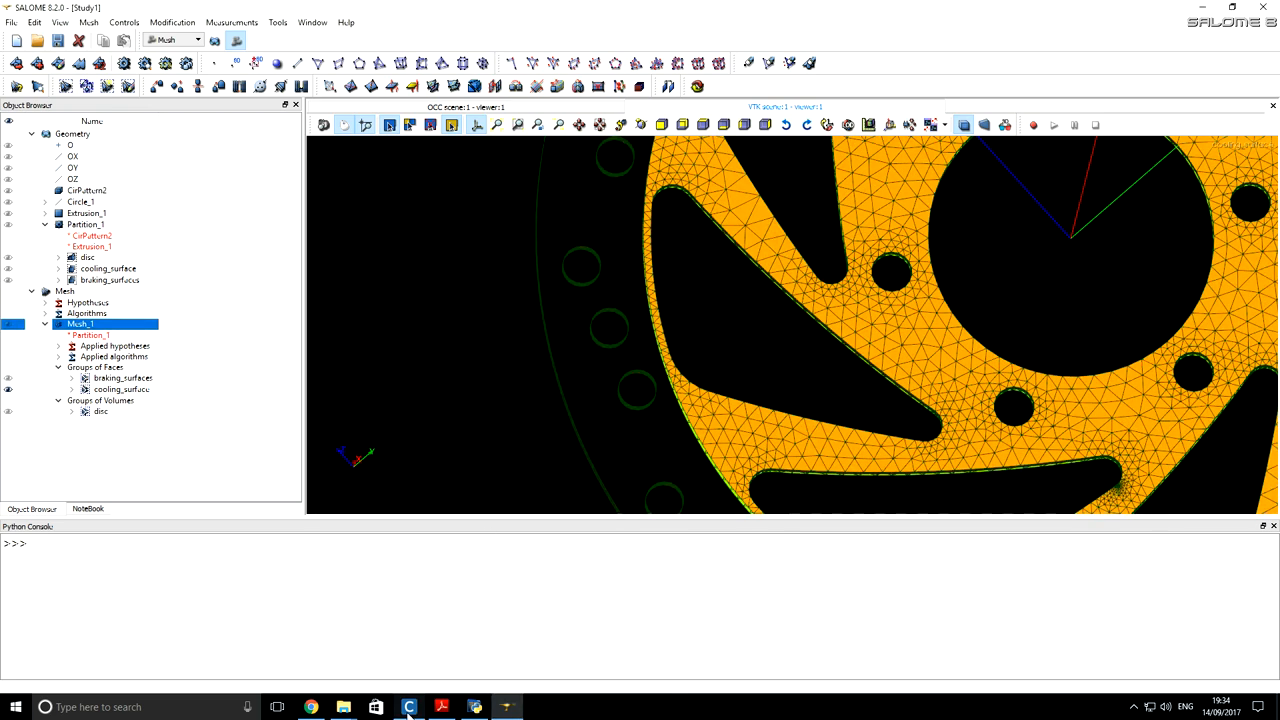
left_click(409, 707)
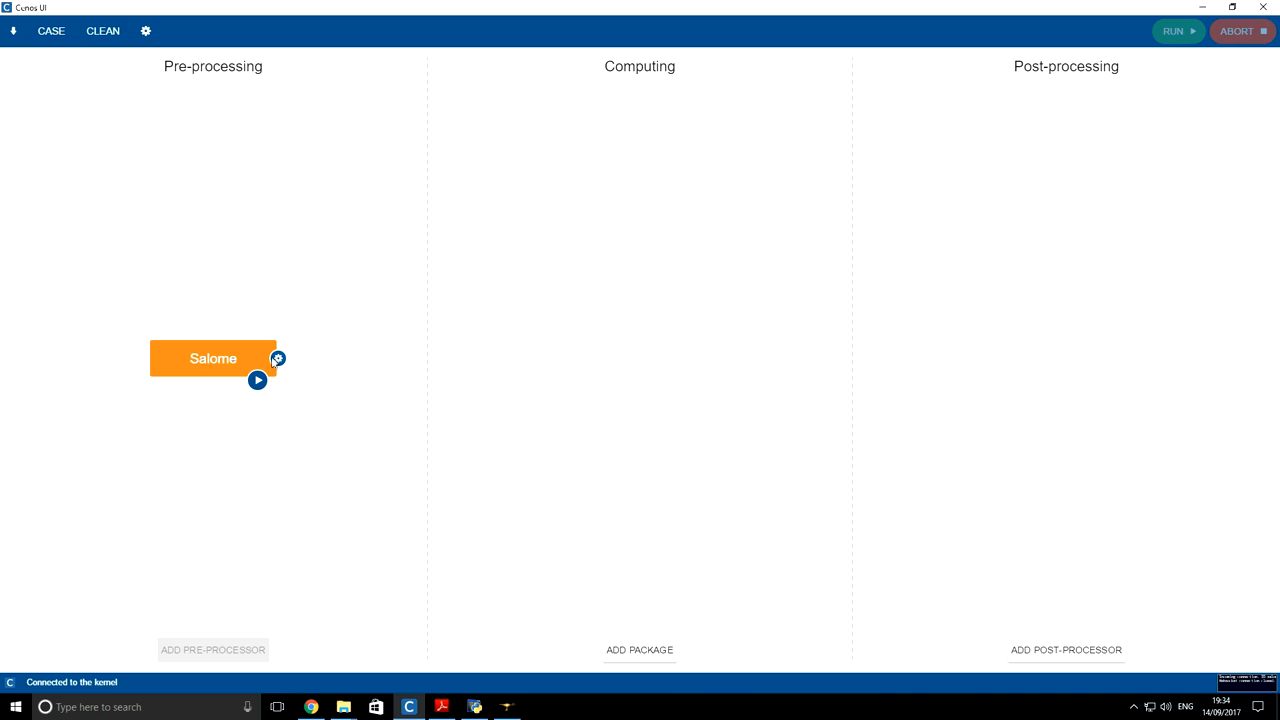
Step: Add a GetDP package with the Thermal solver after the Salome step
left_click(278, 358)
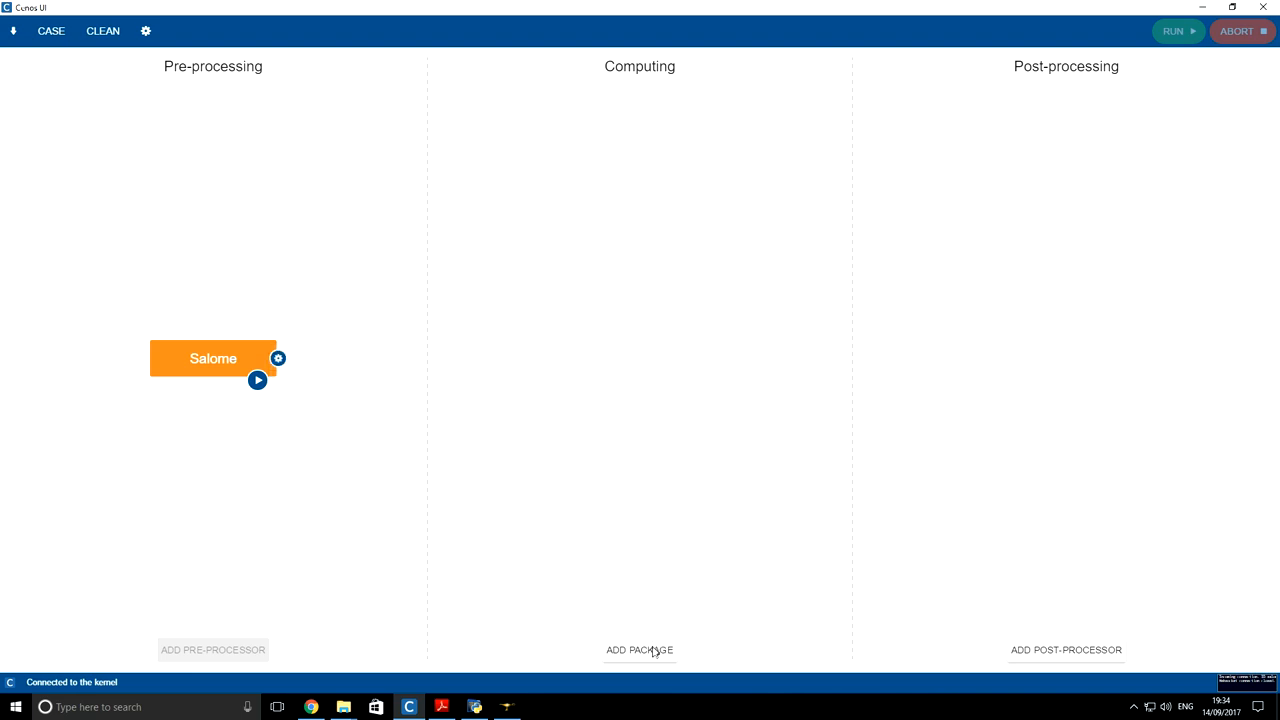
left_click(639, 650)
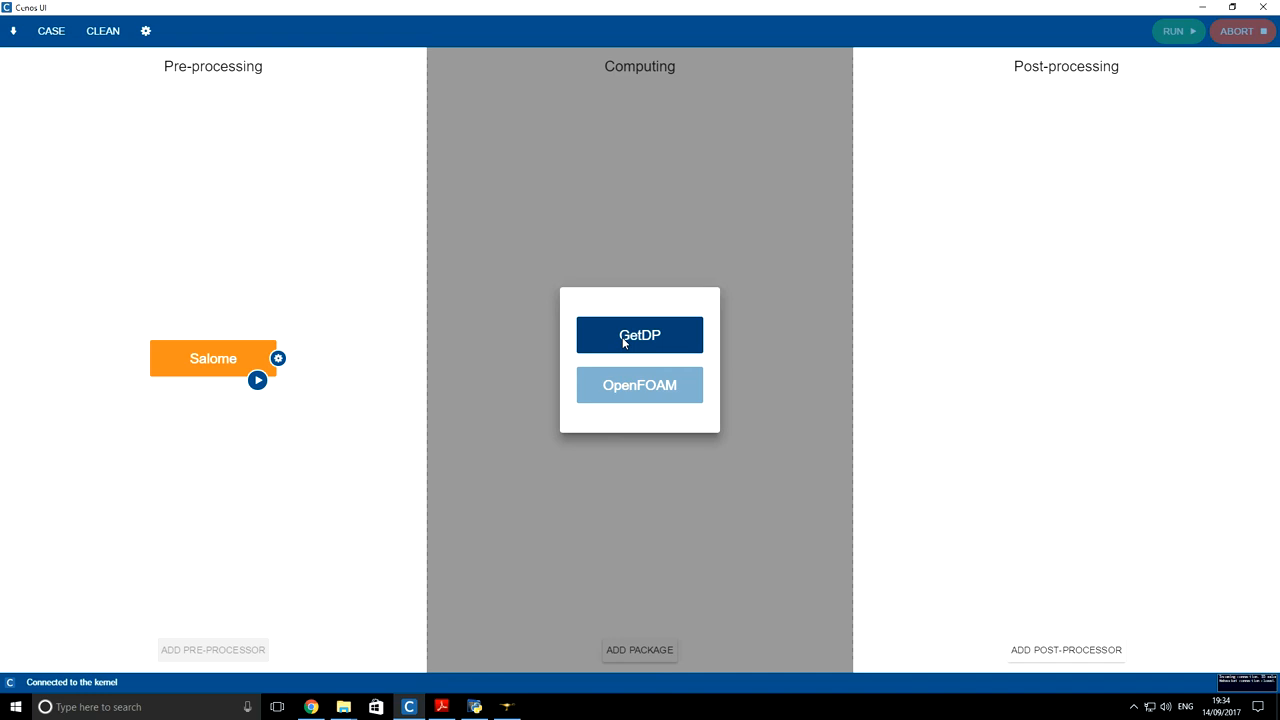
left_click(639, 334)
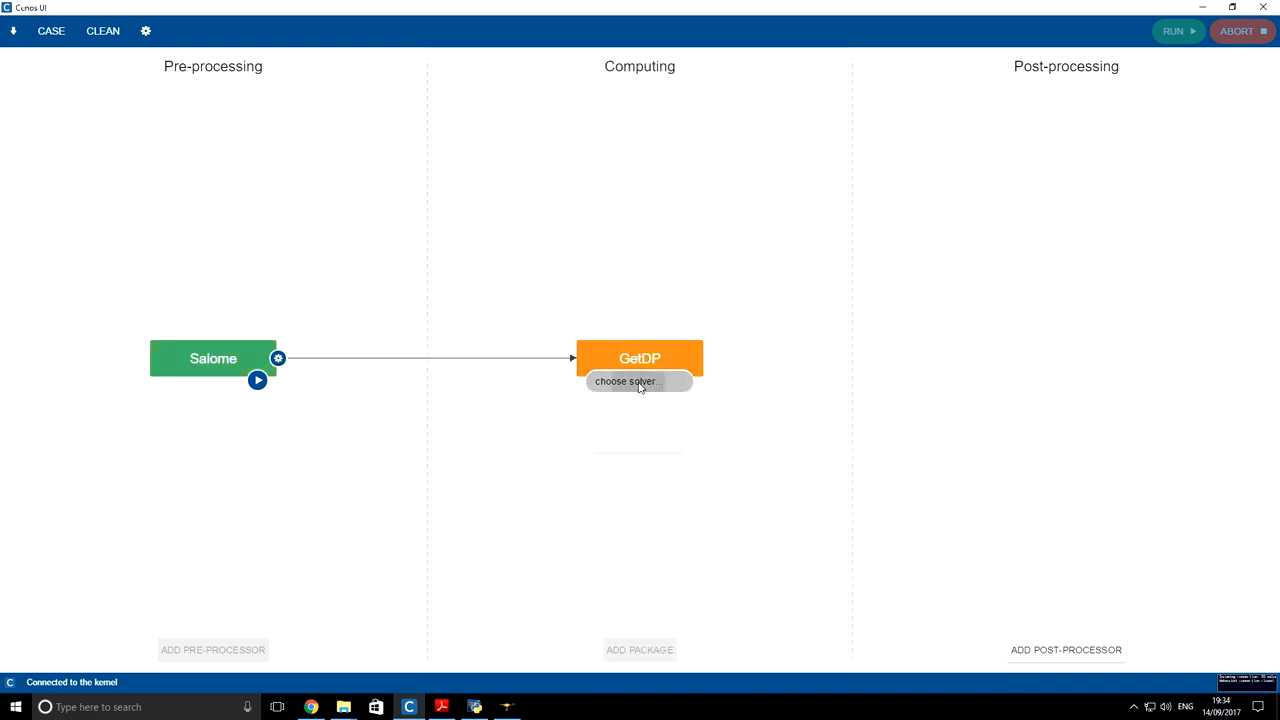
left_click(625, 381)
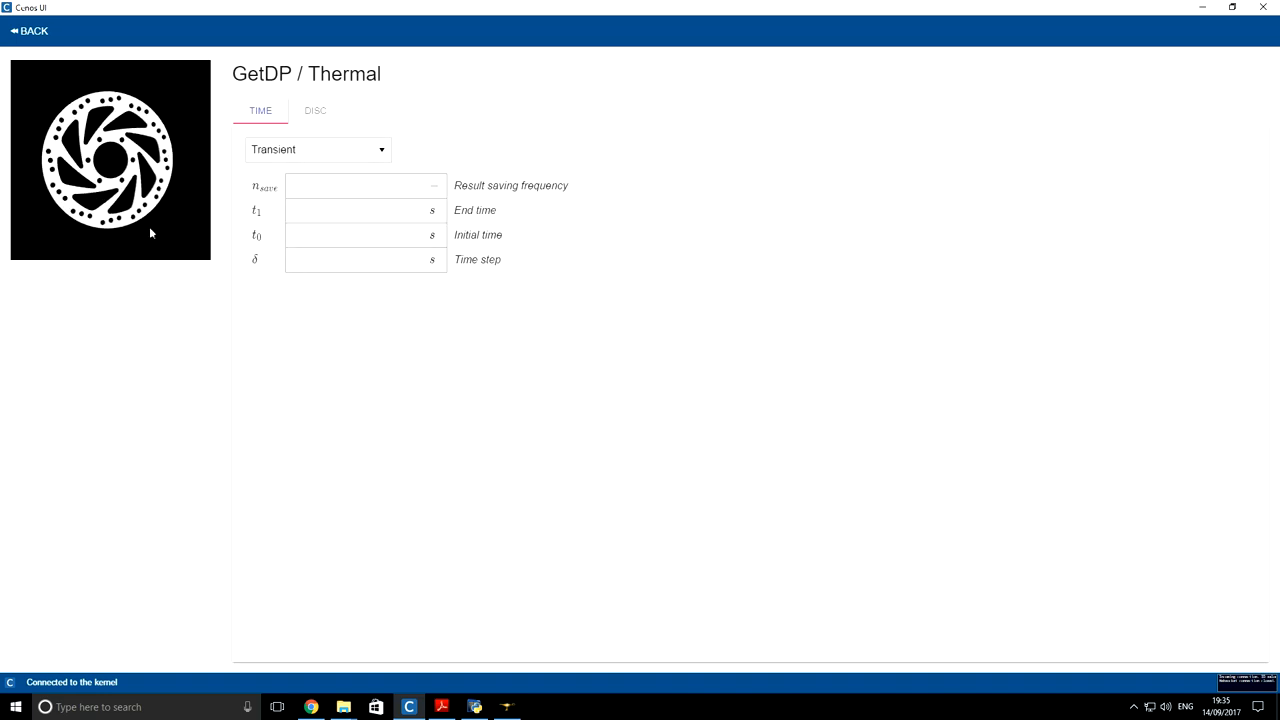
mouse_move(195, 147)
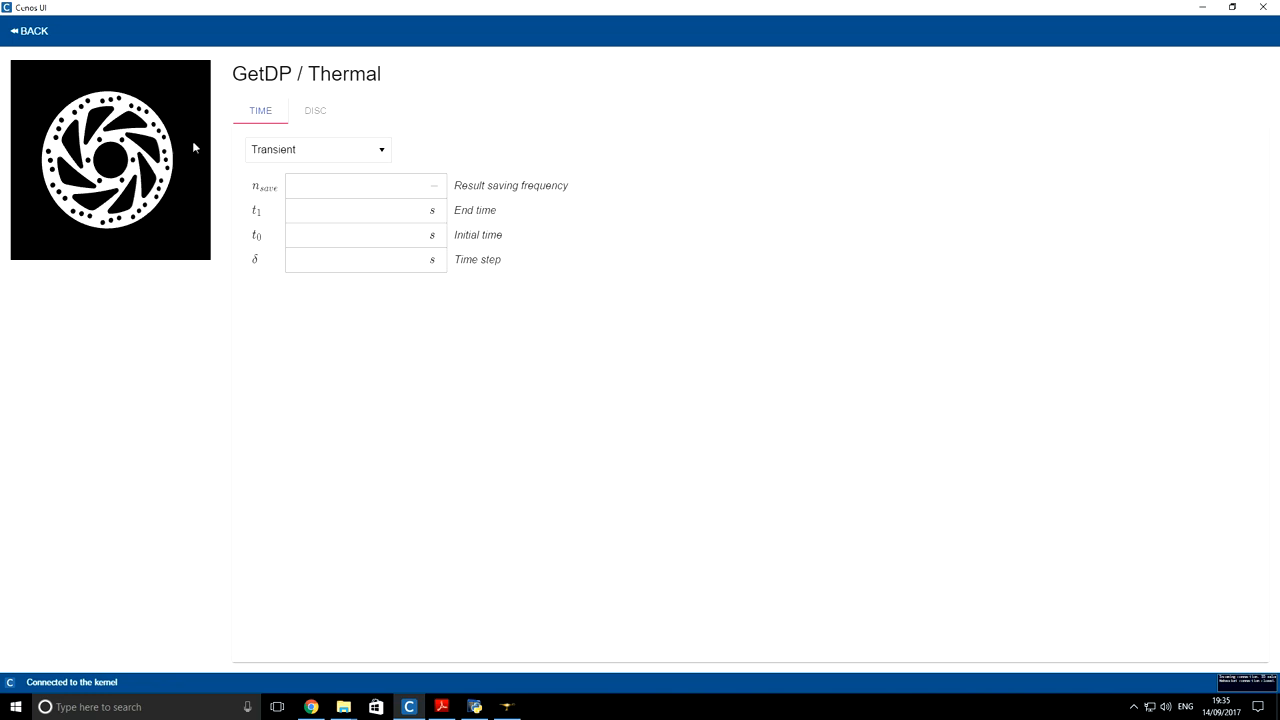
mouse_move(322, 155)
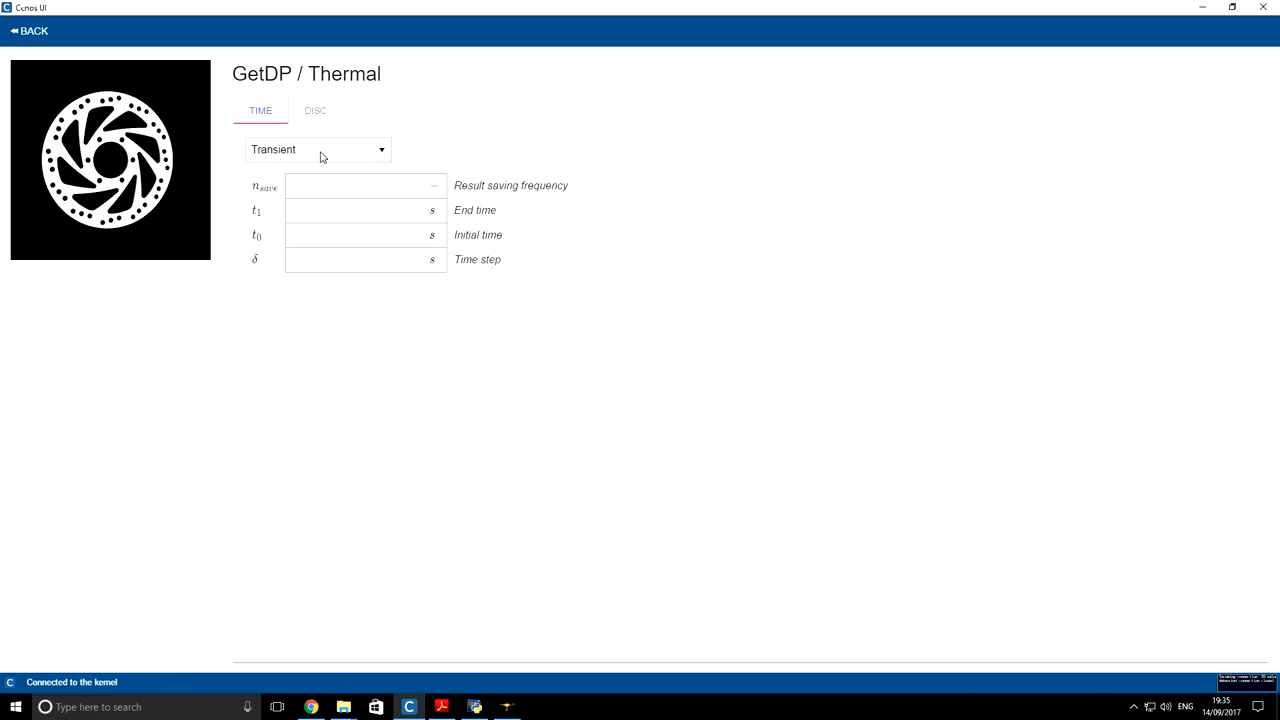
Step: Keep Transient analysis with save frequency 5, end time 10 s, start 0, step 0.1 s
left_click(318, 149)
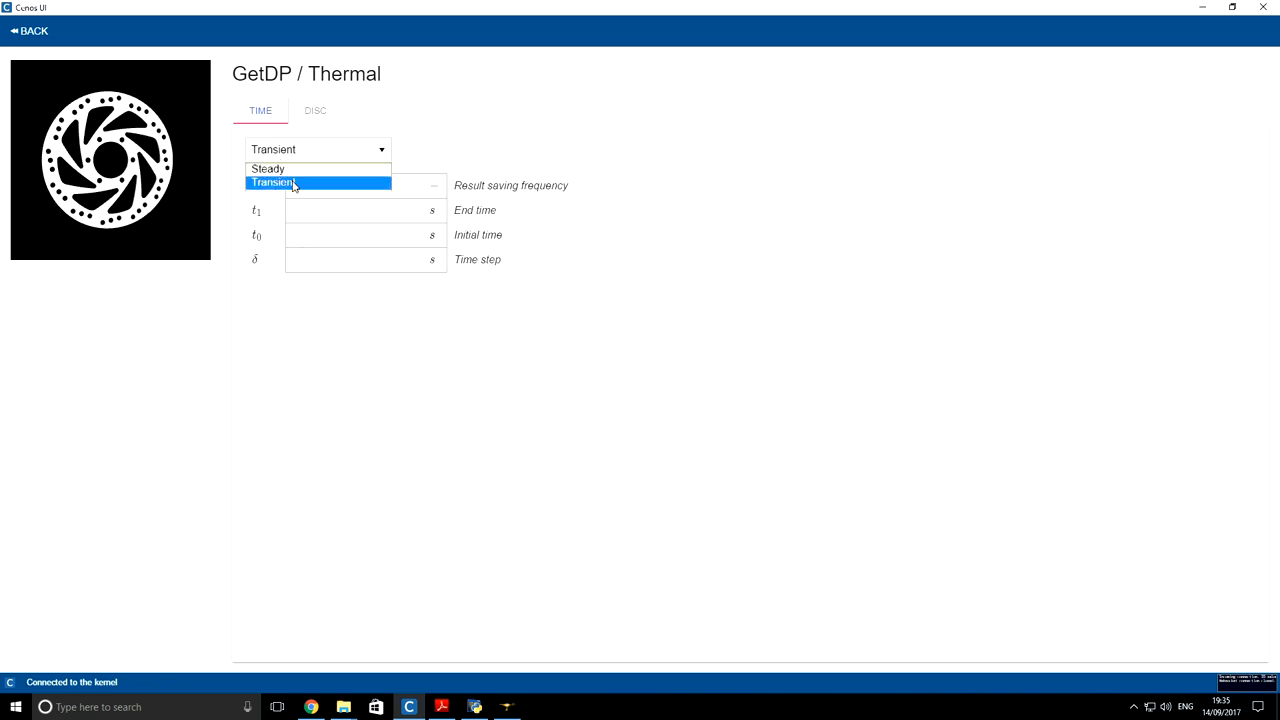
left_click(272, 182)
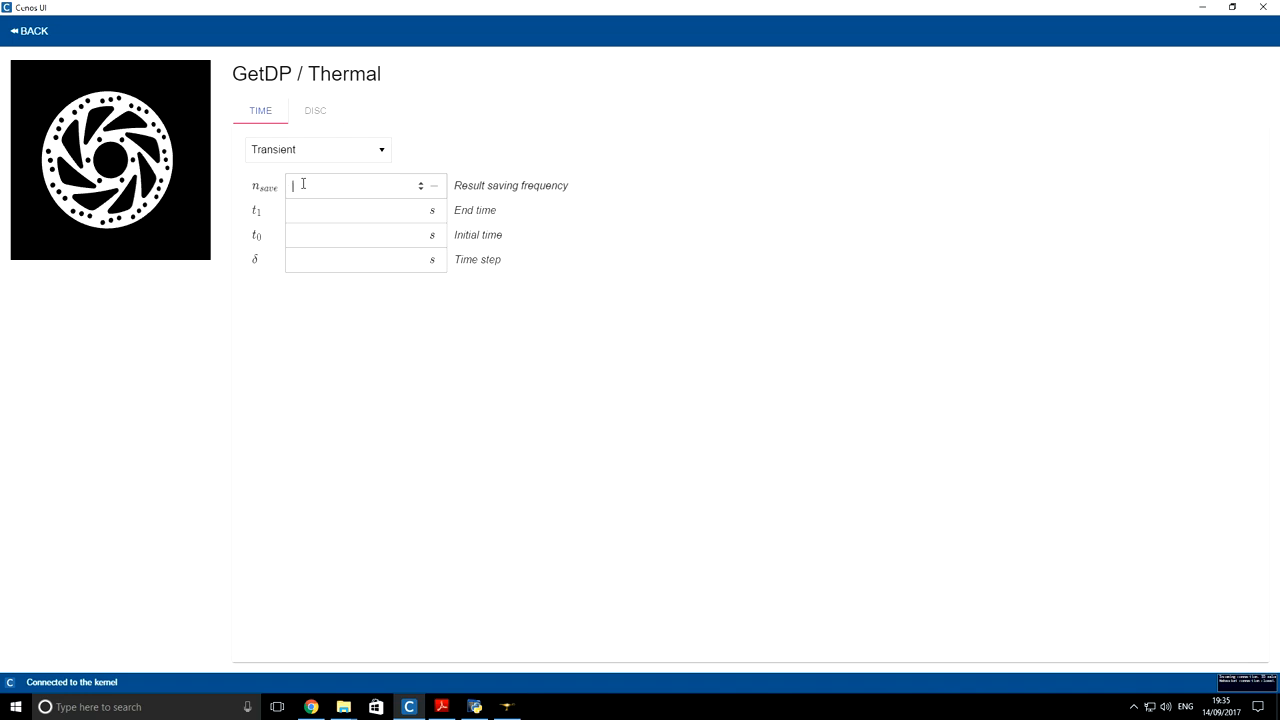
type("5")
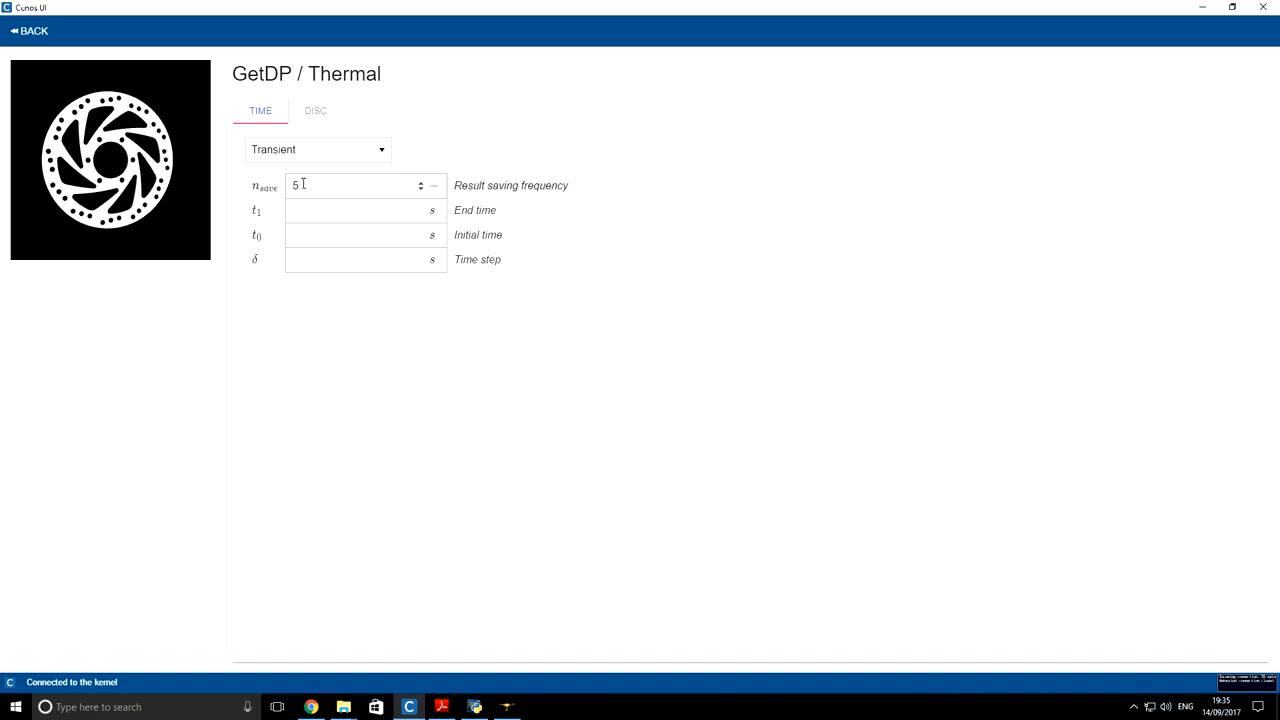
left_click(360, 210)
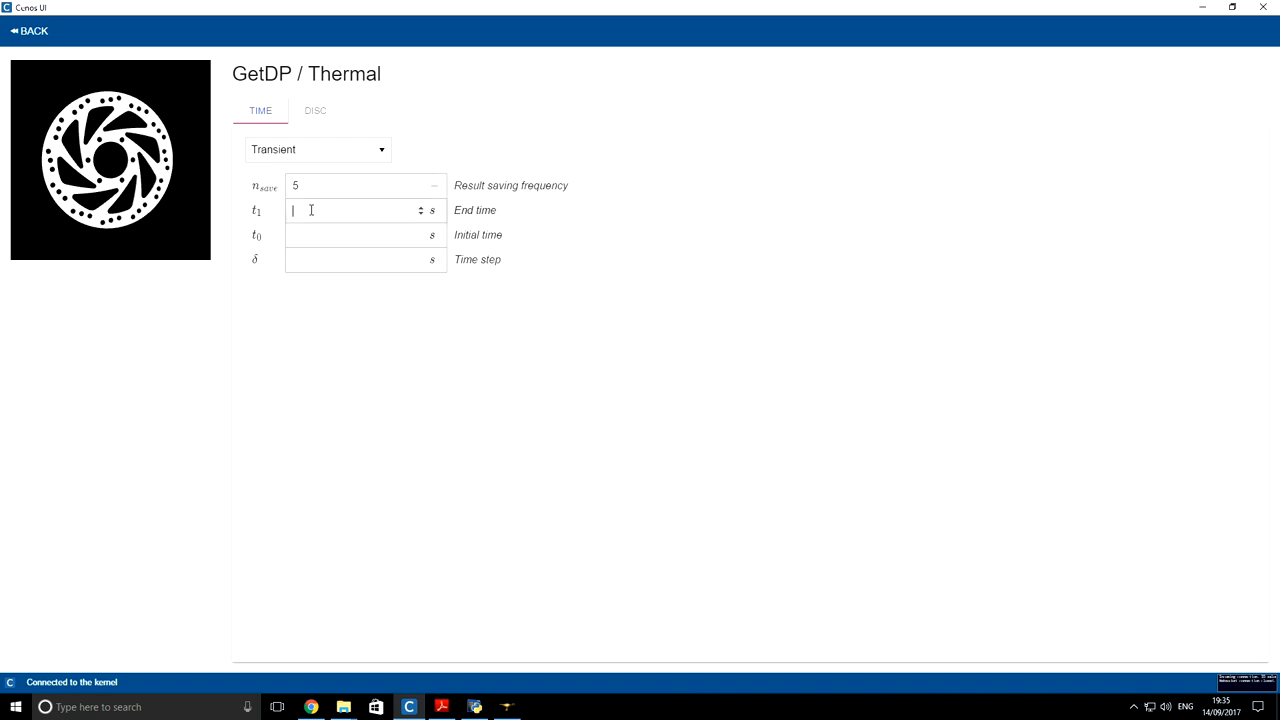
type("10")
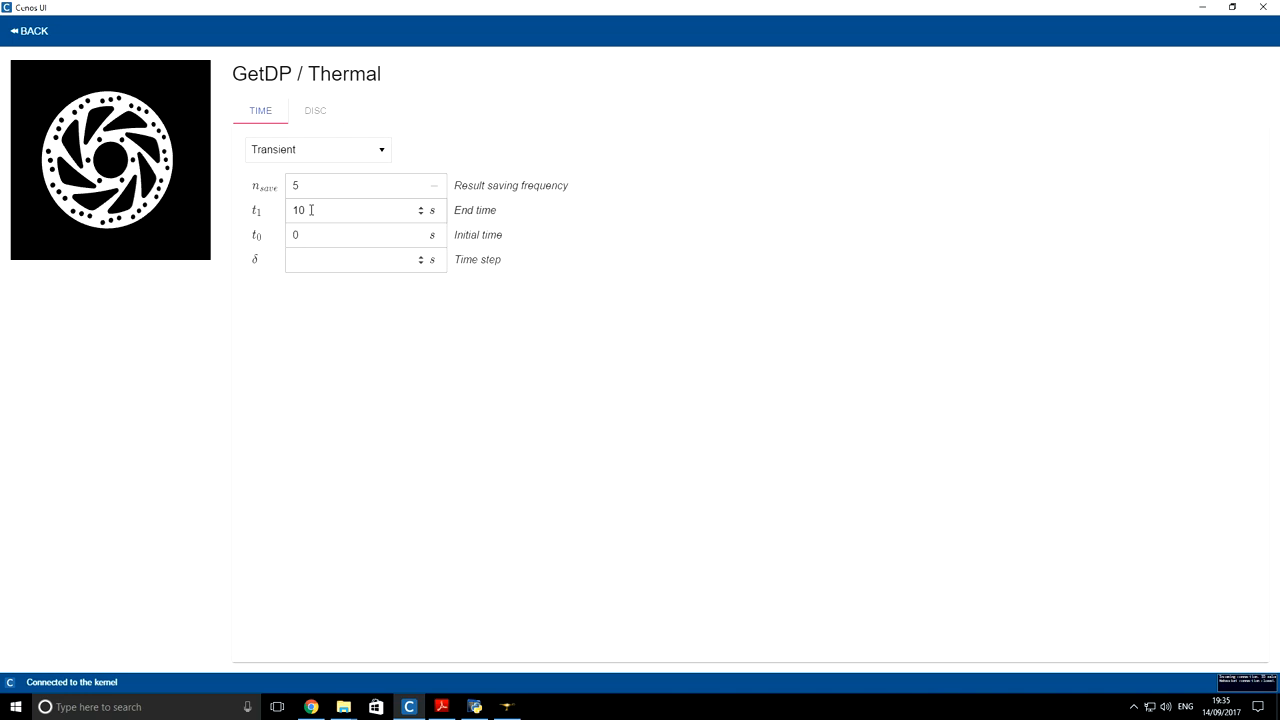
type("0.1")
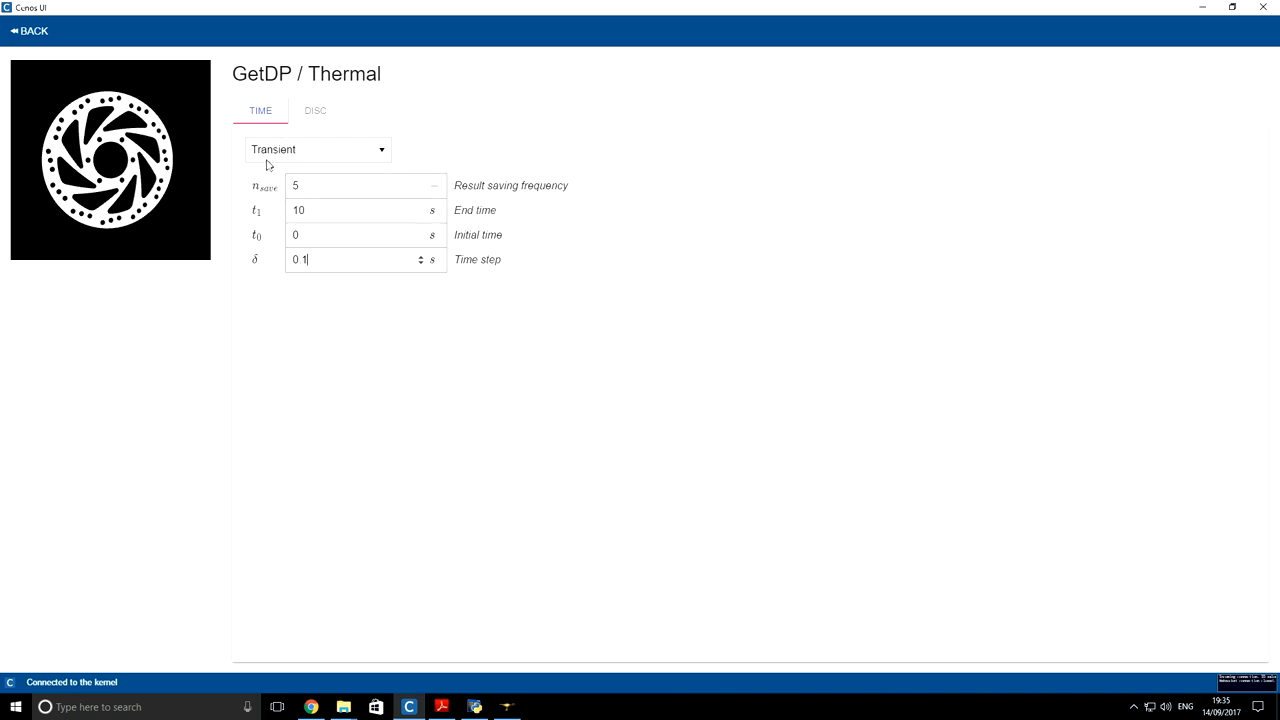
left_click(315, 110)
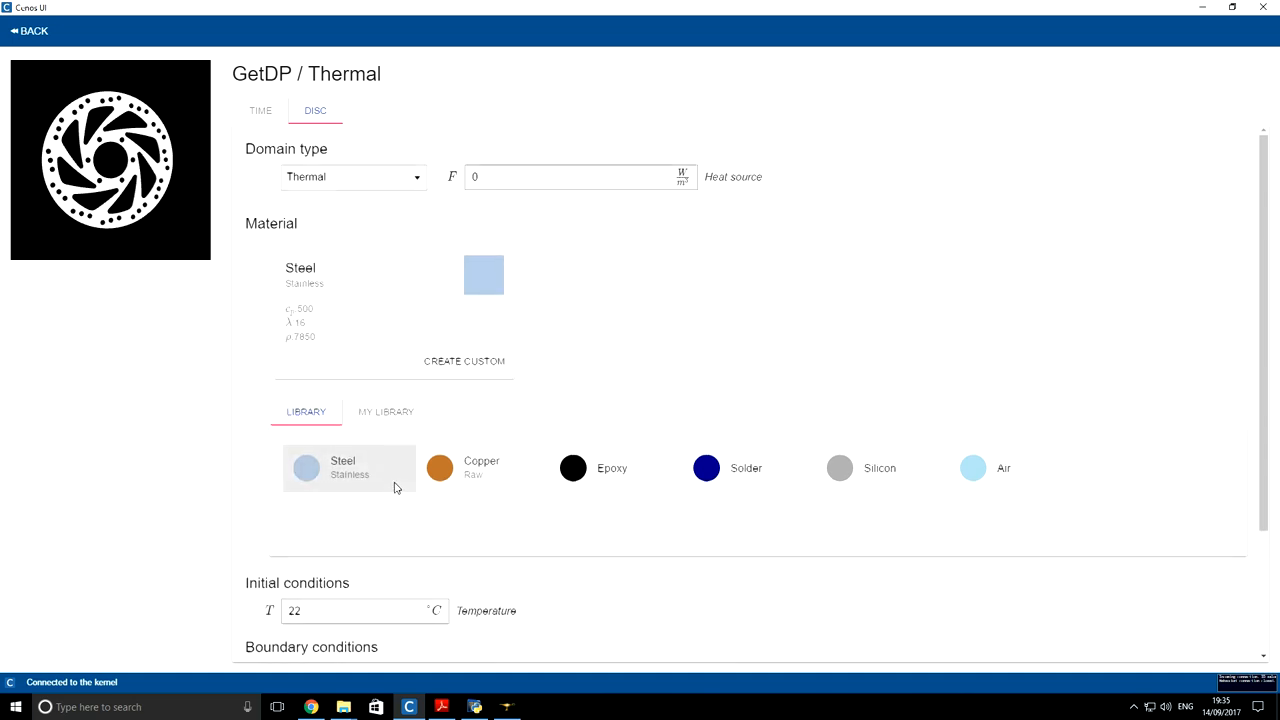
Step: Set initial temperature to 20 °C and COOLING_SURFACE convection h=20, reference 20 °C
scroll("down", 3)
type("20")
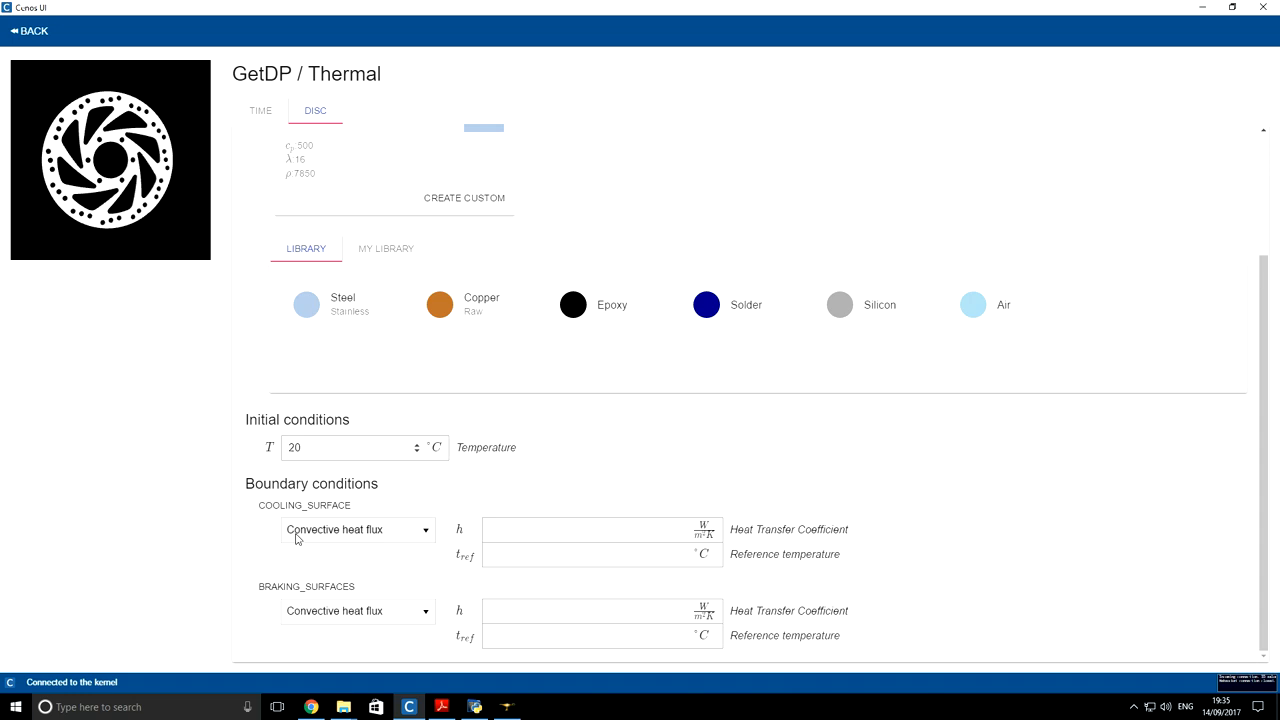
mouse_move(386, 543)
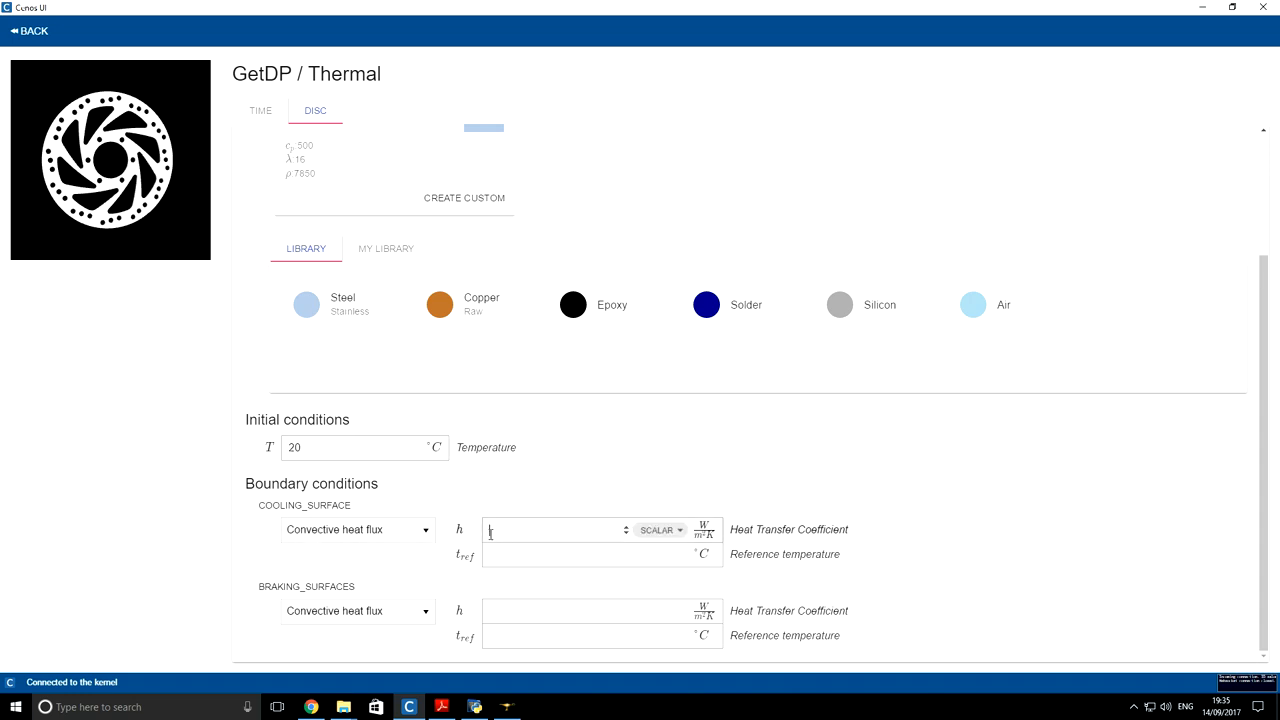
type("20")
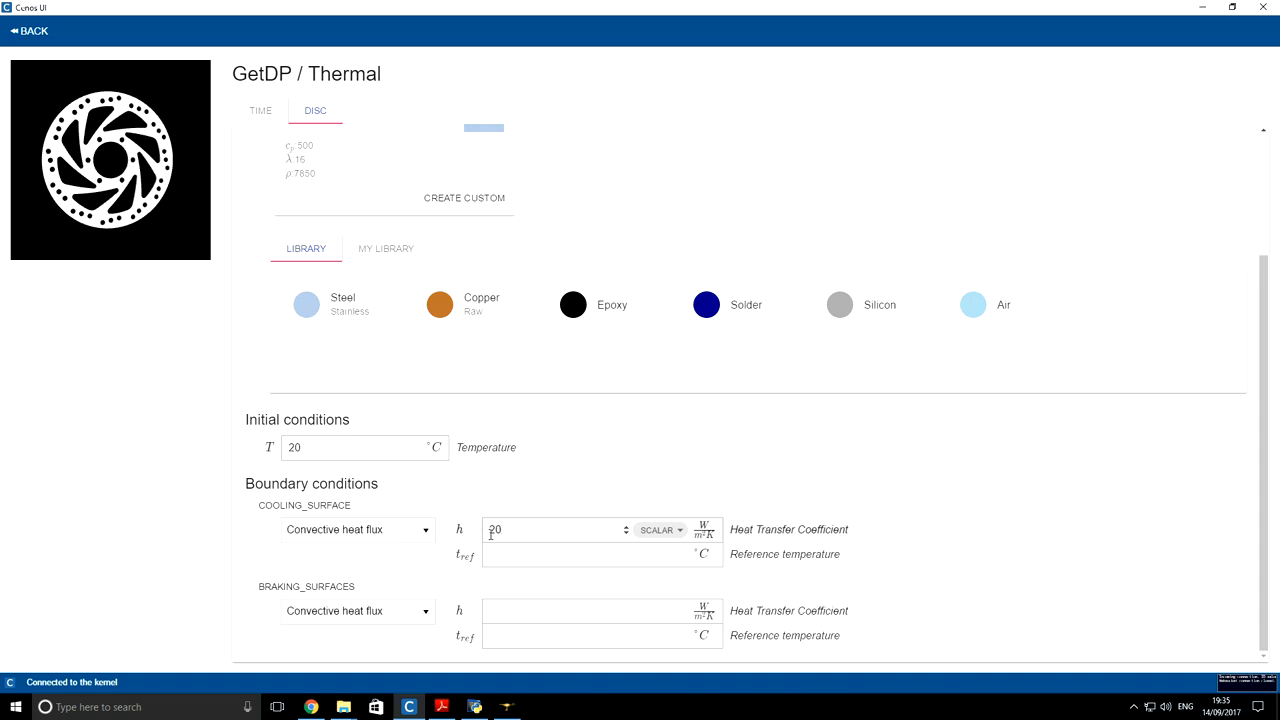
left_click(550, 555)
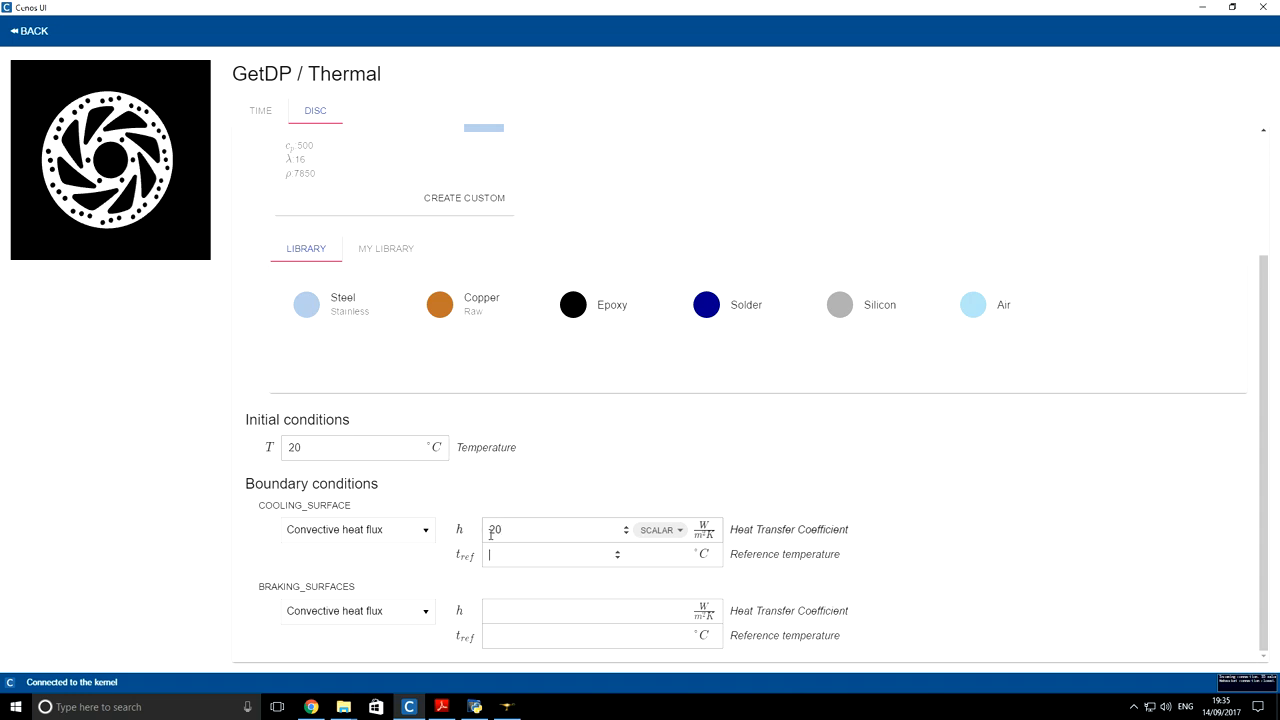
type("20")
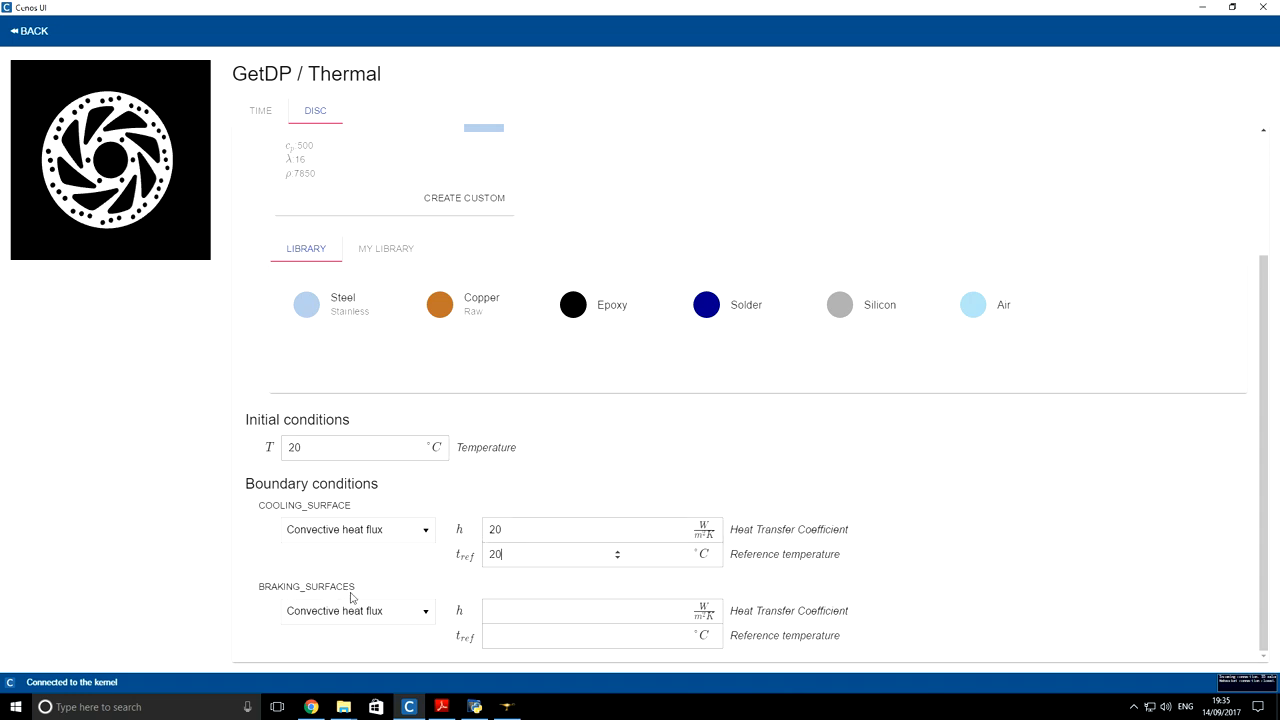
Step: Apply a piecewise-linear fixed heat flux to BRAKING_SURFACES
left_click(357, 611)
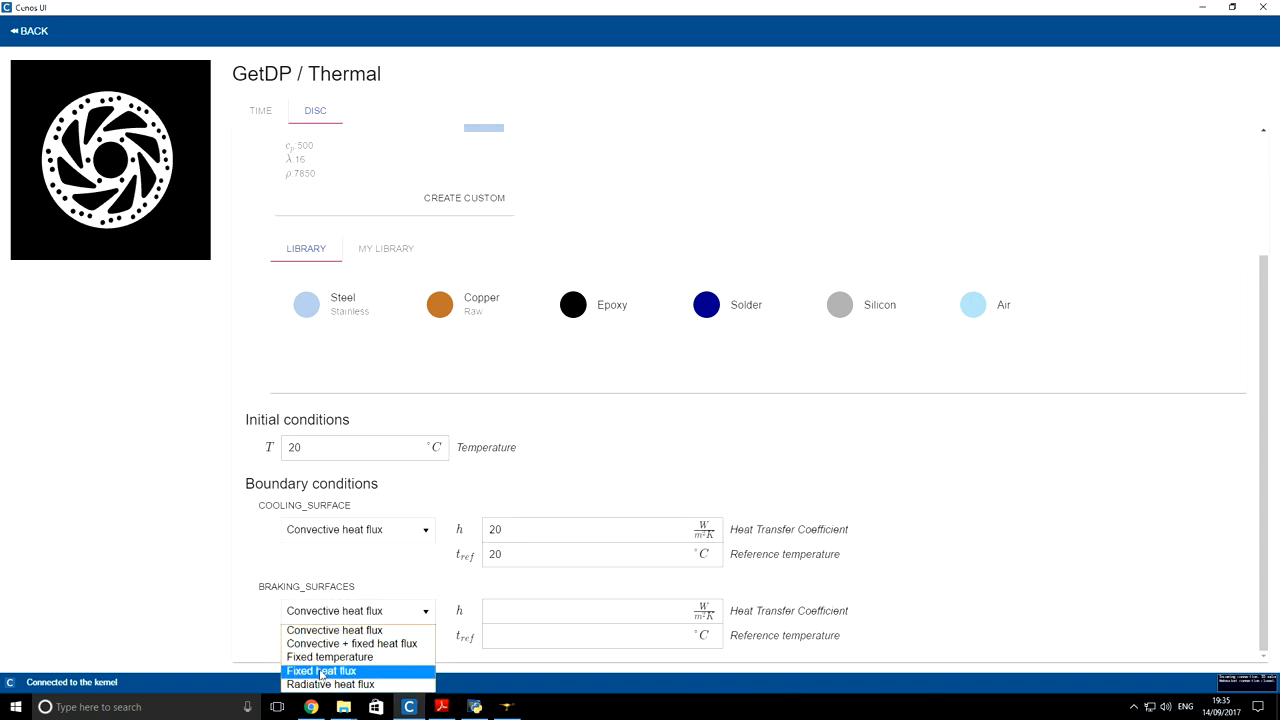
left_click(321, 671)
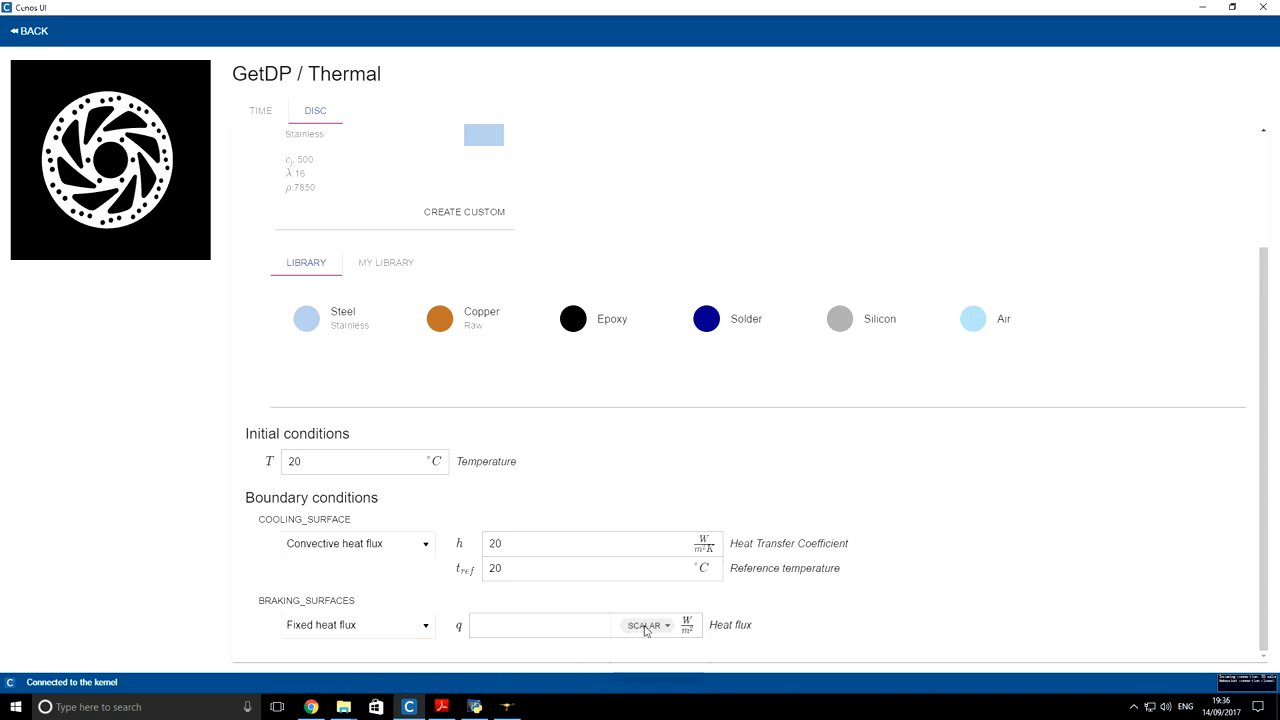
left_click(648, 625)
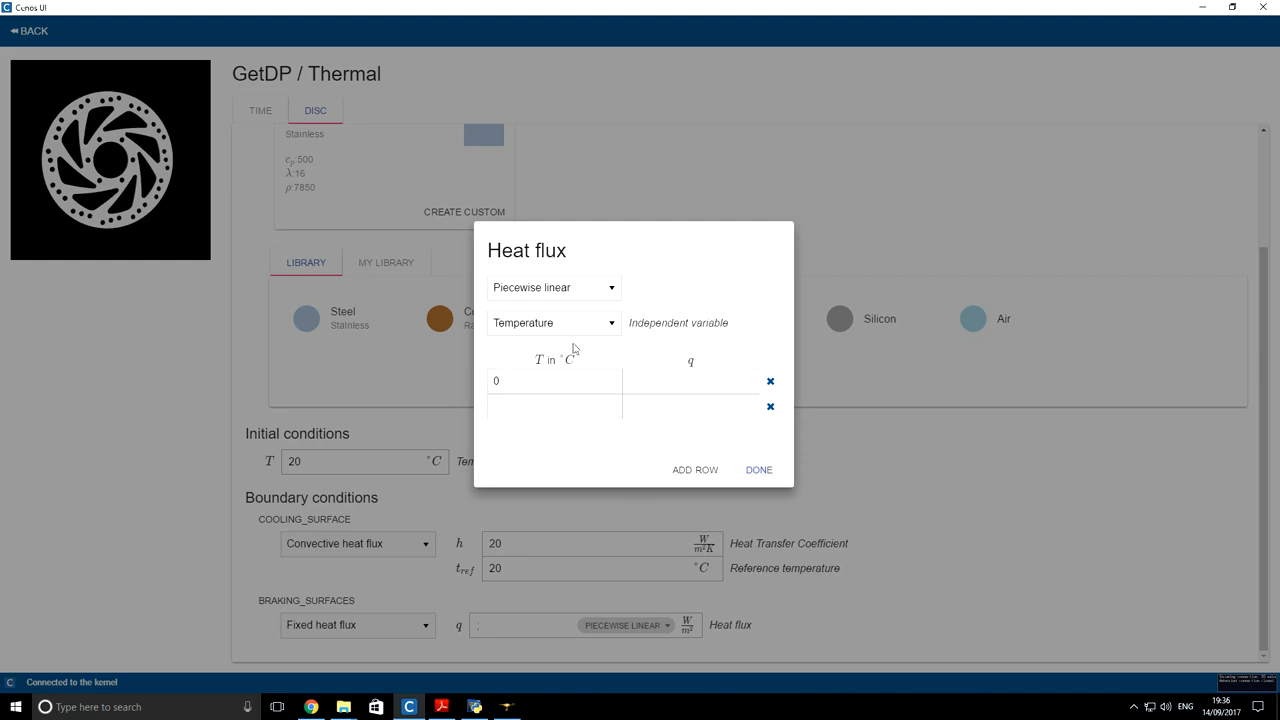
Step: Enter a time-based heat flux table: (0, 50000), (5, 50000), (5.01, 0), (10, 0)
left_click(553, 322)
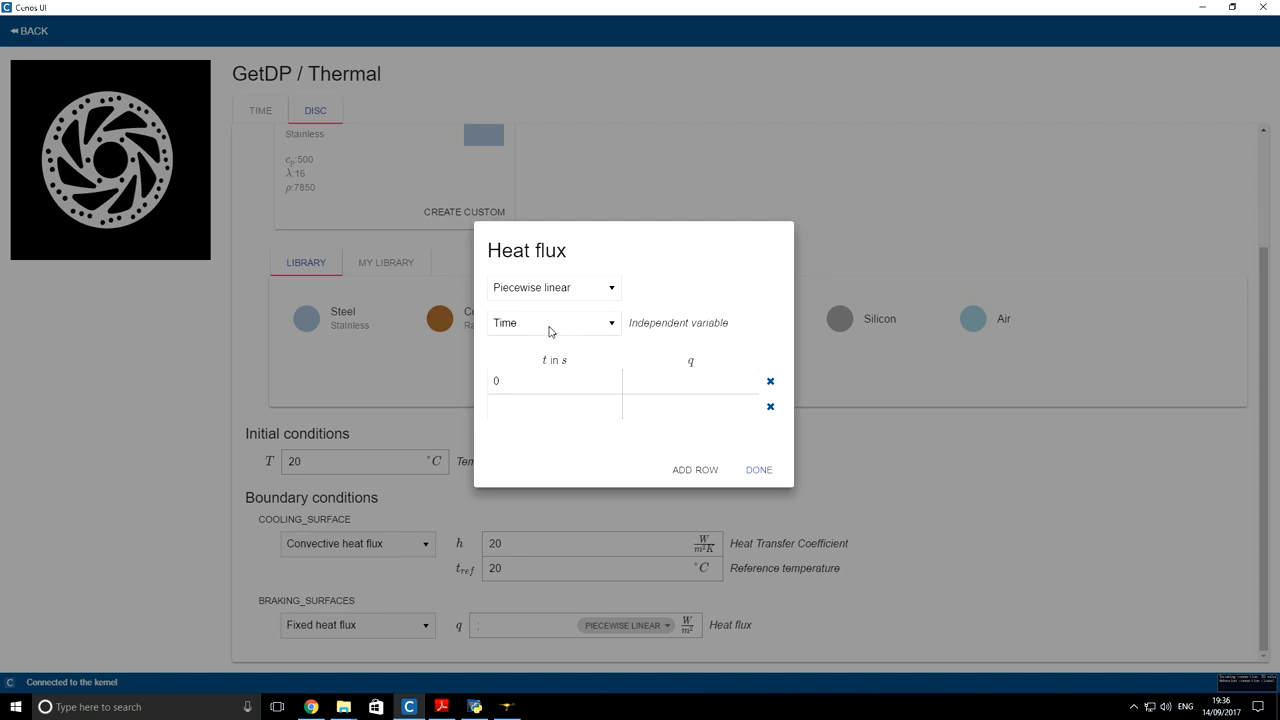
left_click(694, 470)
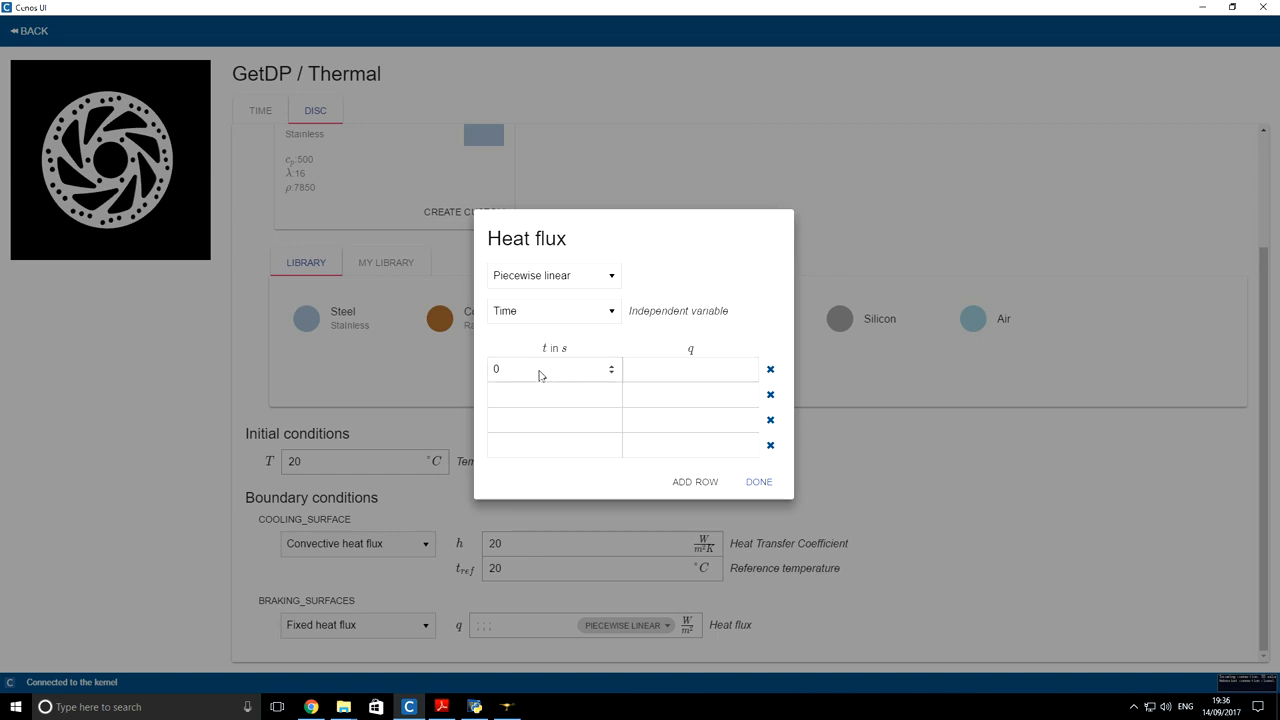
mouse_move(567, 371)
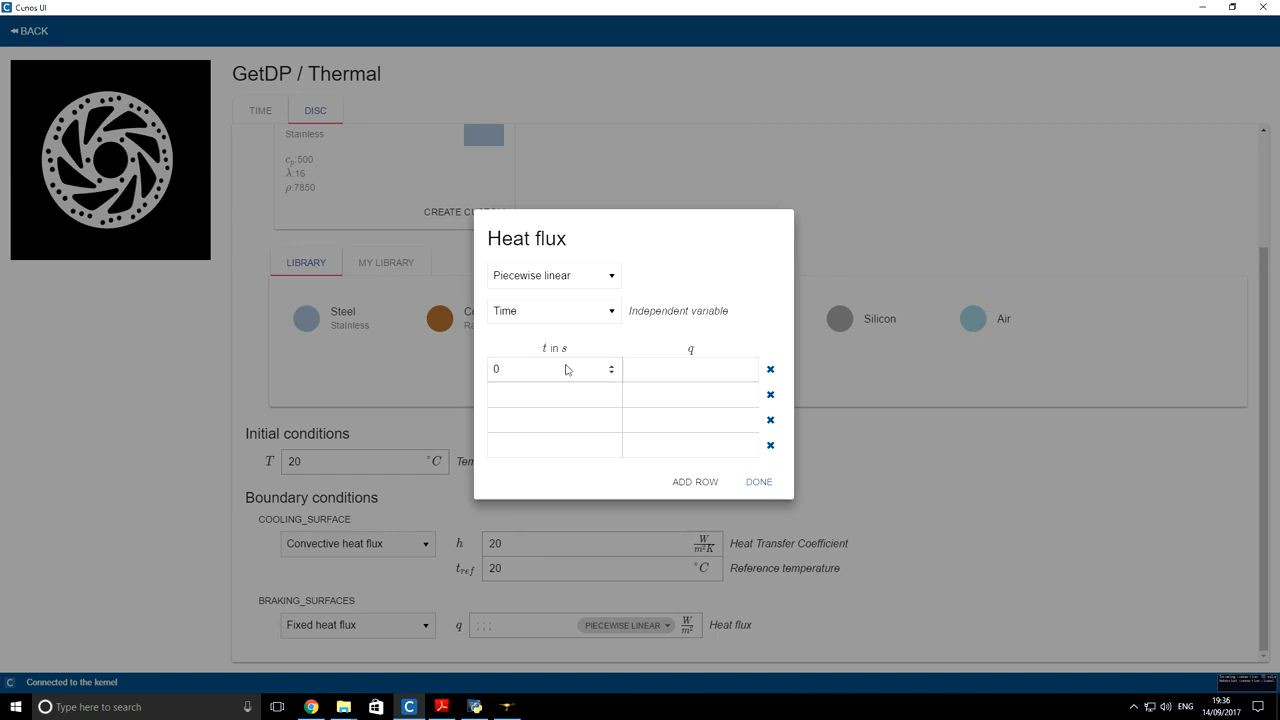
type("50000")
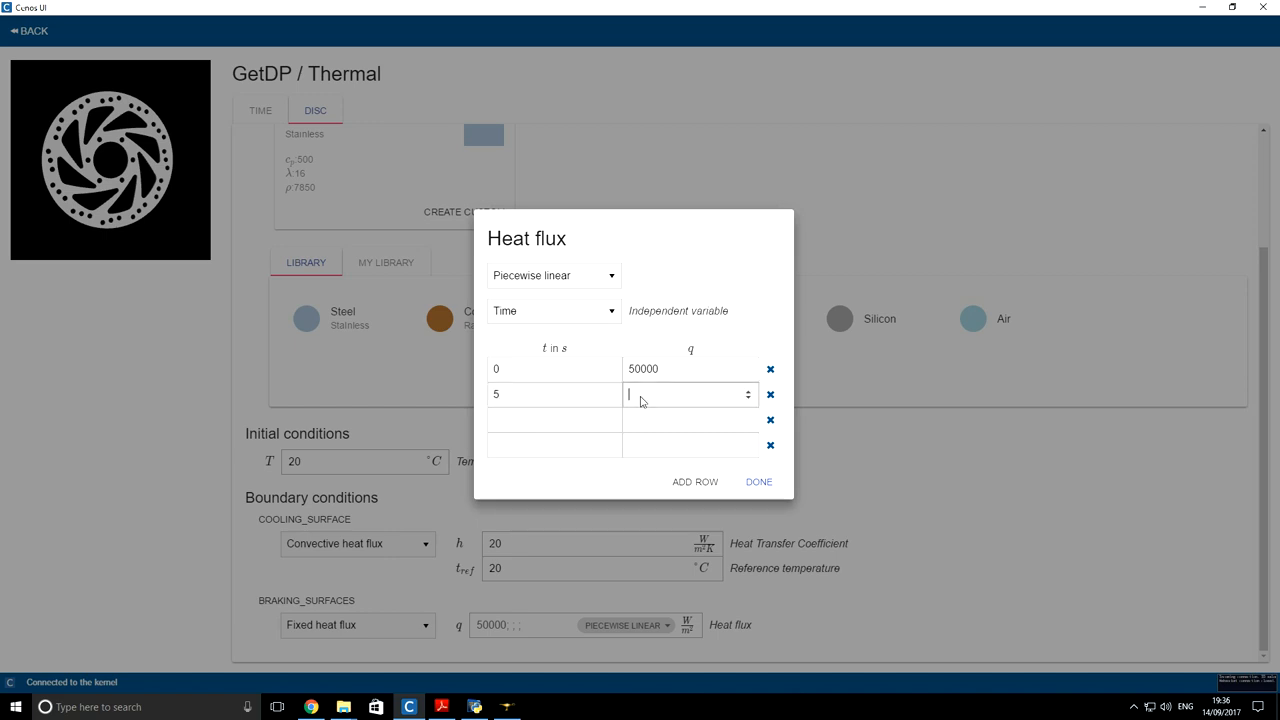
type("50000")
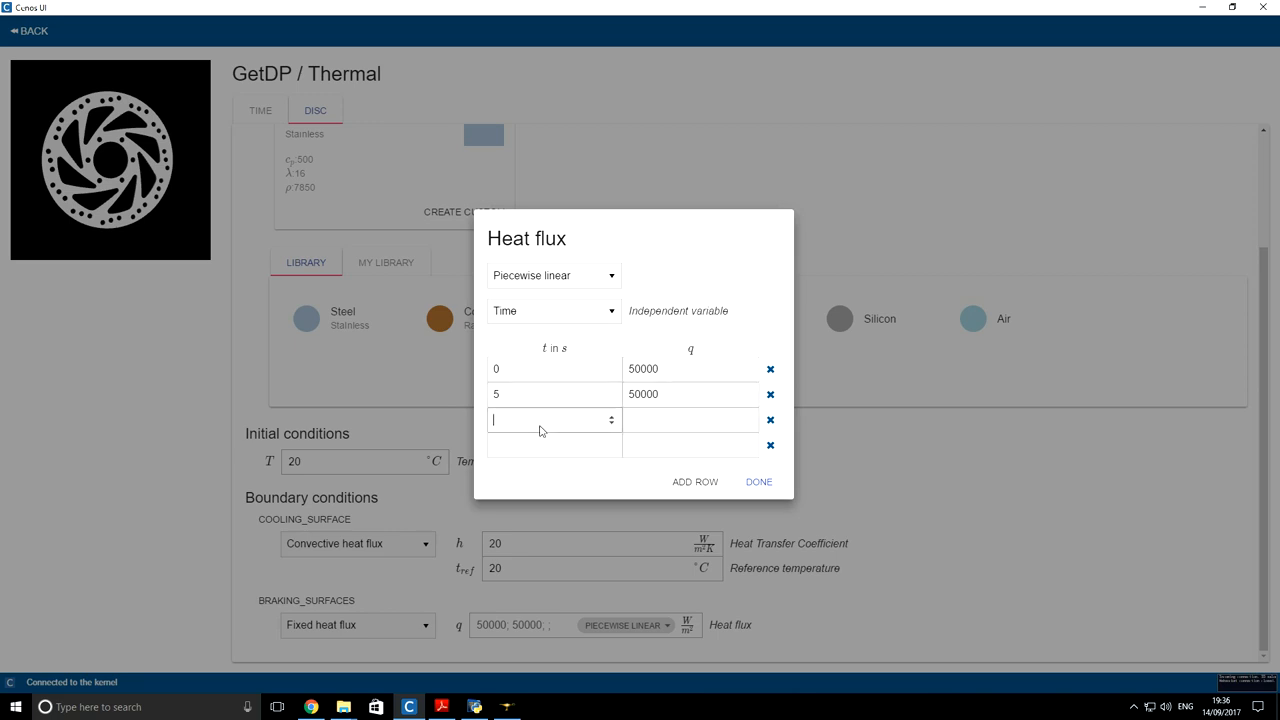
type("50")
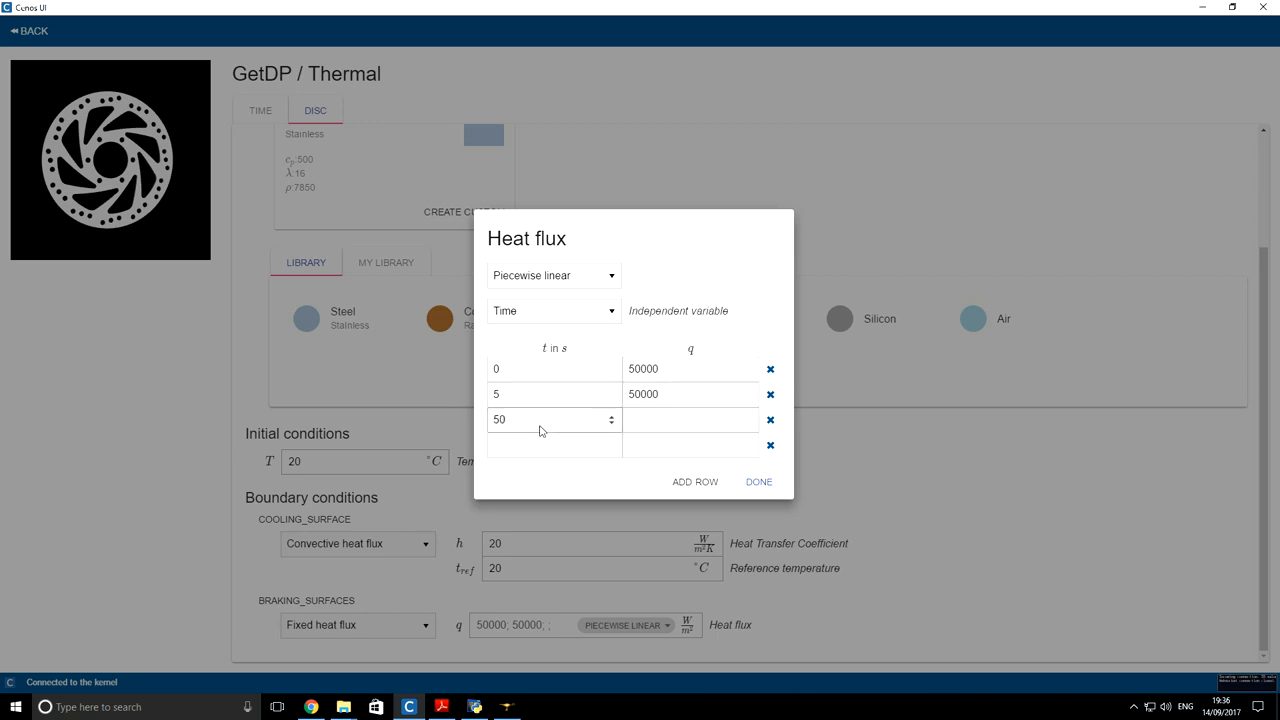
type("5.01")
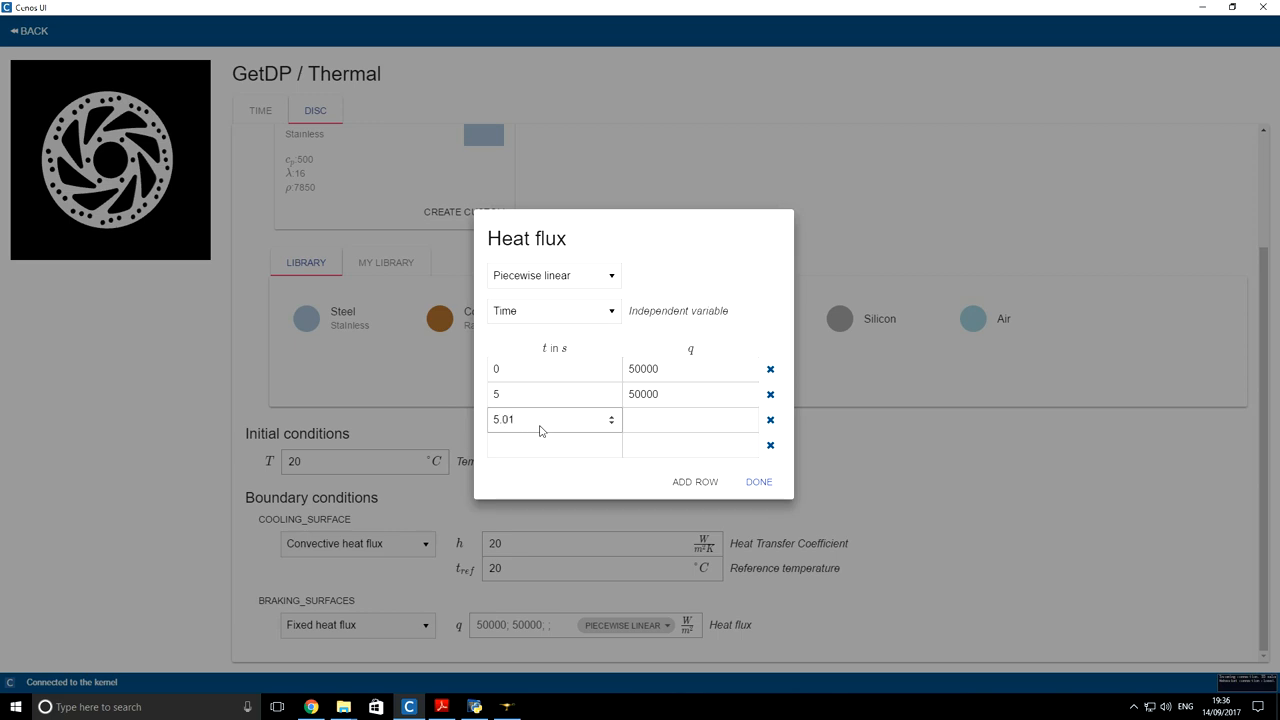
type("0")
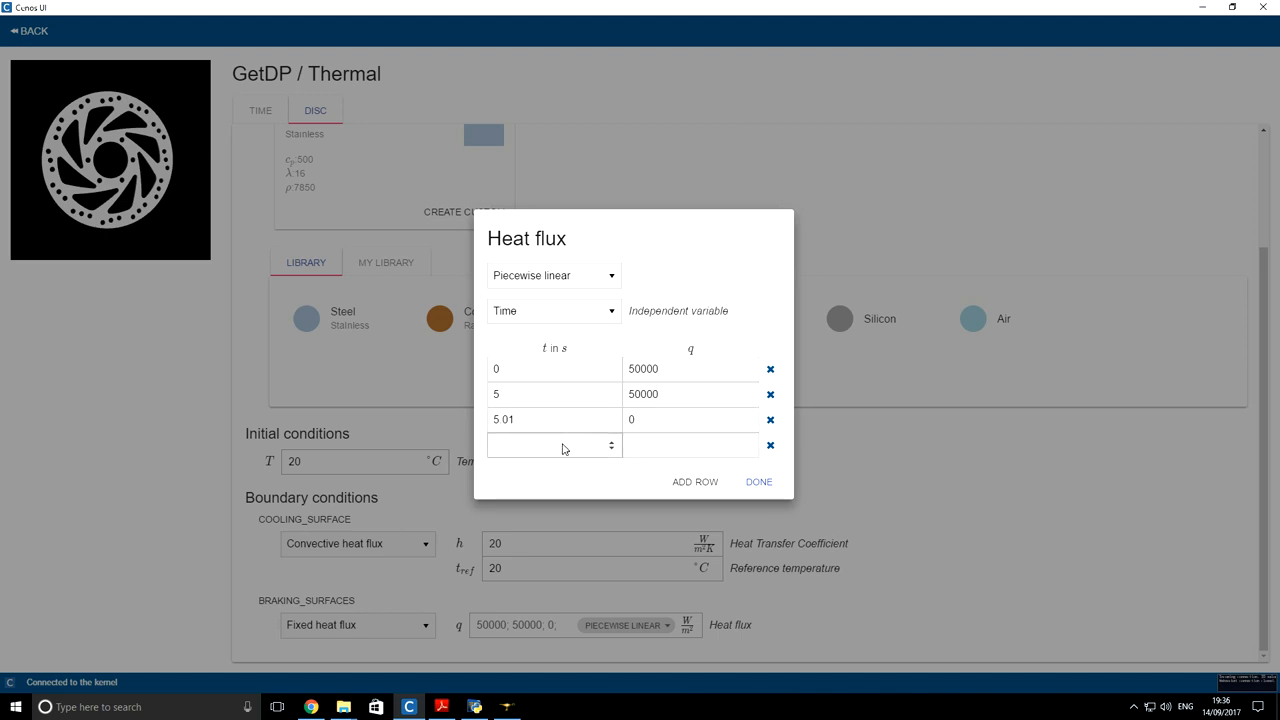
type("10")
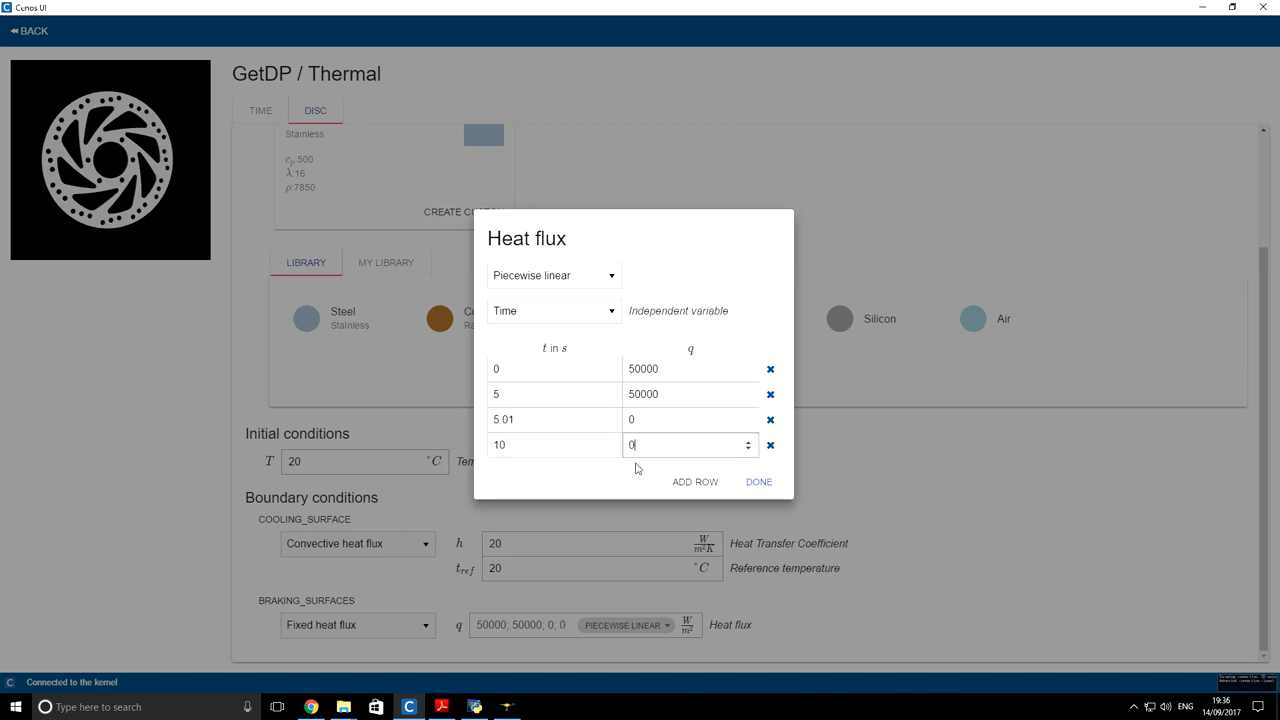
left_click(758, 481)
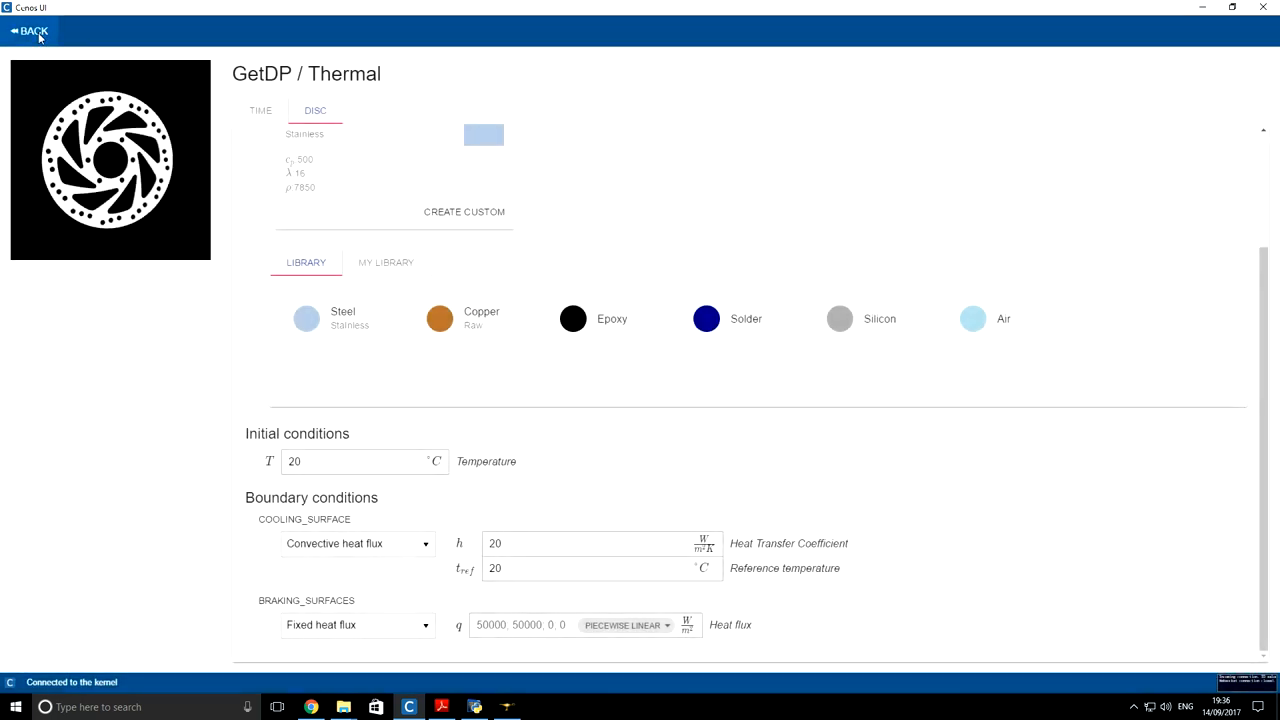
Step: Add ParaView as post-processor and run the Salome–GetDP–ParaView workflow
left_click(30, 31)
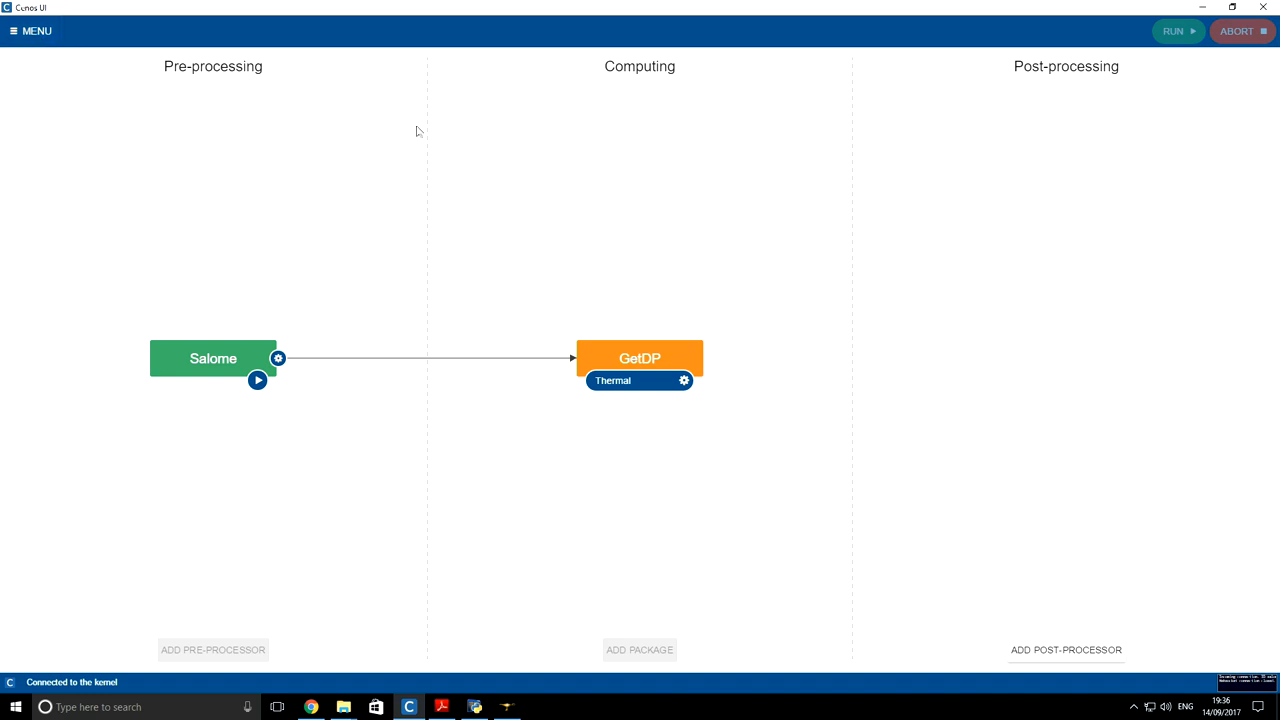
mouse_move(1066, 650)
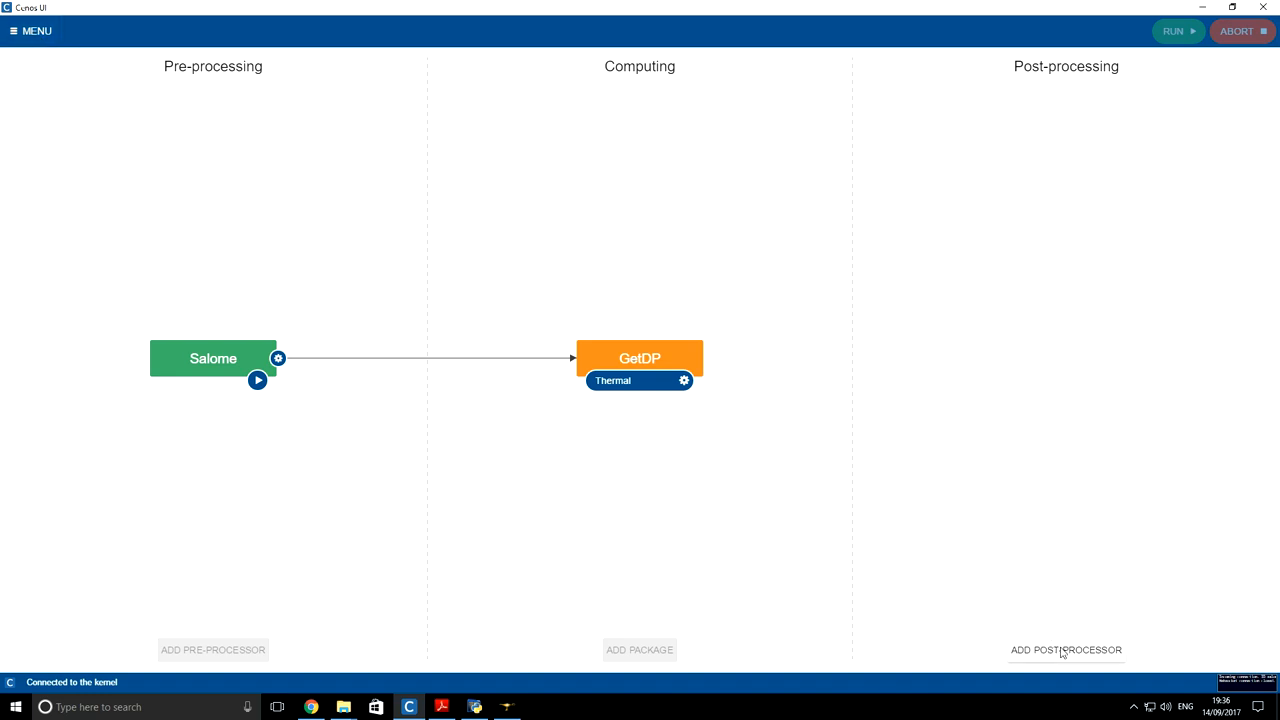
left_click(1066, 649)
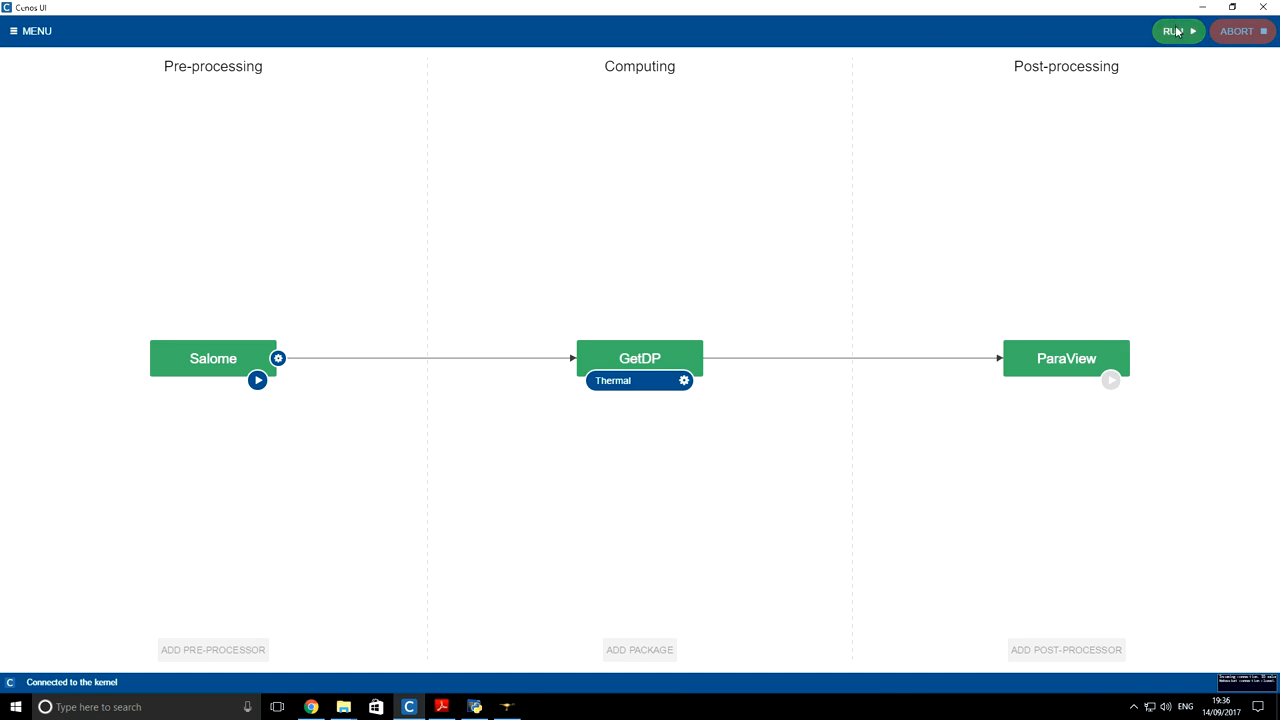
left_click(1173, 31)
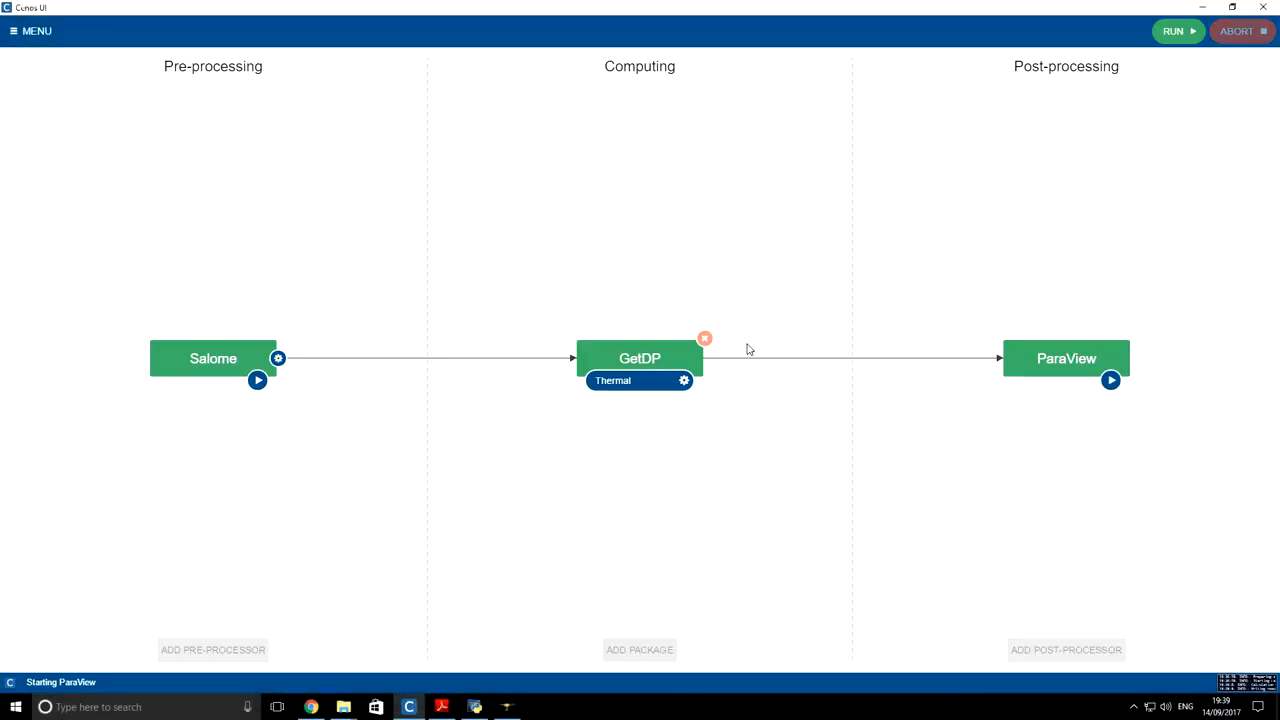
Step: Apply the brake disc results, view the disc face-on, and colour by temperature
left_click(1110, 380)
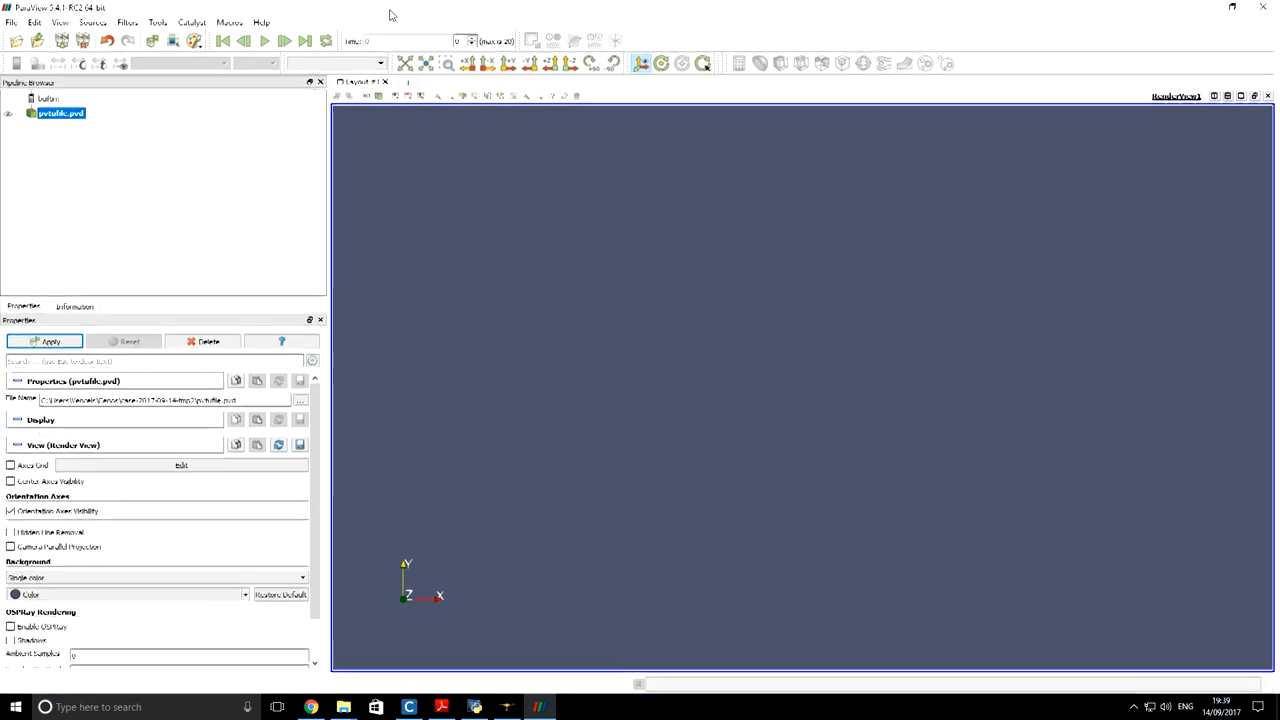
left_click(50, 342)
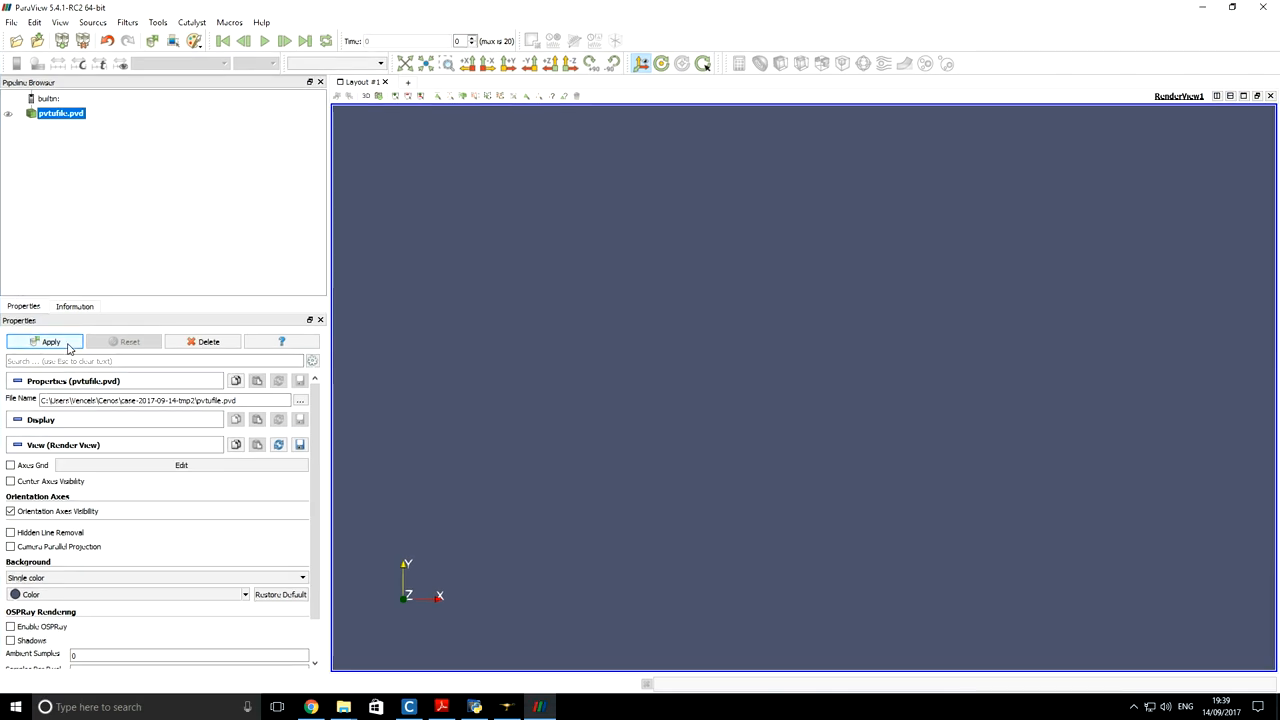
left_click(50, 342)
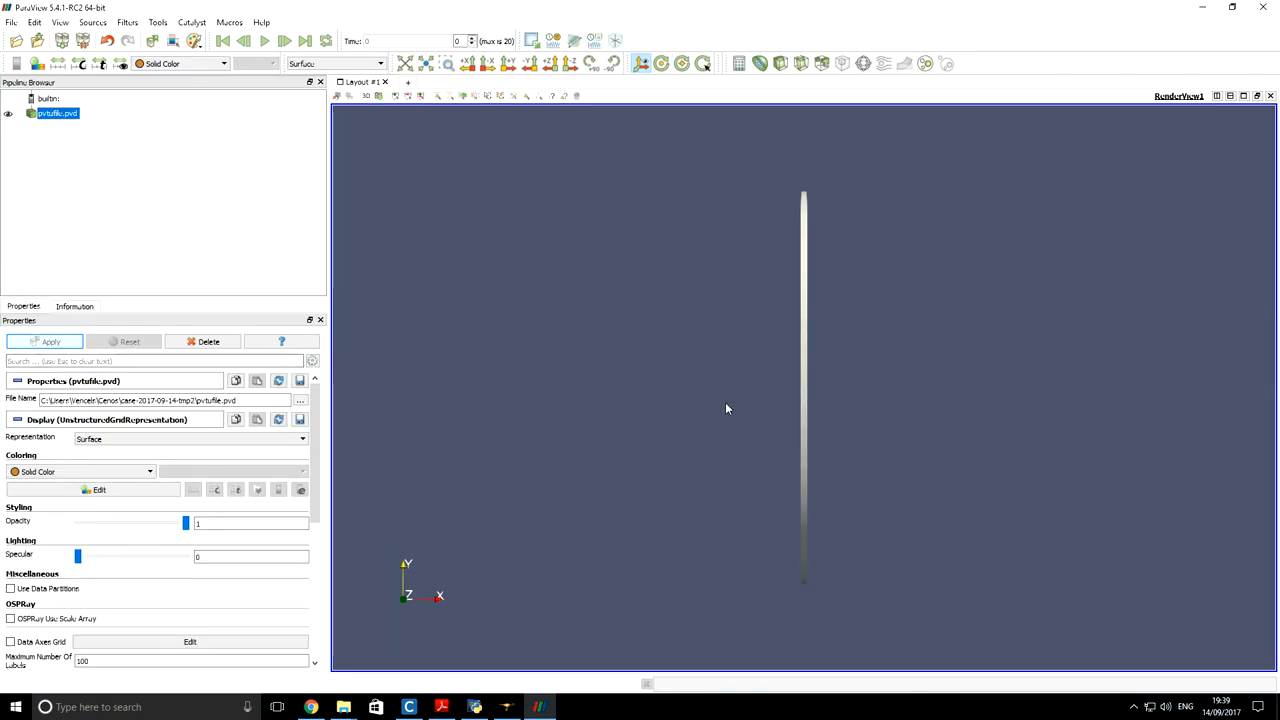
left_click(51, 341)
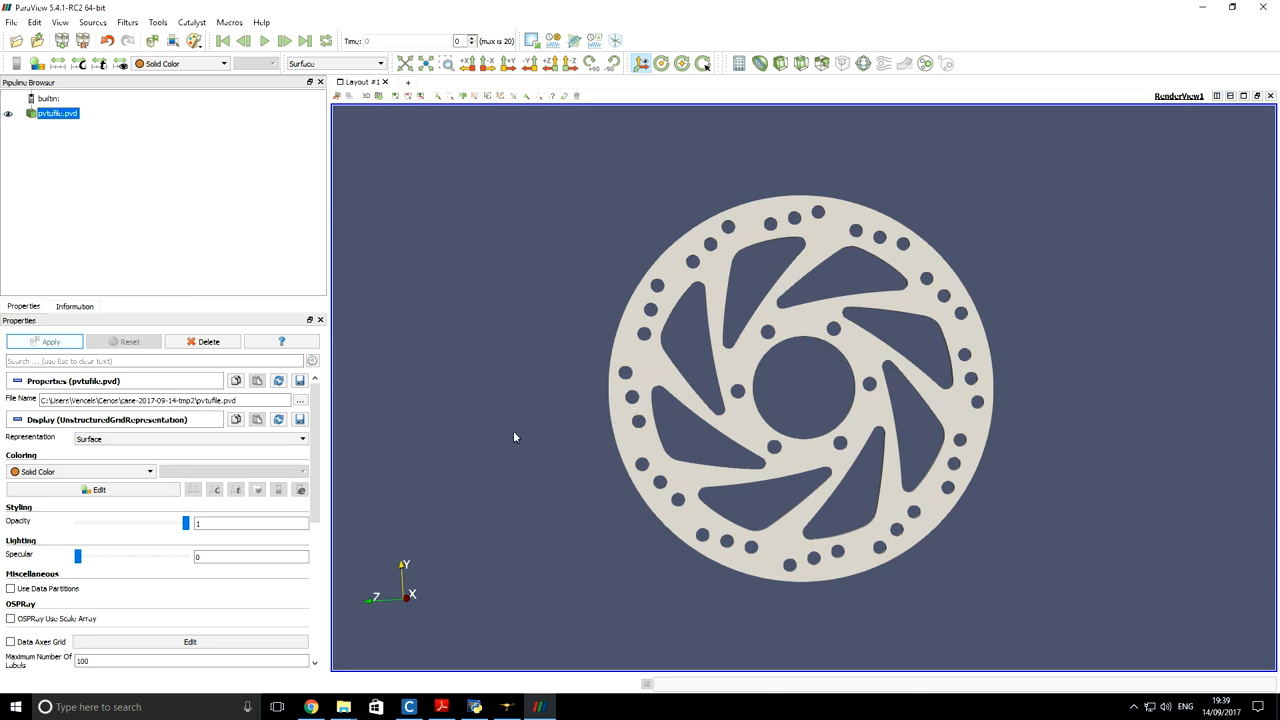
left_click(80, 471)
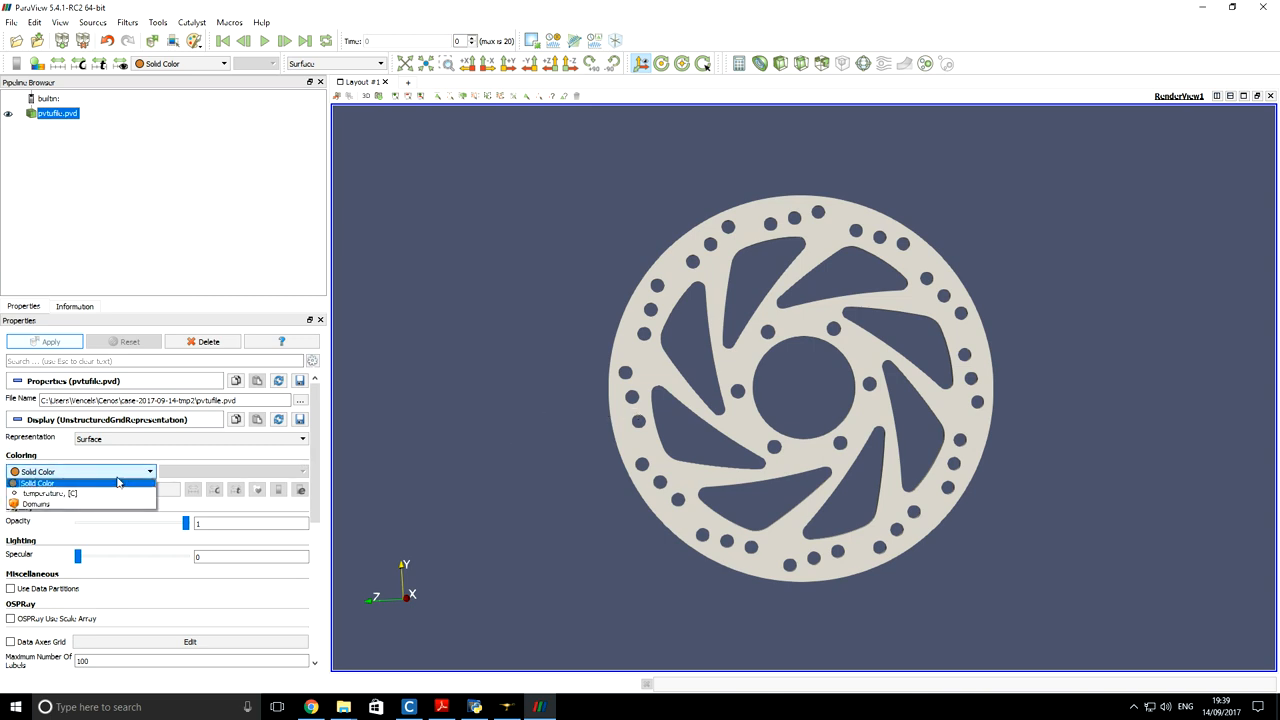
mouse_move(94, 494)
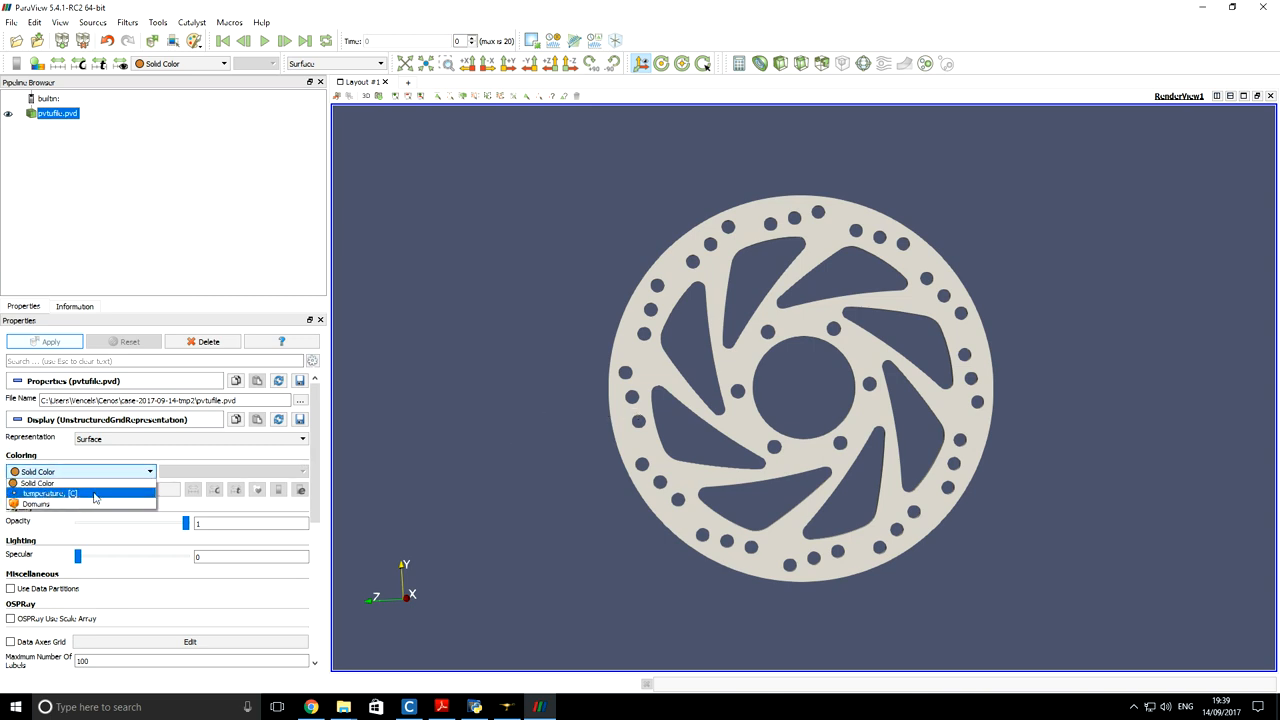
left_click(48, 493)
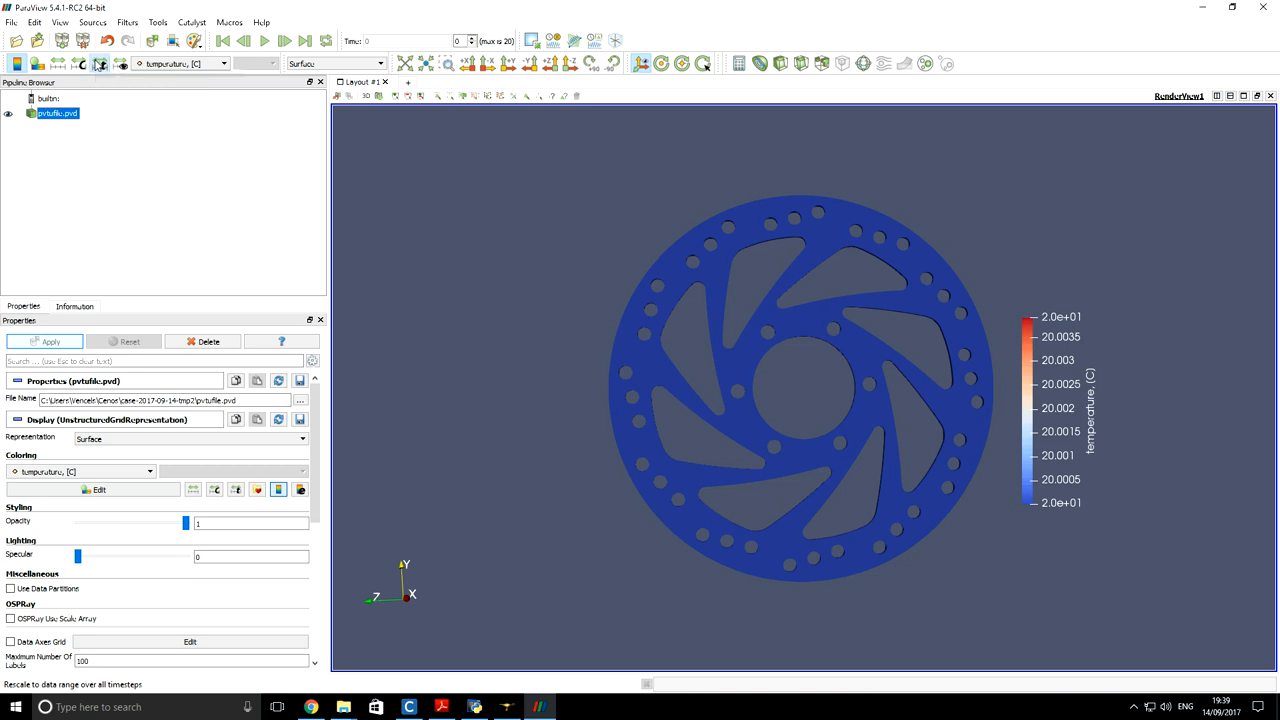
Step: Rescale temperature to the all-timesteps range (20–85 °C) and play to step 20
left_click(99, 63)
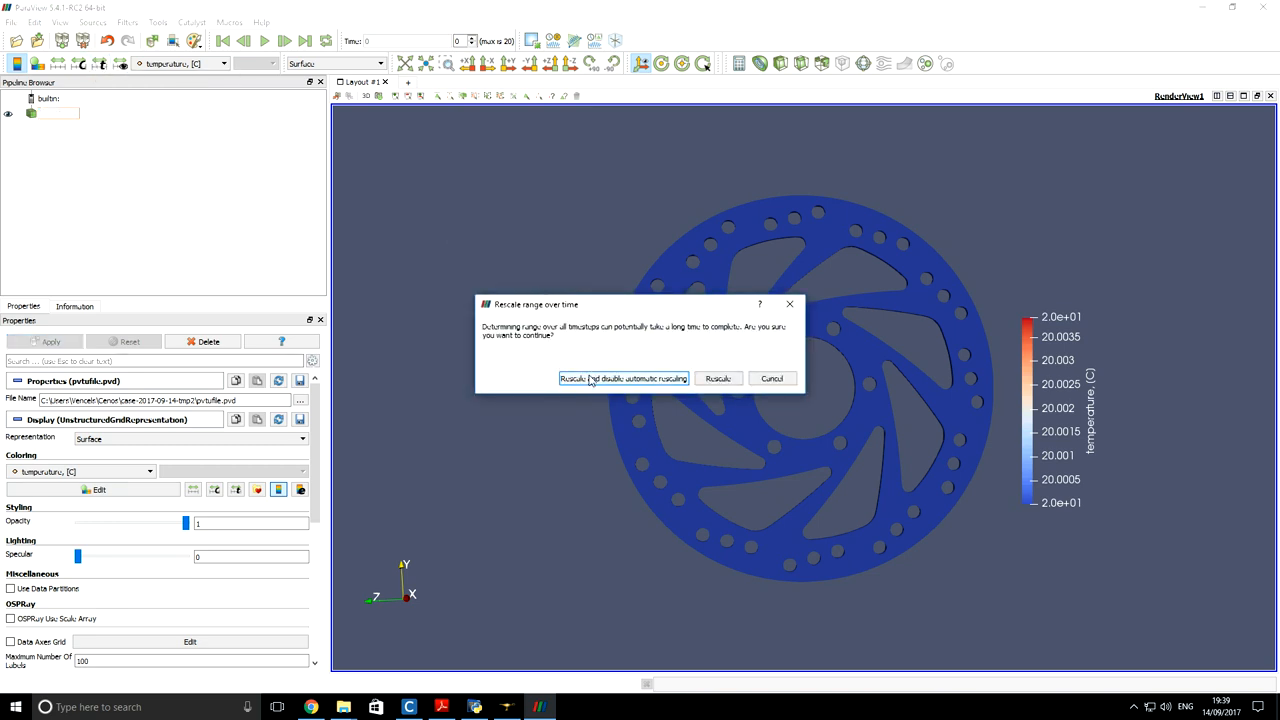
left_click(623, 378)
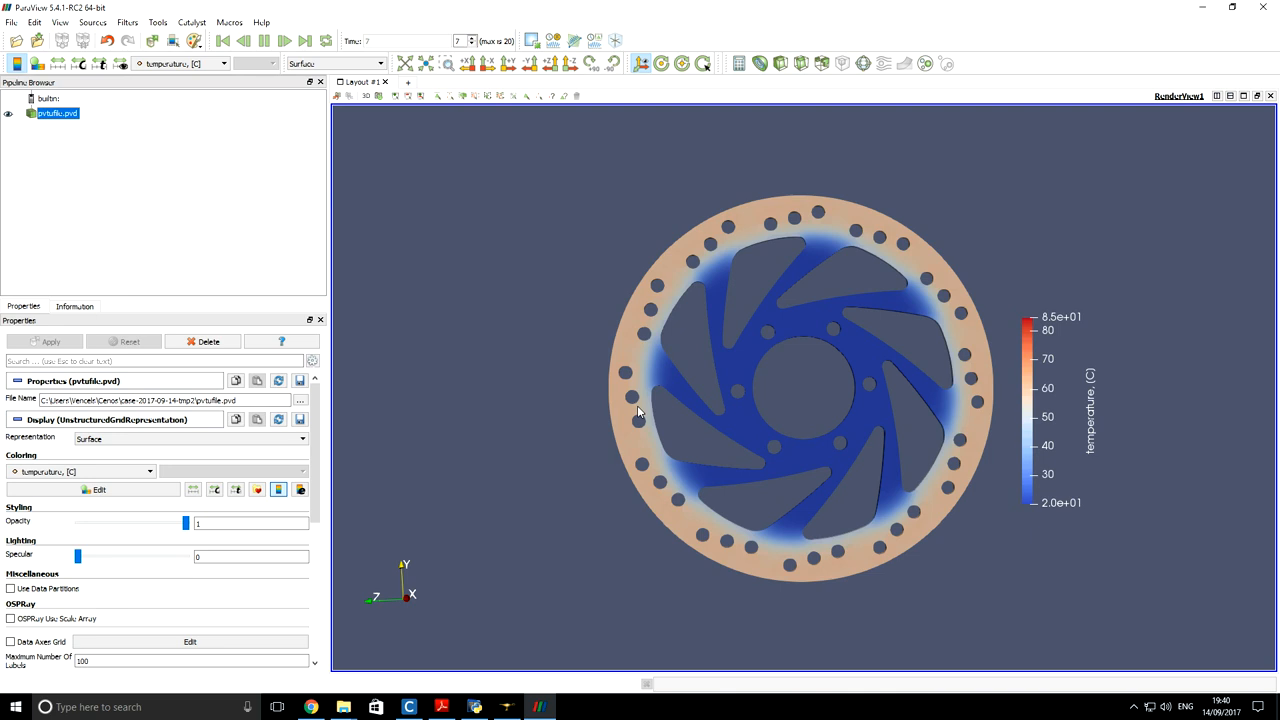
left_click(284, 41)
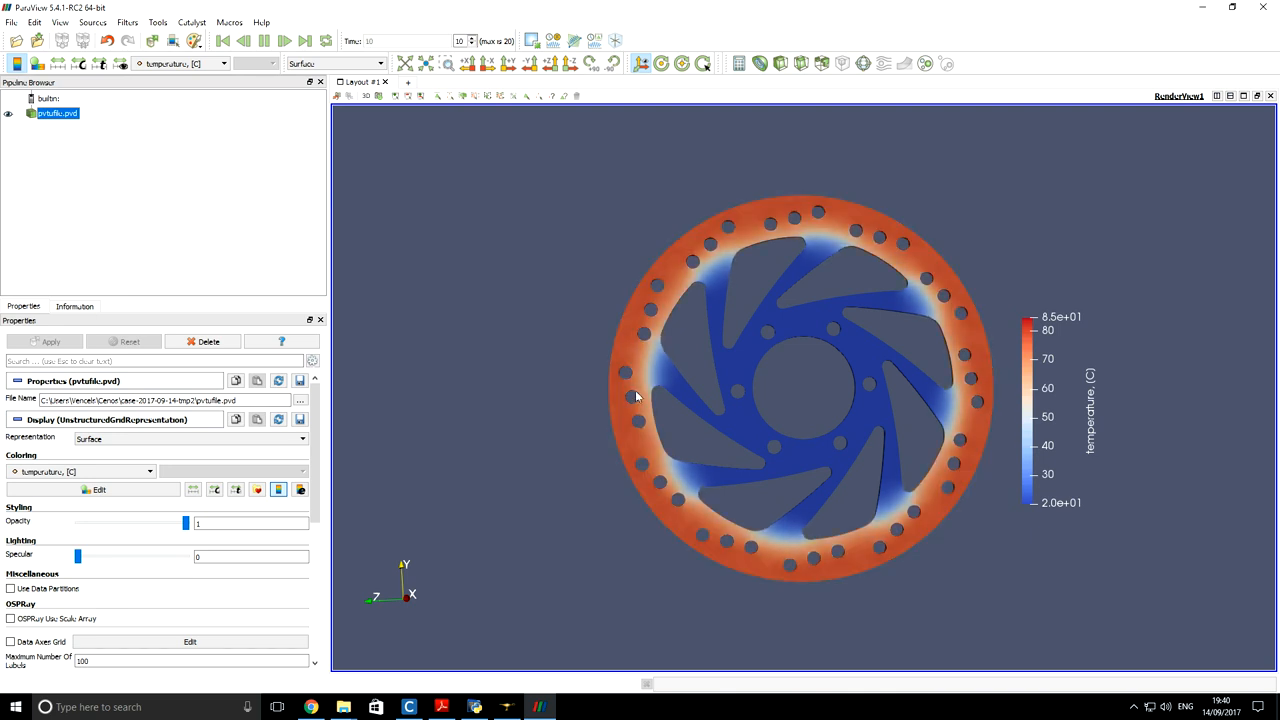
left_click(284, 41)
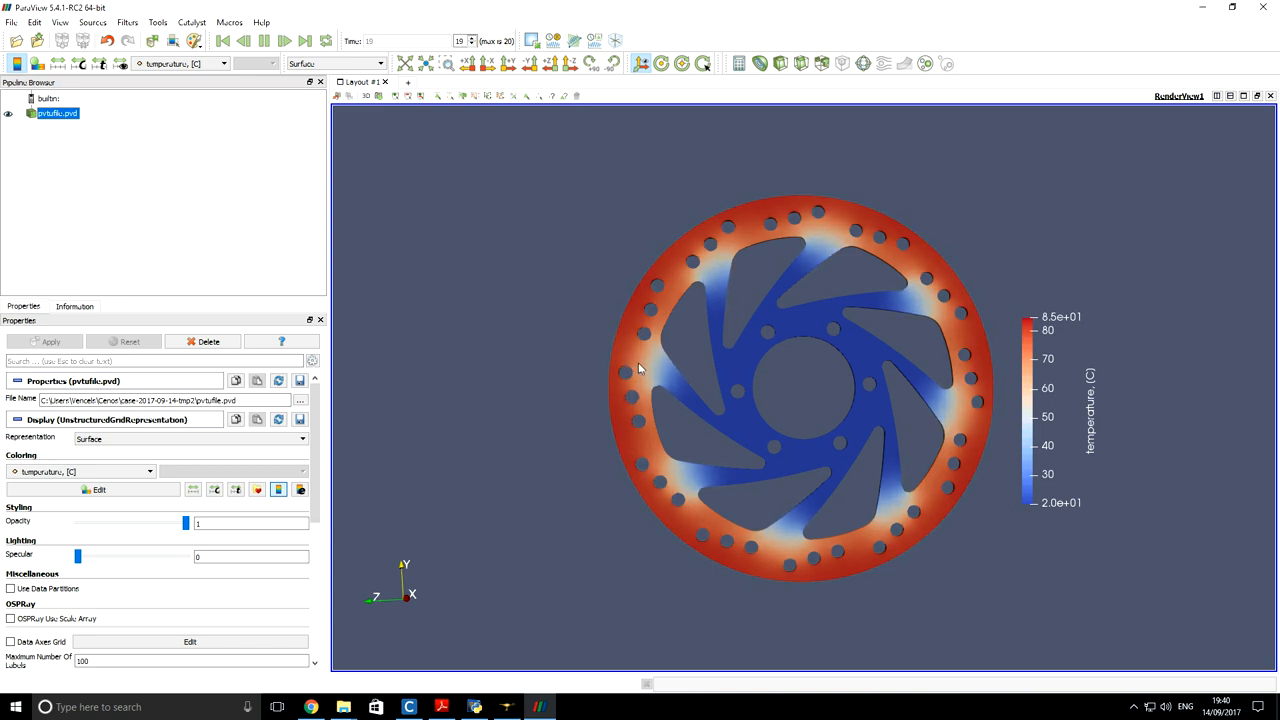
left_click(284, 41)
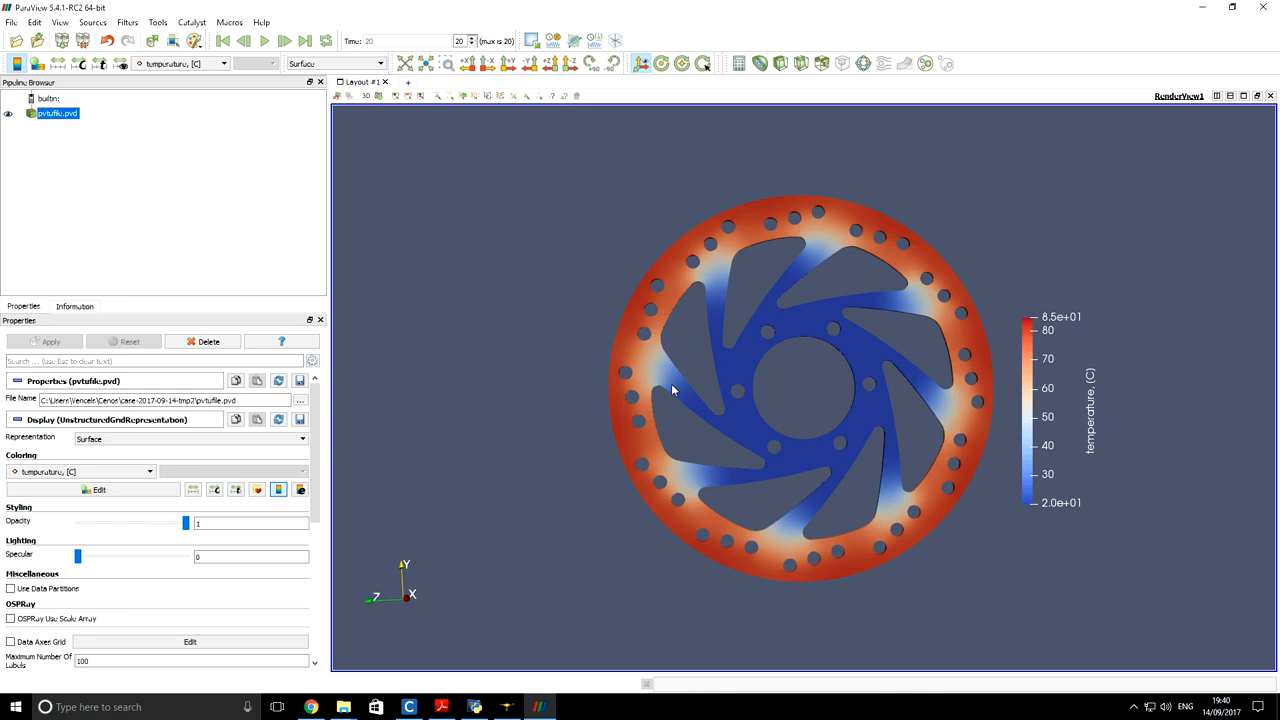
mouse_move(835, 477)
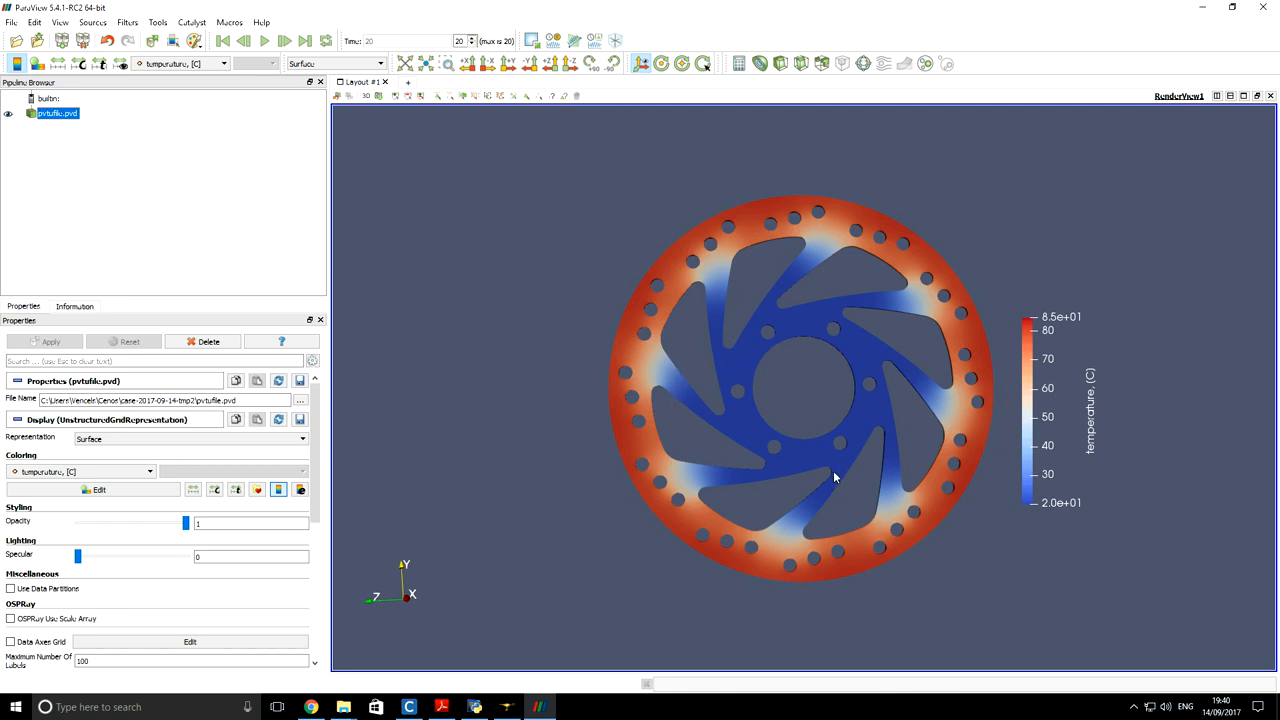
mouse_move(192, 101)
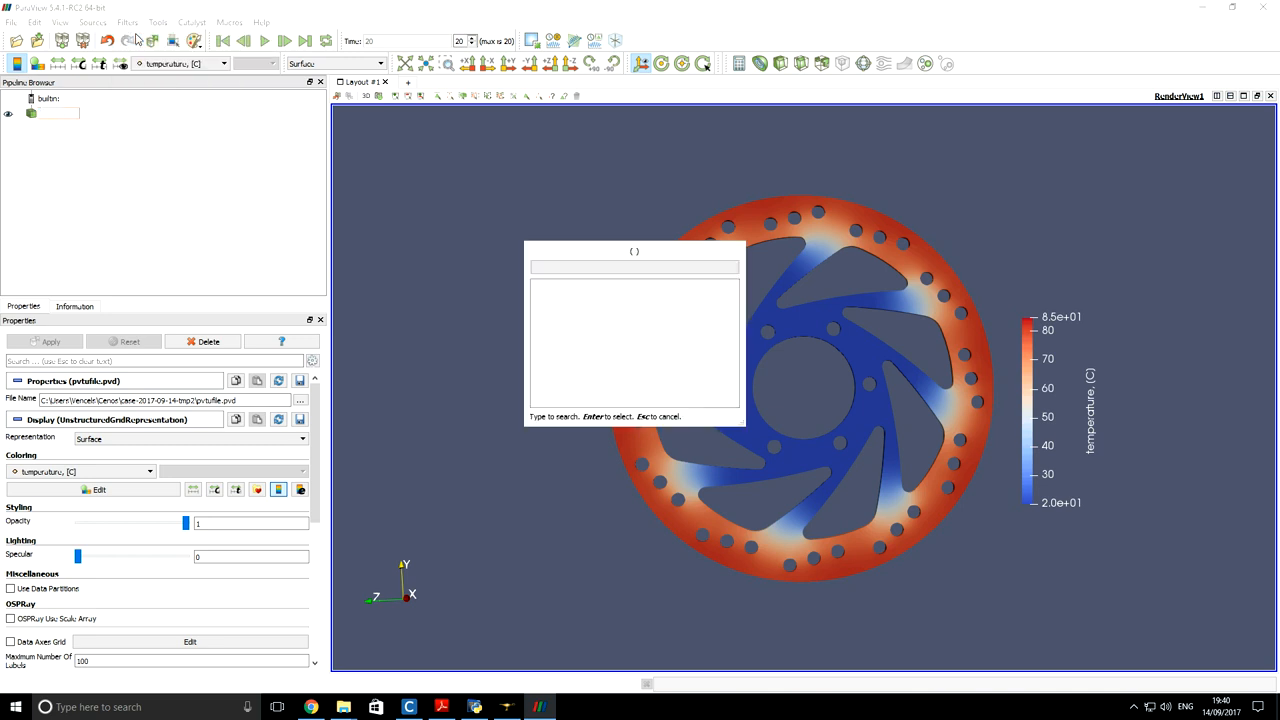
mouse_move(283, 114)
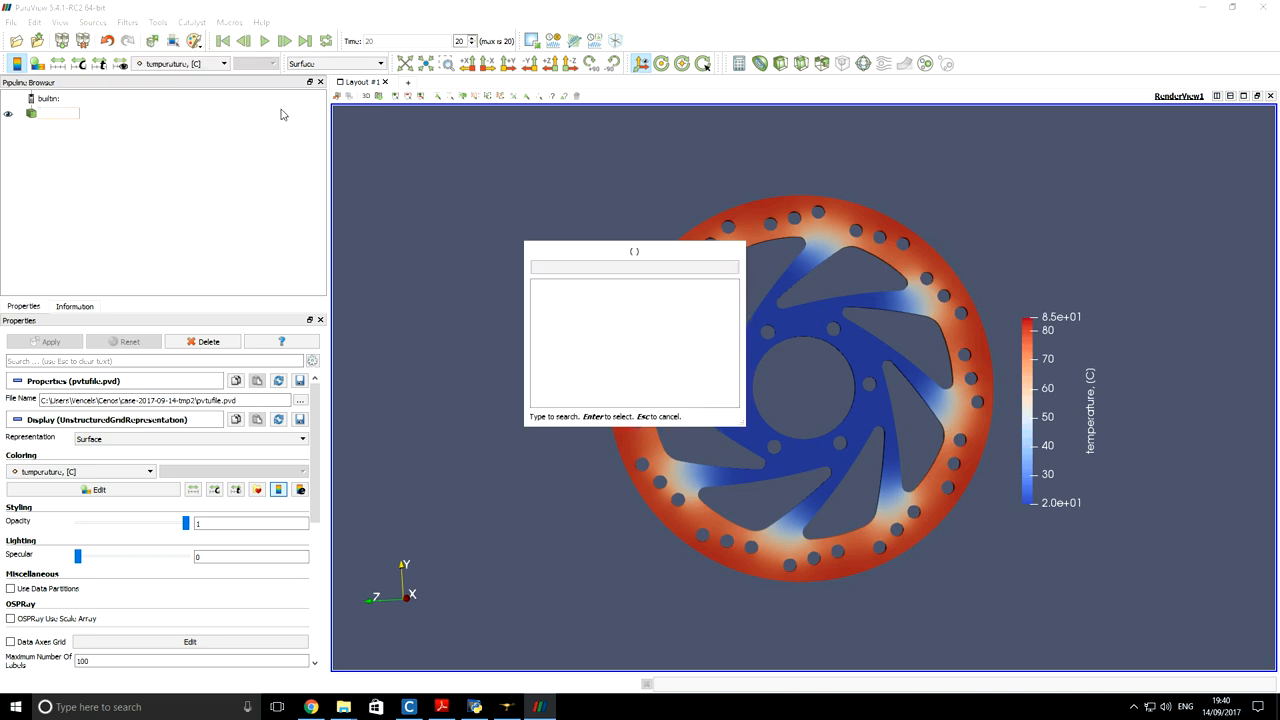
Step: Search 'time' in quick launch and add an Annotate Time Filter
type("time")
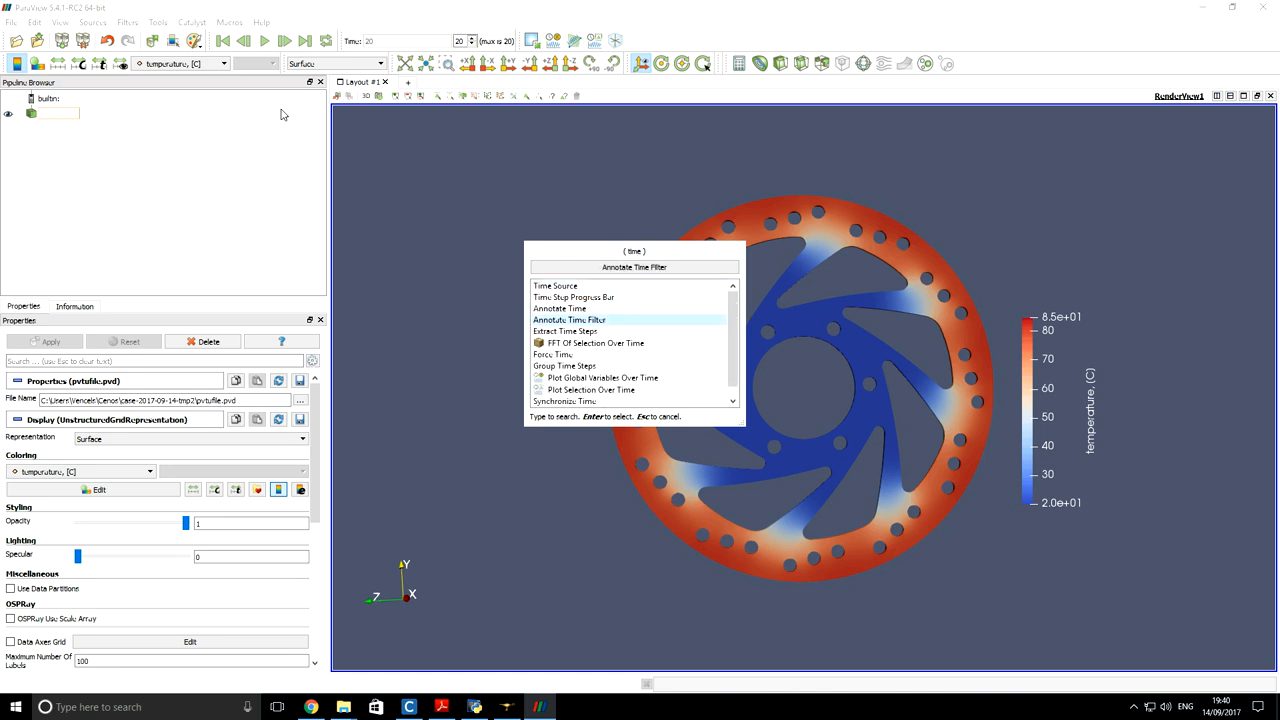
left_click(569, 319)
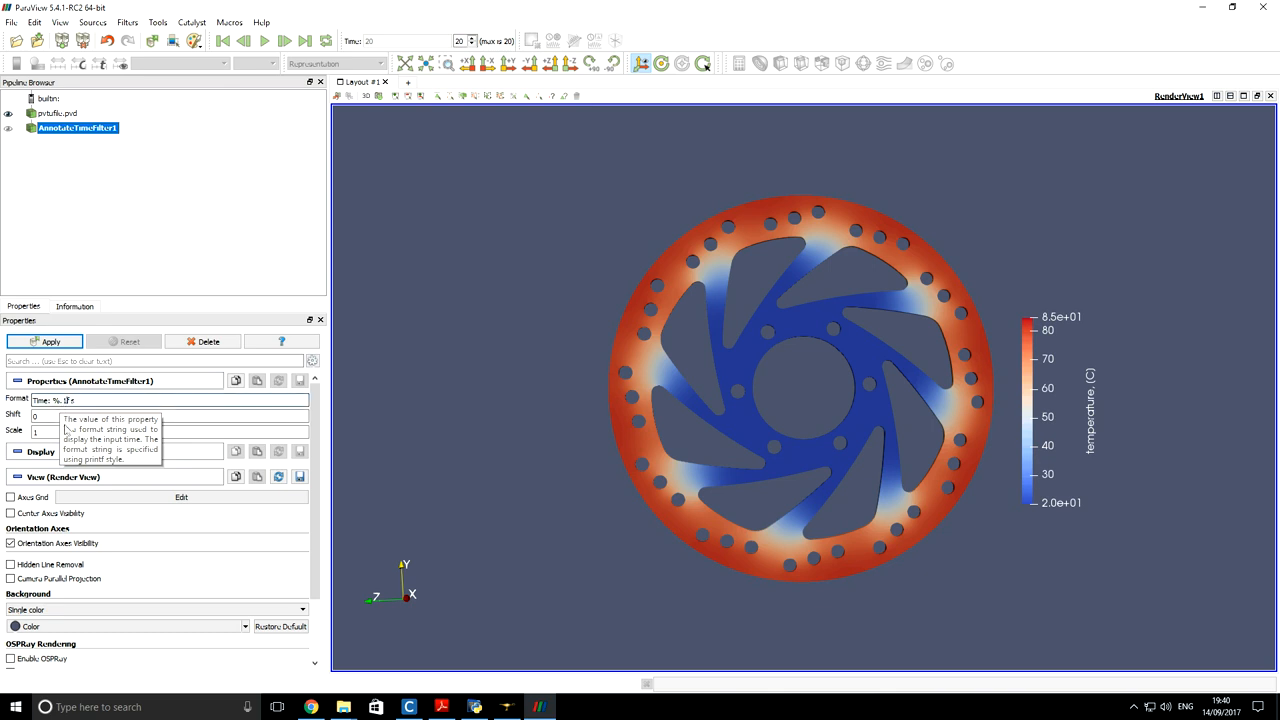
Step: Apply the time label at Top Center with scale 0.5, then play the animation
left_click(45, 341)
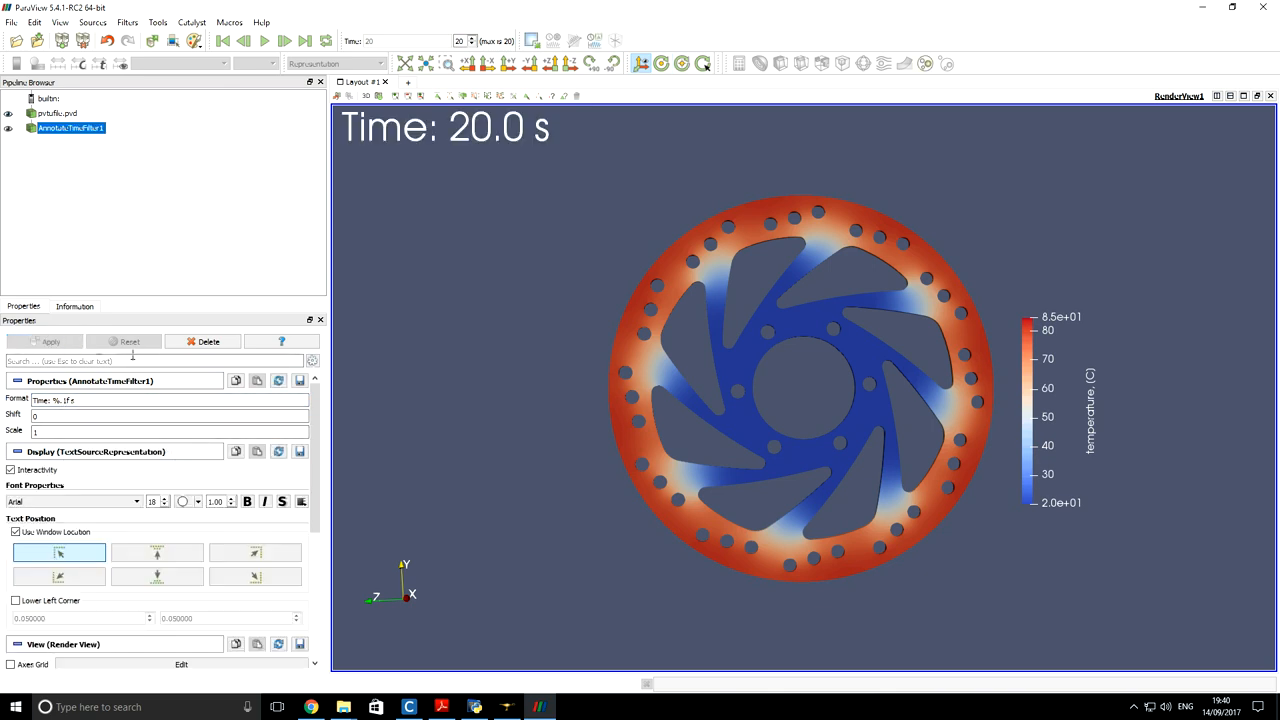
left_click(157, 553)
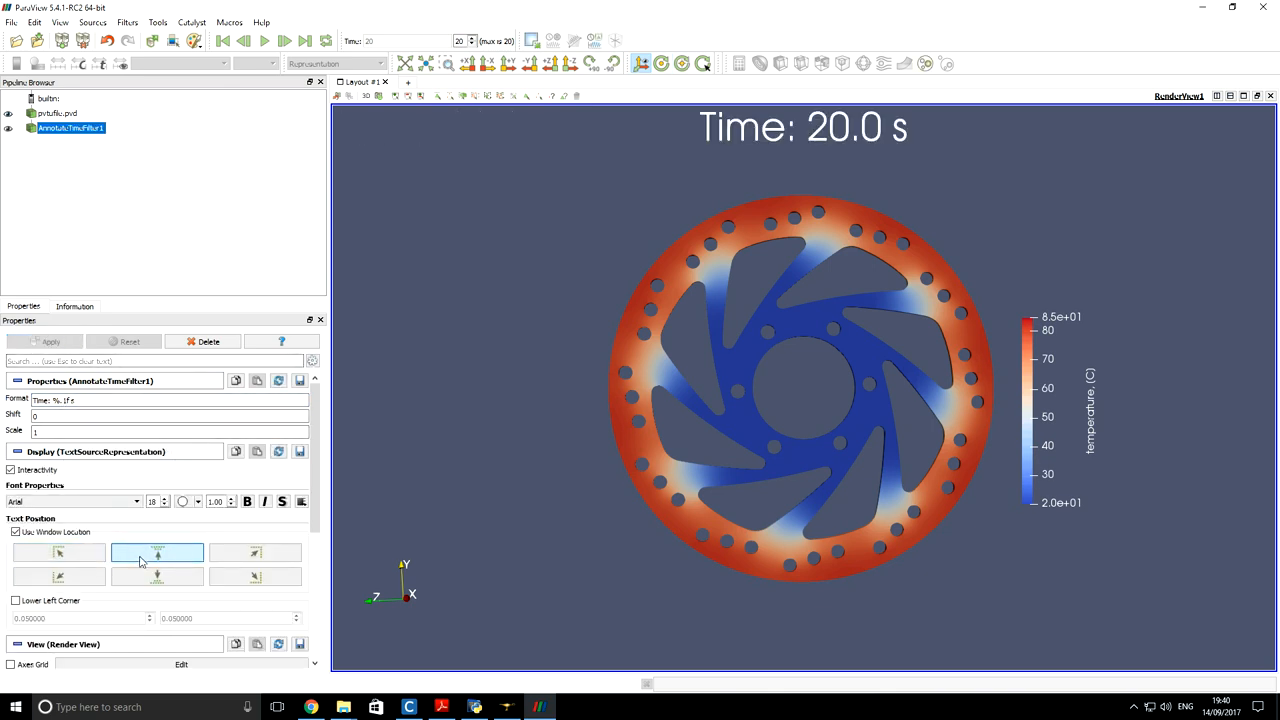
mouse_move(157, 553)
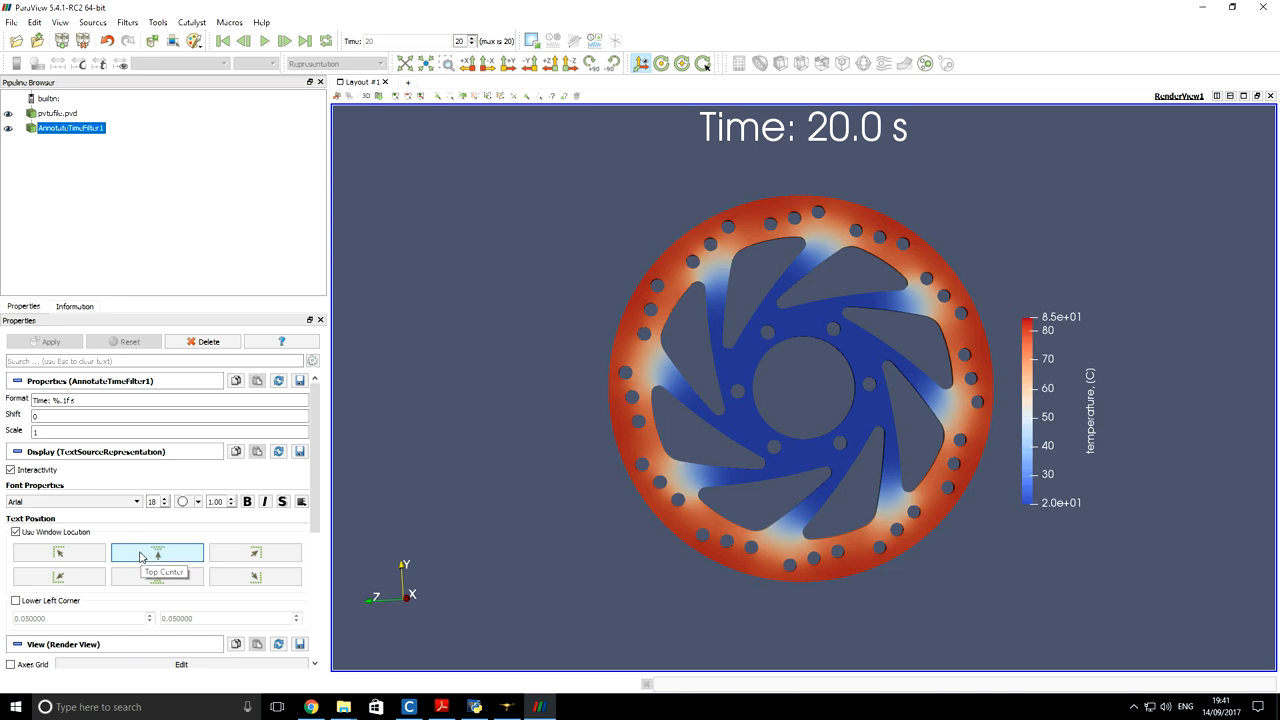
left_click(157, 553)
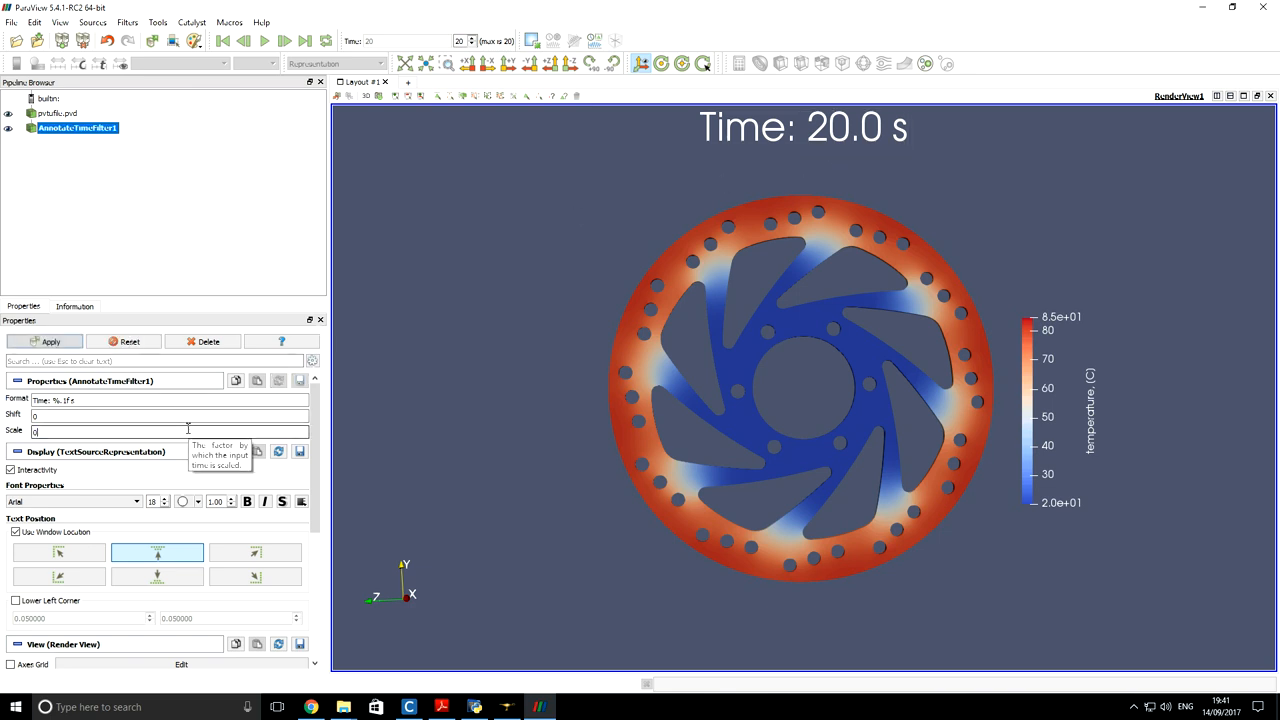
type("0.5")
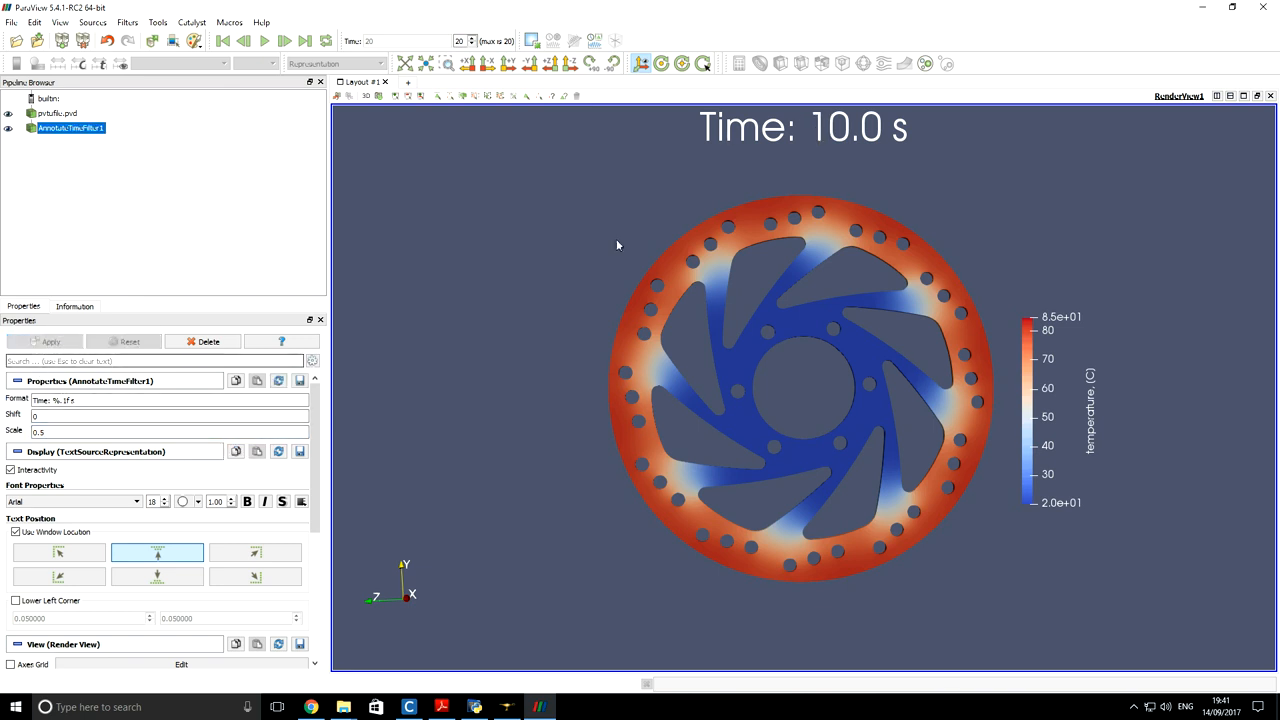
left_click(803, 128)
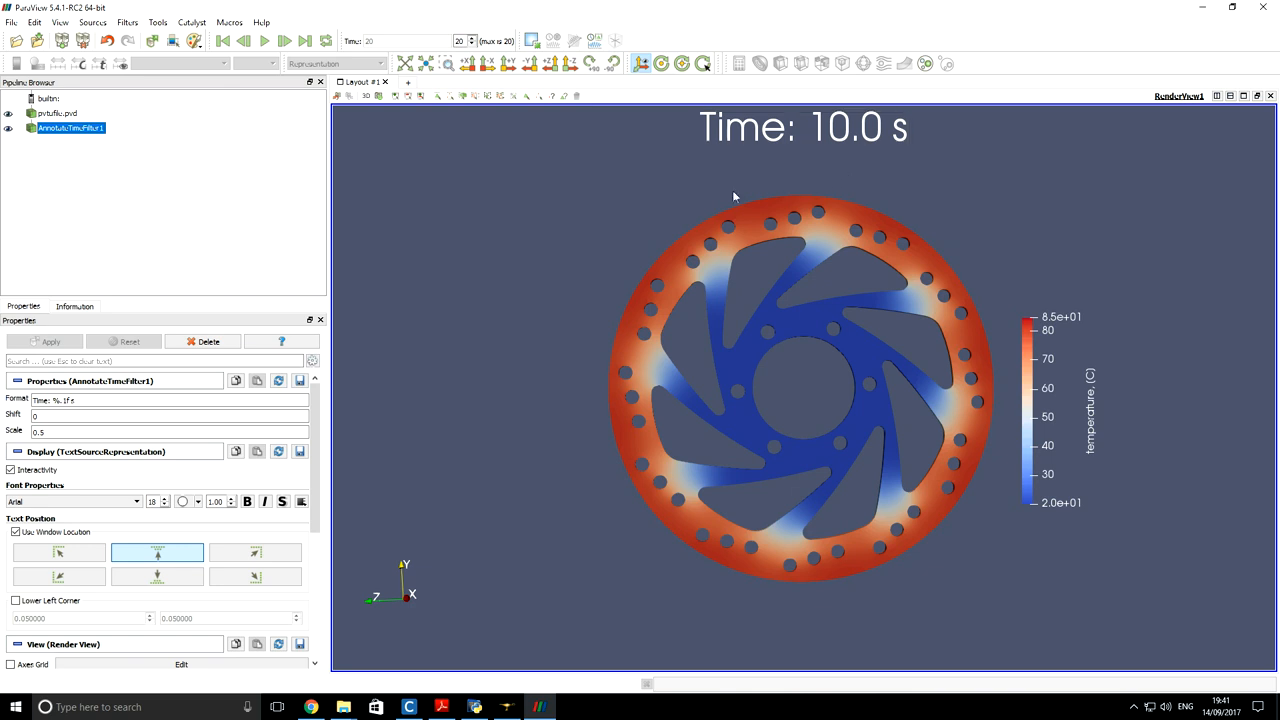
left_click(264, 41)
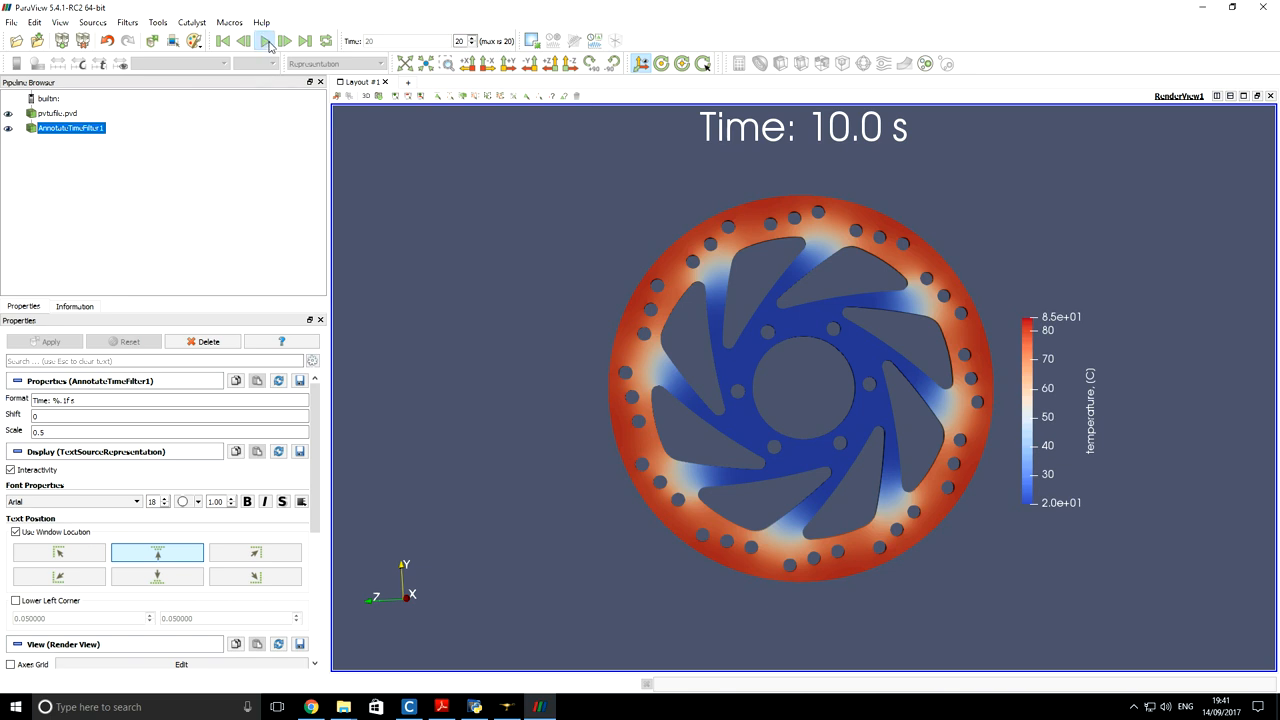